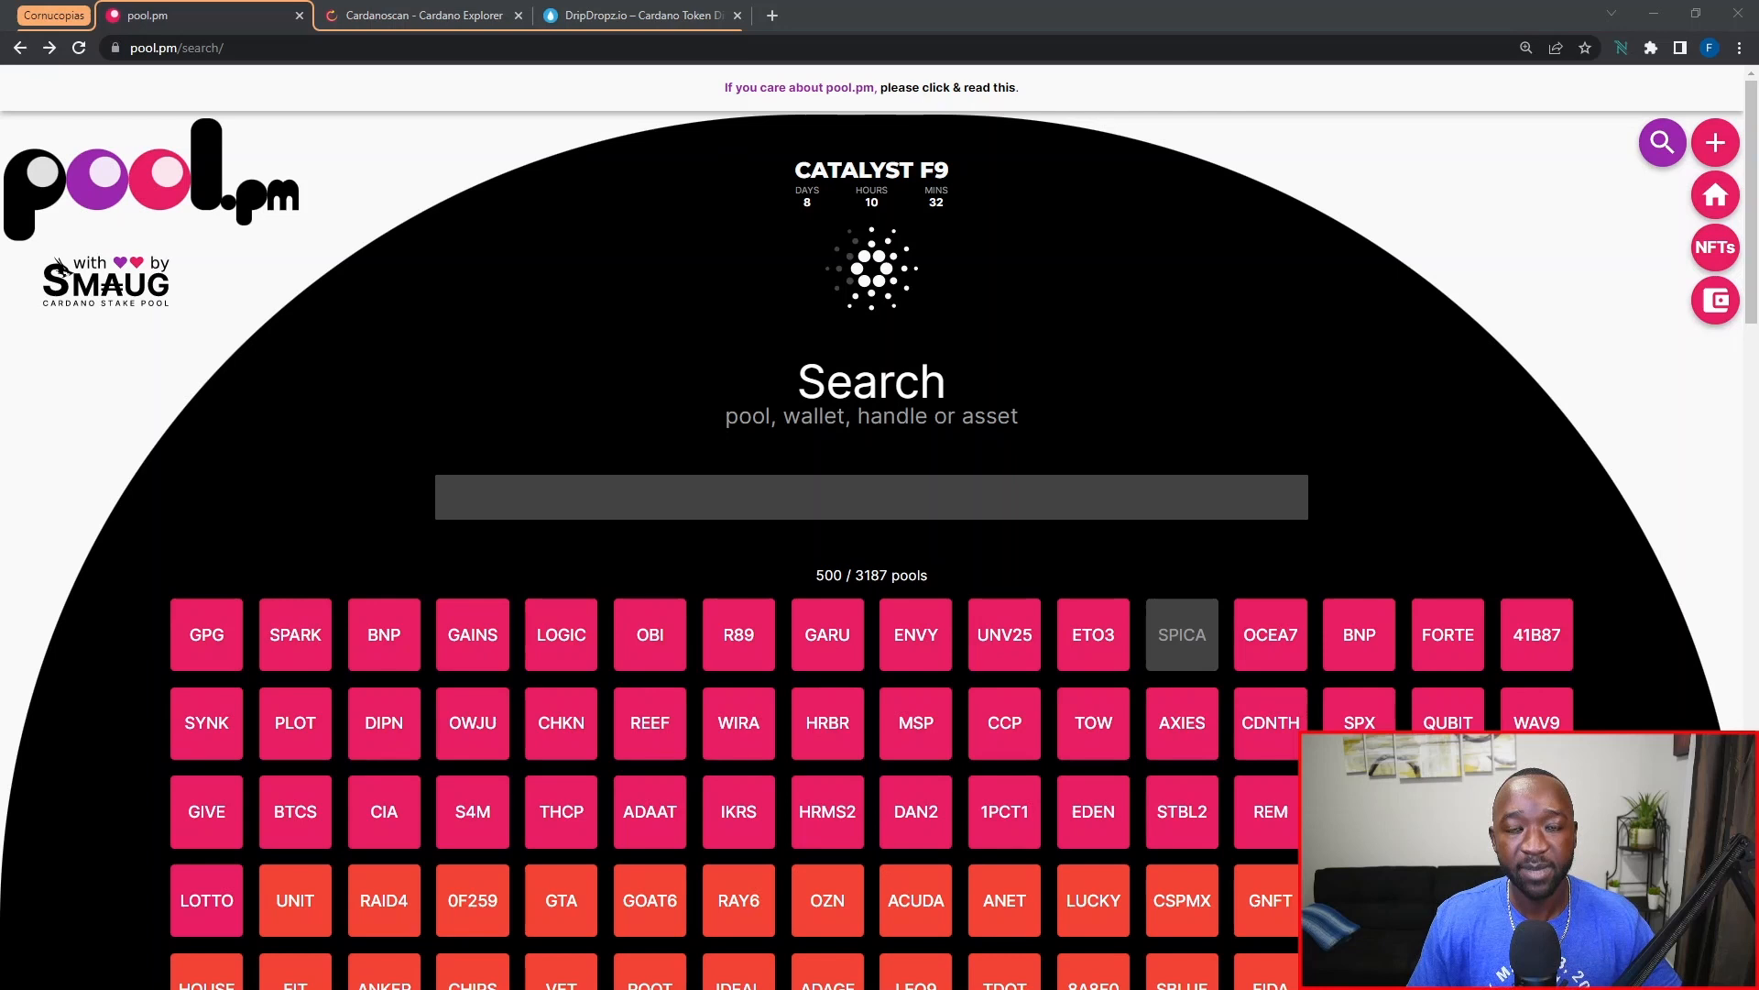
mouse_move(1605, 66)
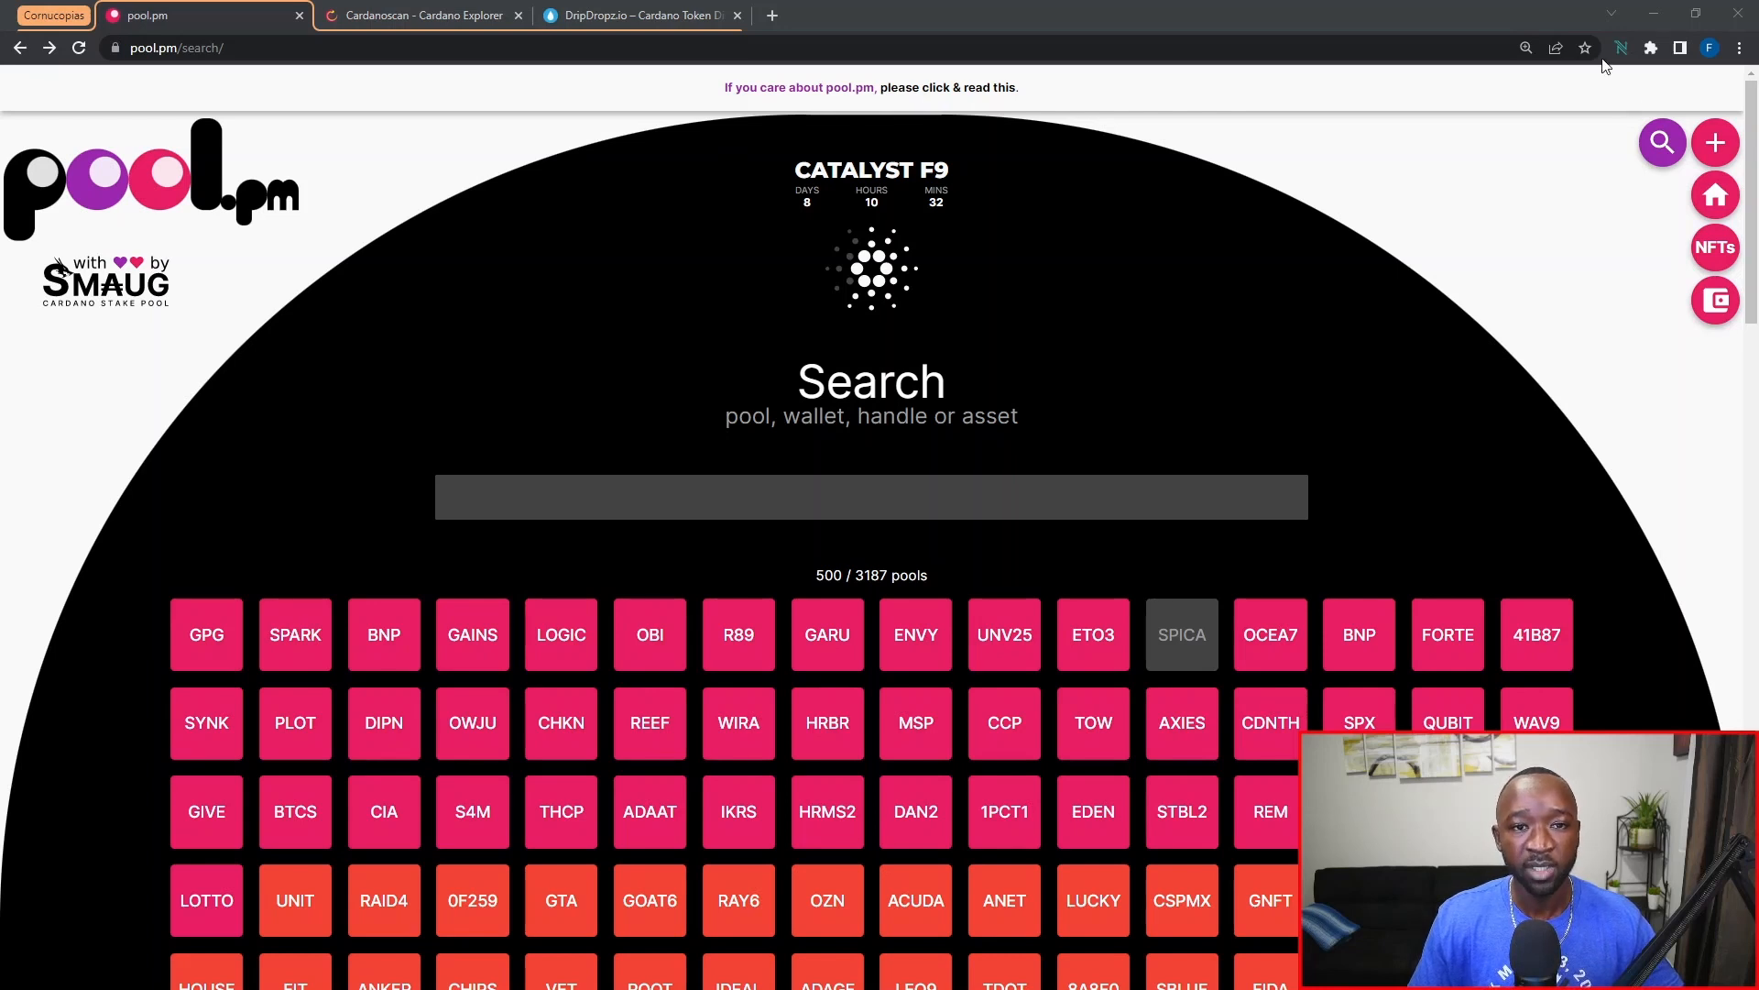
mouse_move(1622, 48)
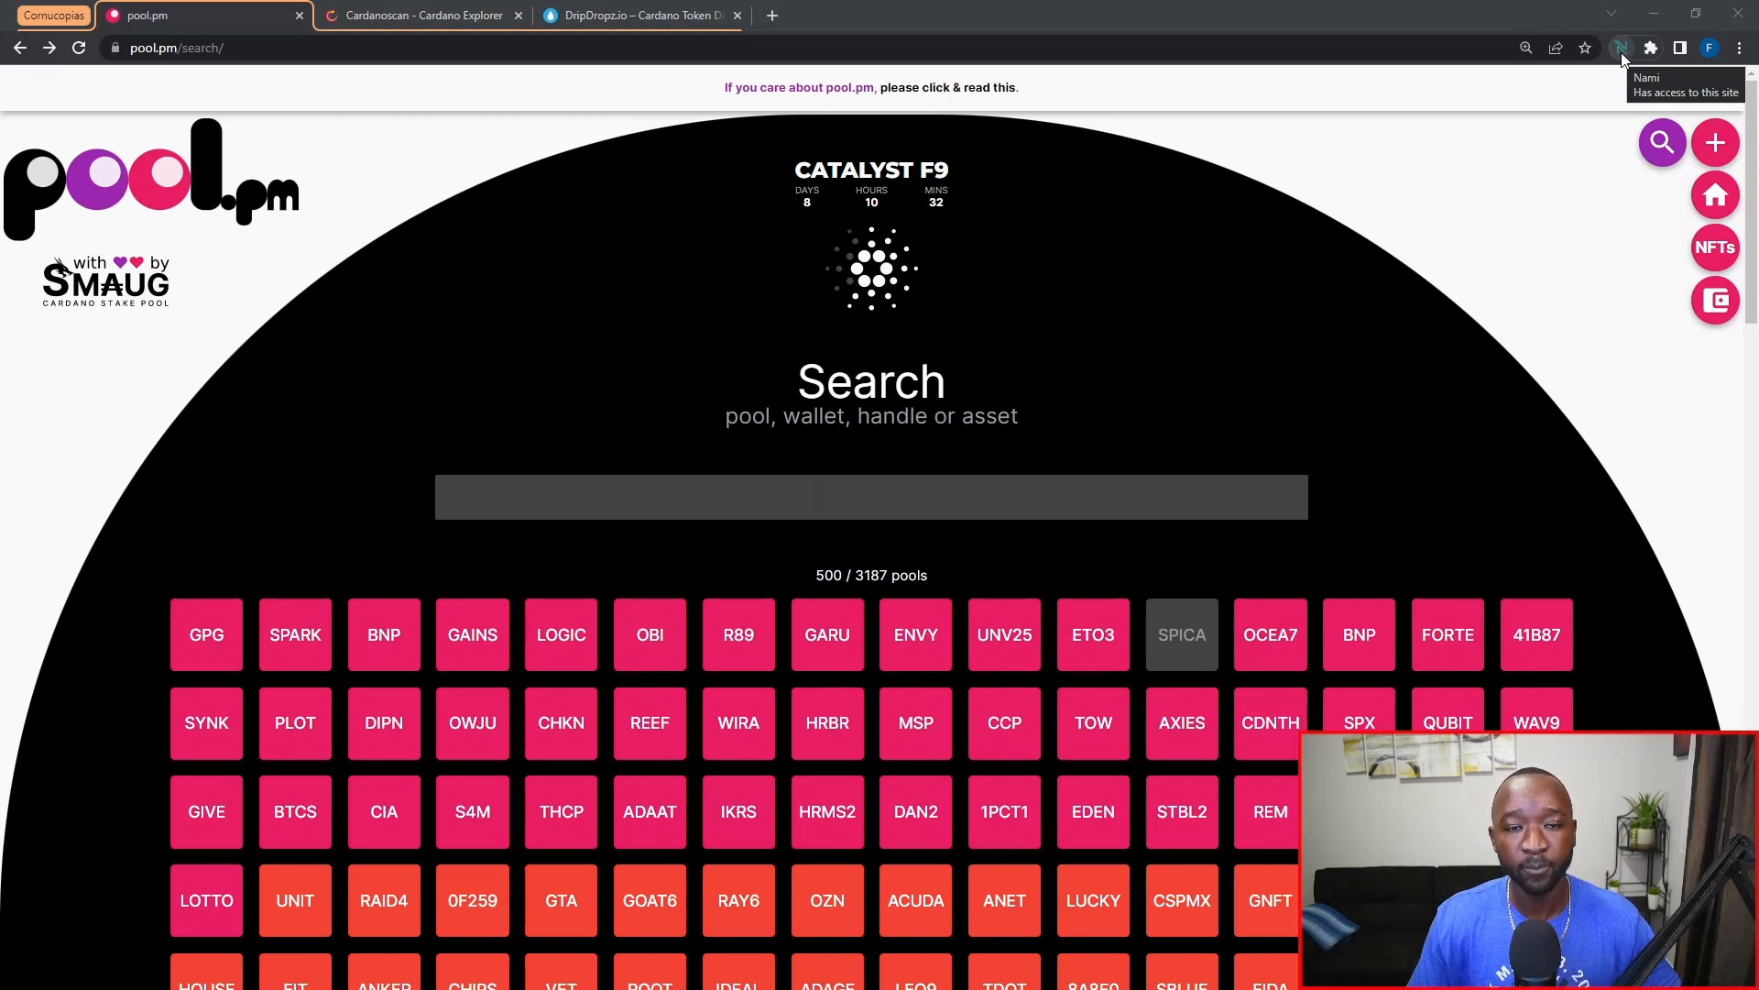
Copy the Test Wallet's receiving address from the Nami extension's Receive view.
left_click(1622, 47)
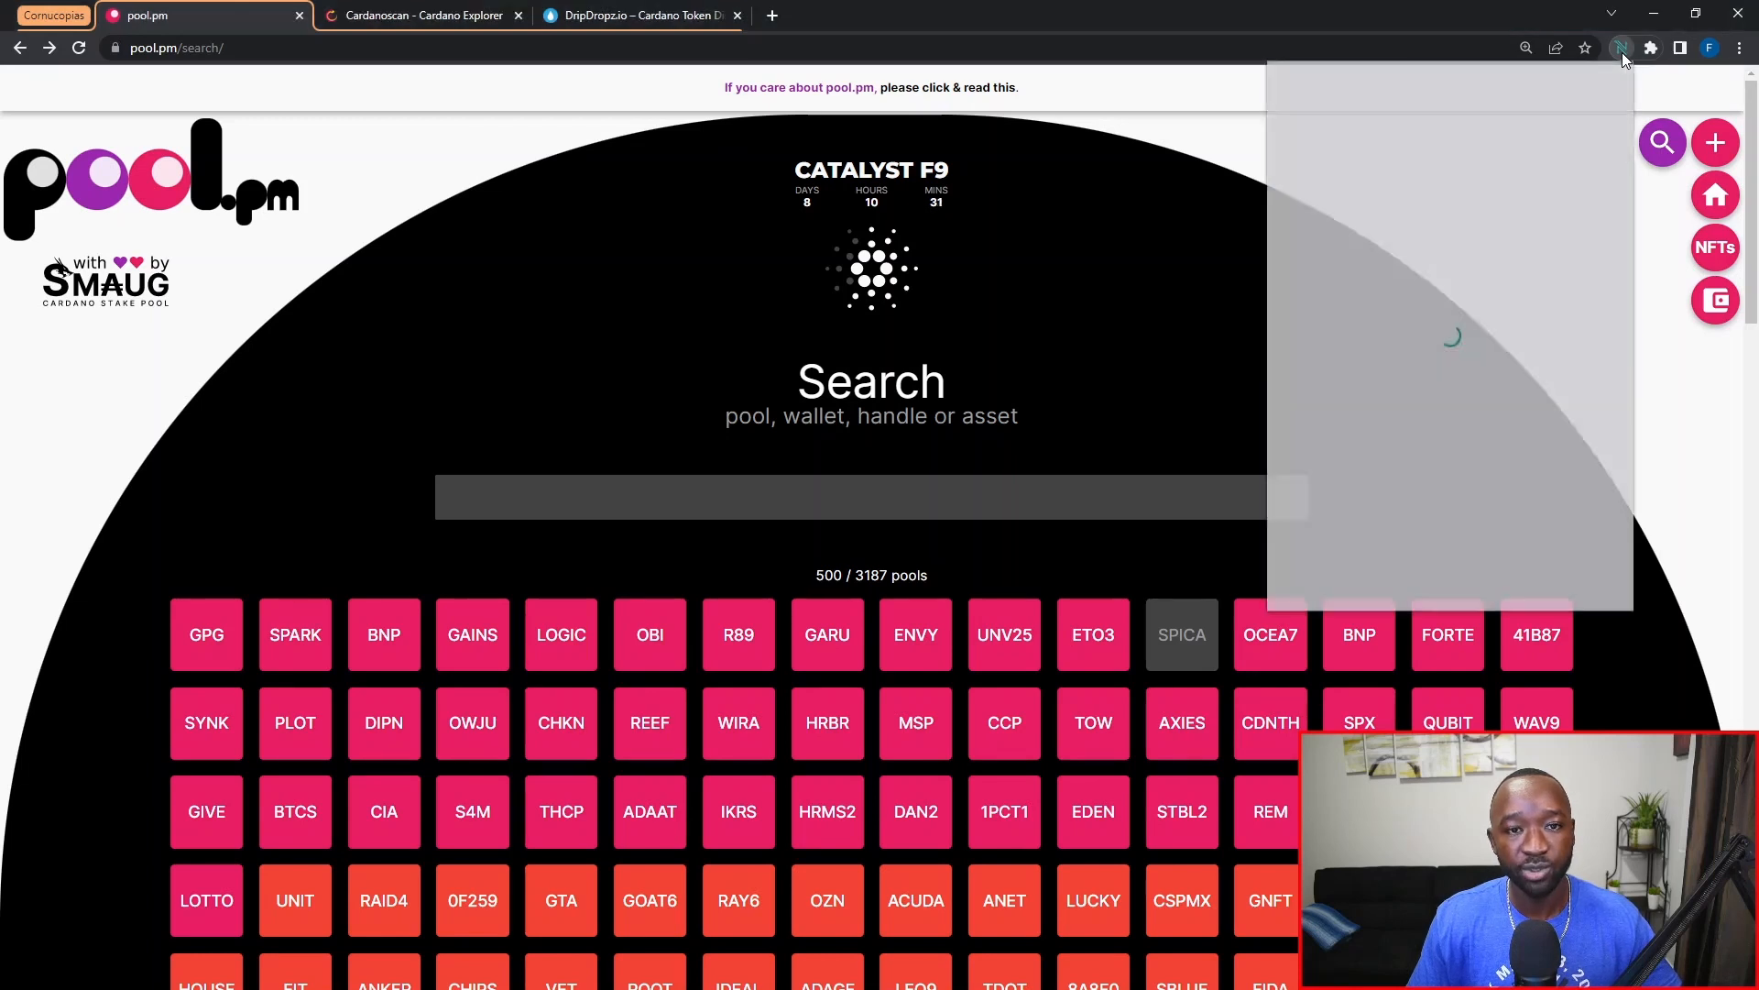
left_click(1620, 47)
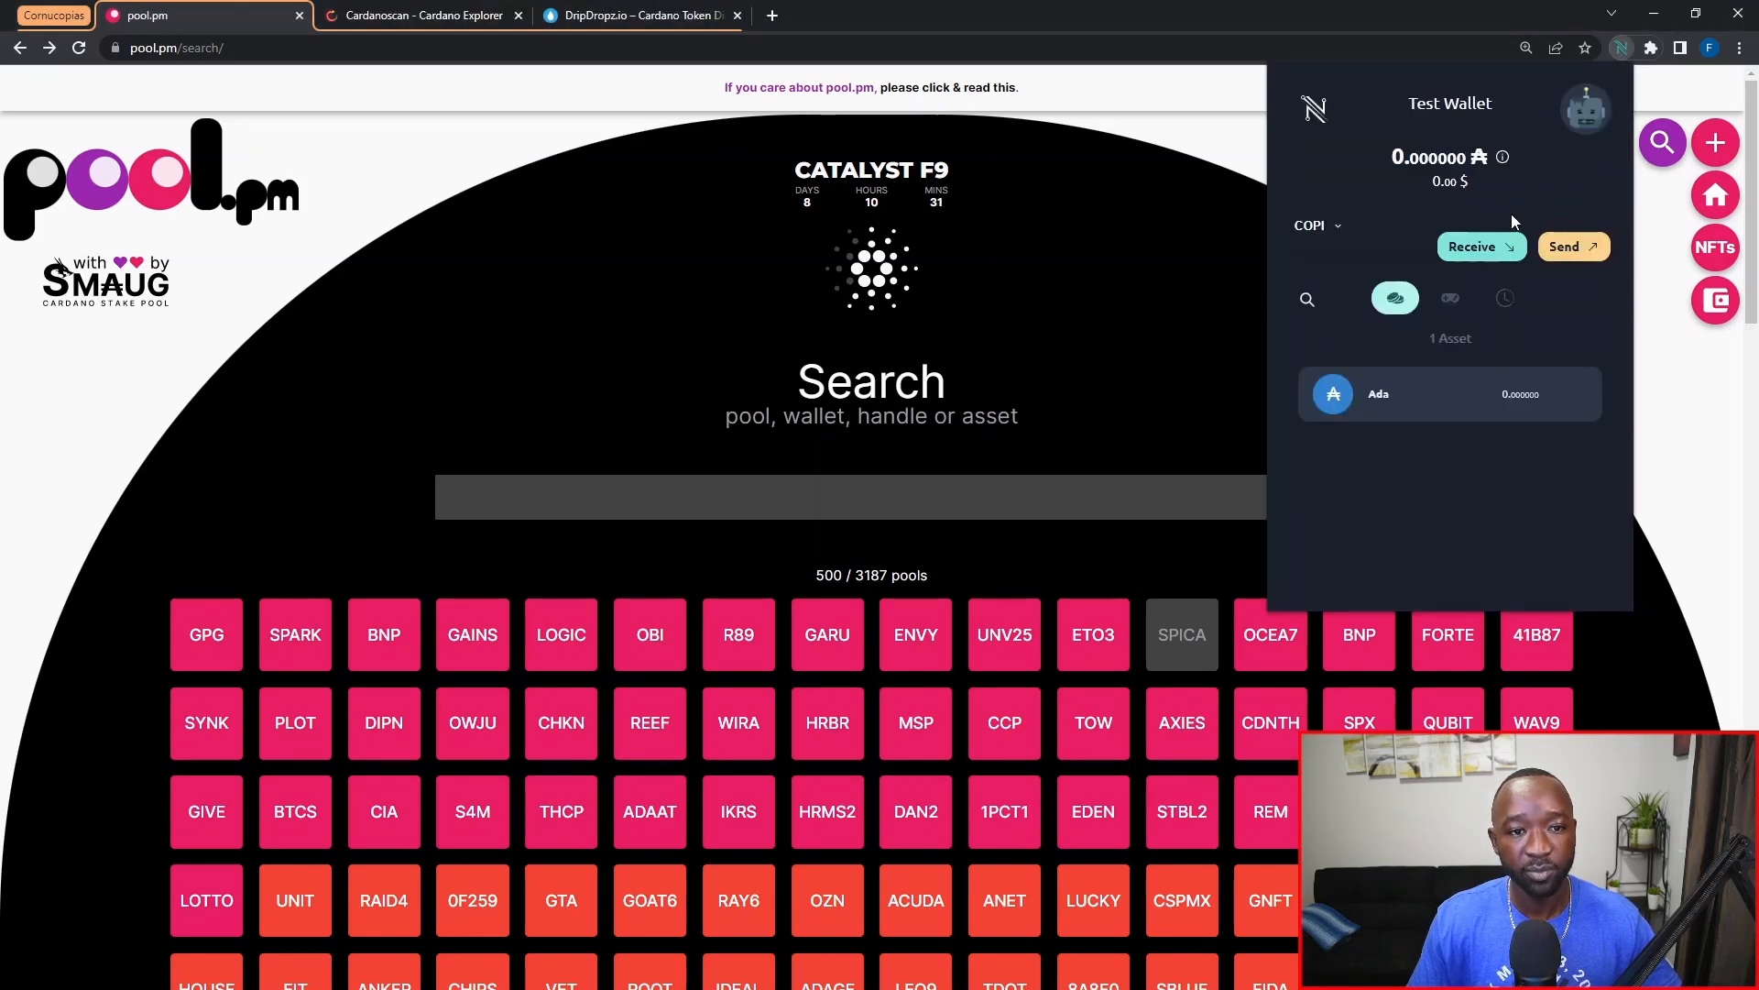
left_click(1481, 245)
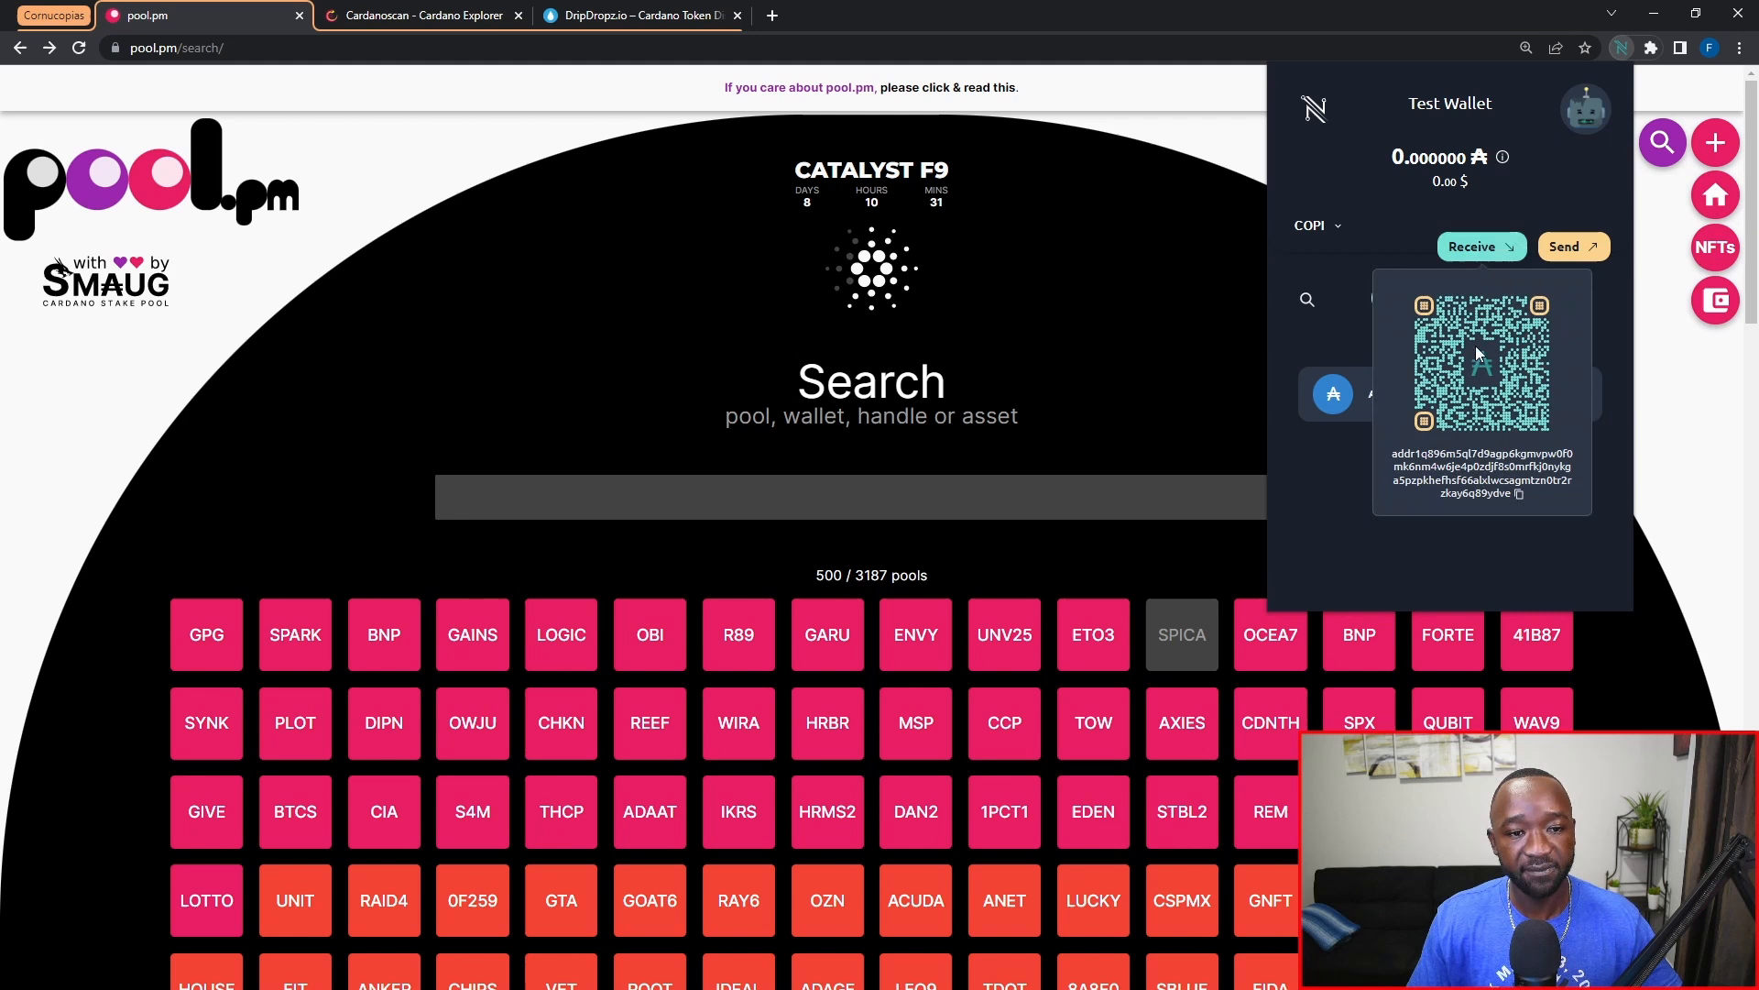
left_click(1517, 493)
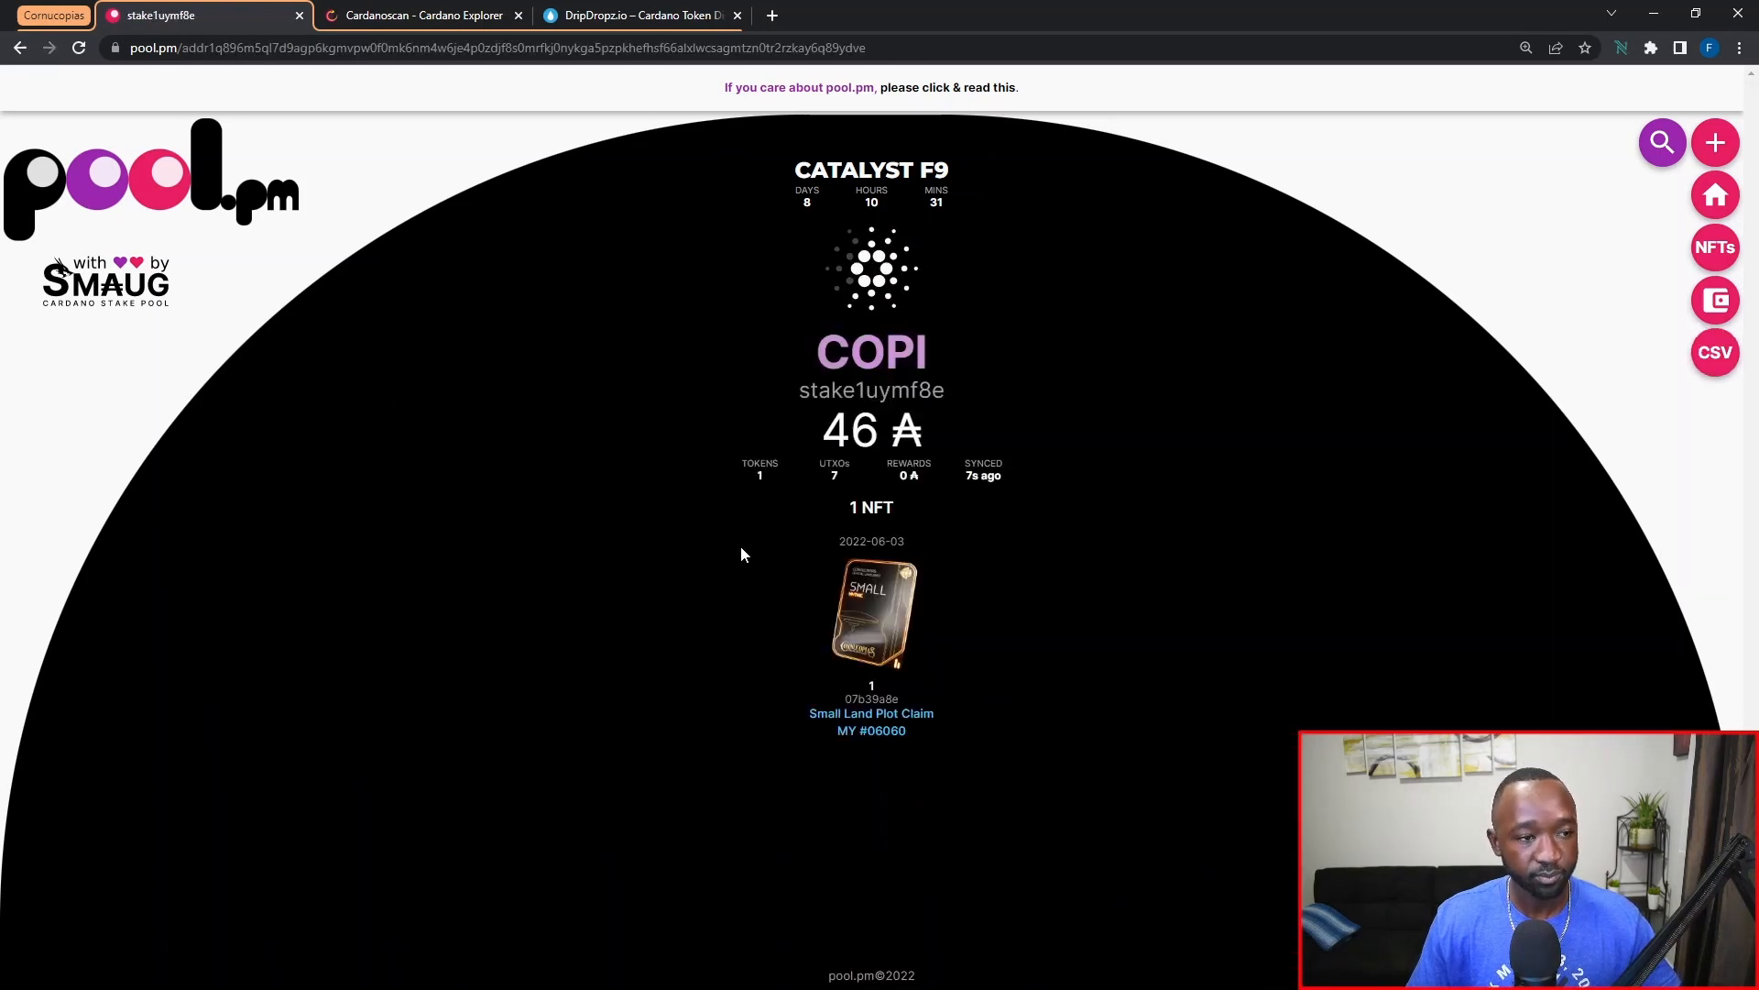
mouse_move(801, 561)
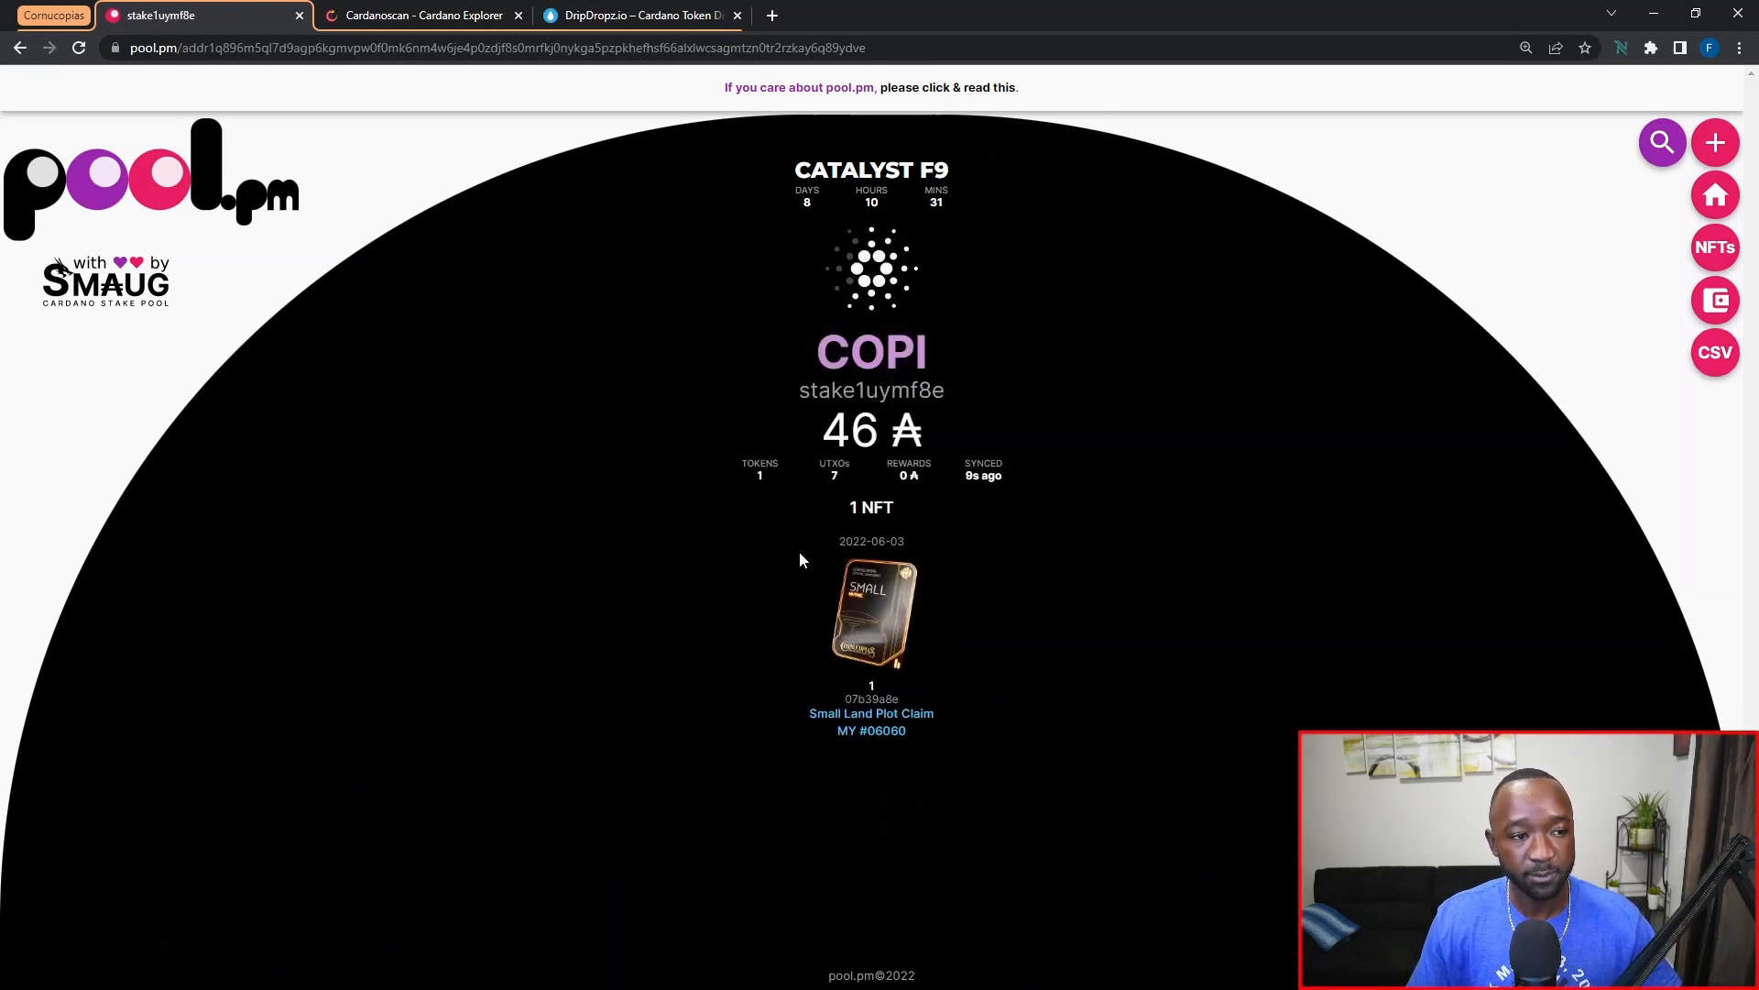
mouse_move(870, 351)
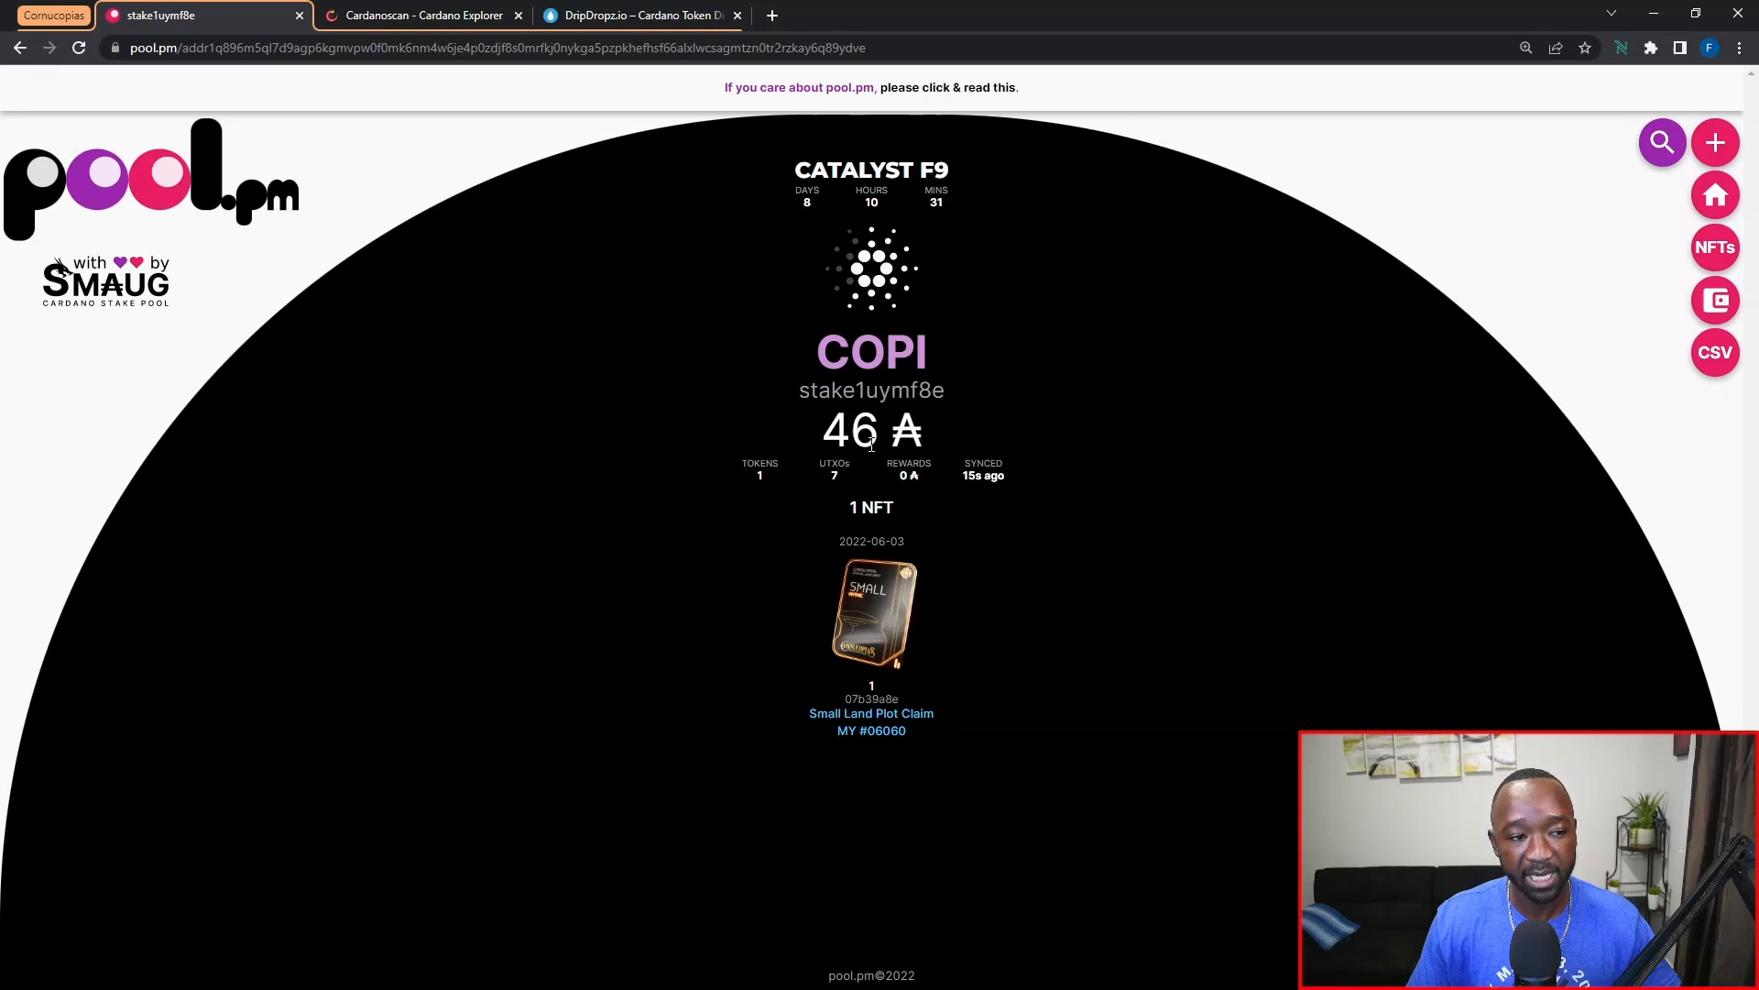
mouse_move(950, 598)
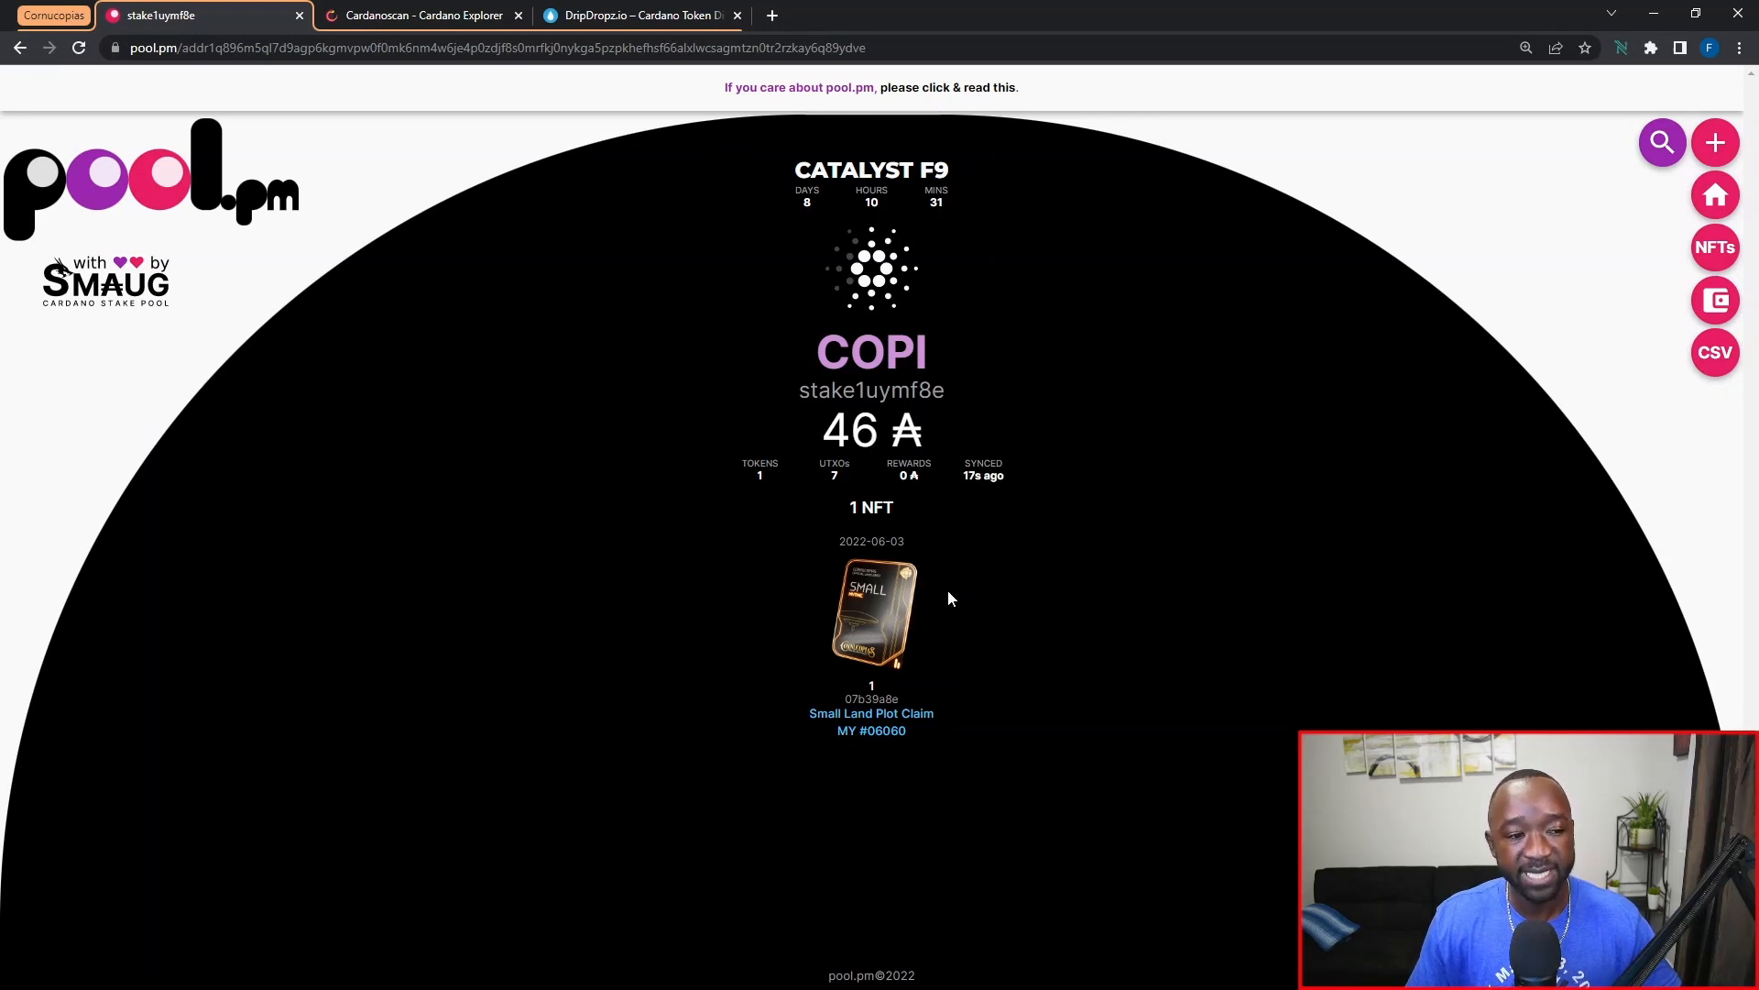
mouse_move(933, 645)
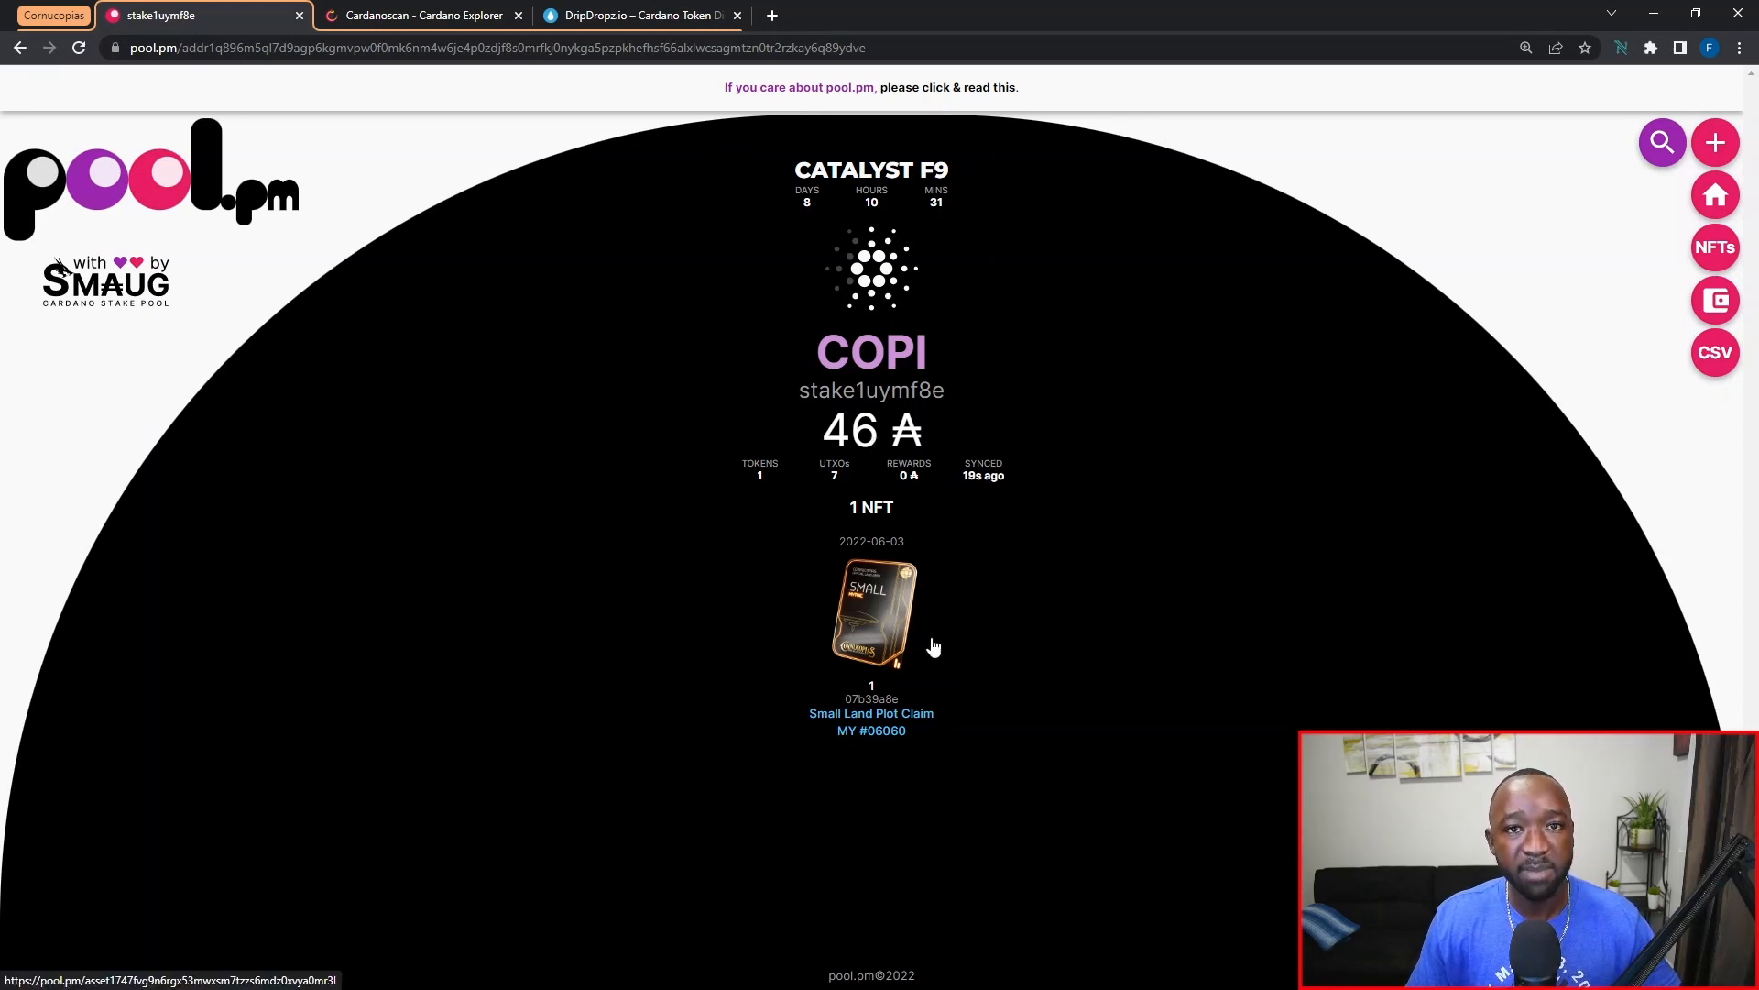
mouse_move(960, 649)
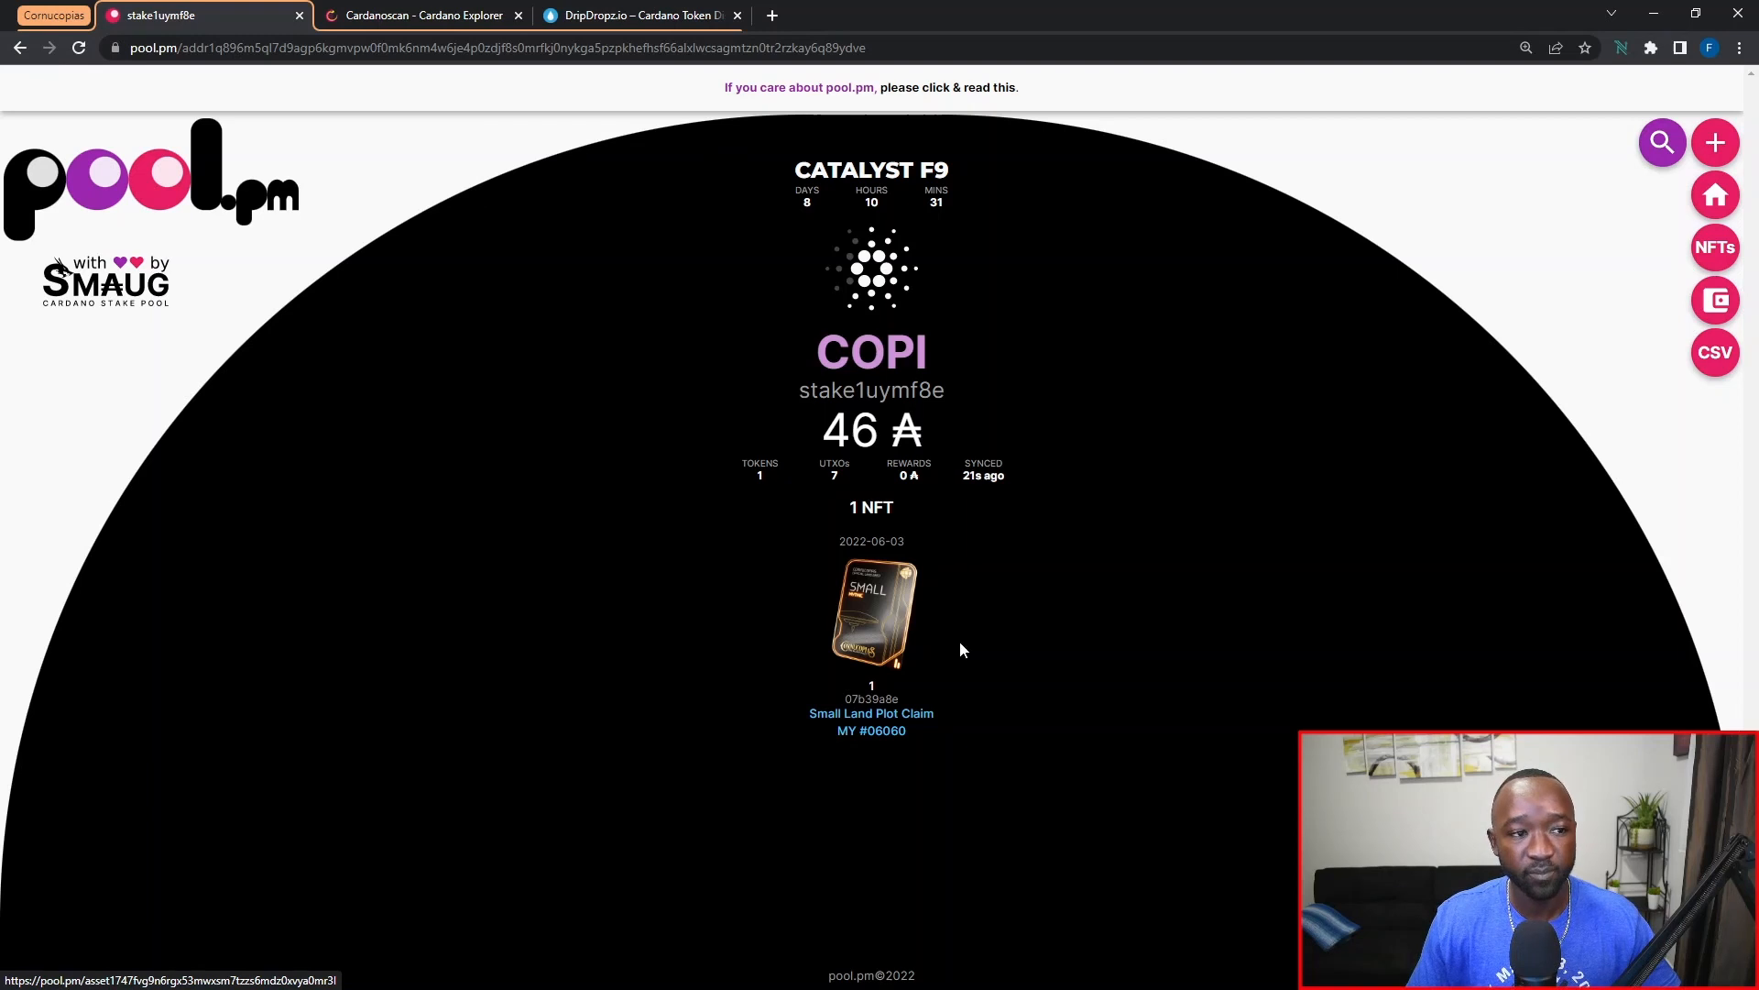
mouse_move(940, 651)
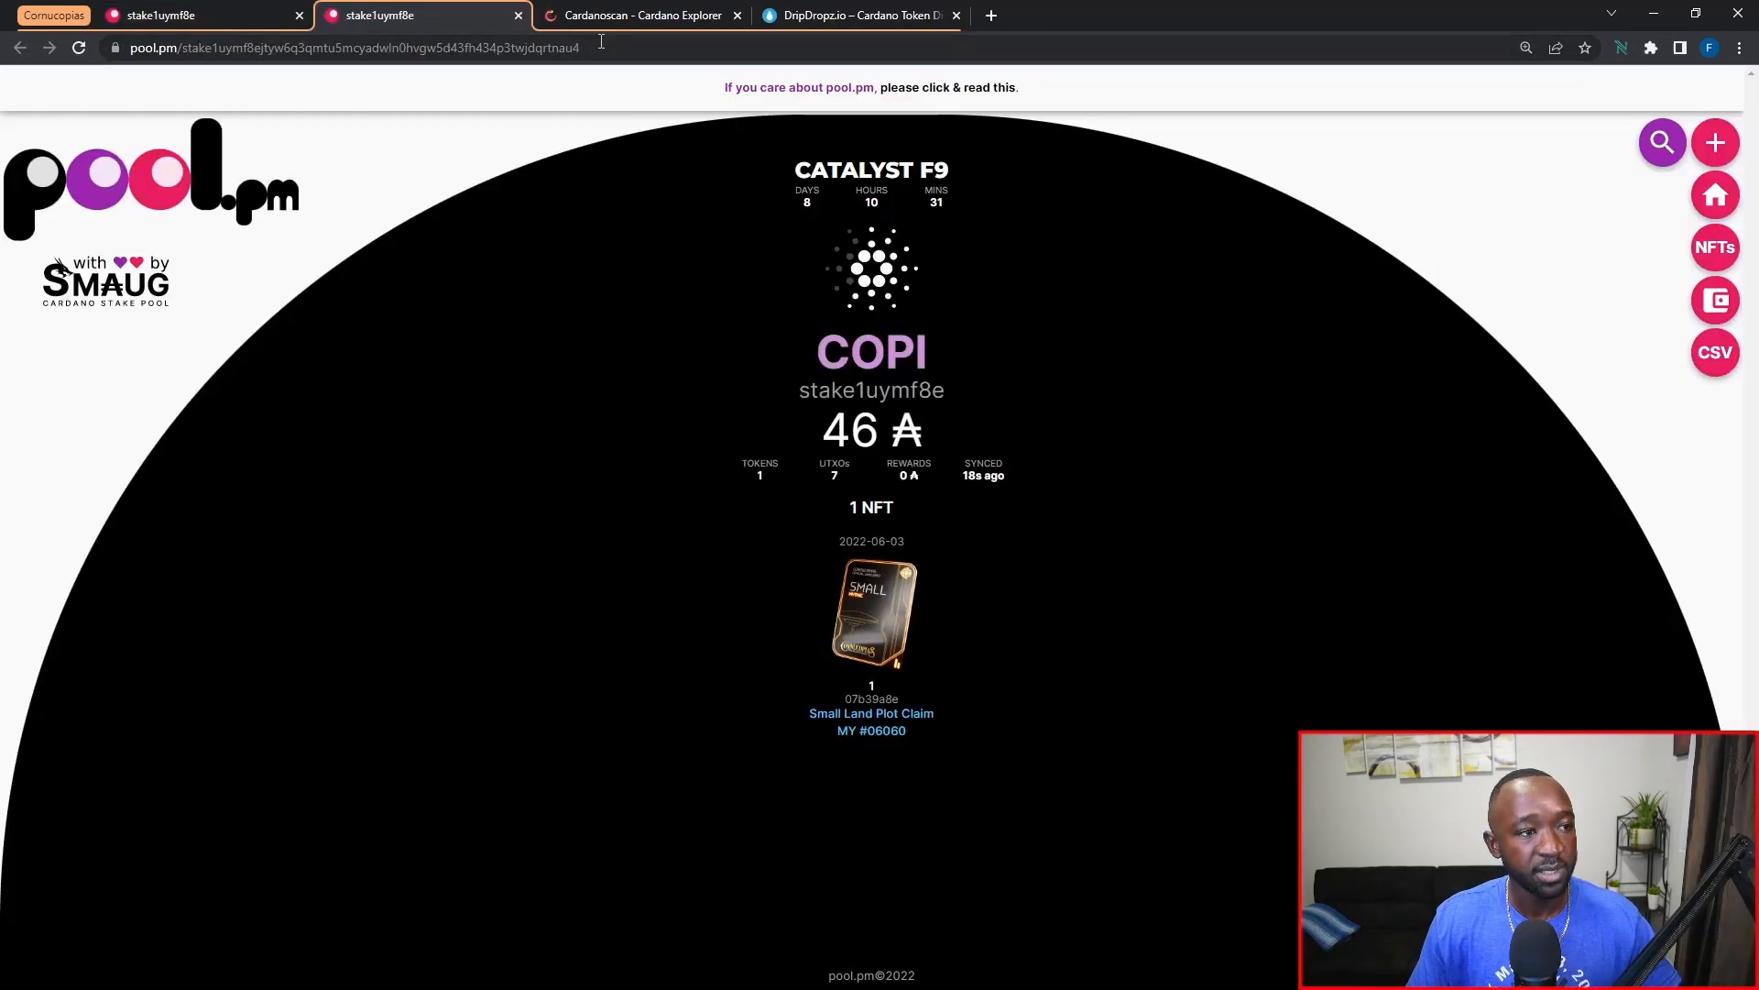
Load the wallet's stake-address page on pool.pm and move to the Cardanoscan explorer.
left_click(337, 48)
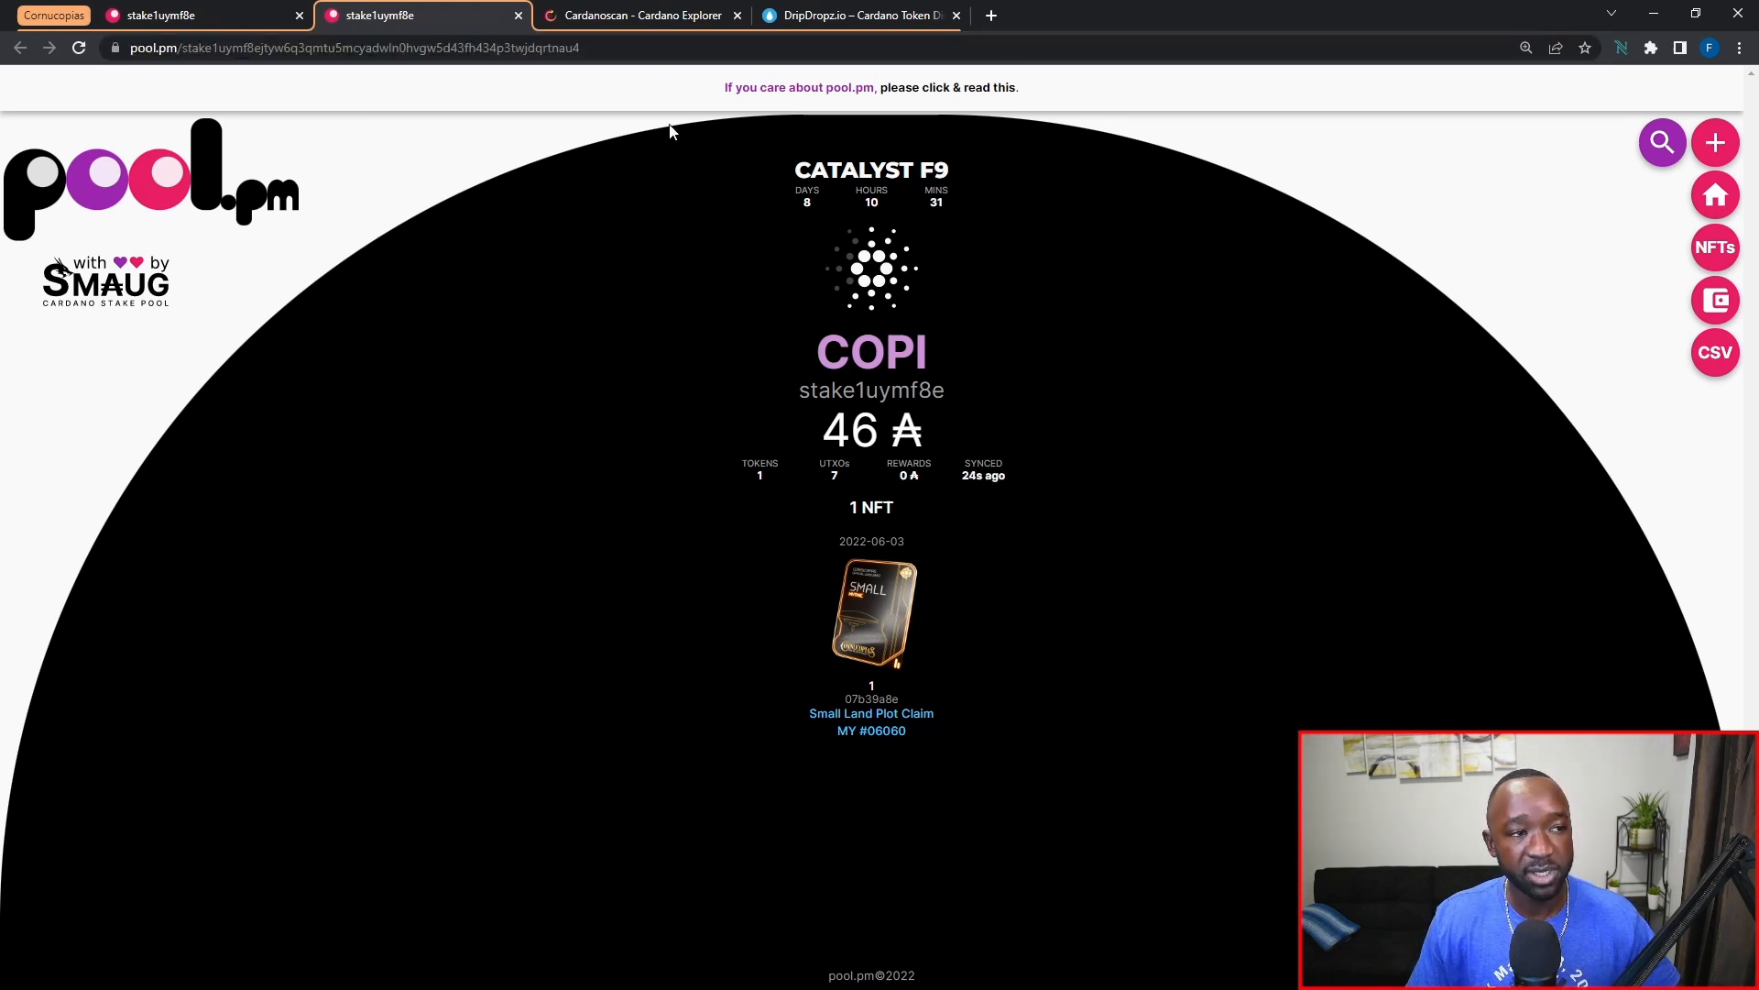
left_click(640, 15)
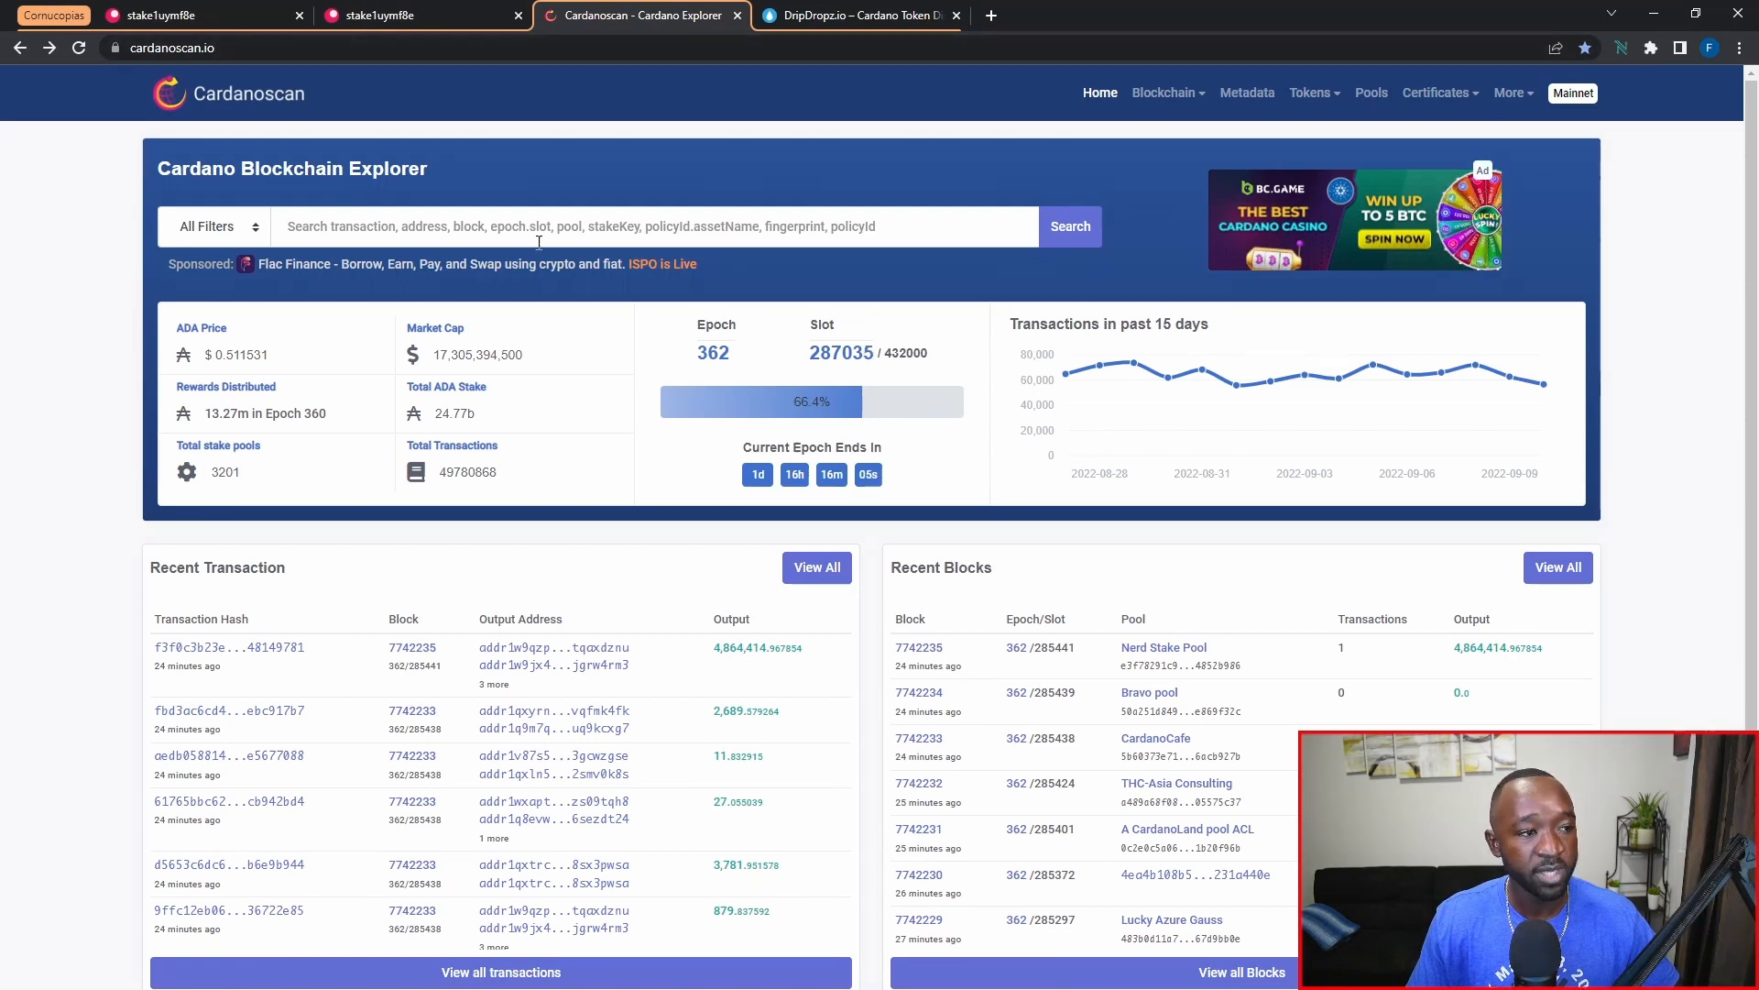
Search Cardanoscan for the addr1q896... address and locate its controlled stake key delegated to Cornucopias.
type("addr1q896m5ql7d9agp6kgmvpw0f0mk6nm4w6je4p0zdjf8s0mrfkj0nykga5pzpkhefhsf66alxlwcsagmtzn0tr2rzkay6q89ydve")
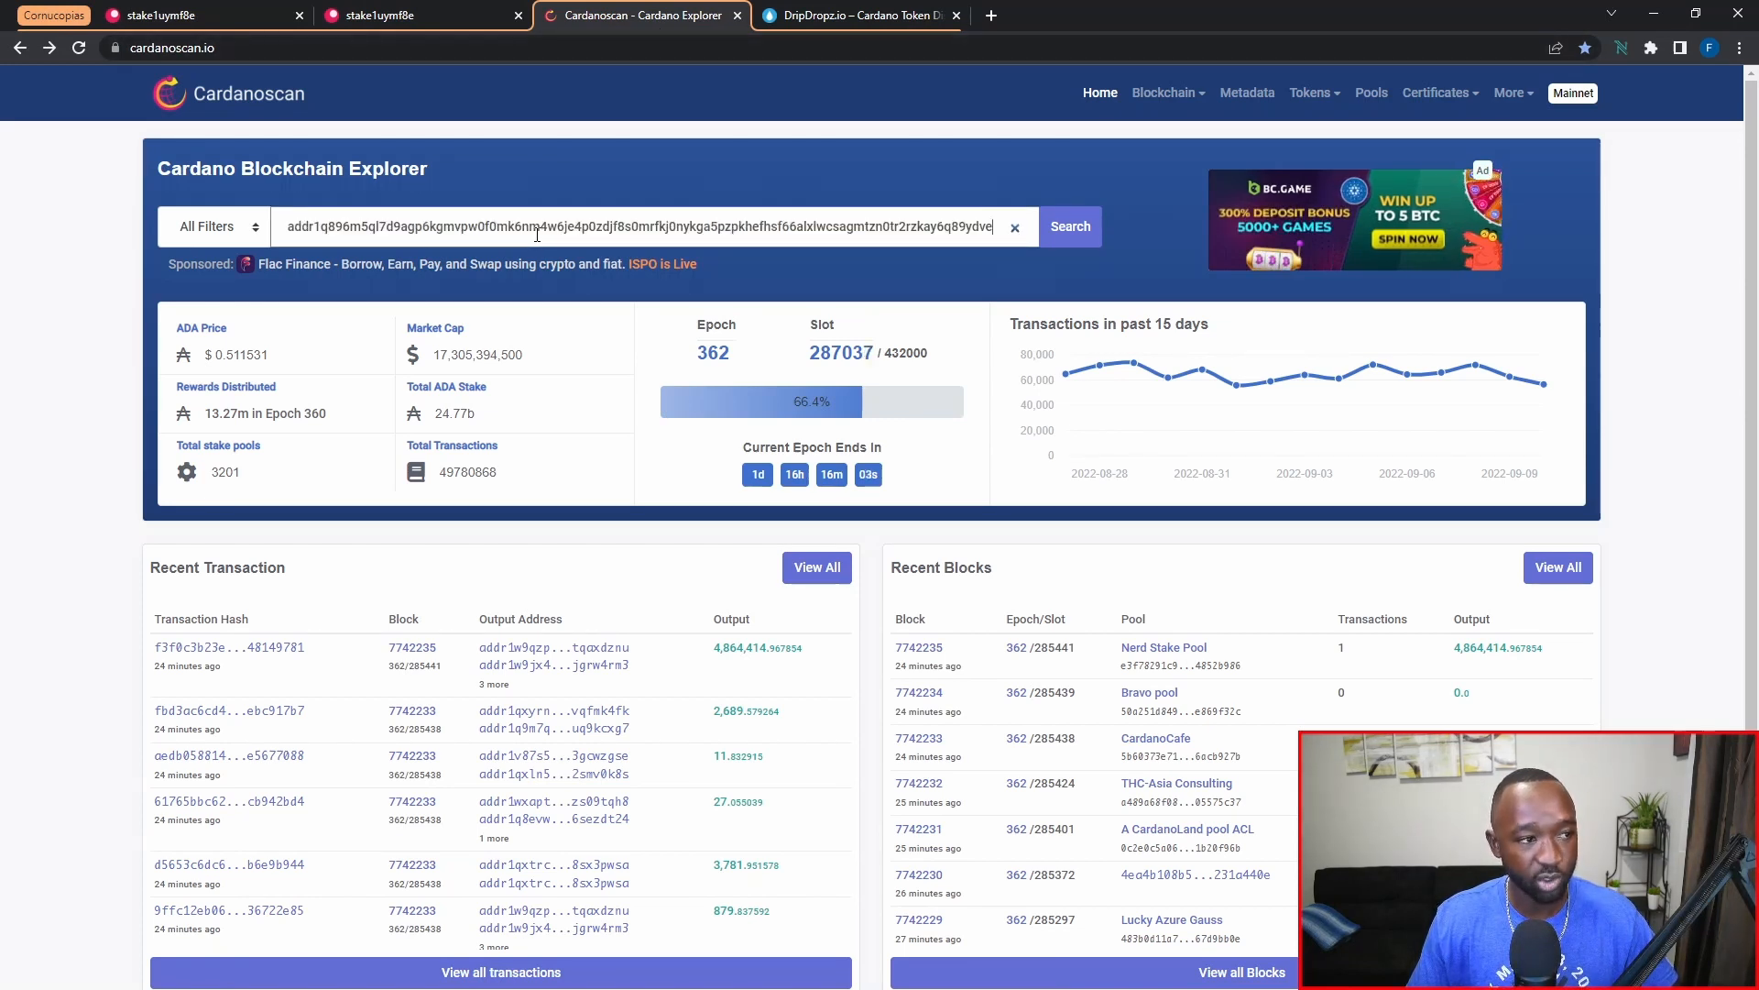
left_click(1069, 226)
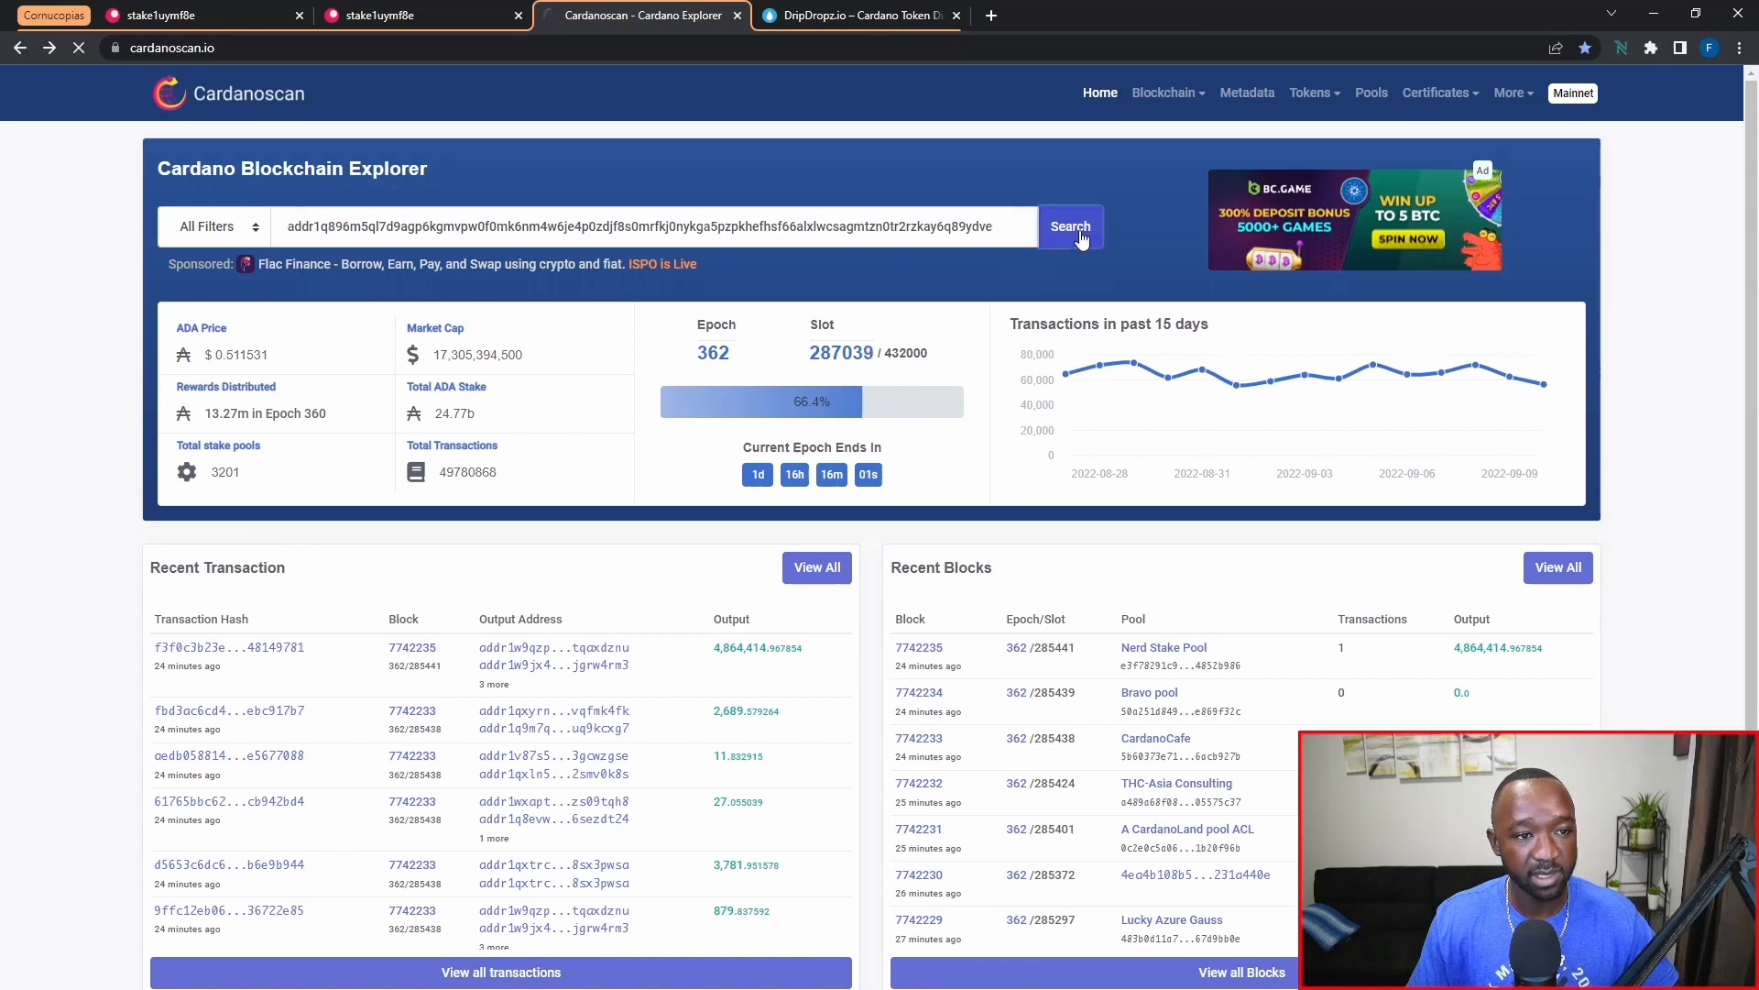
left_click(1069, 225)
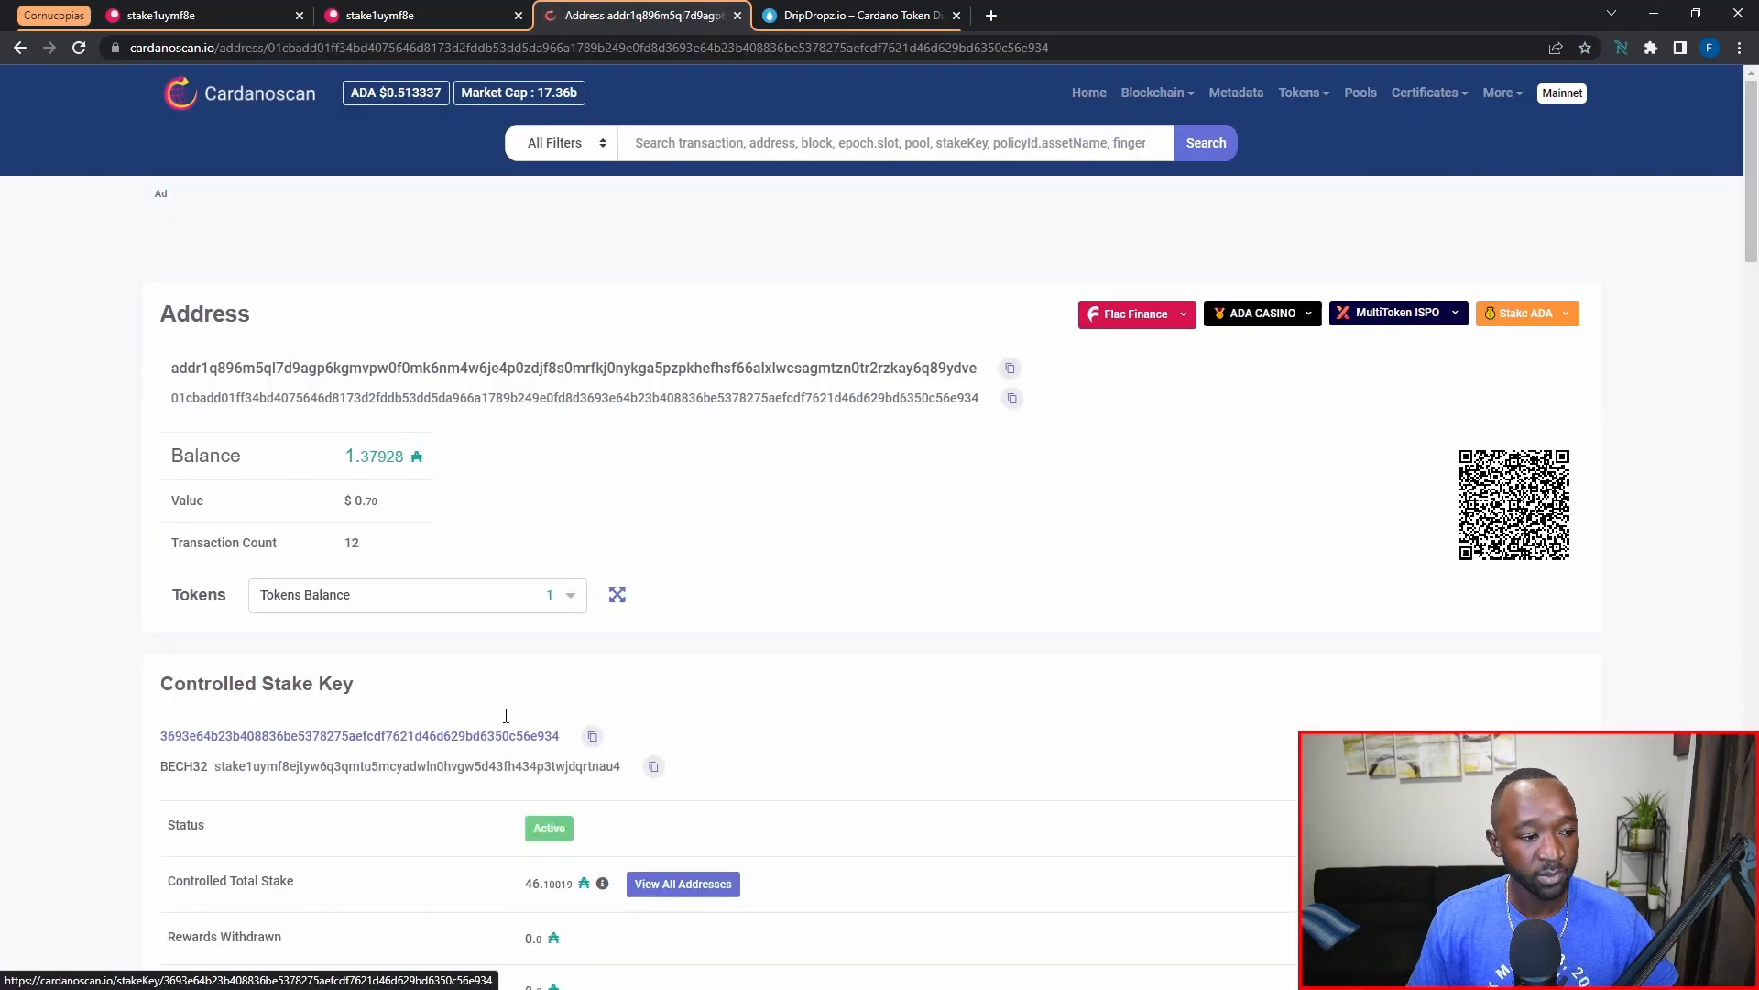
scroll("down", 3)
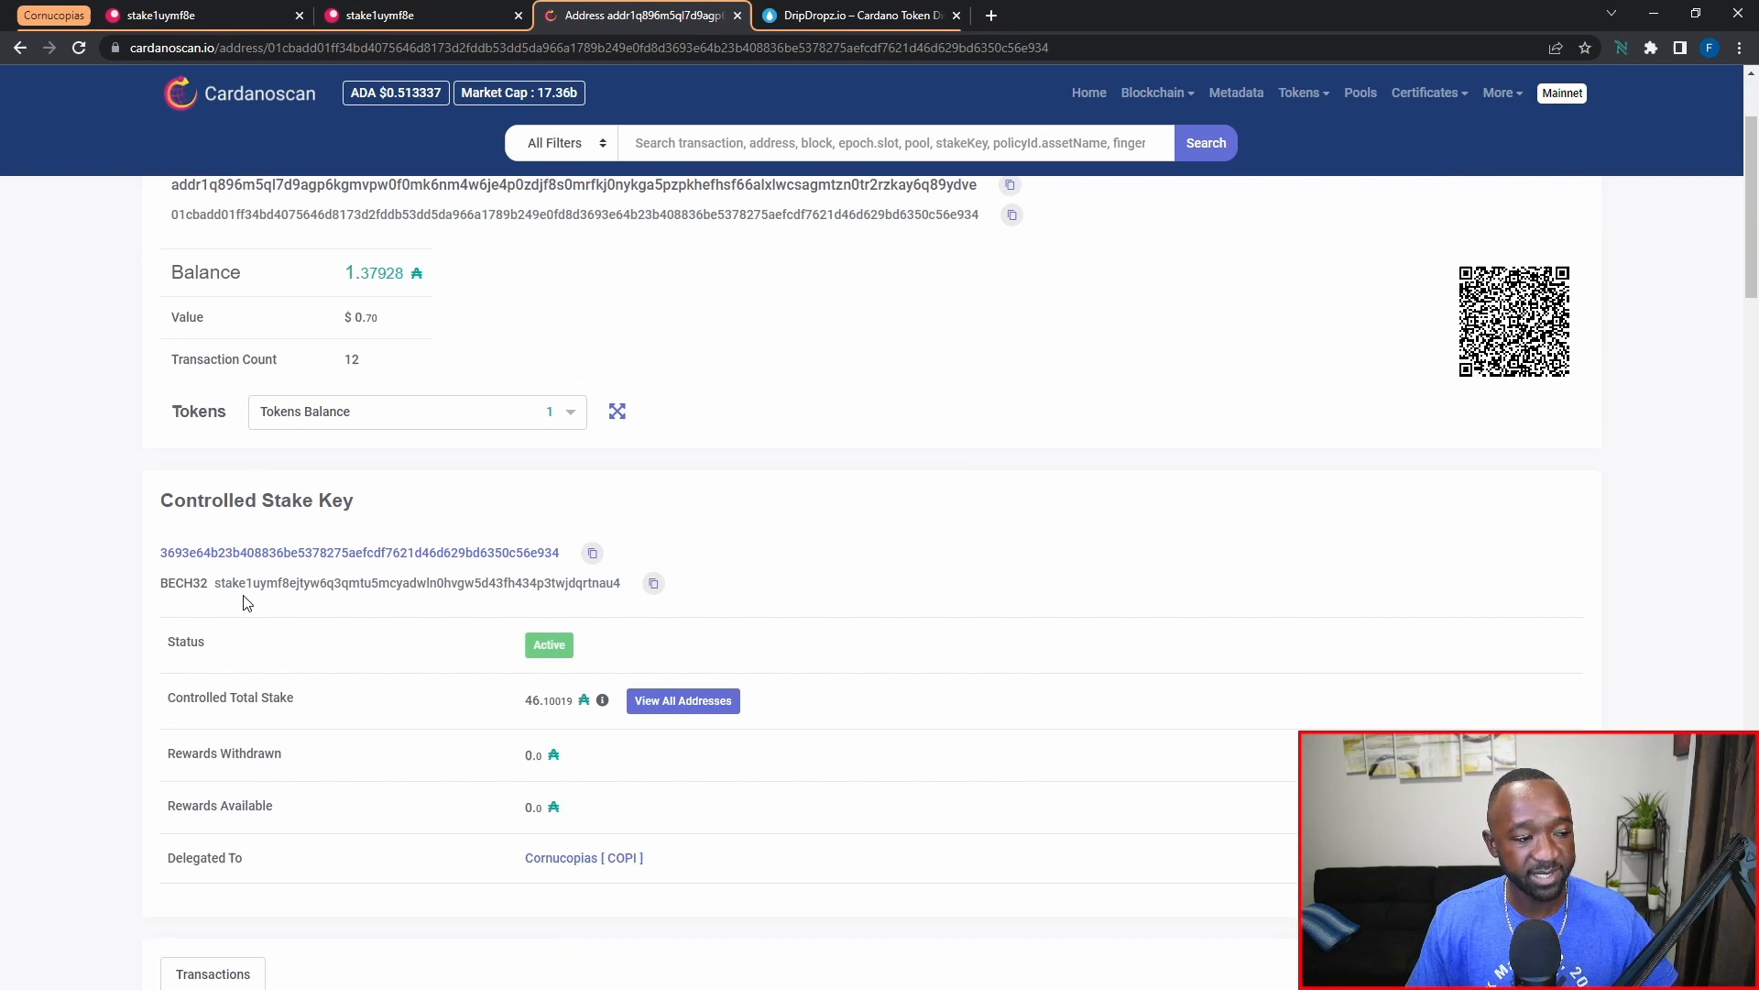
mouse_move(678, 603)
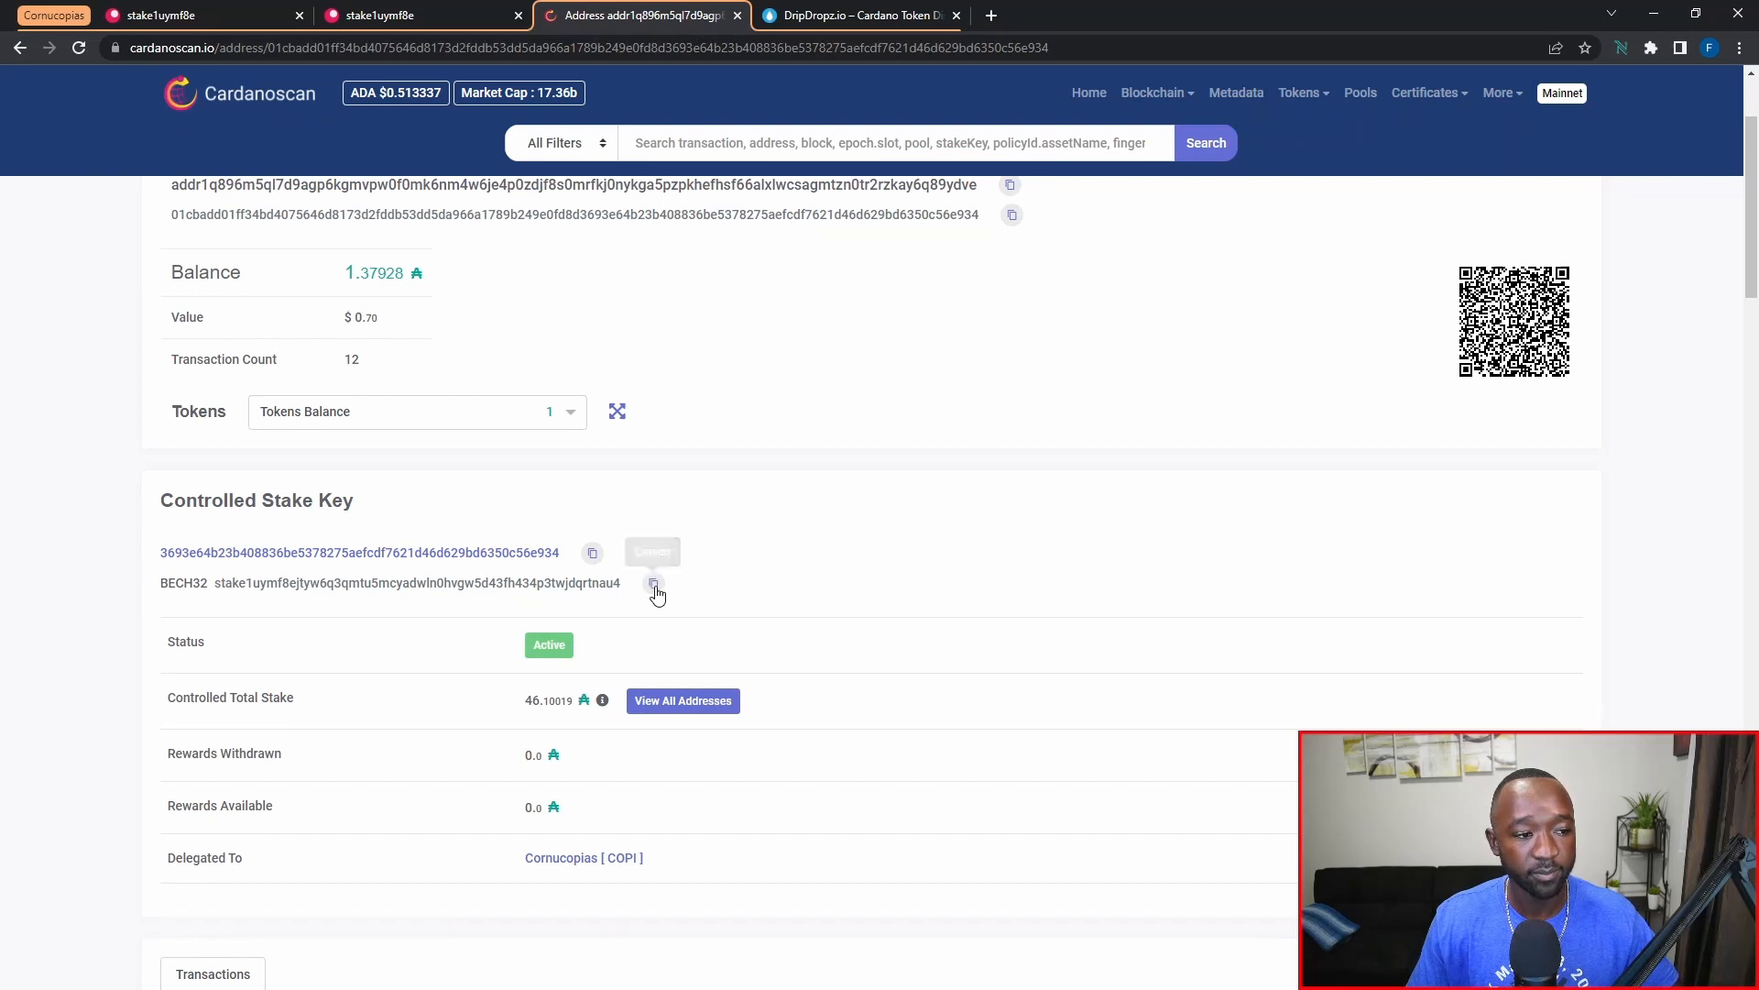
mouse_move(711, 623)
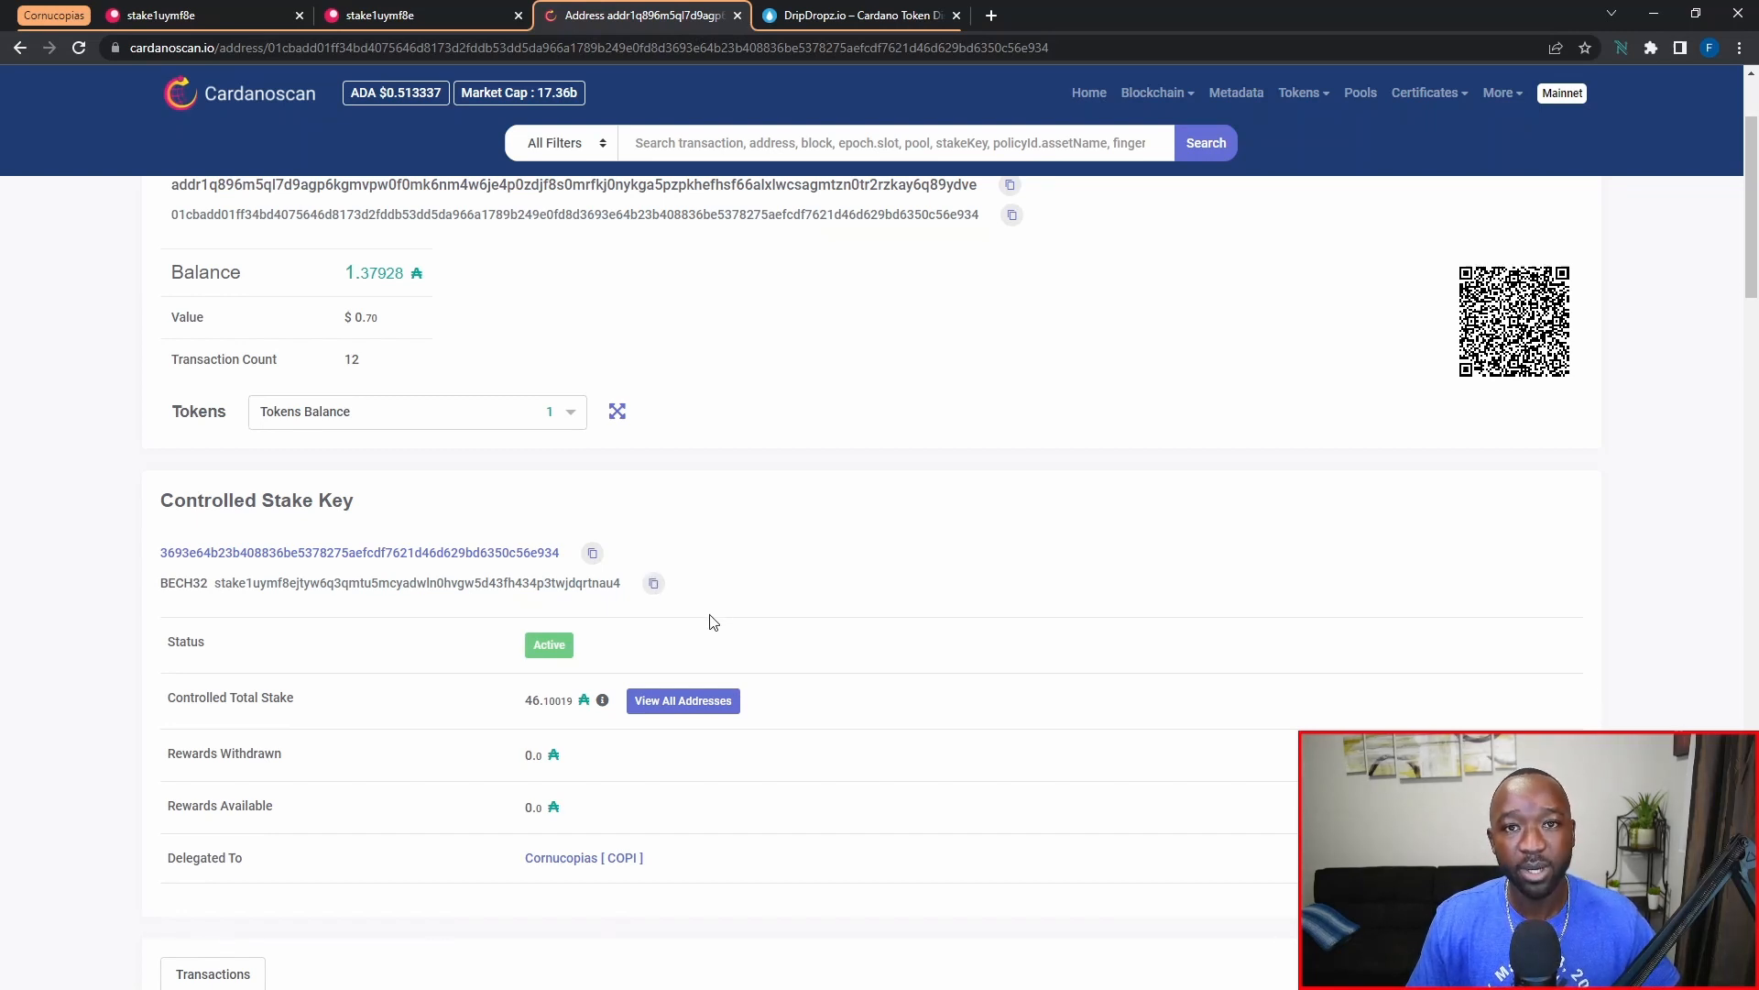
mouse_move(848, 326)
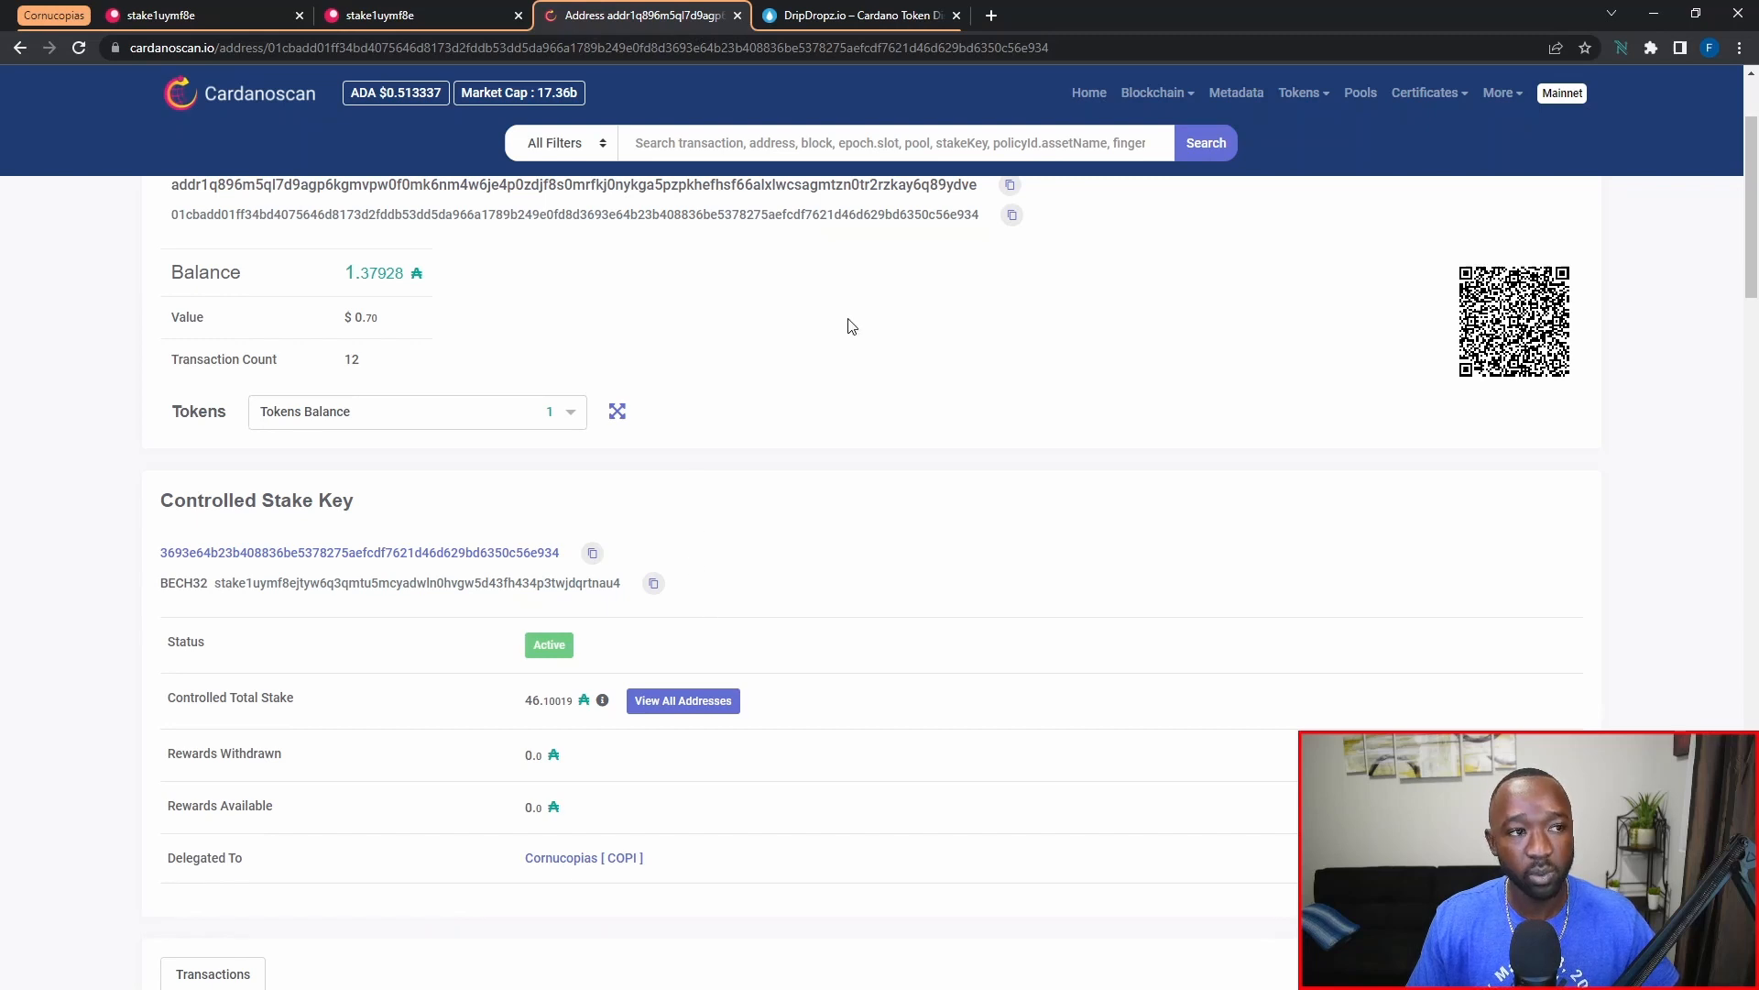
left_click(857, 15)
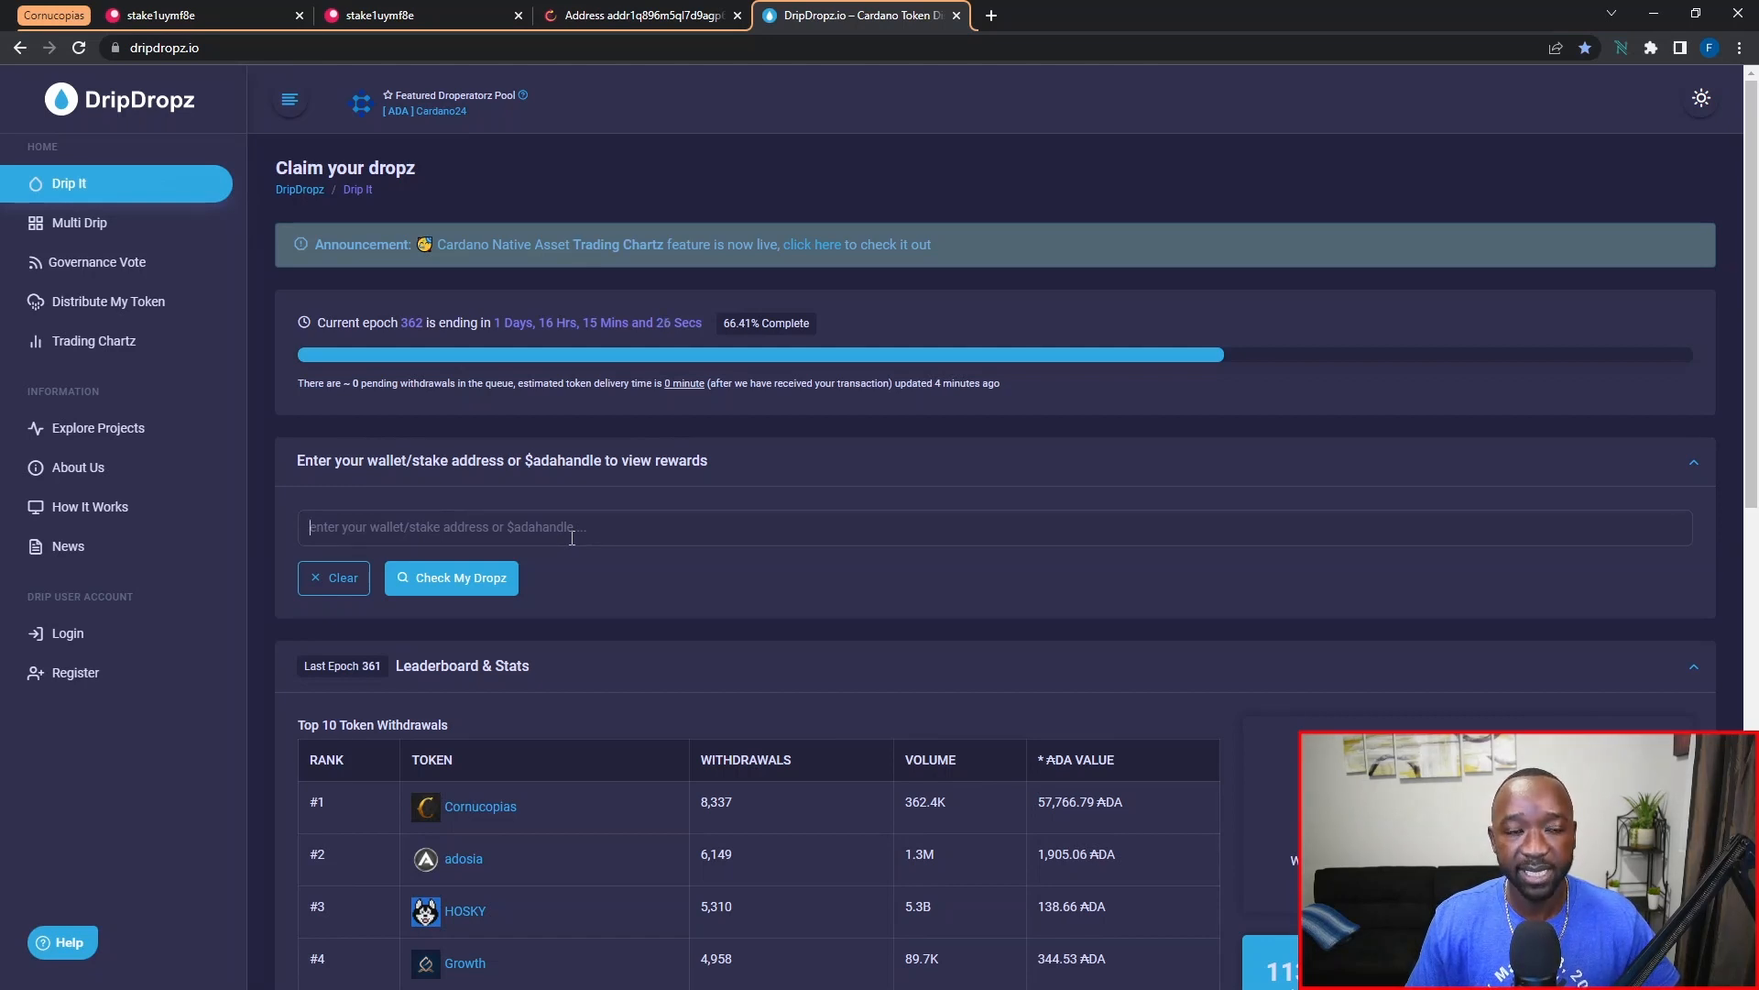
Check My Dropz for stake1uymf8ejty..., confirming 46.10 ADA staked at Cornucopias.
type("stake1uymf8ejtyw6q3qmtu5mcyadwln0hvgw5d43fh434p3twjdqrtnau4")
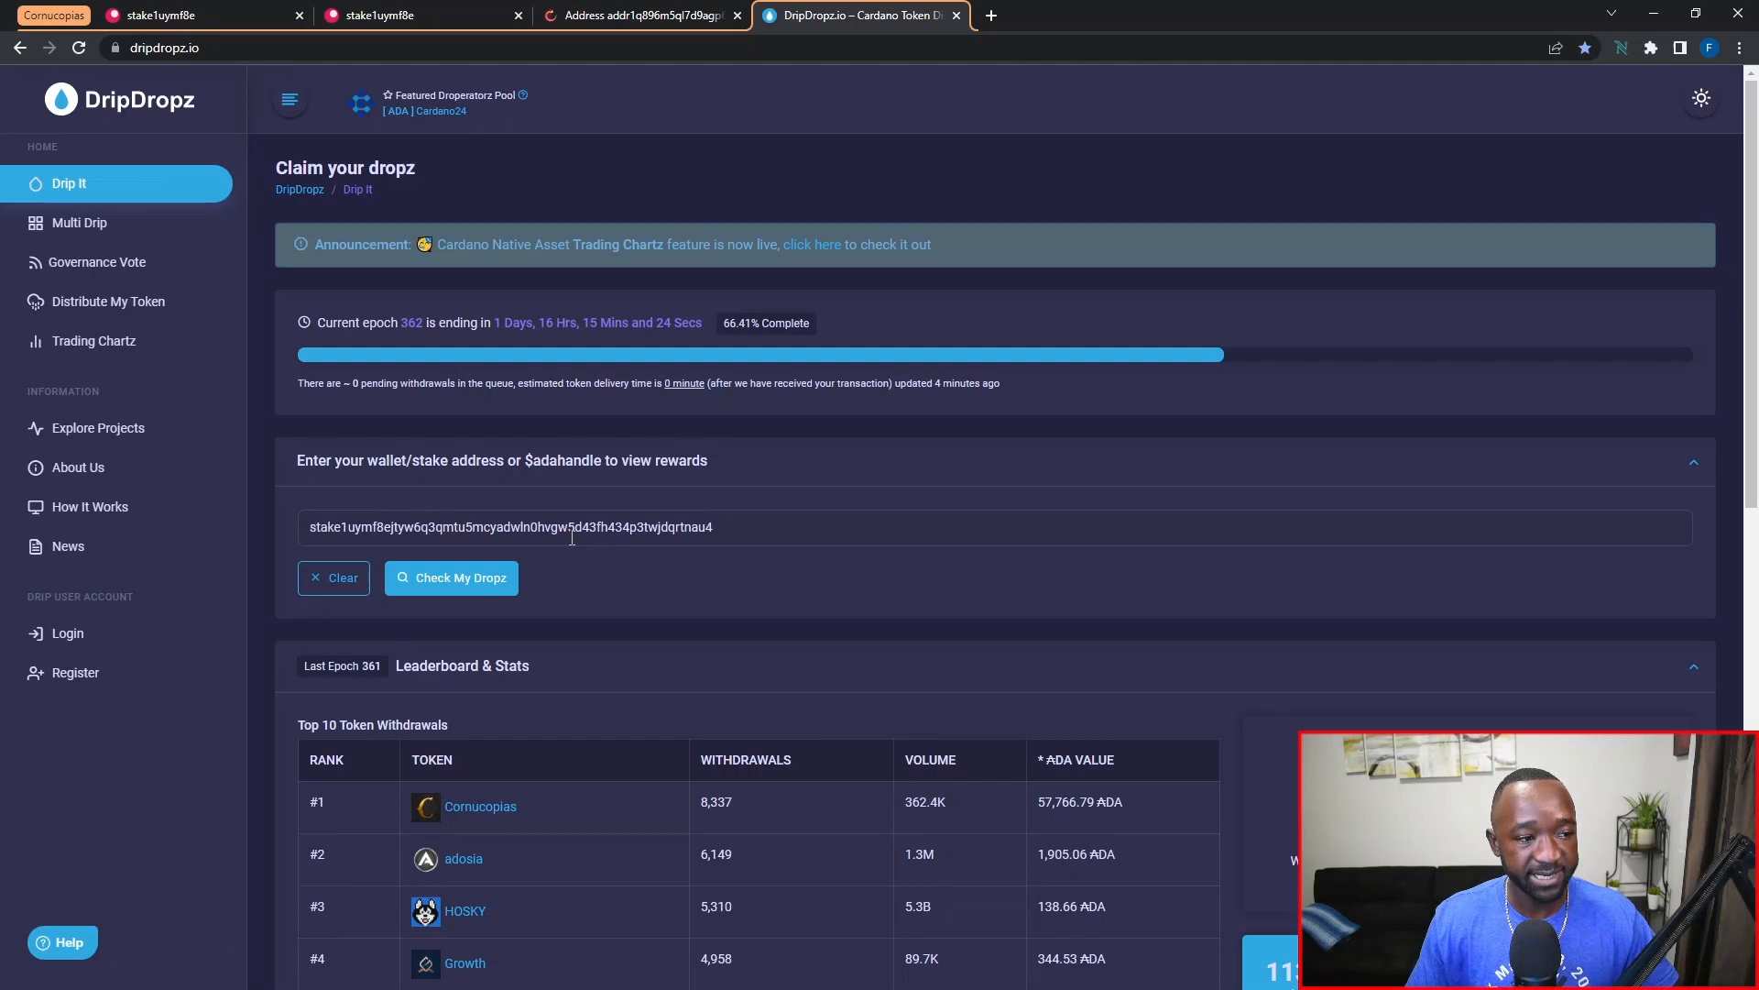
mouse_move(451, 585)
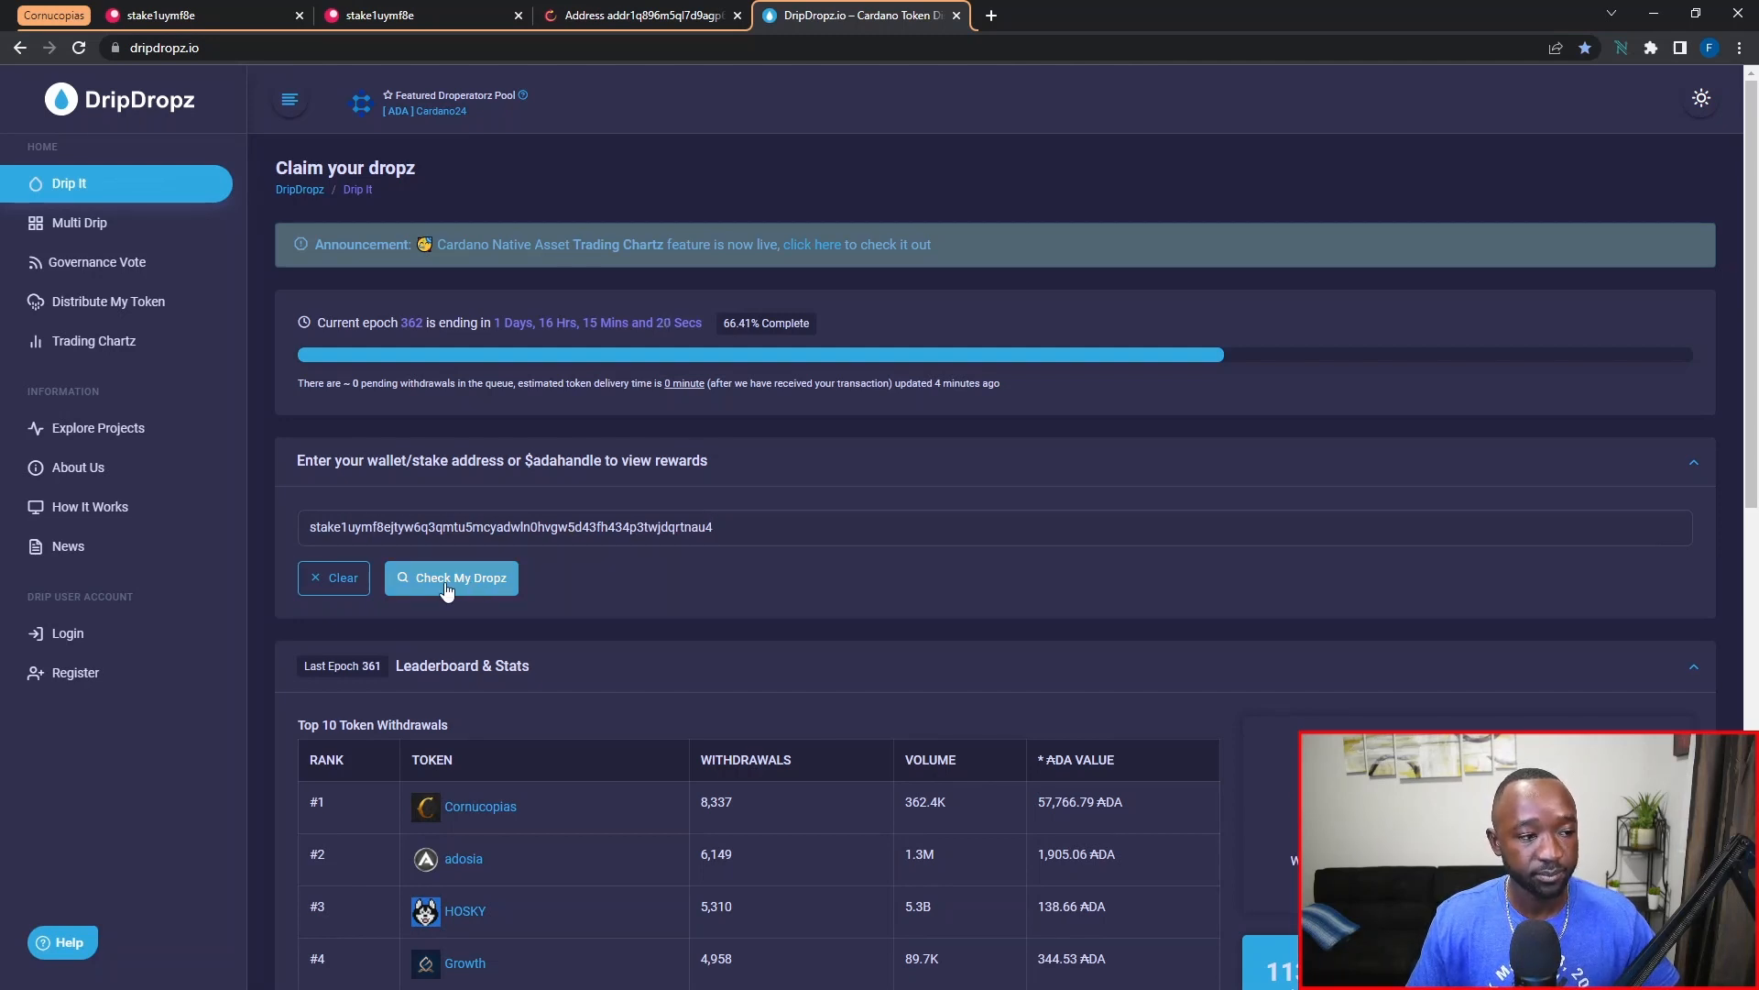
left_click(451, 577)
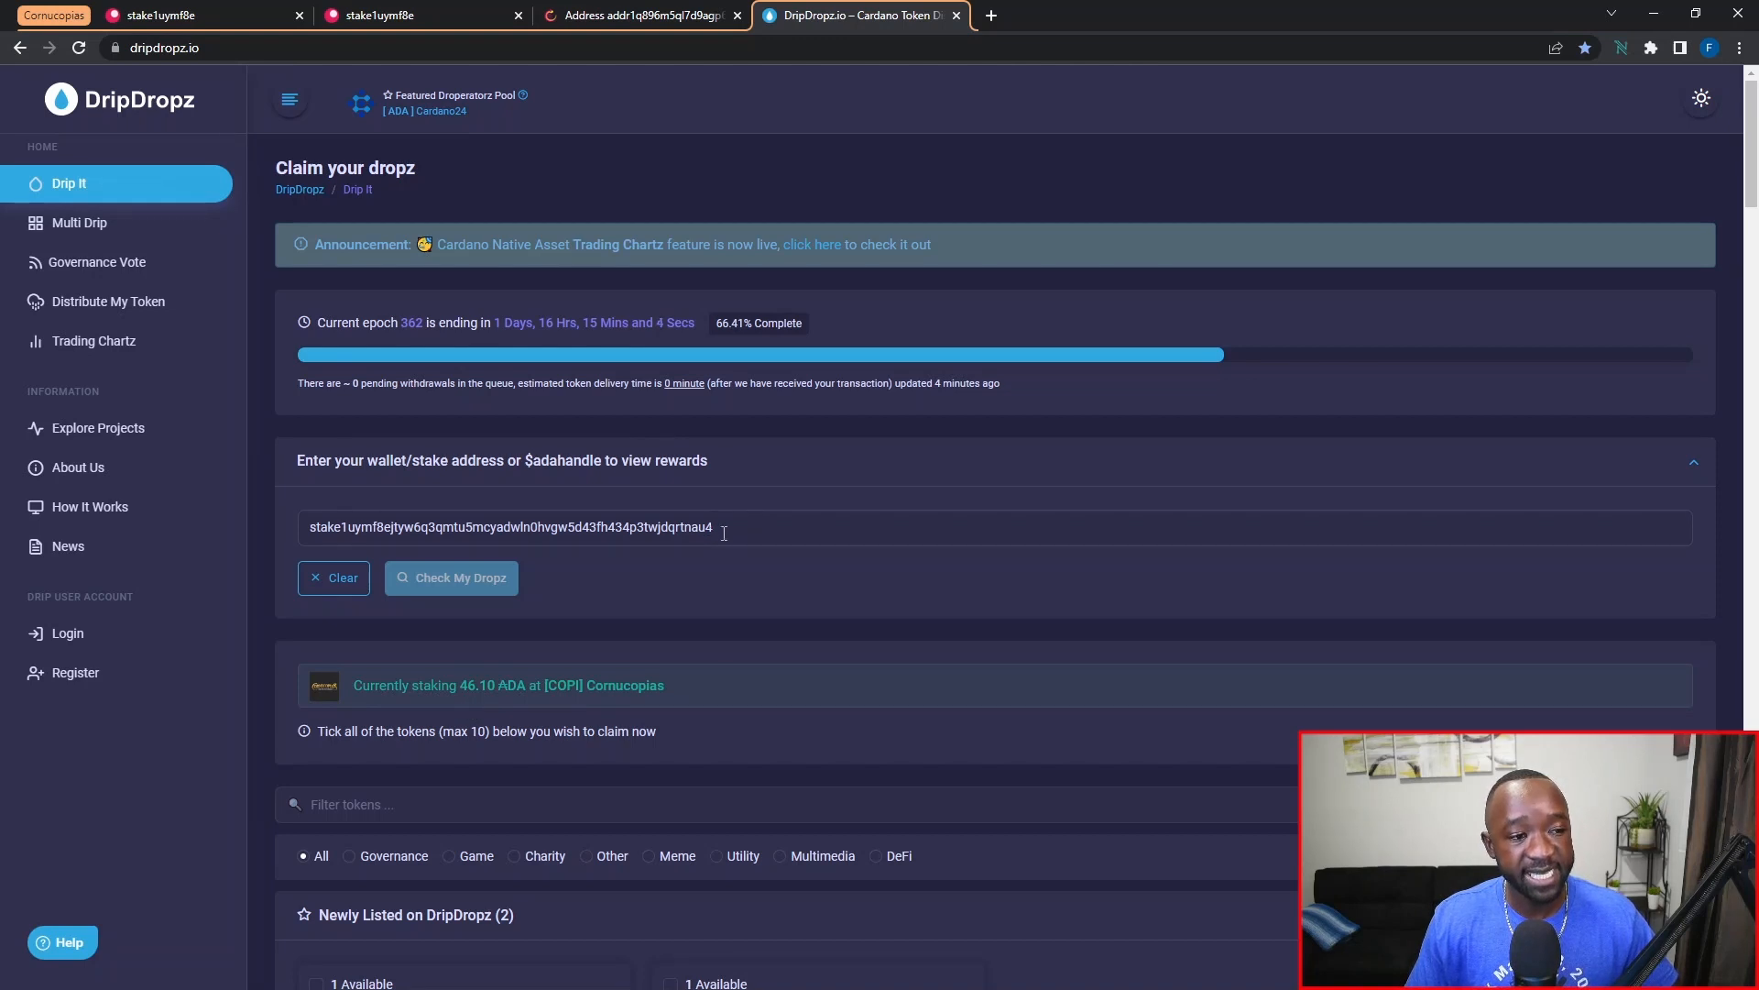
mouse_move(487, 707)
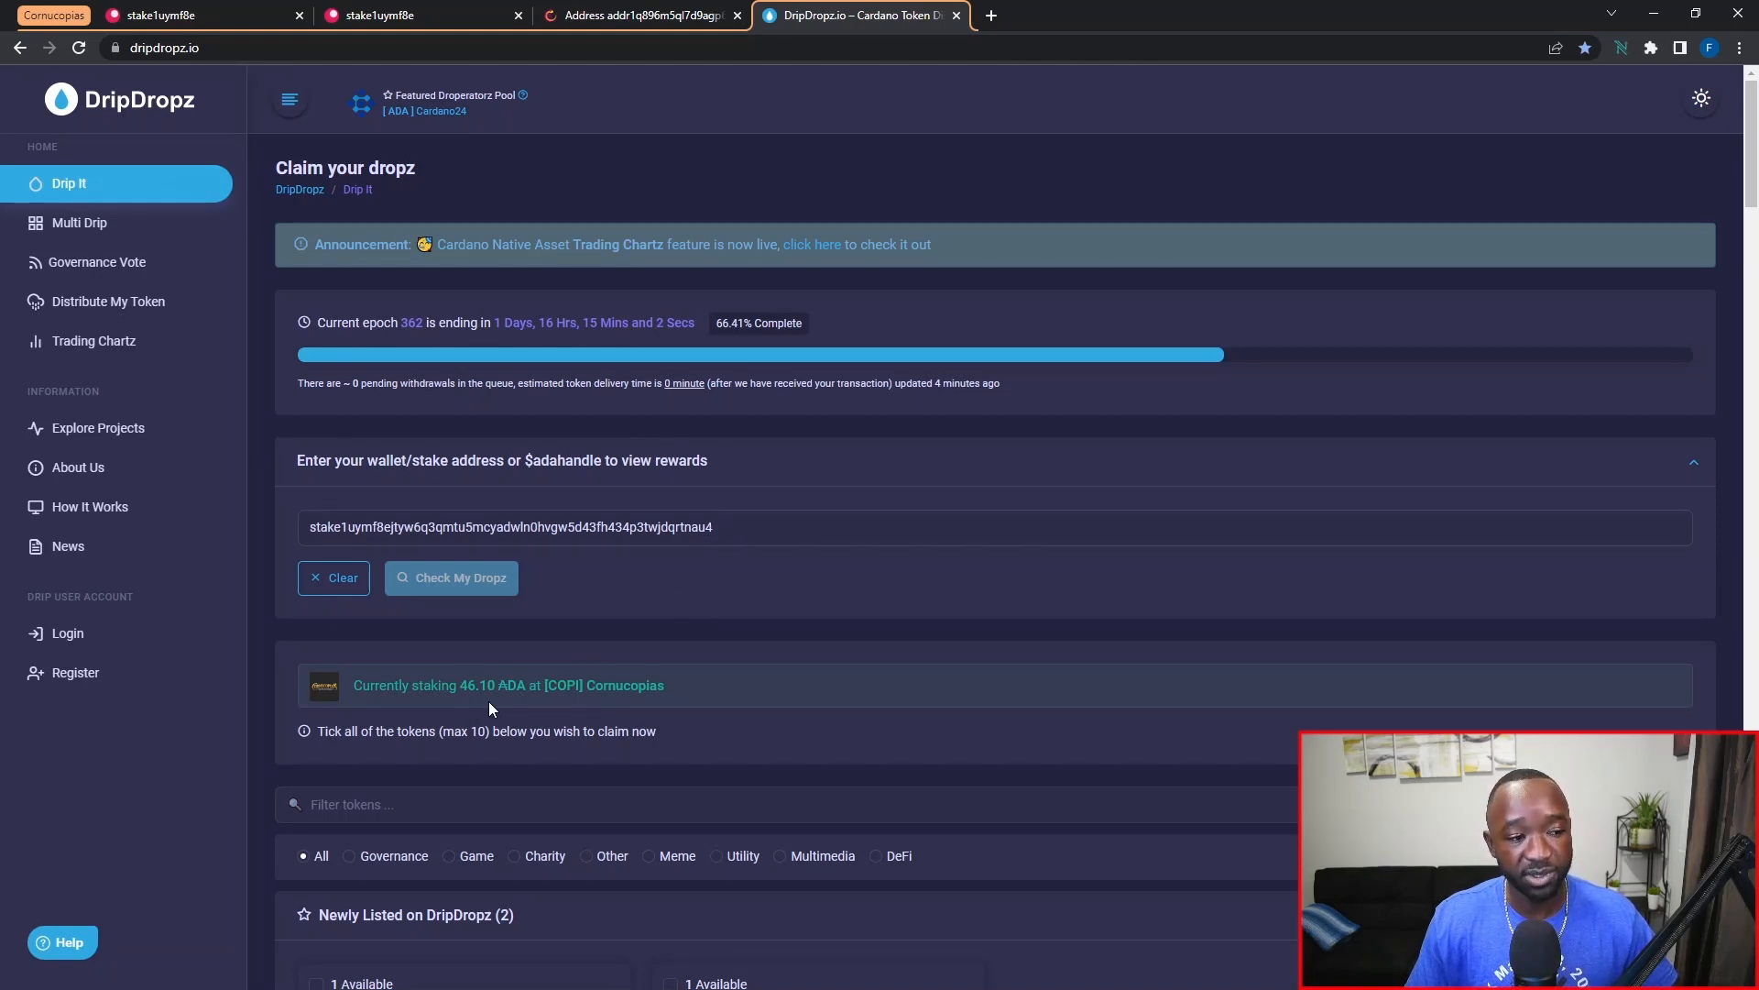
mouse_move(467, 711)
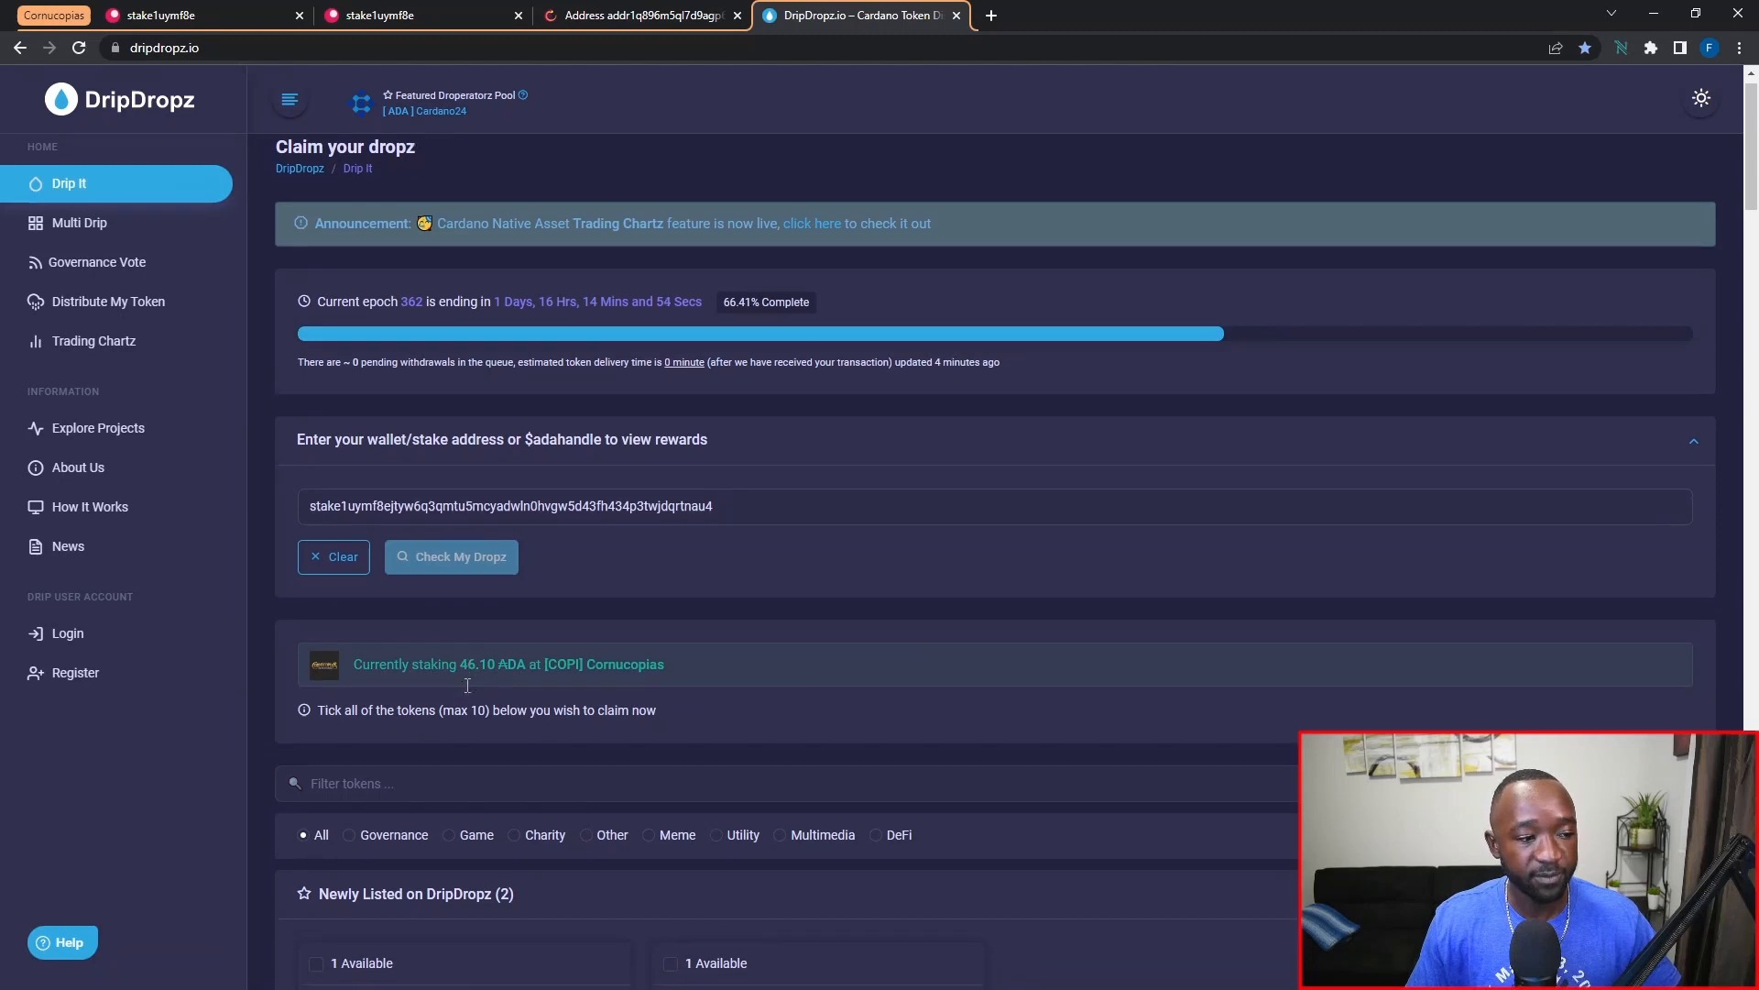
Filter the rewards list by 'copi' and mark the 107.739957 Cornucopias tokens for claiming.
scroll("down", 3)
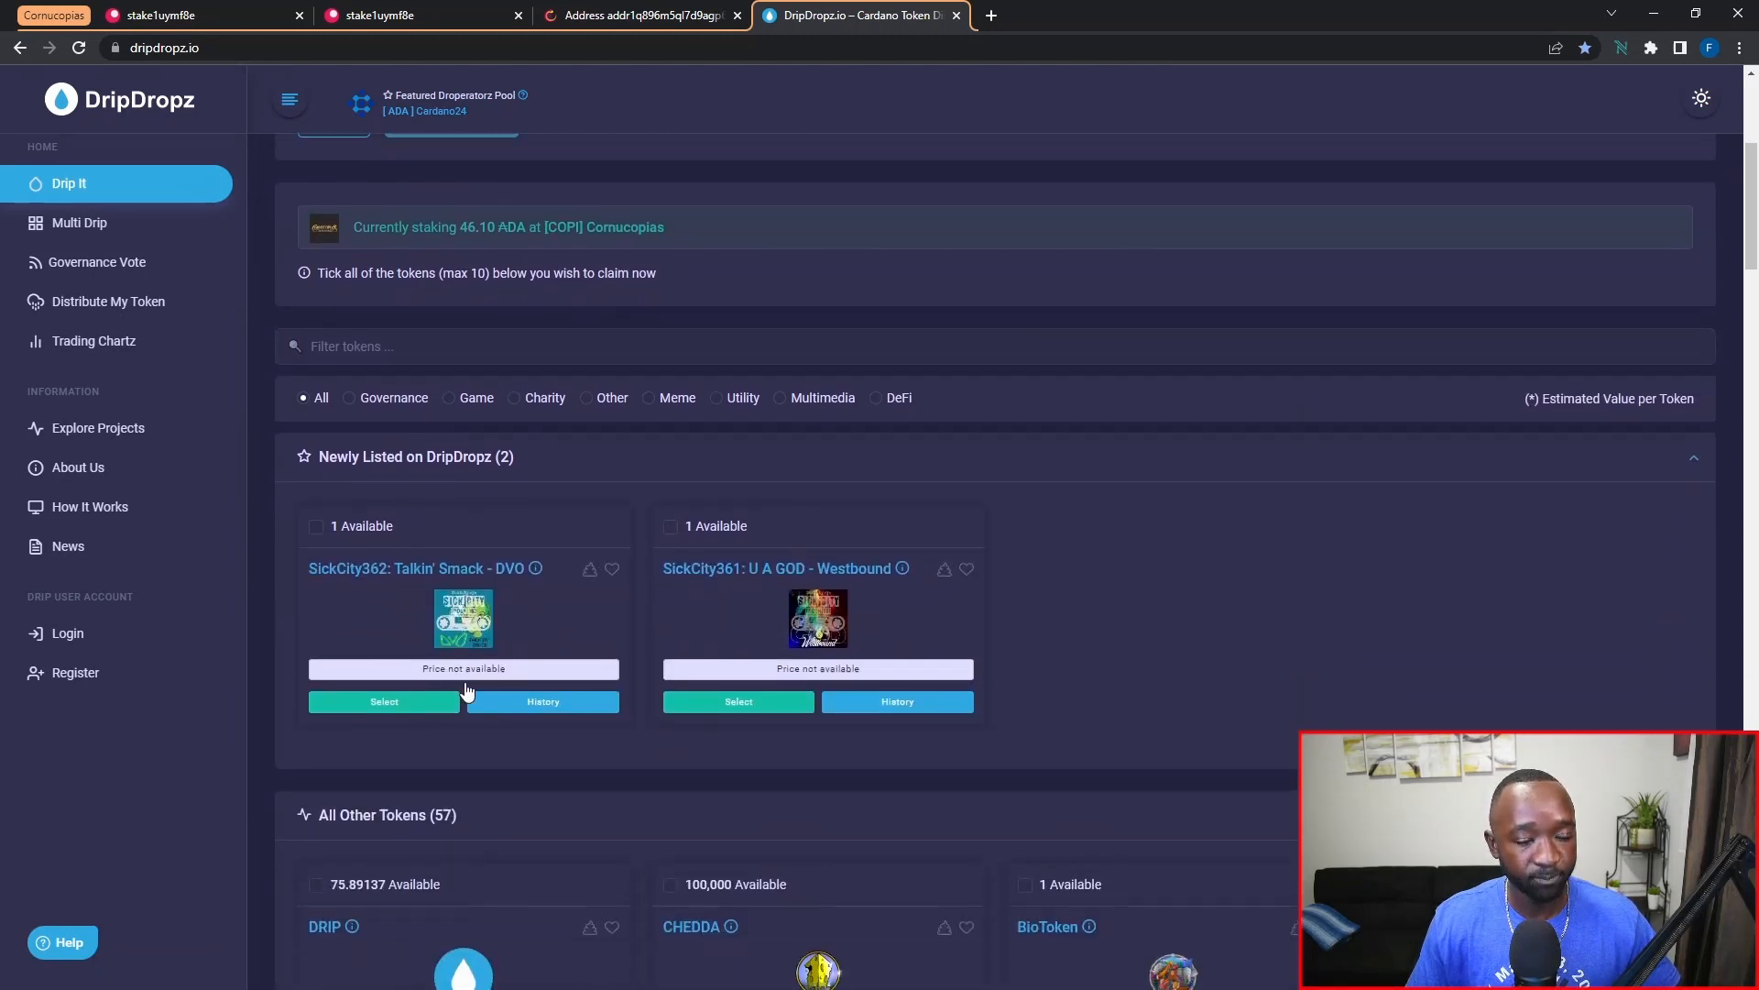
scroll("down", 3)
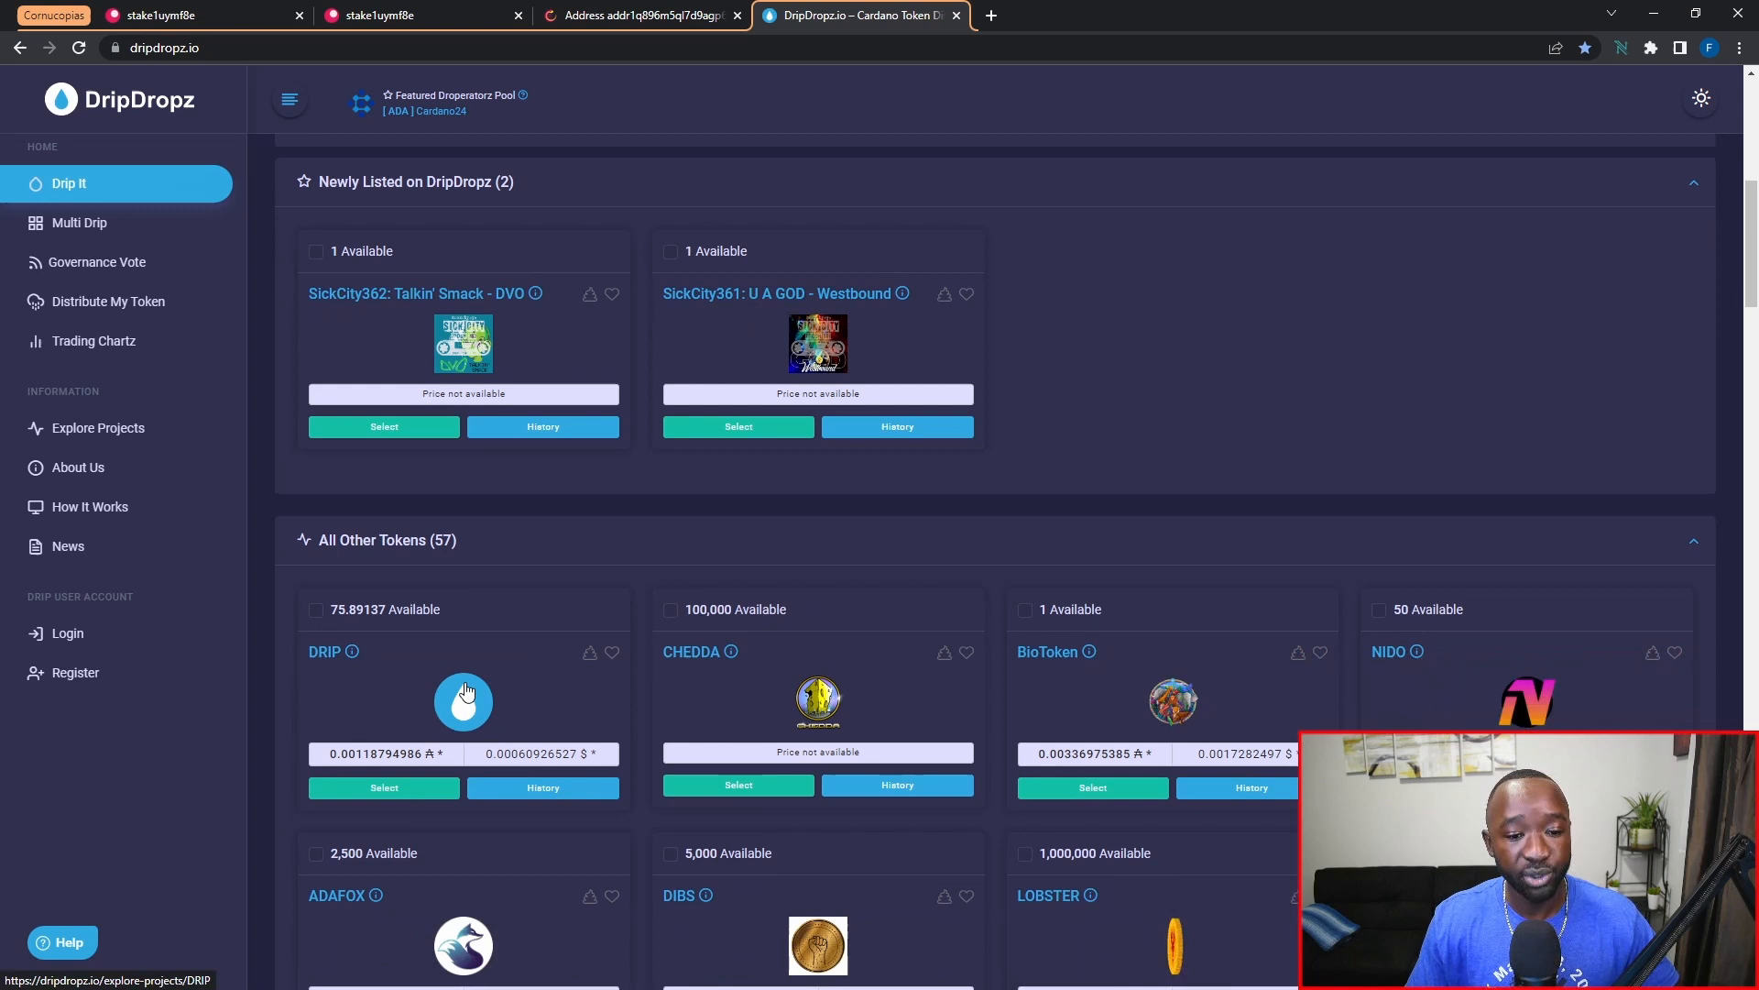
scroll("up", 3)
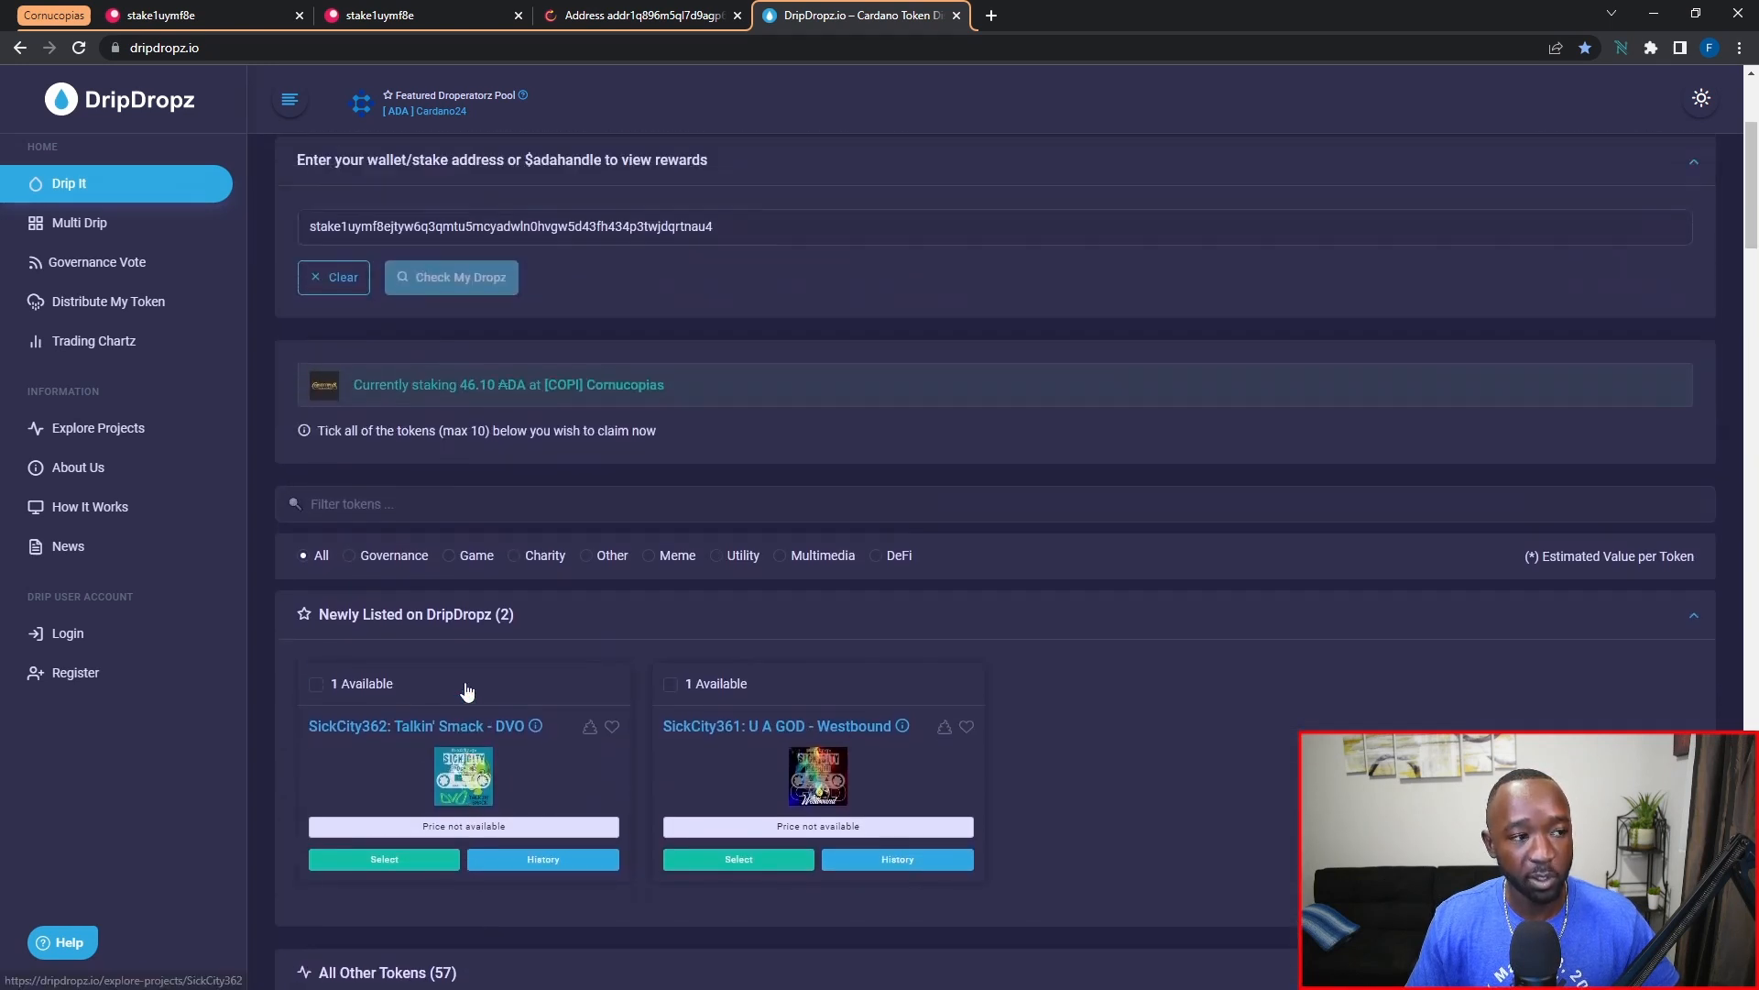
scroll("up", 3)
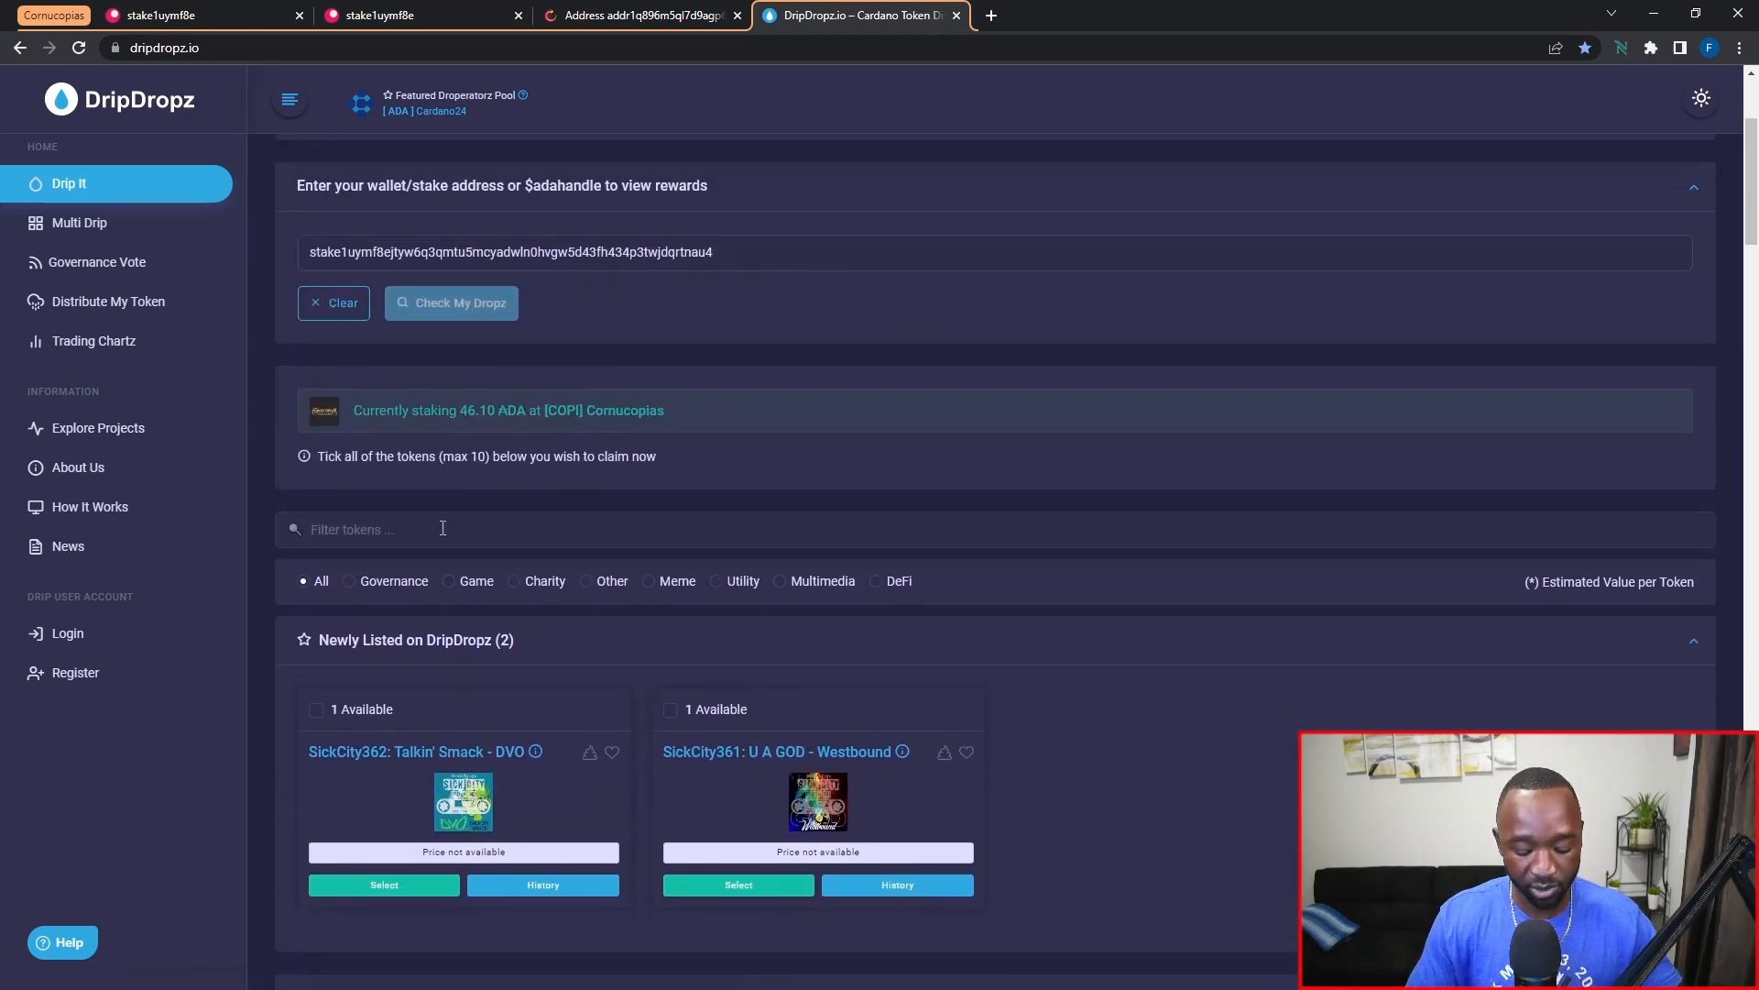
type("copi")
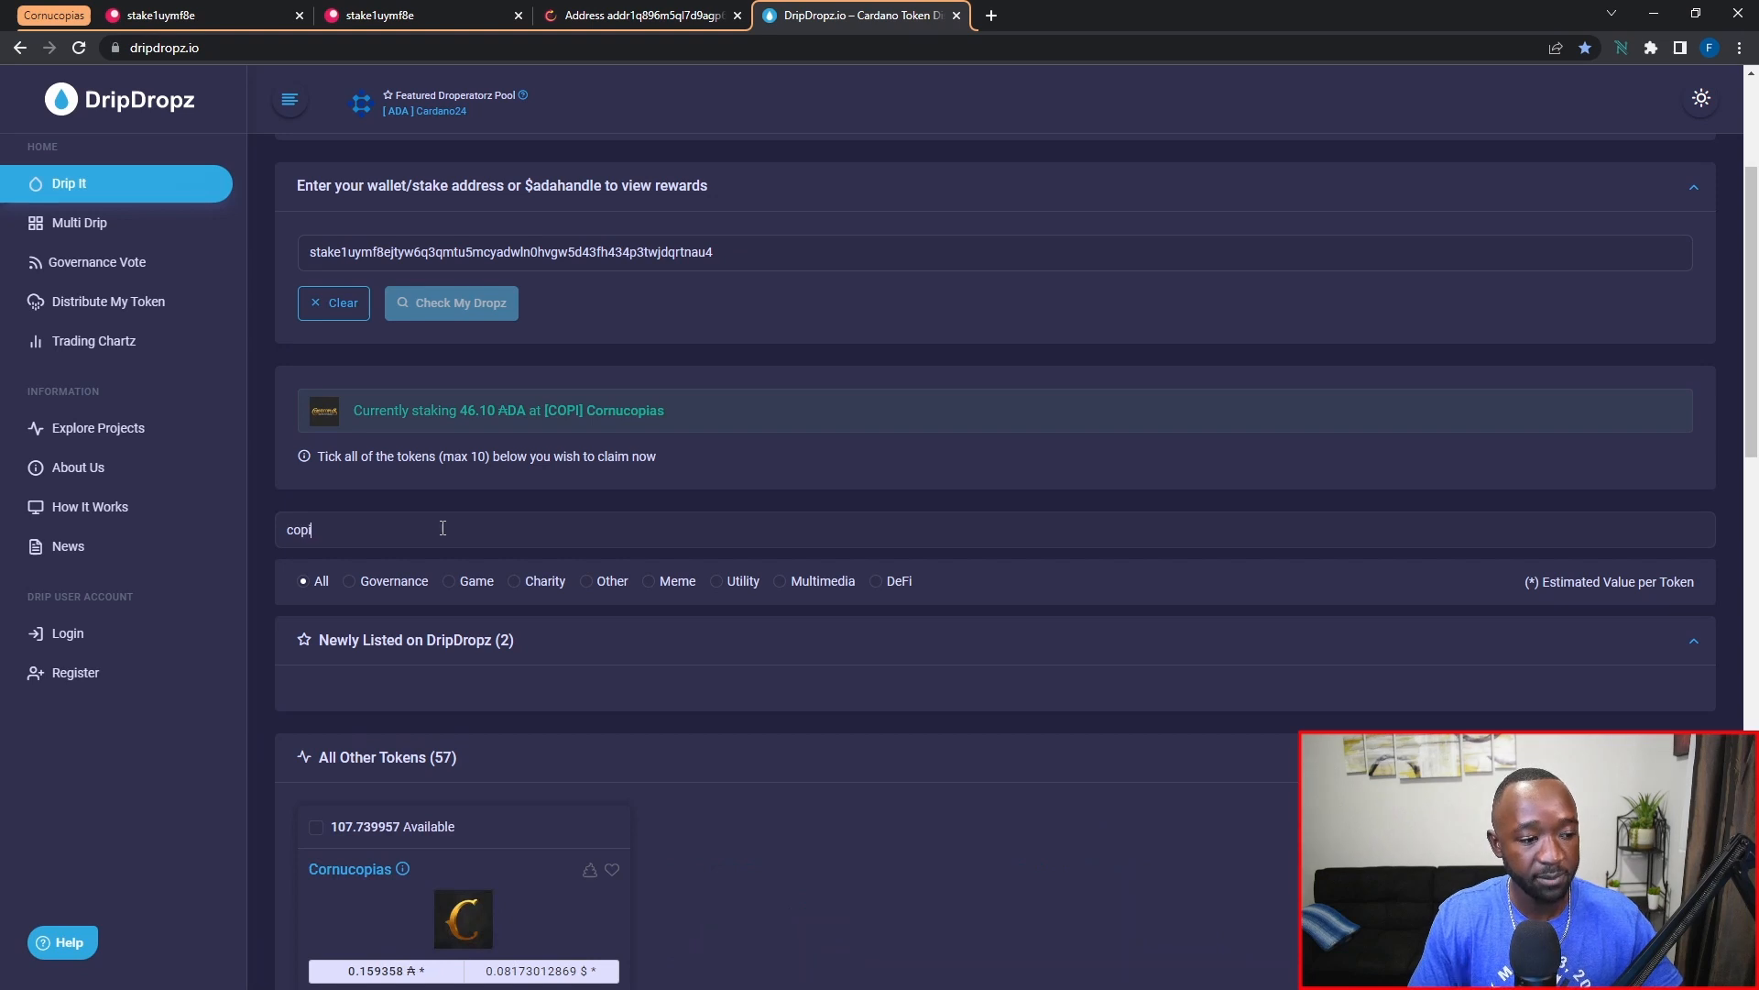
scroll("down", 3)
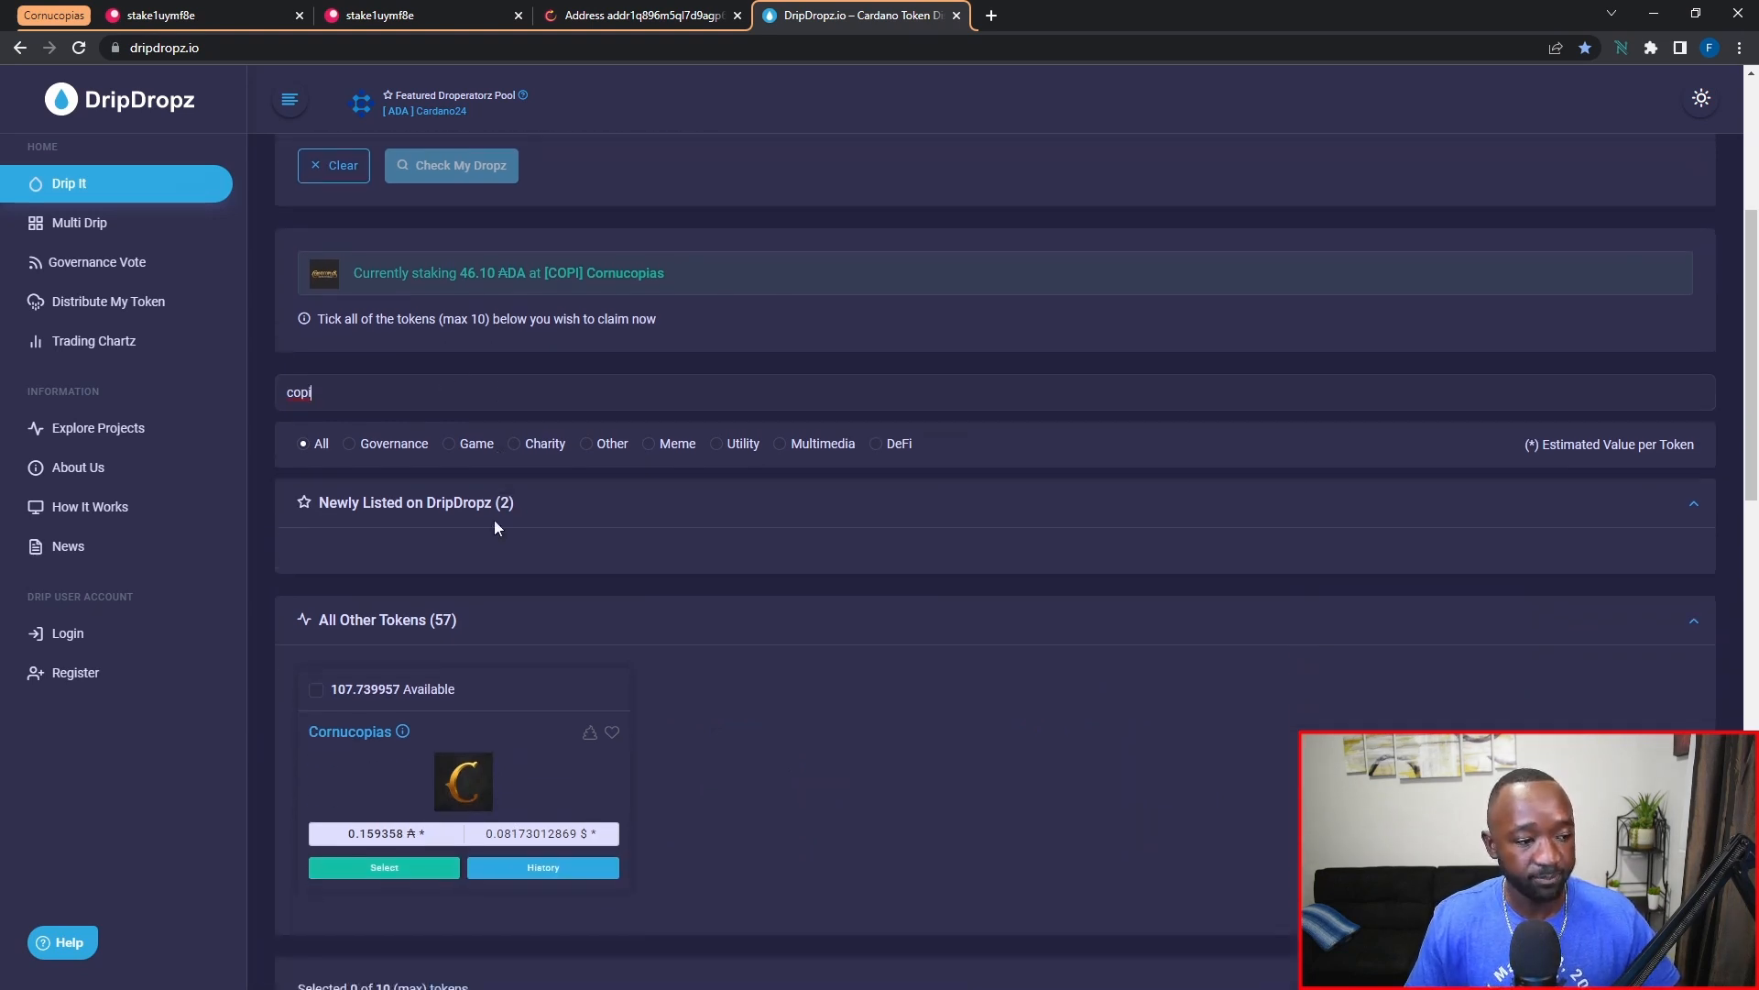
scroll("down", 3)
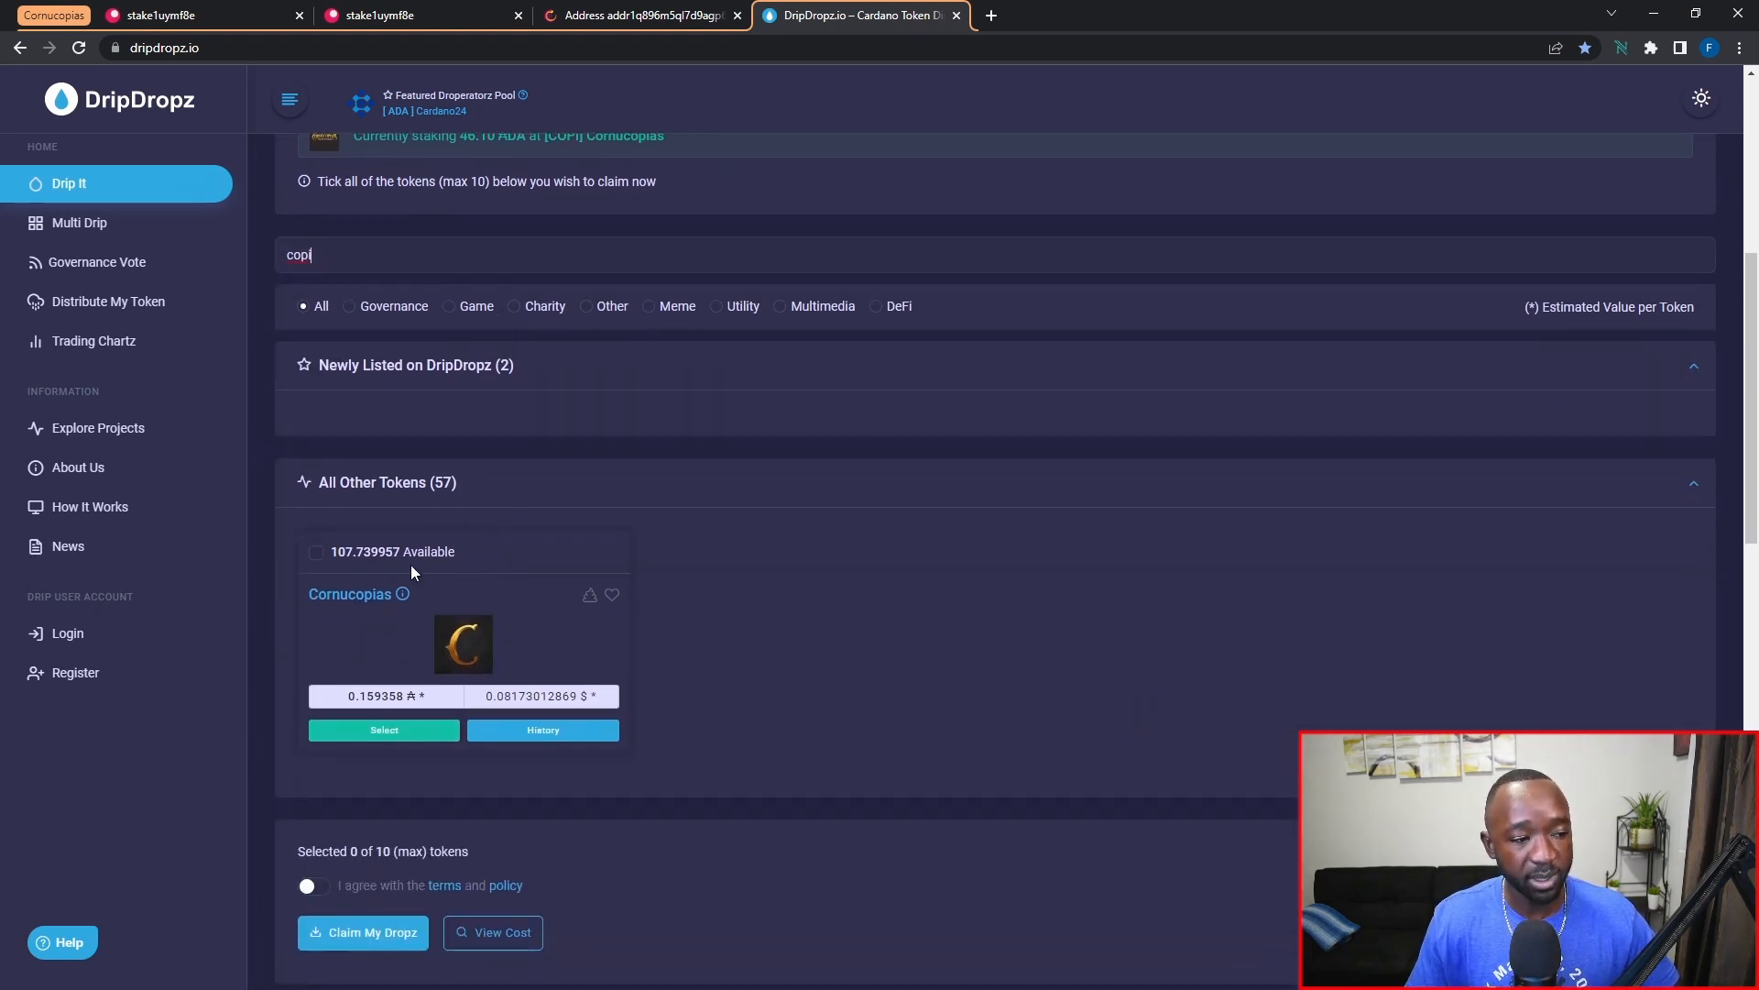
mouse_move(488, 696)
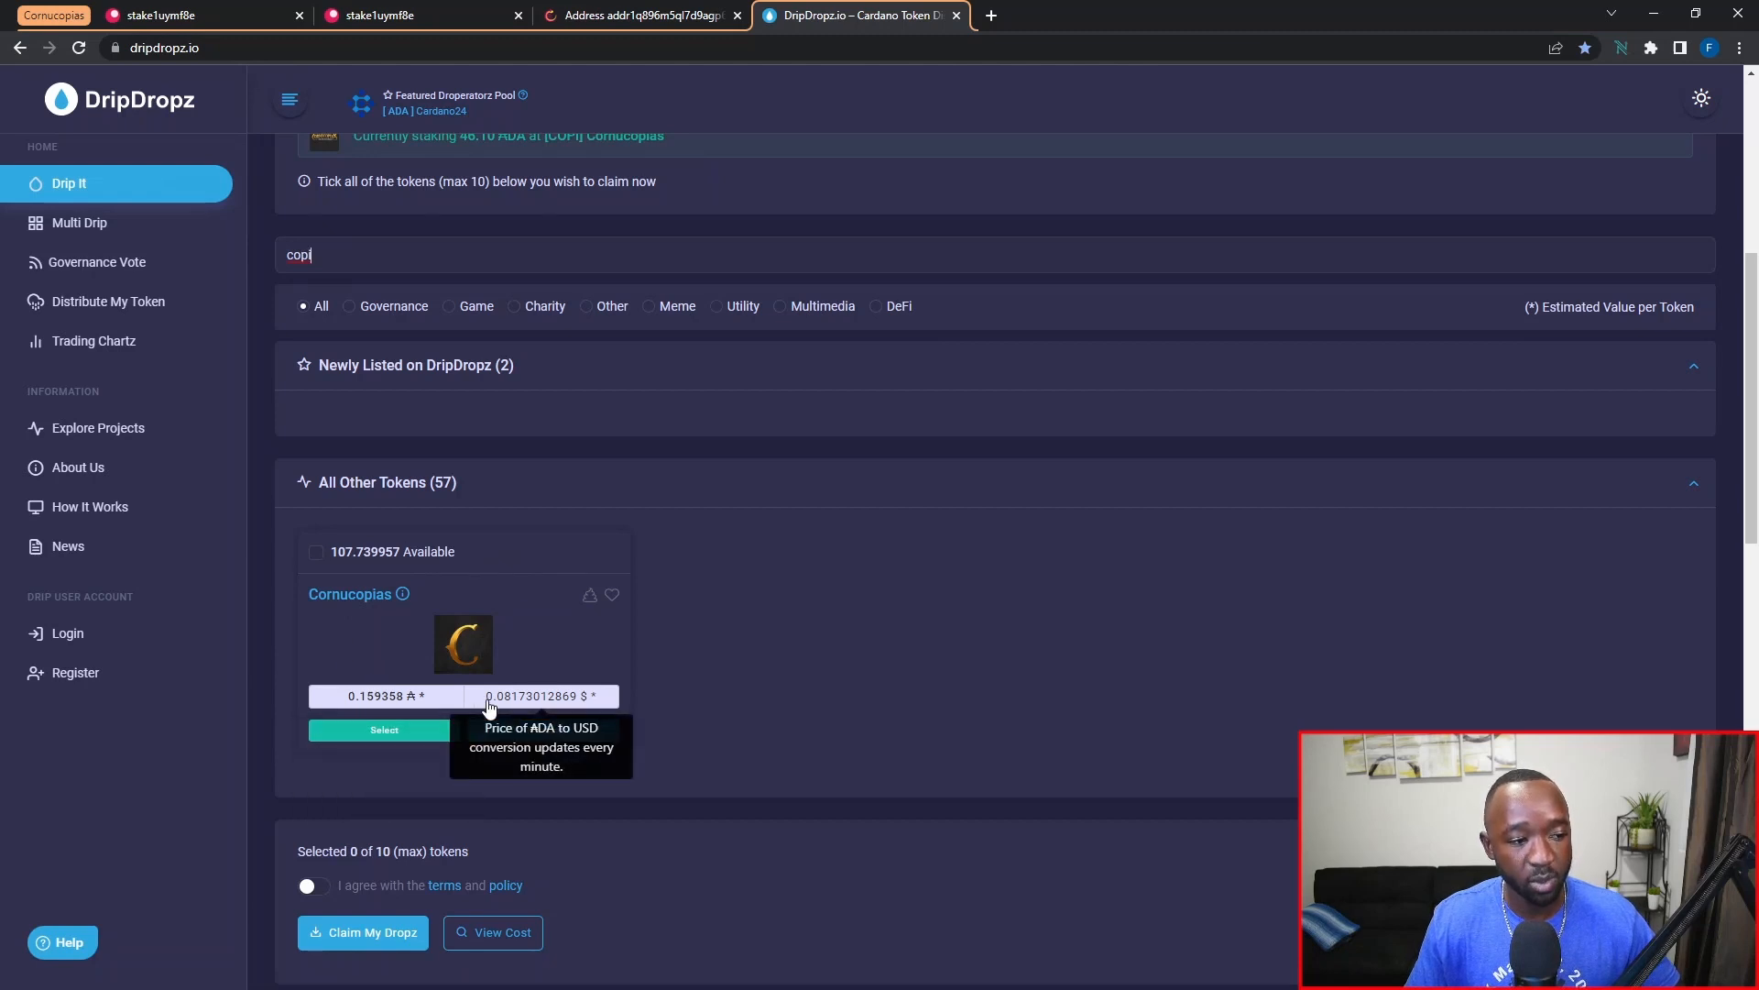
mouse_move(396, 584)
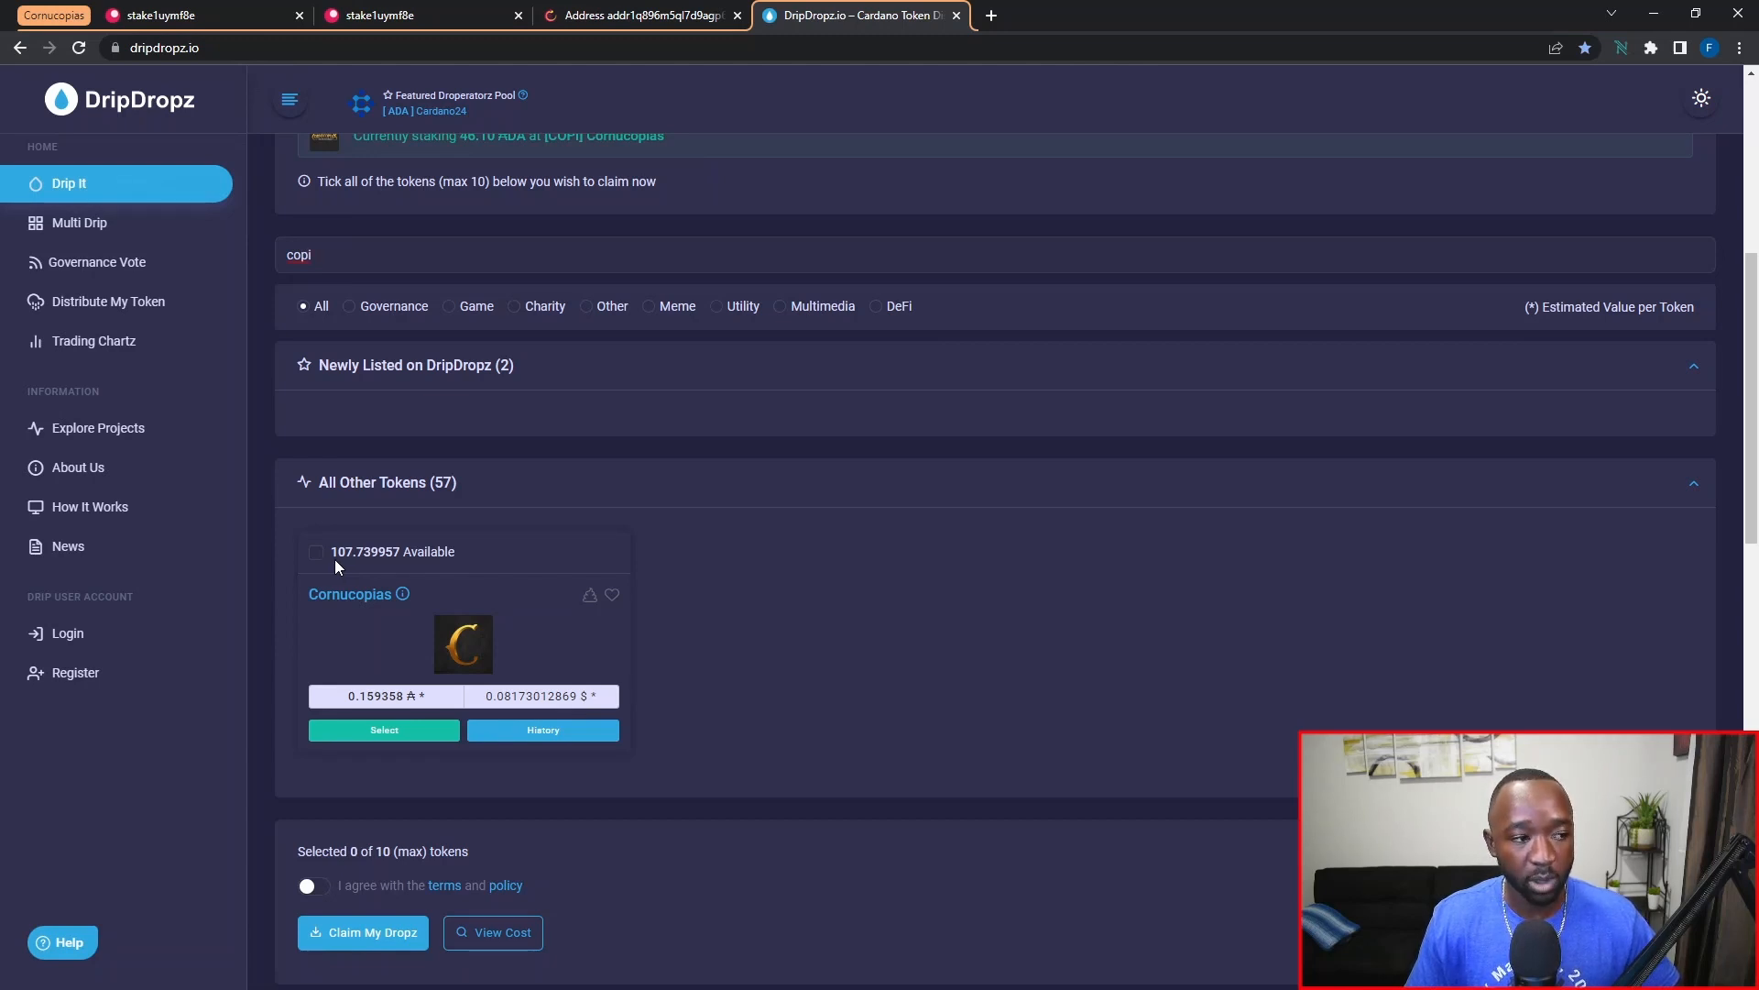
mouse_move(374, 572)
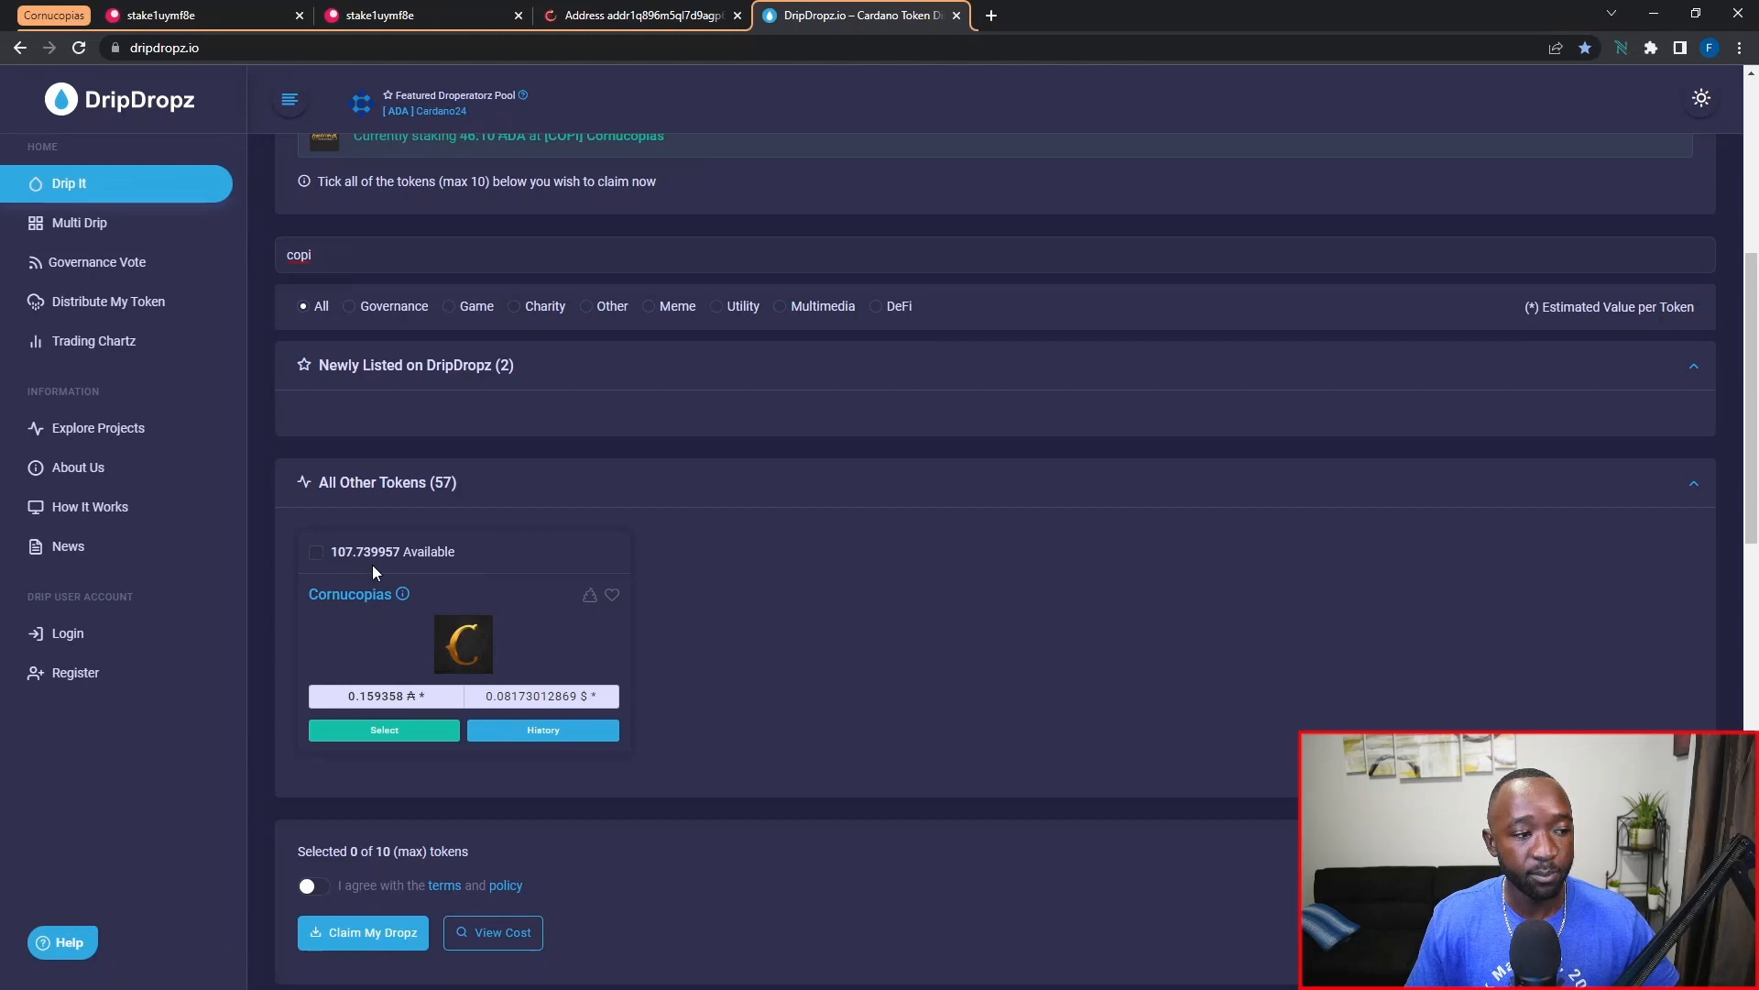
mouse_move(387, 574)
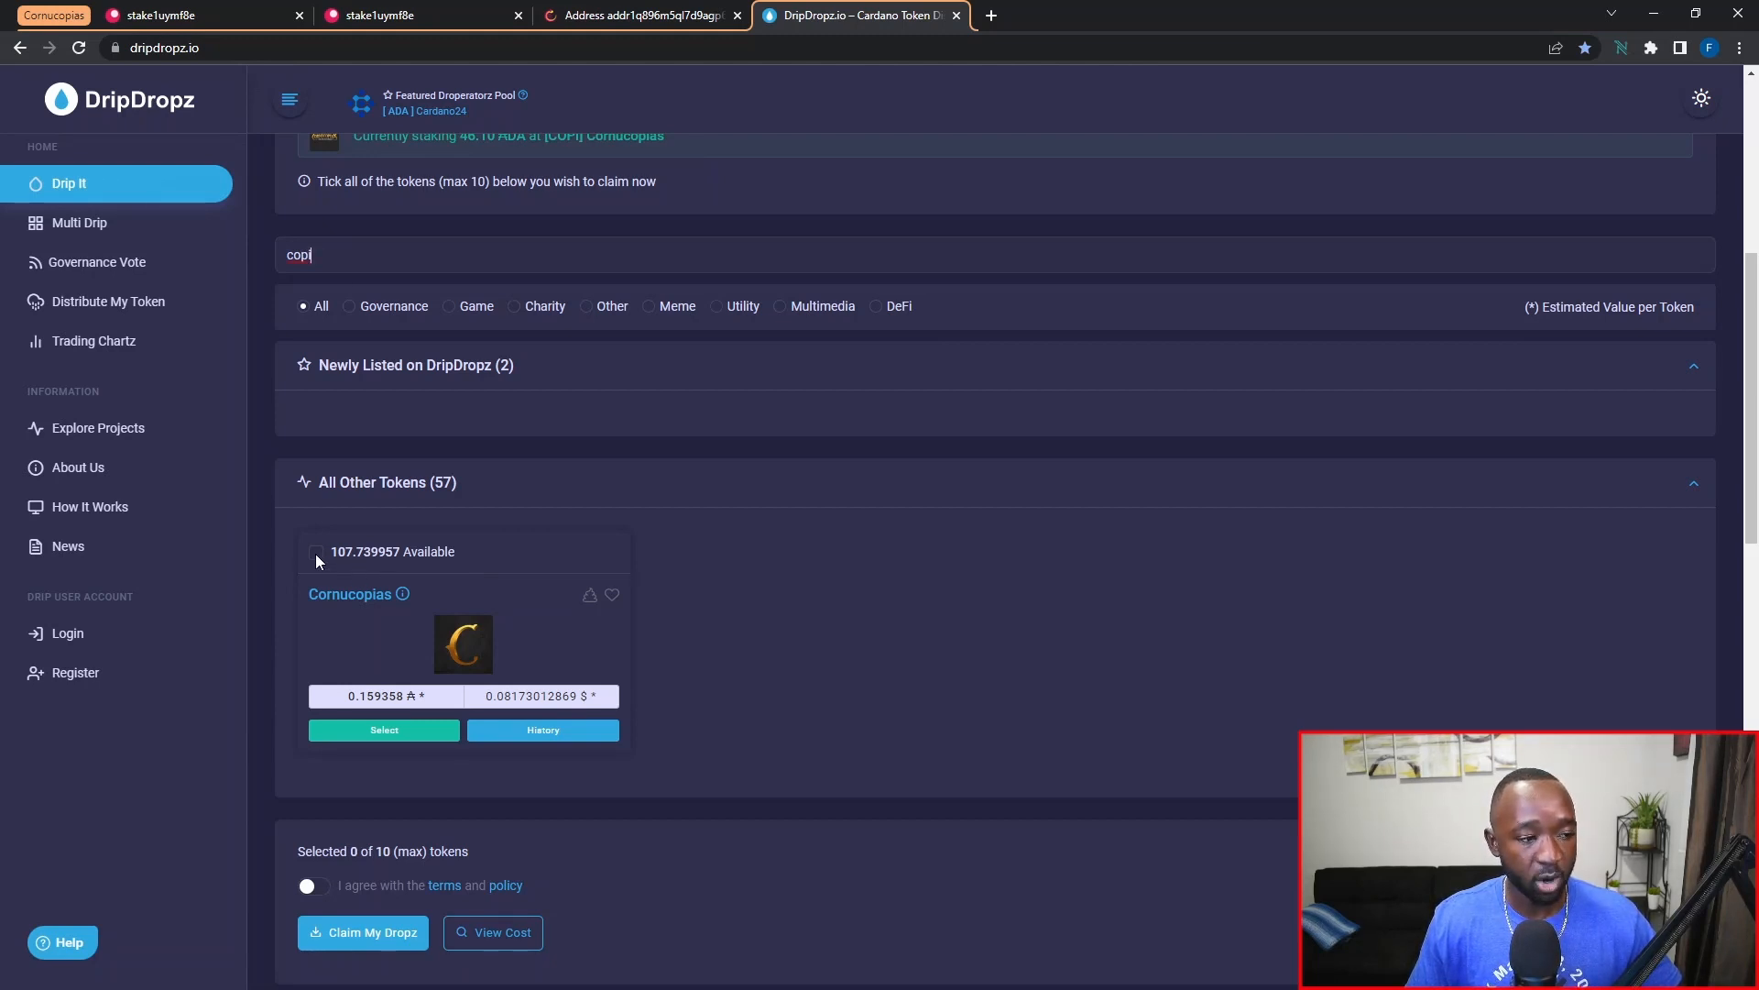
left_click(316, 551)
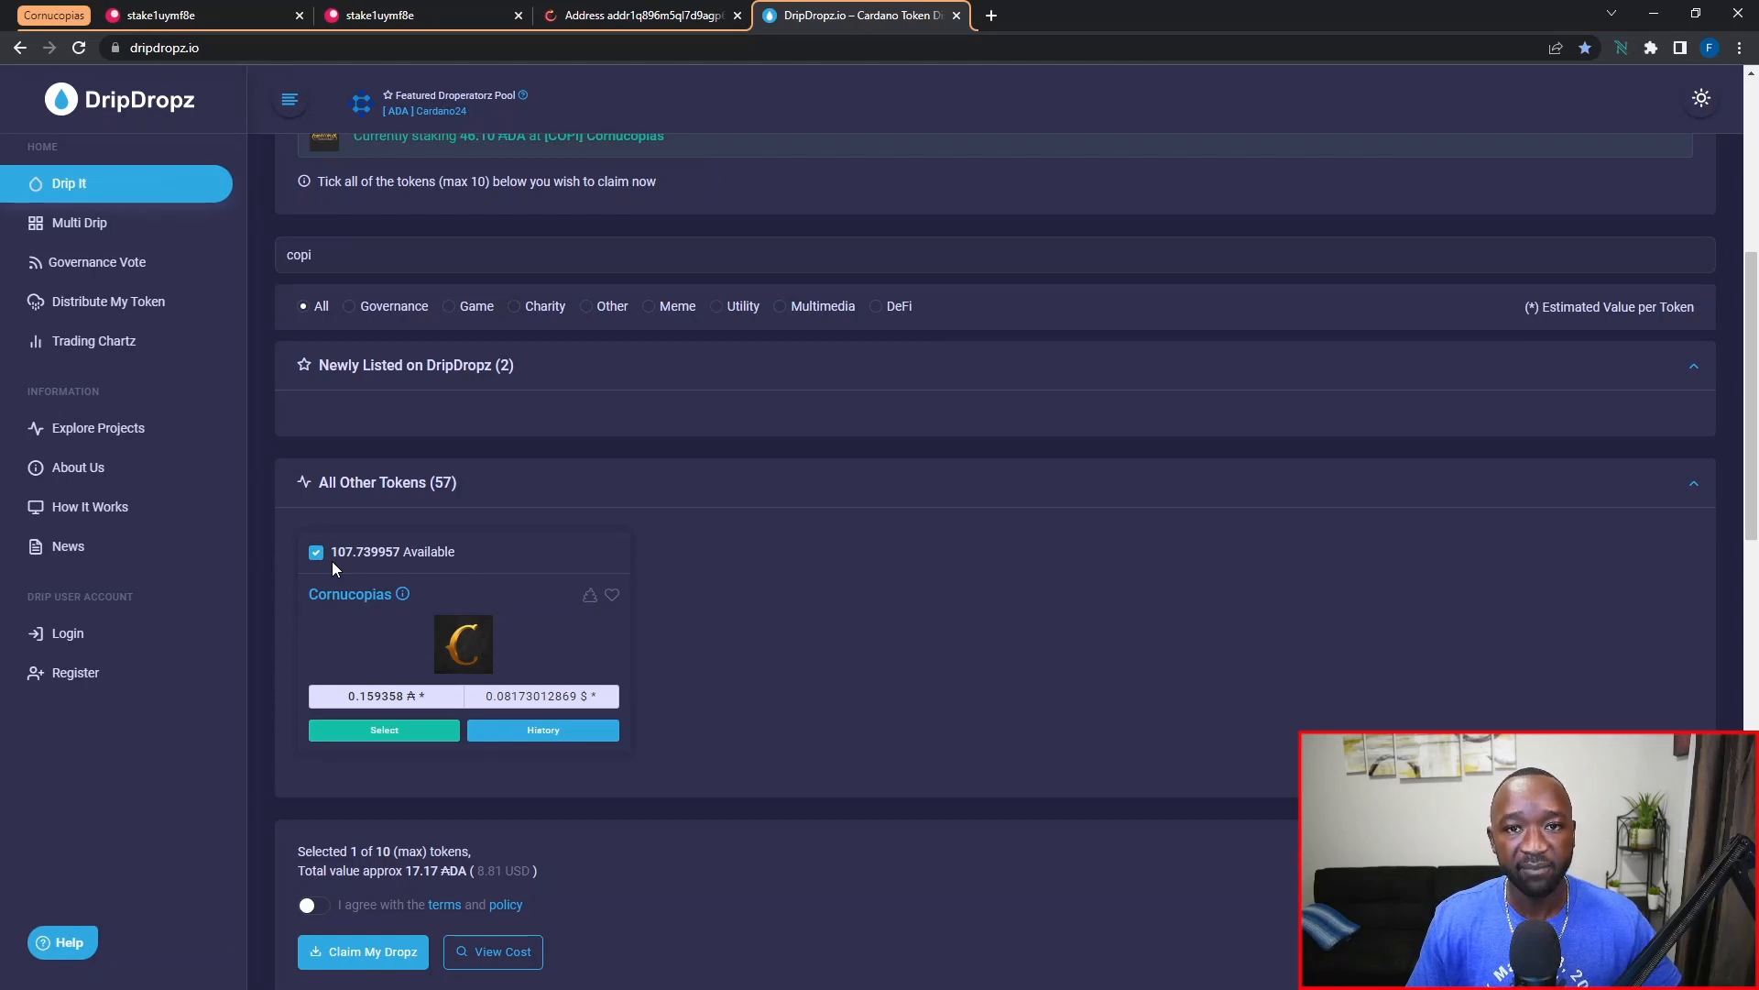
mouse_move(337, 570)
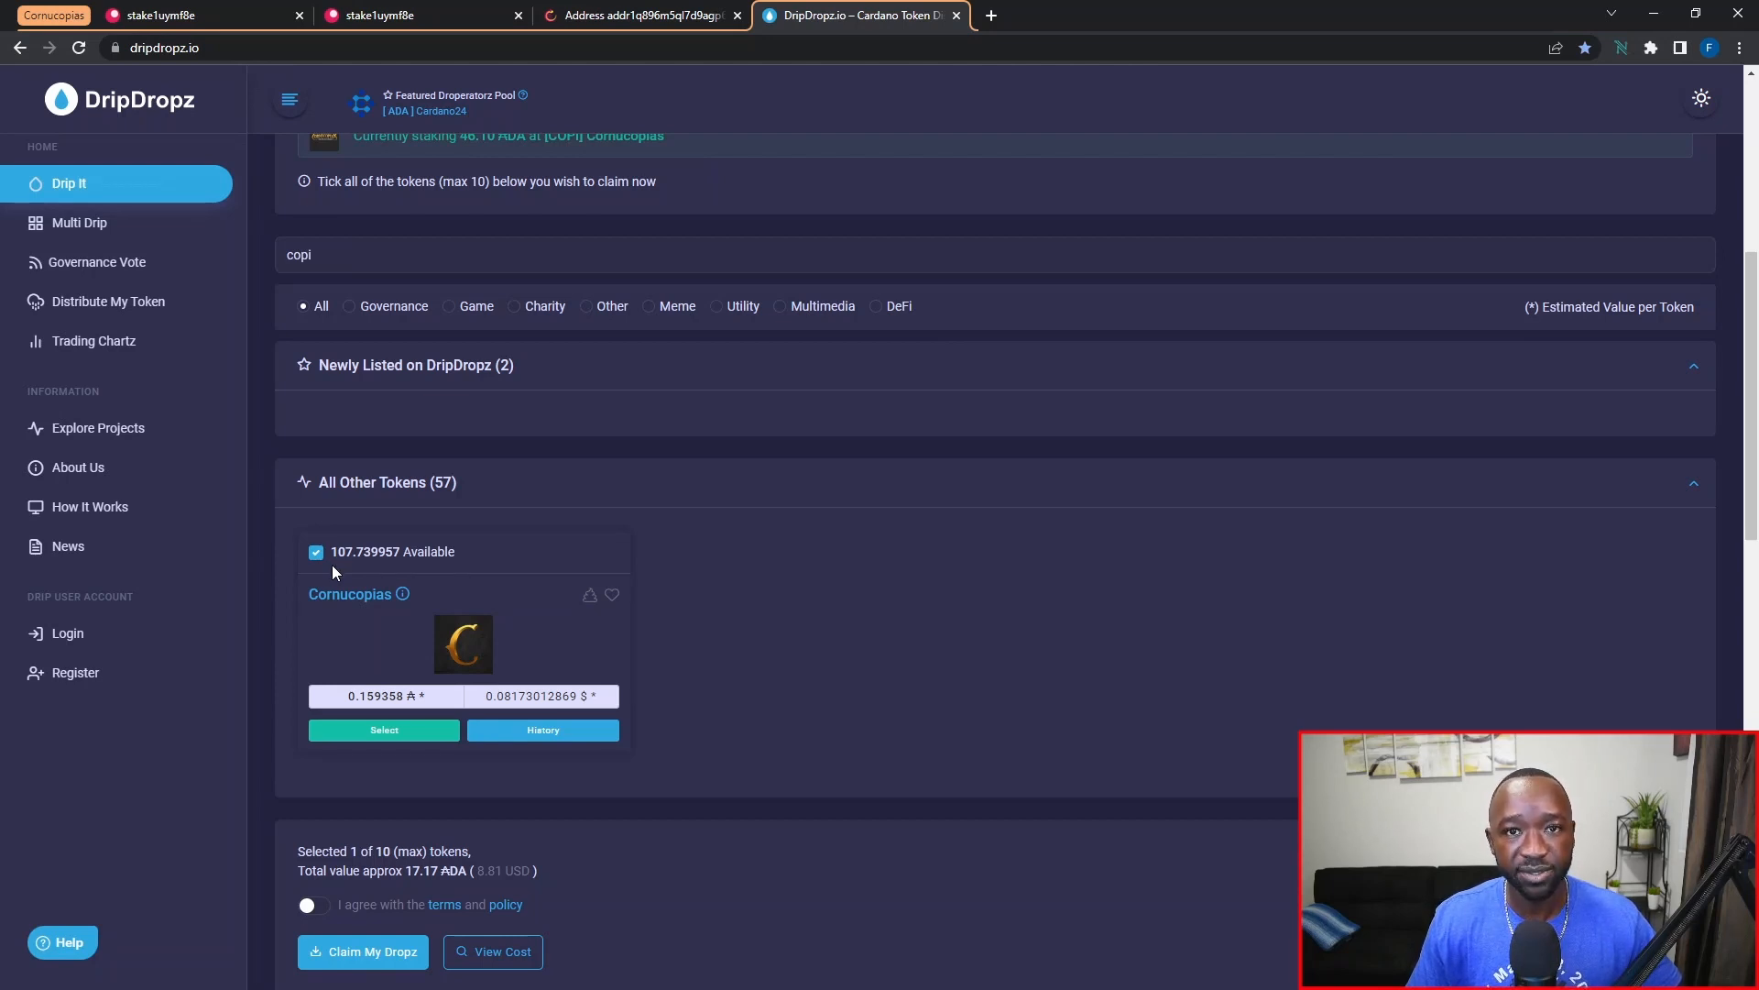
mouse_move(333, 574)
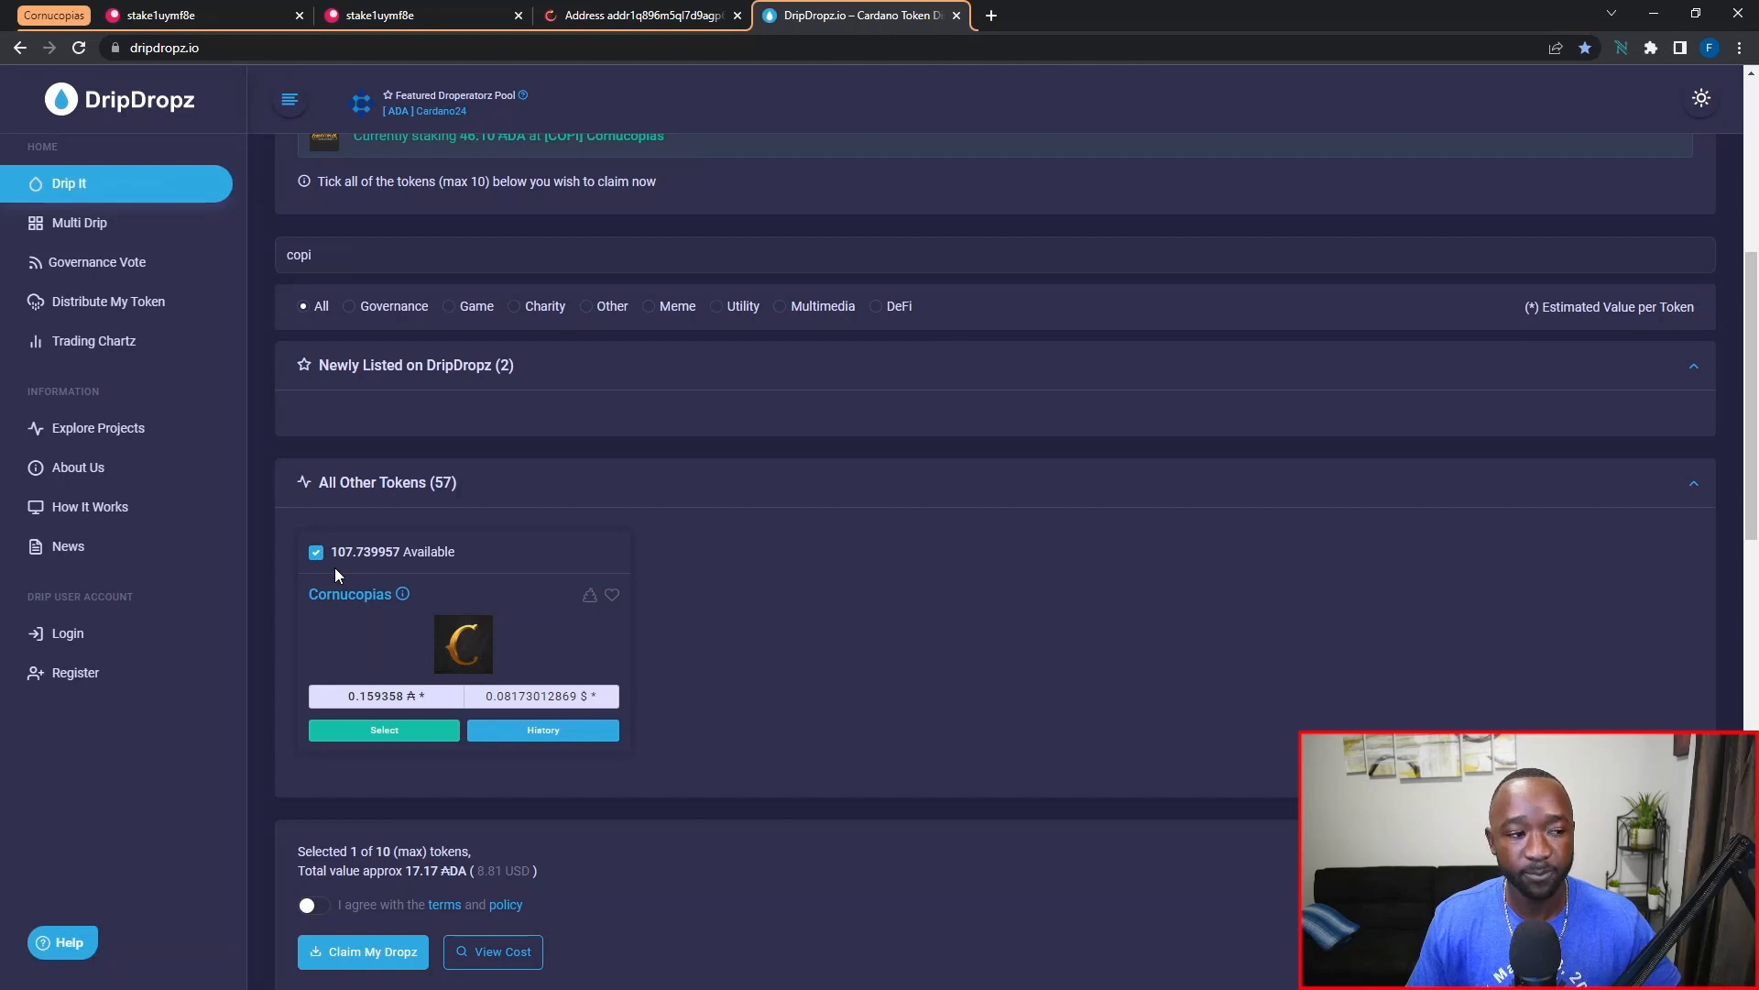
mouse_move(349, 594)
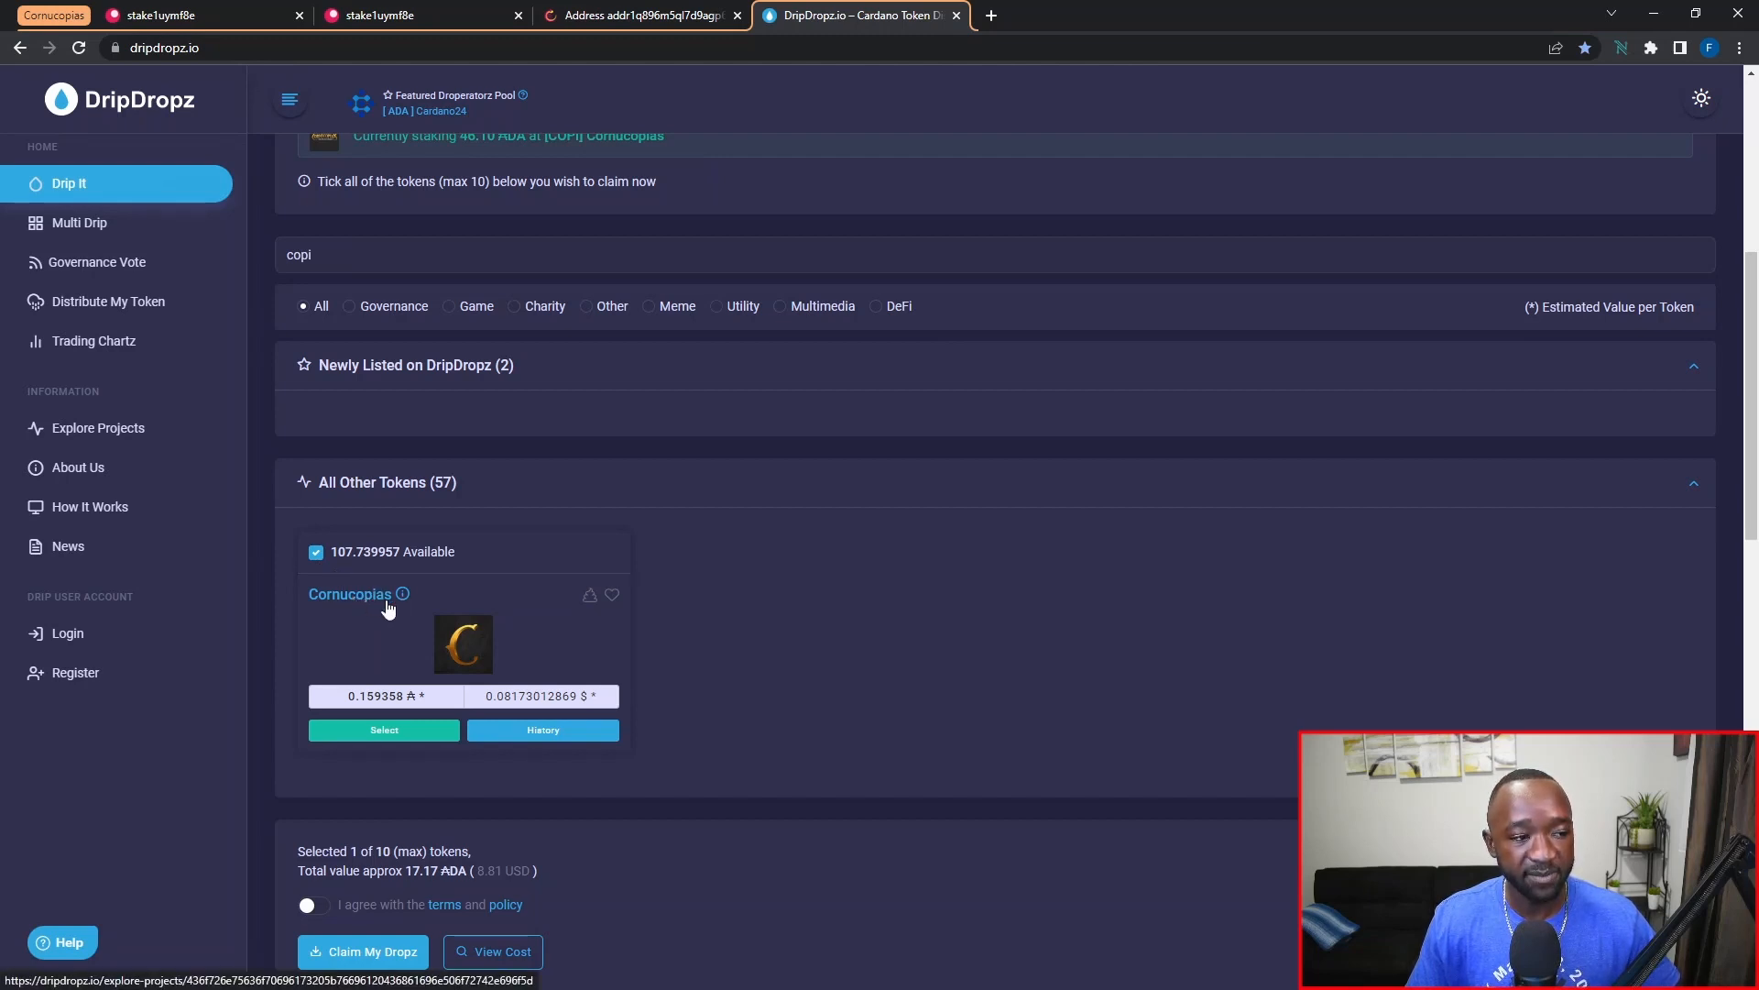
Agree to the terms and policy for the claim.
scroll("down", 3)
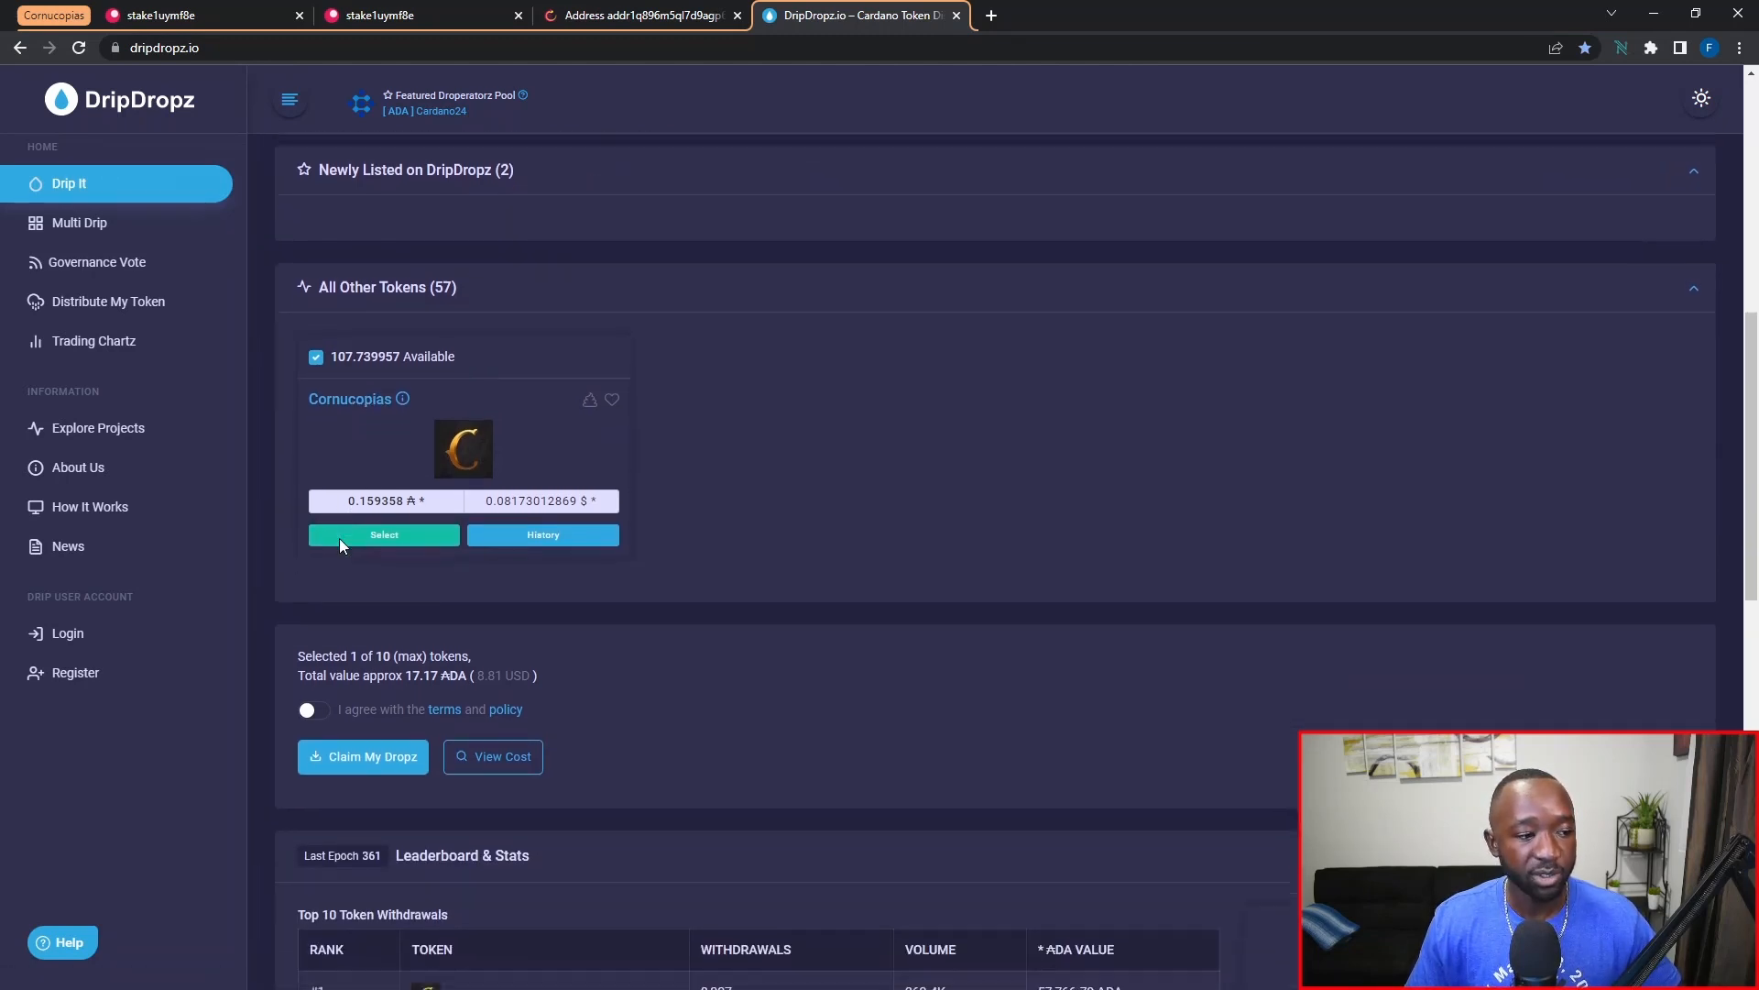
scroll("down", 3)
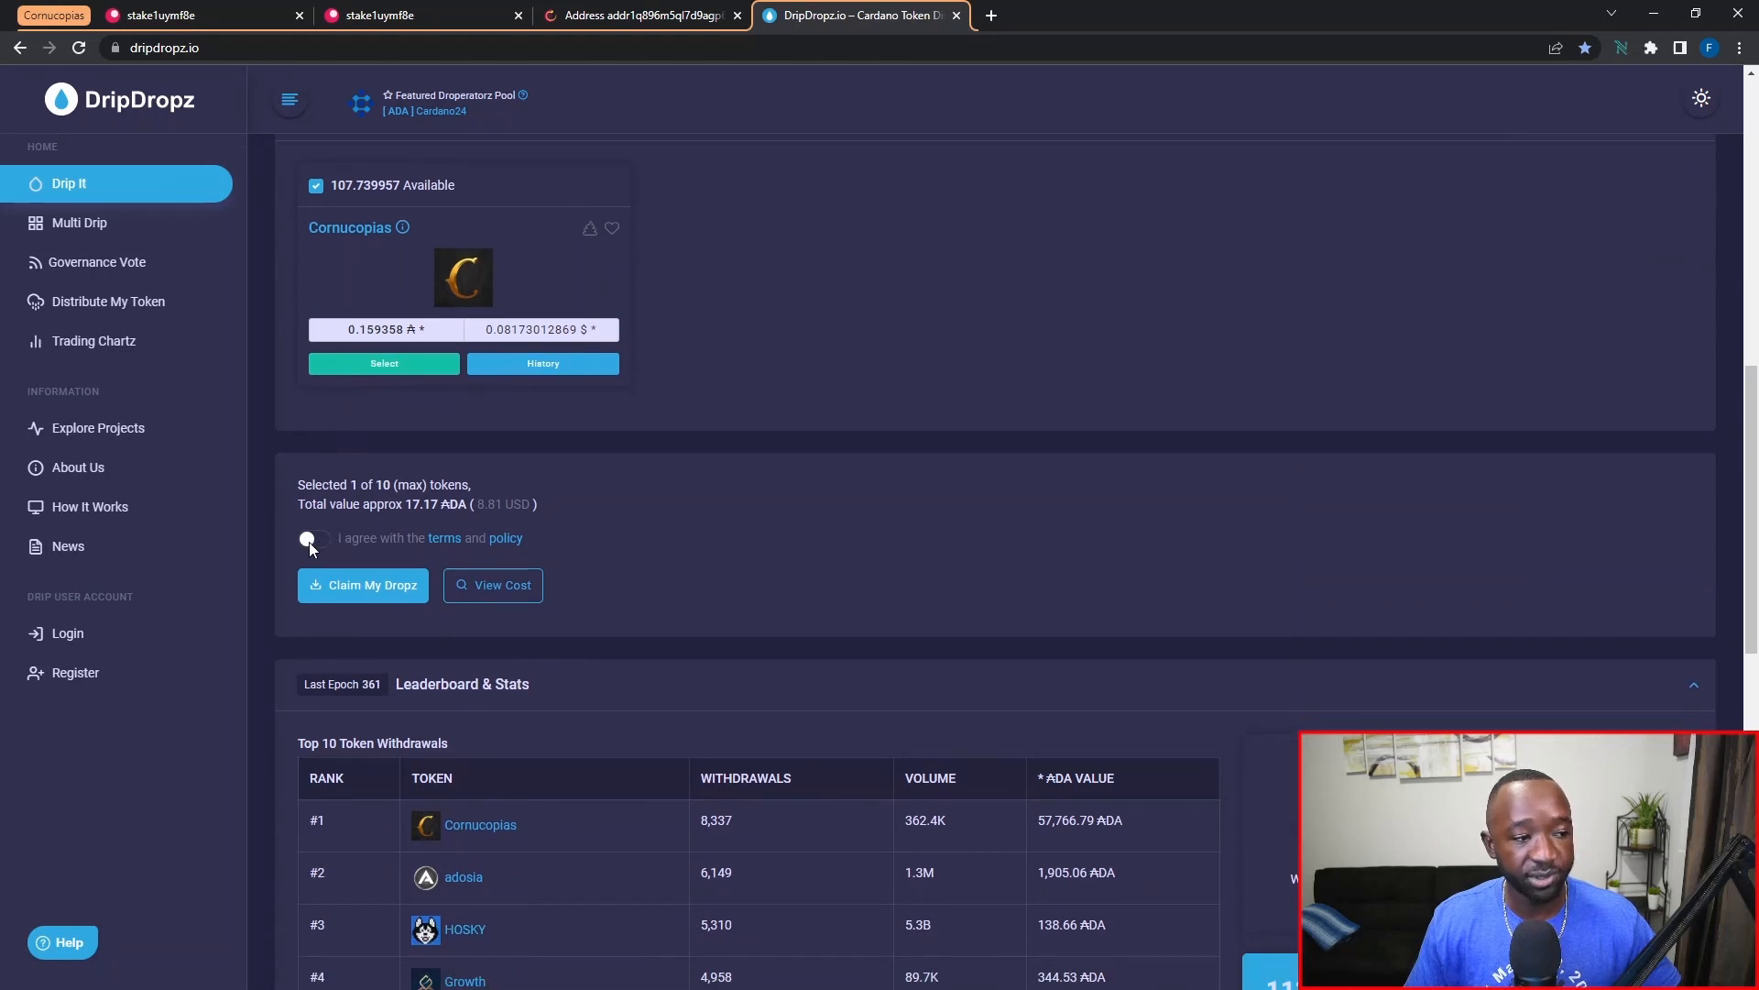
left_click(314, 537)
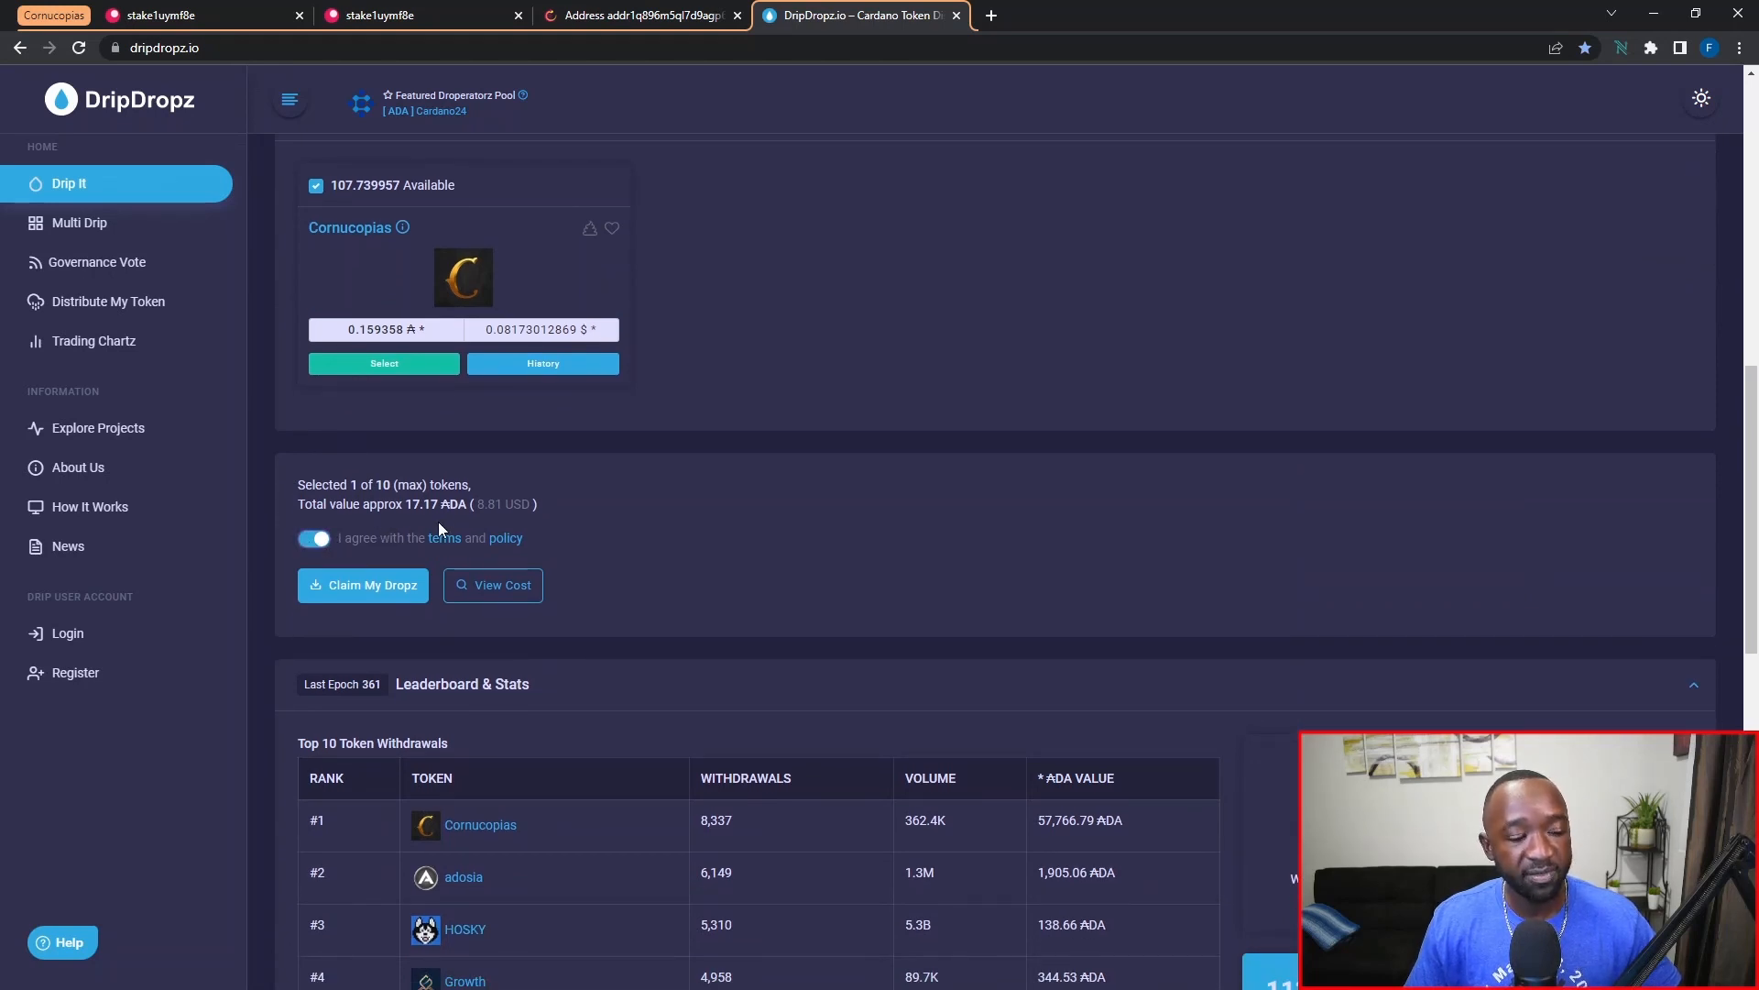
mouse_move(416, 522)
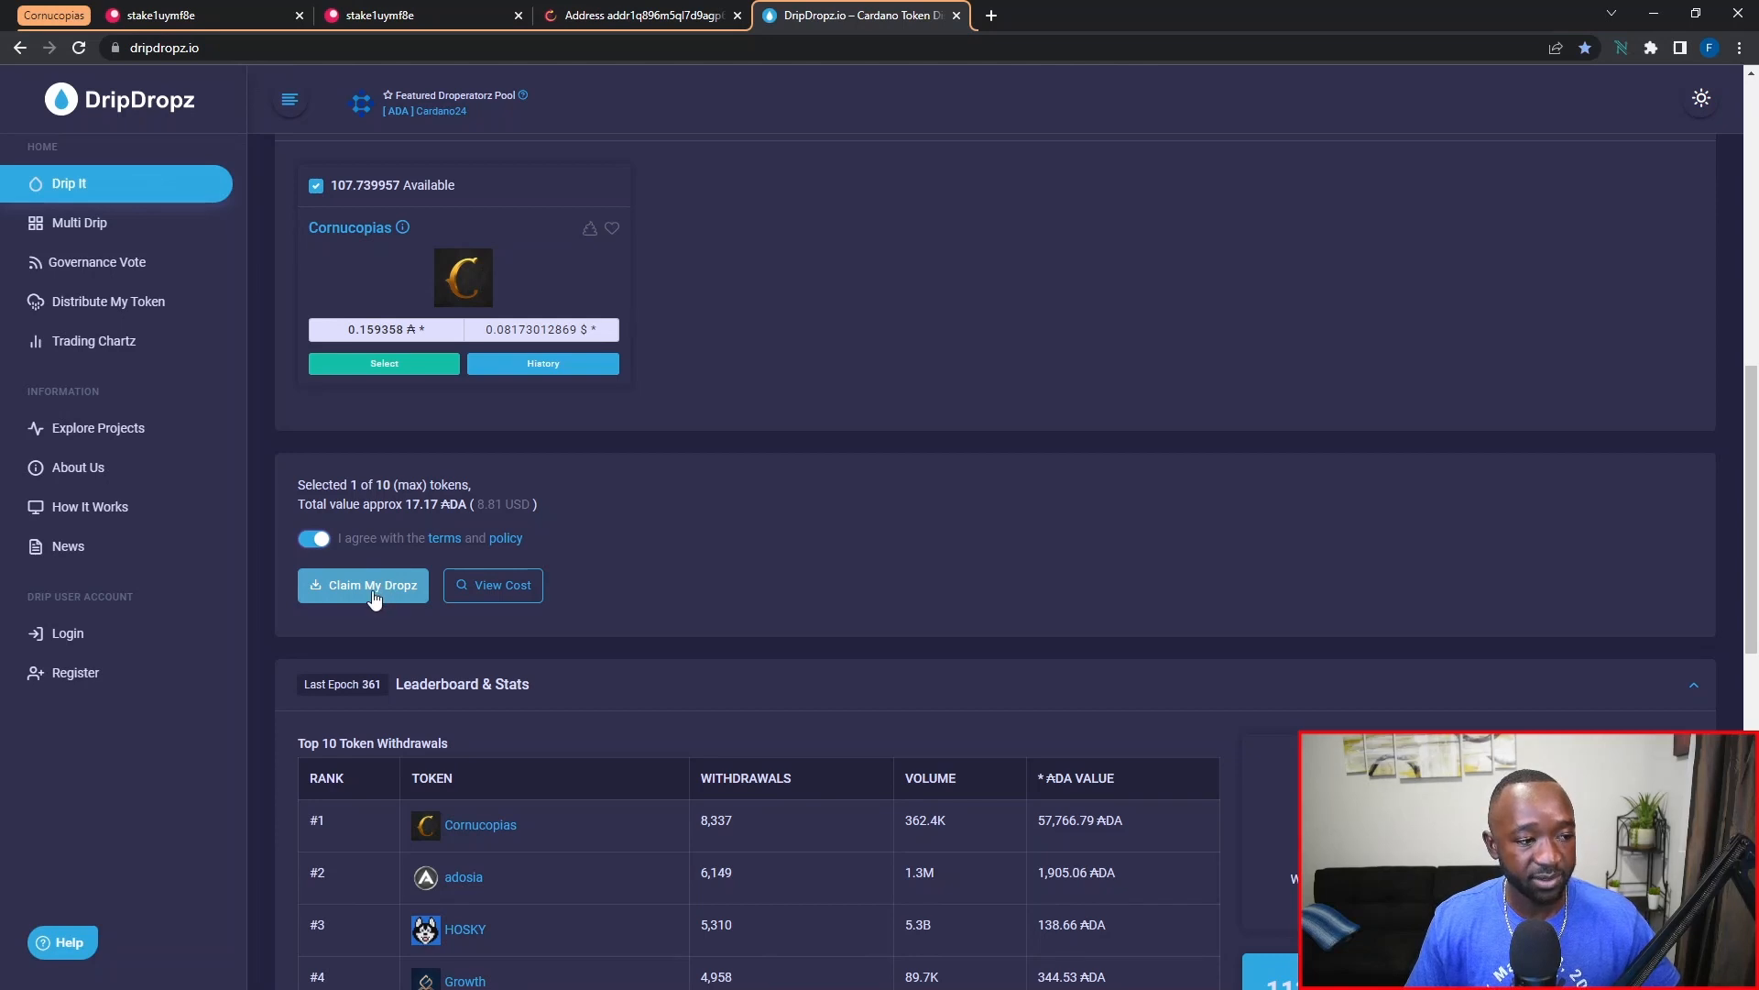
Claim My Dropz and review the status page awaiting 3 ADA payment with 1.55 ADA total cost.
left_click(362, 585)
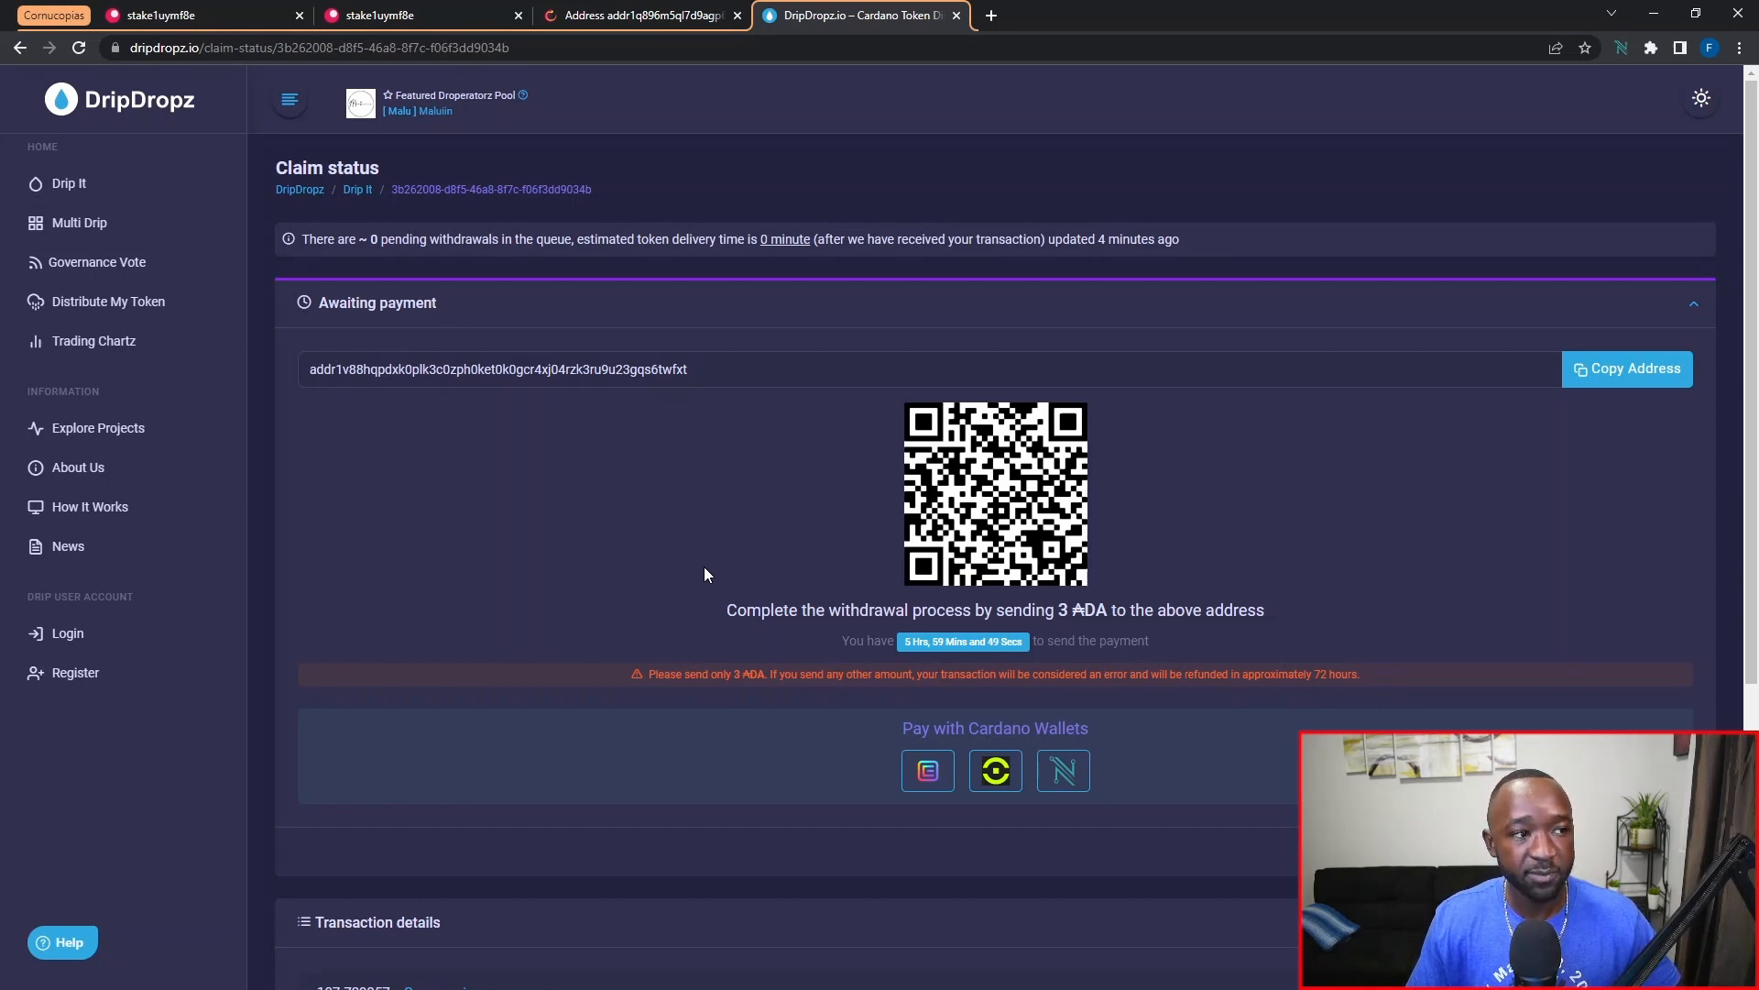
scroll("down", 3)
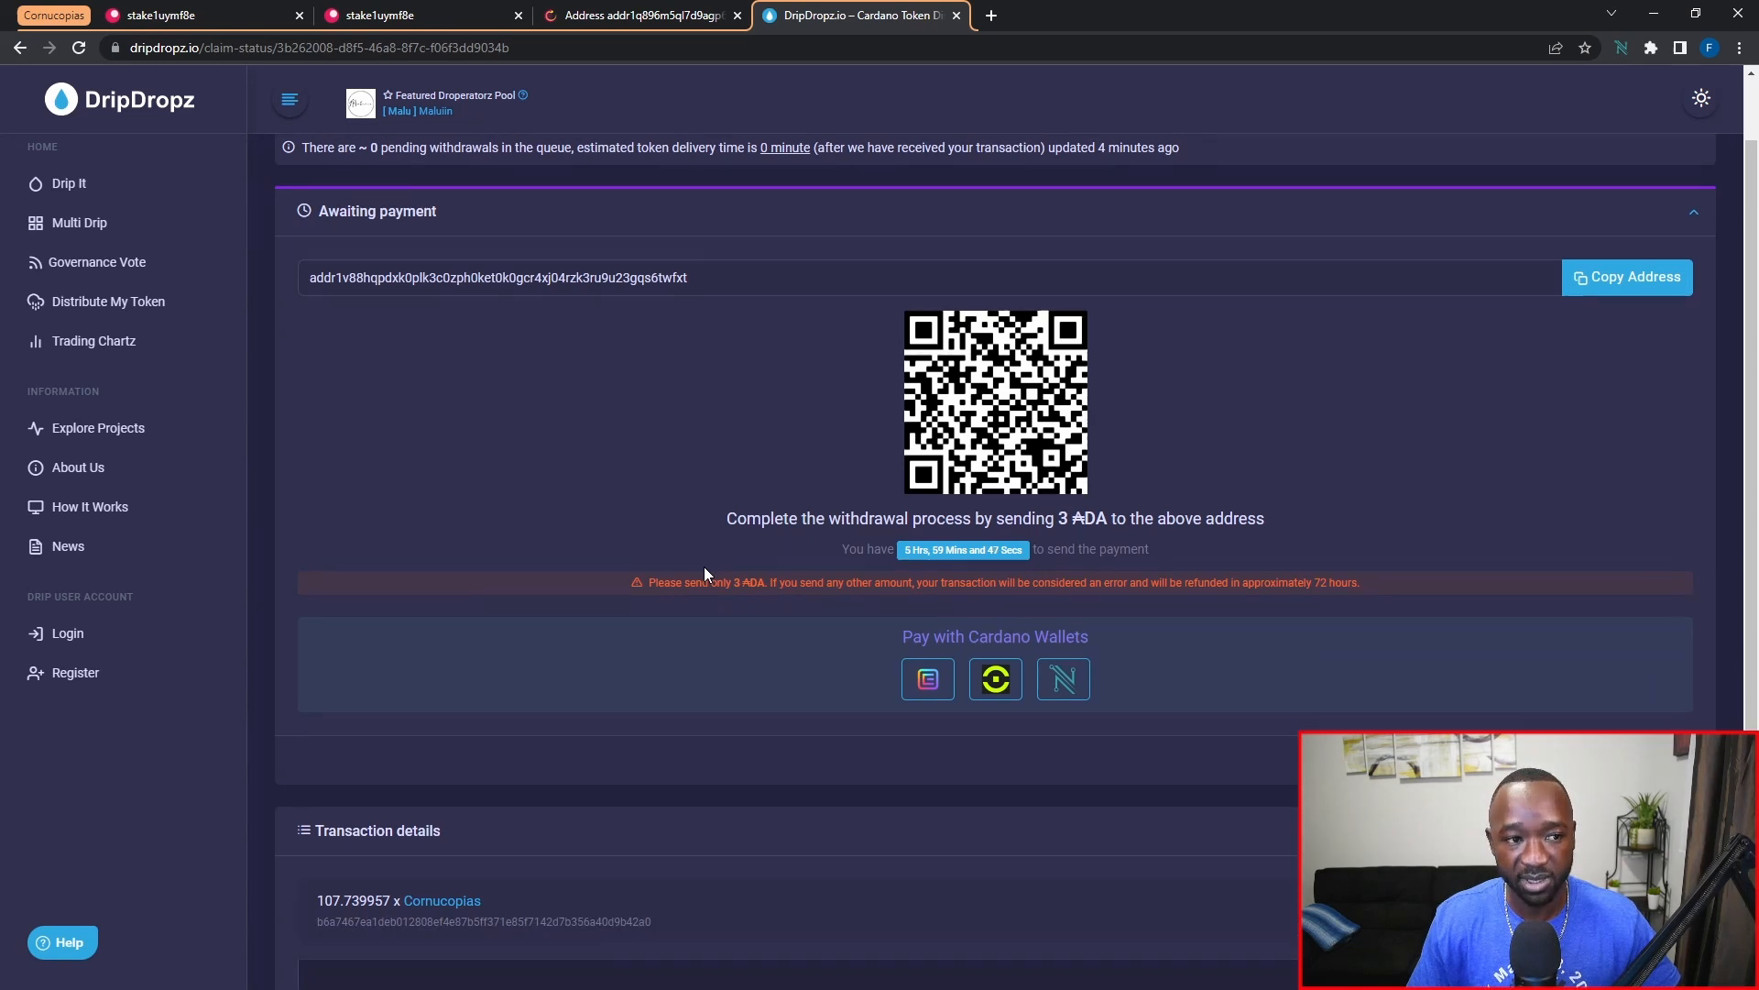
scroll("down", 3)
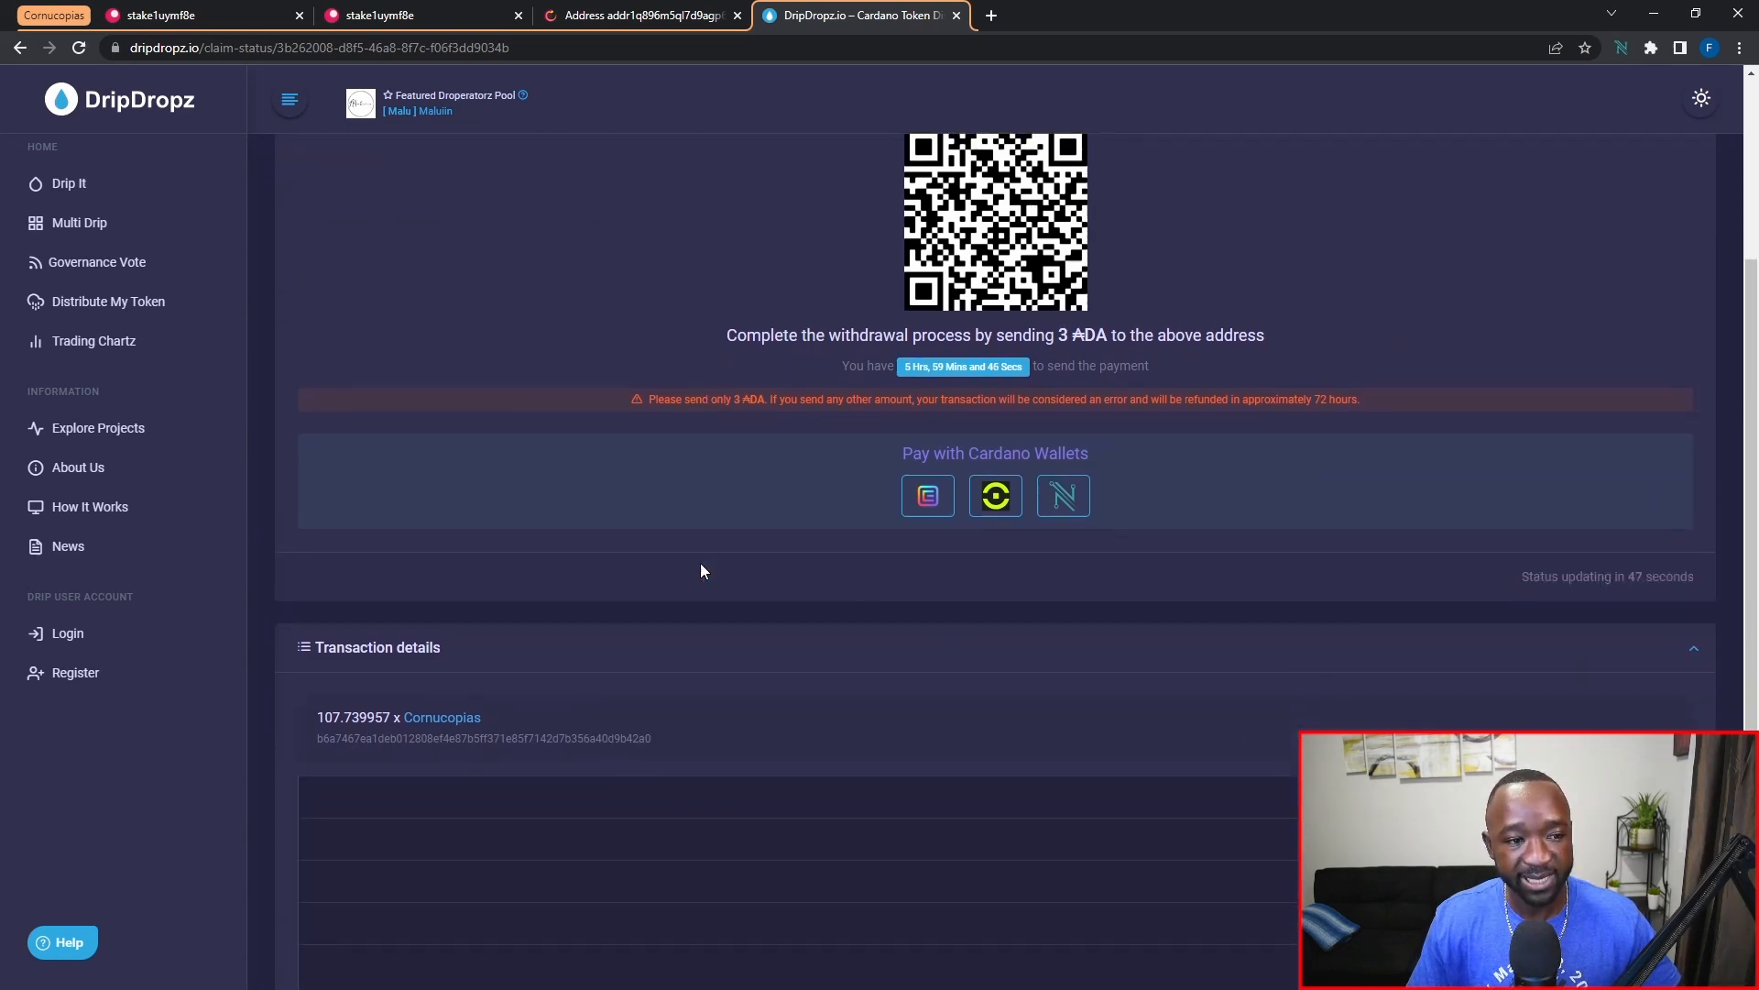
scroll("down", 3)
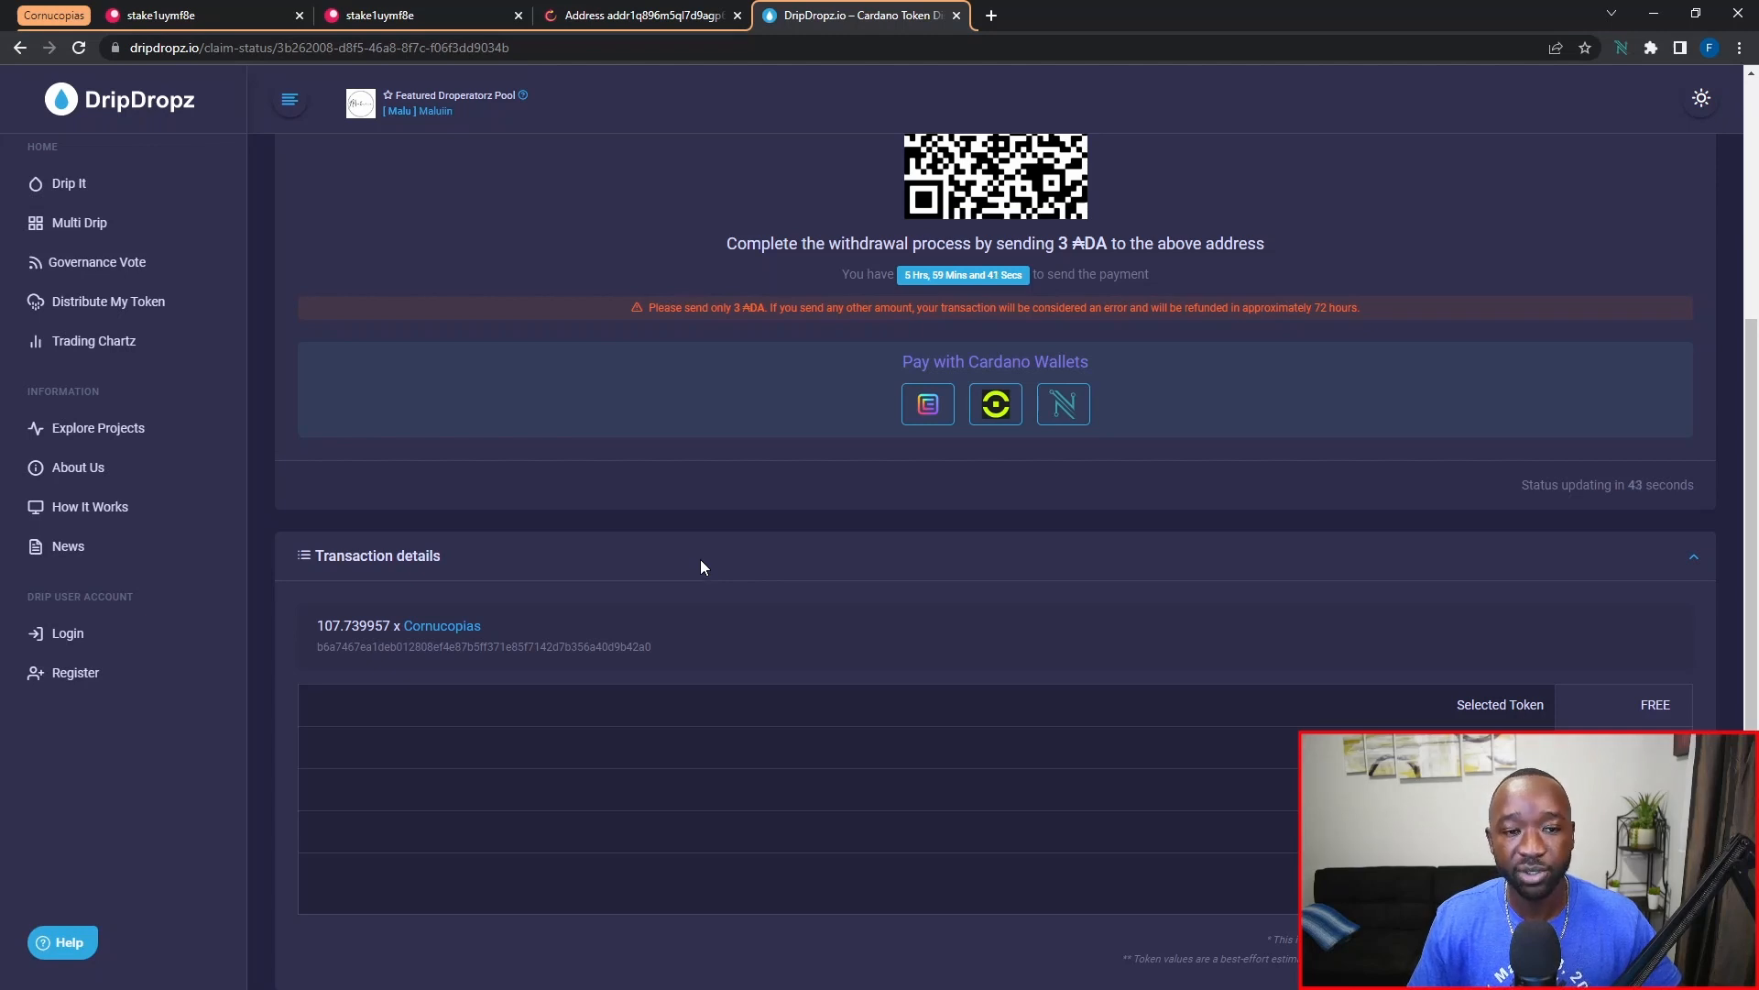
scroll("down", 3)
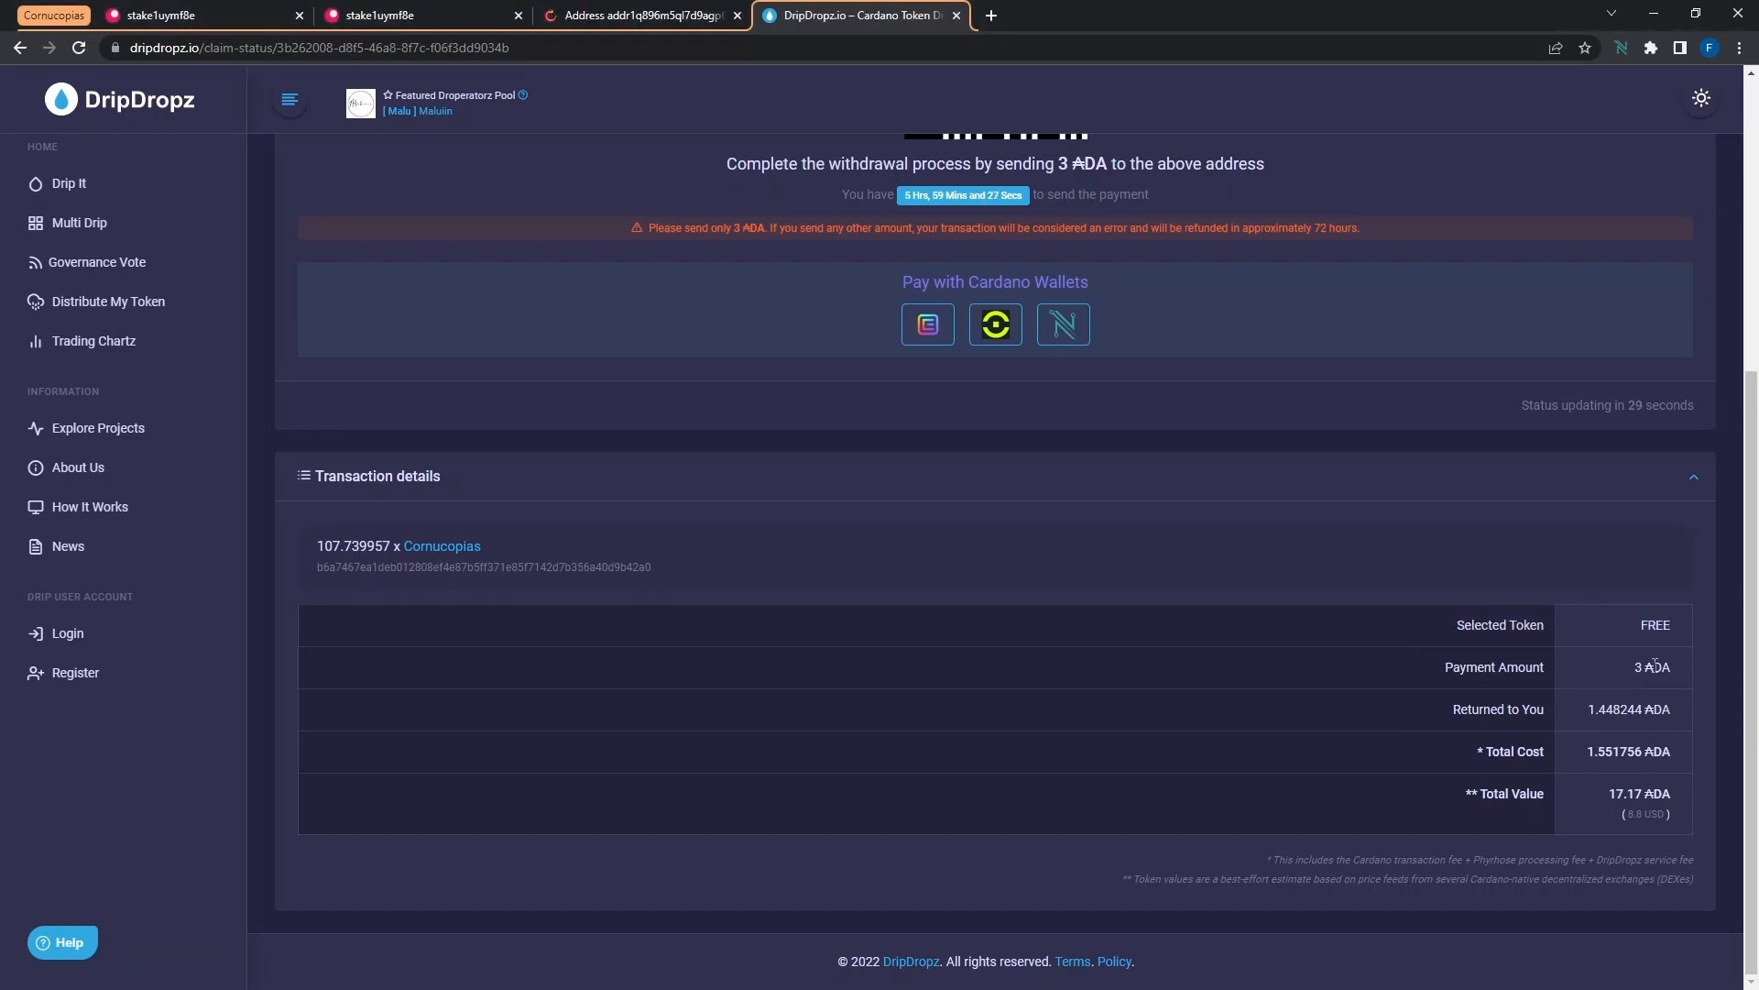
mouse_move(1602, 727)
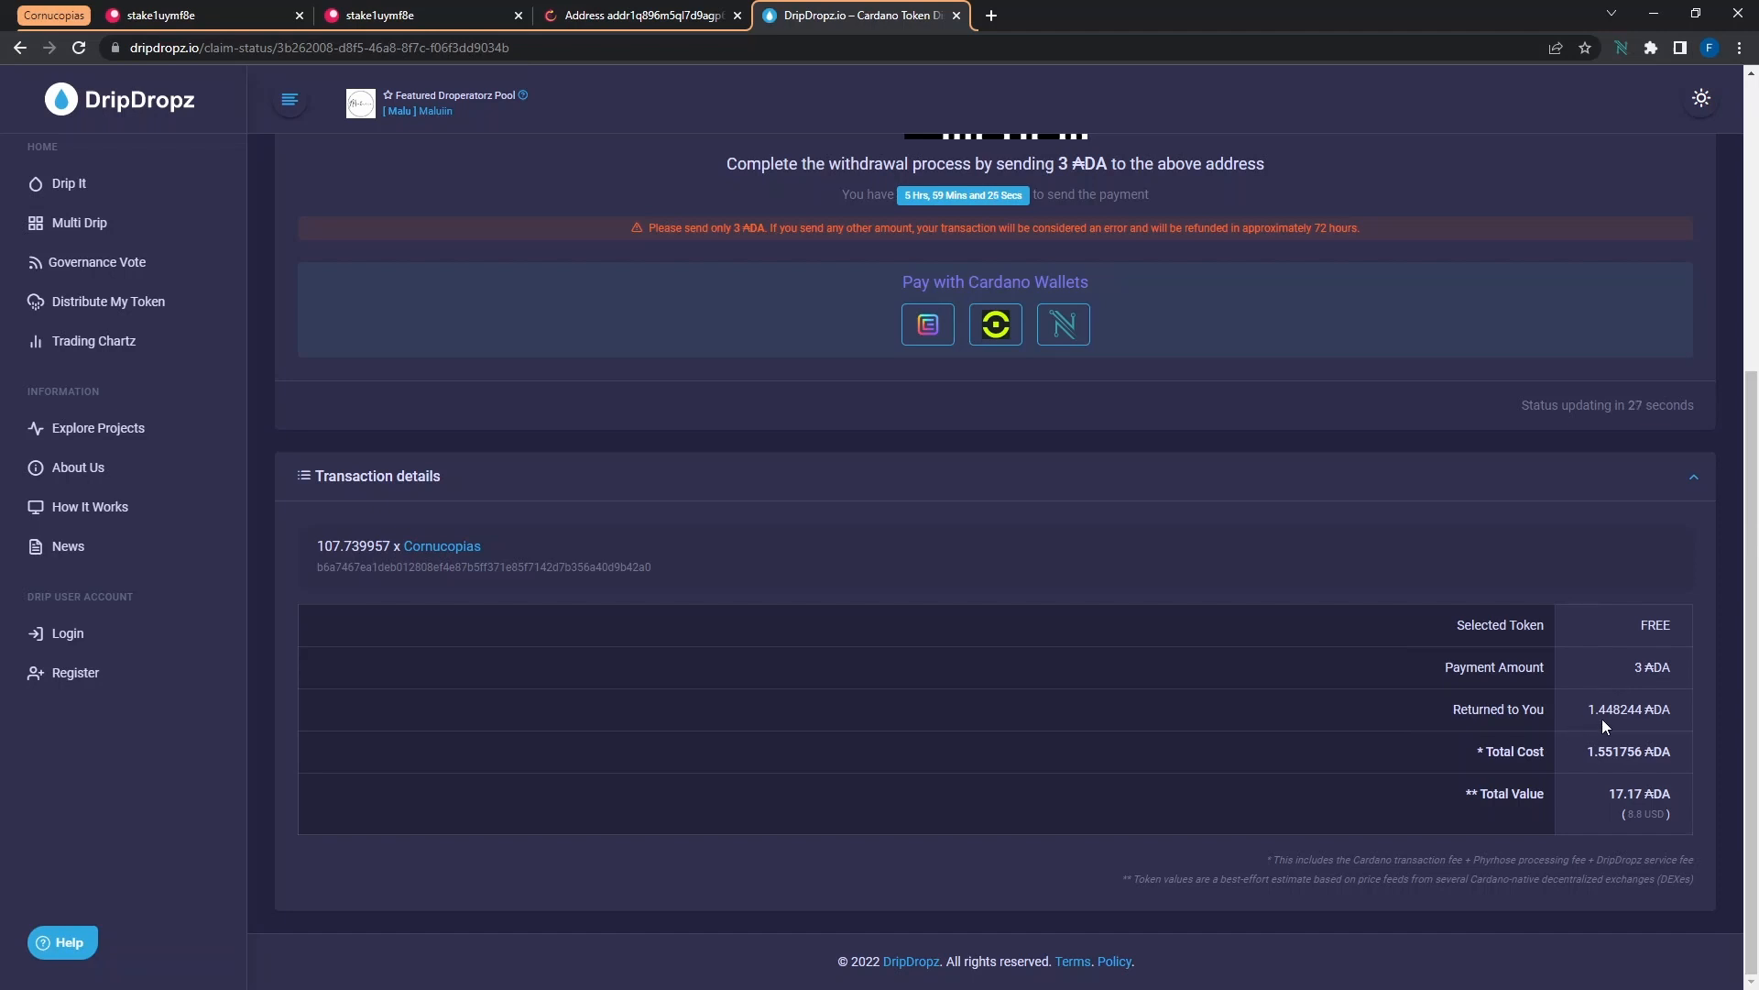
mouse_move(1595, 770)
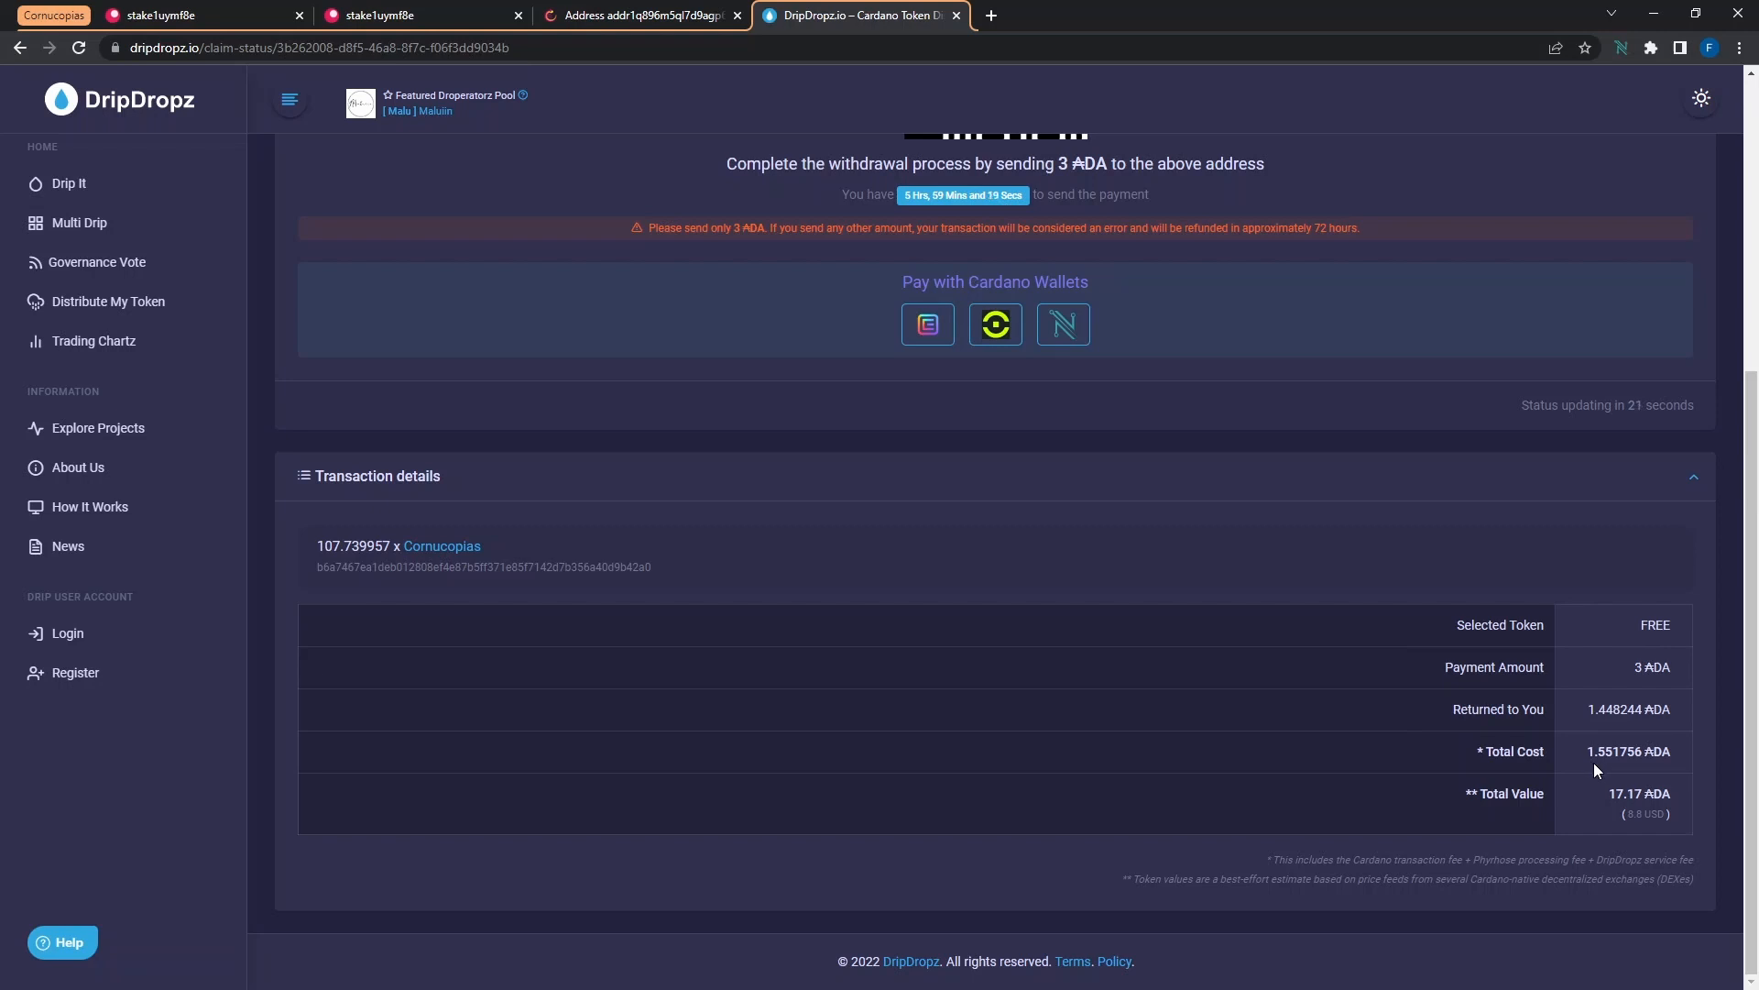
mouse_move(1597, 797)
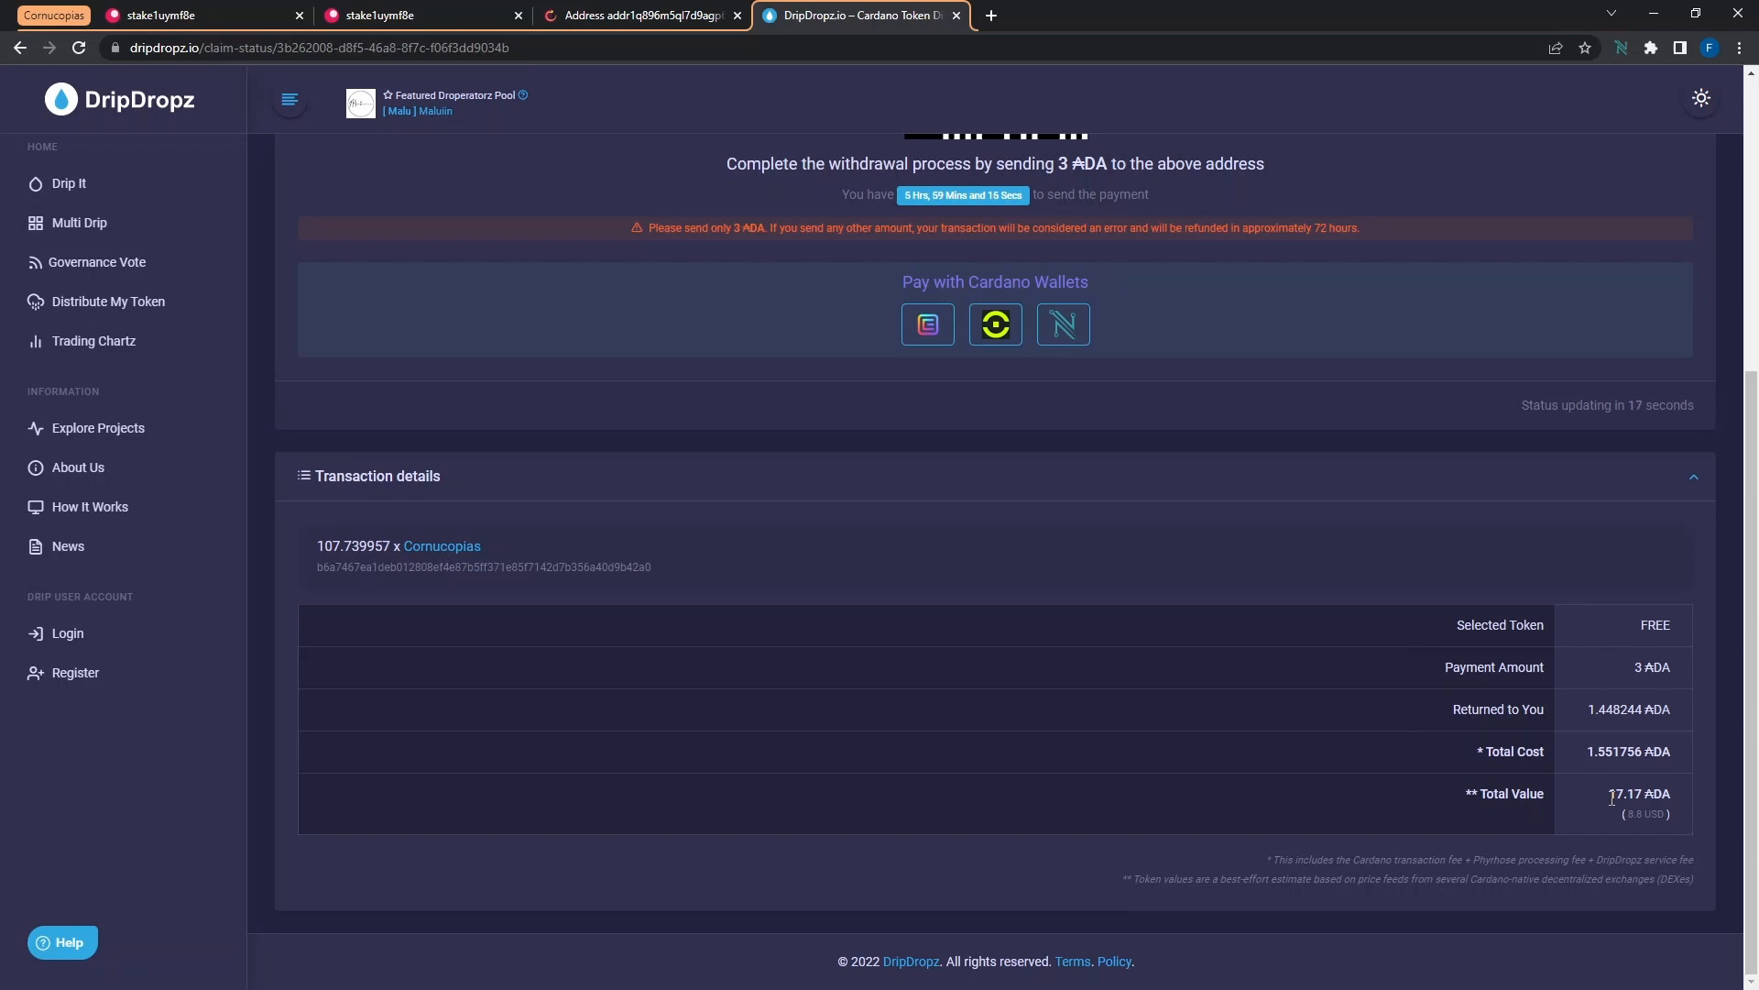
mouse_move(1636, 836)
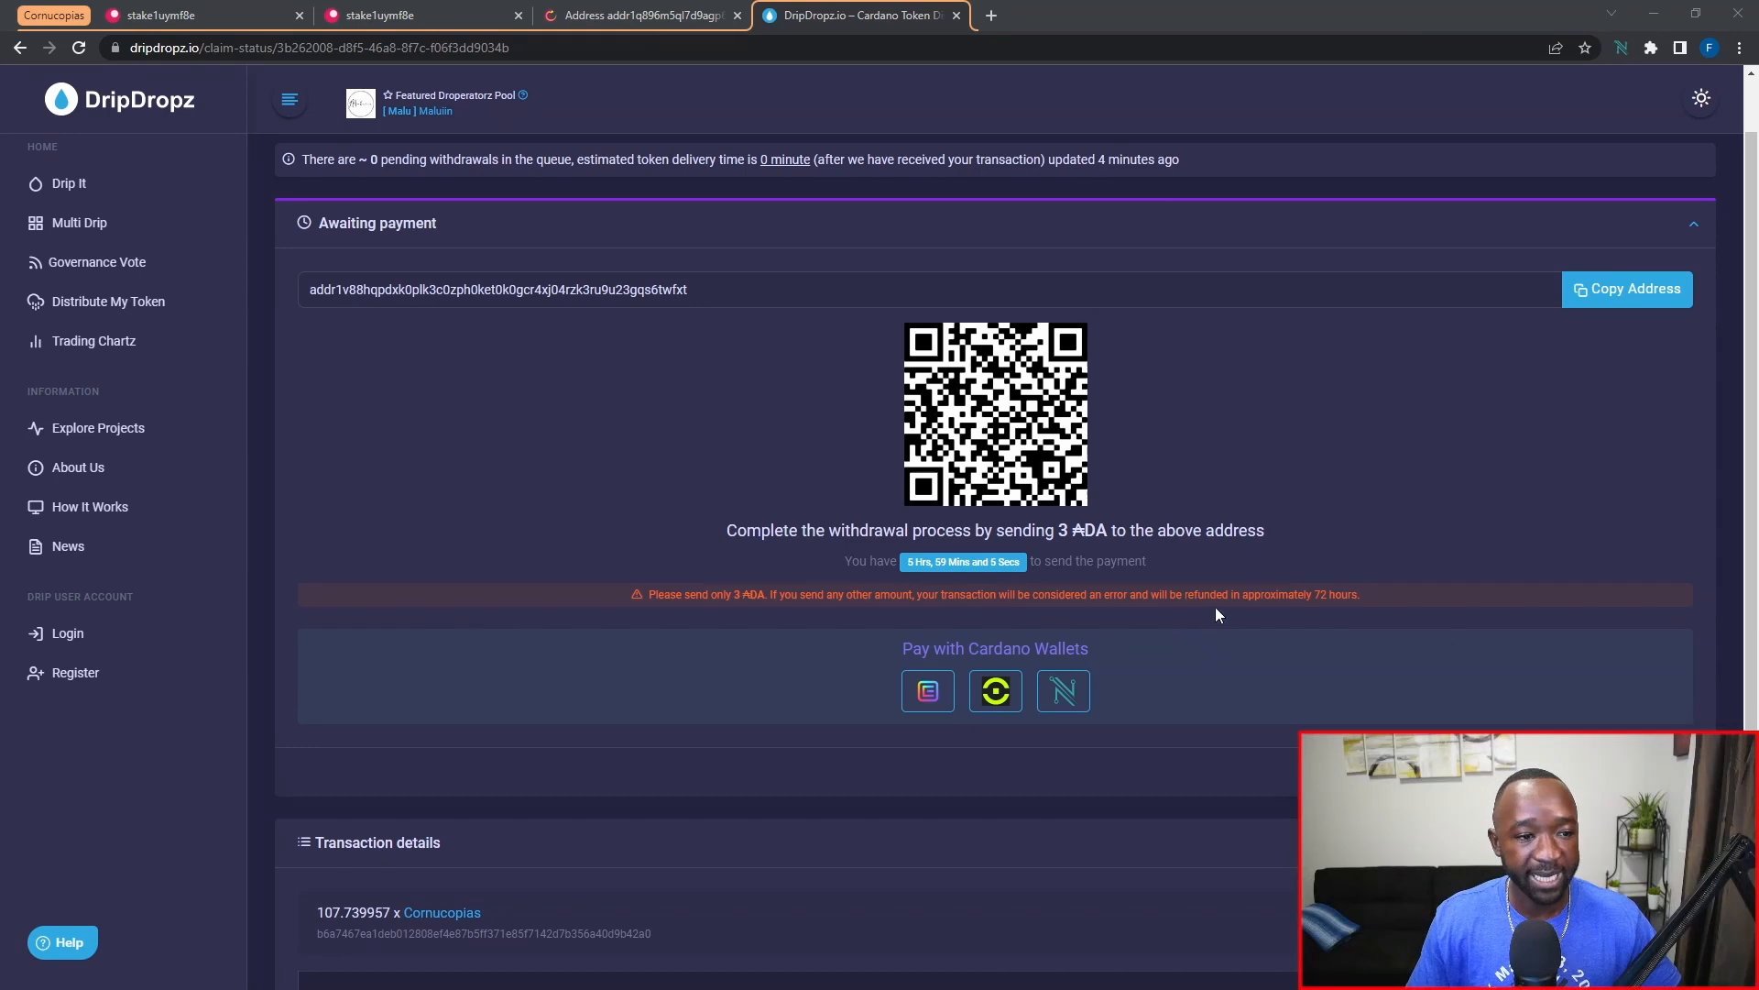
mouse_move(1133, 436)
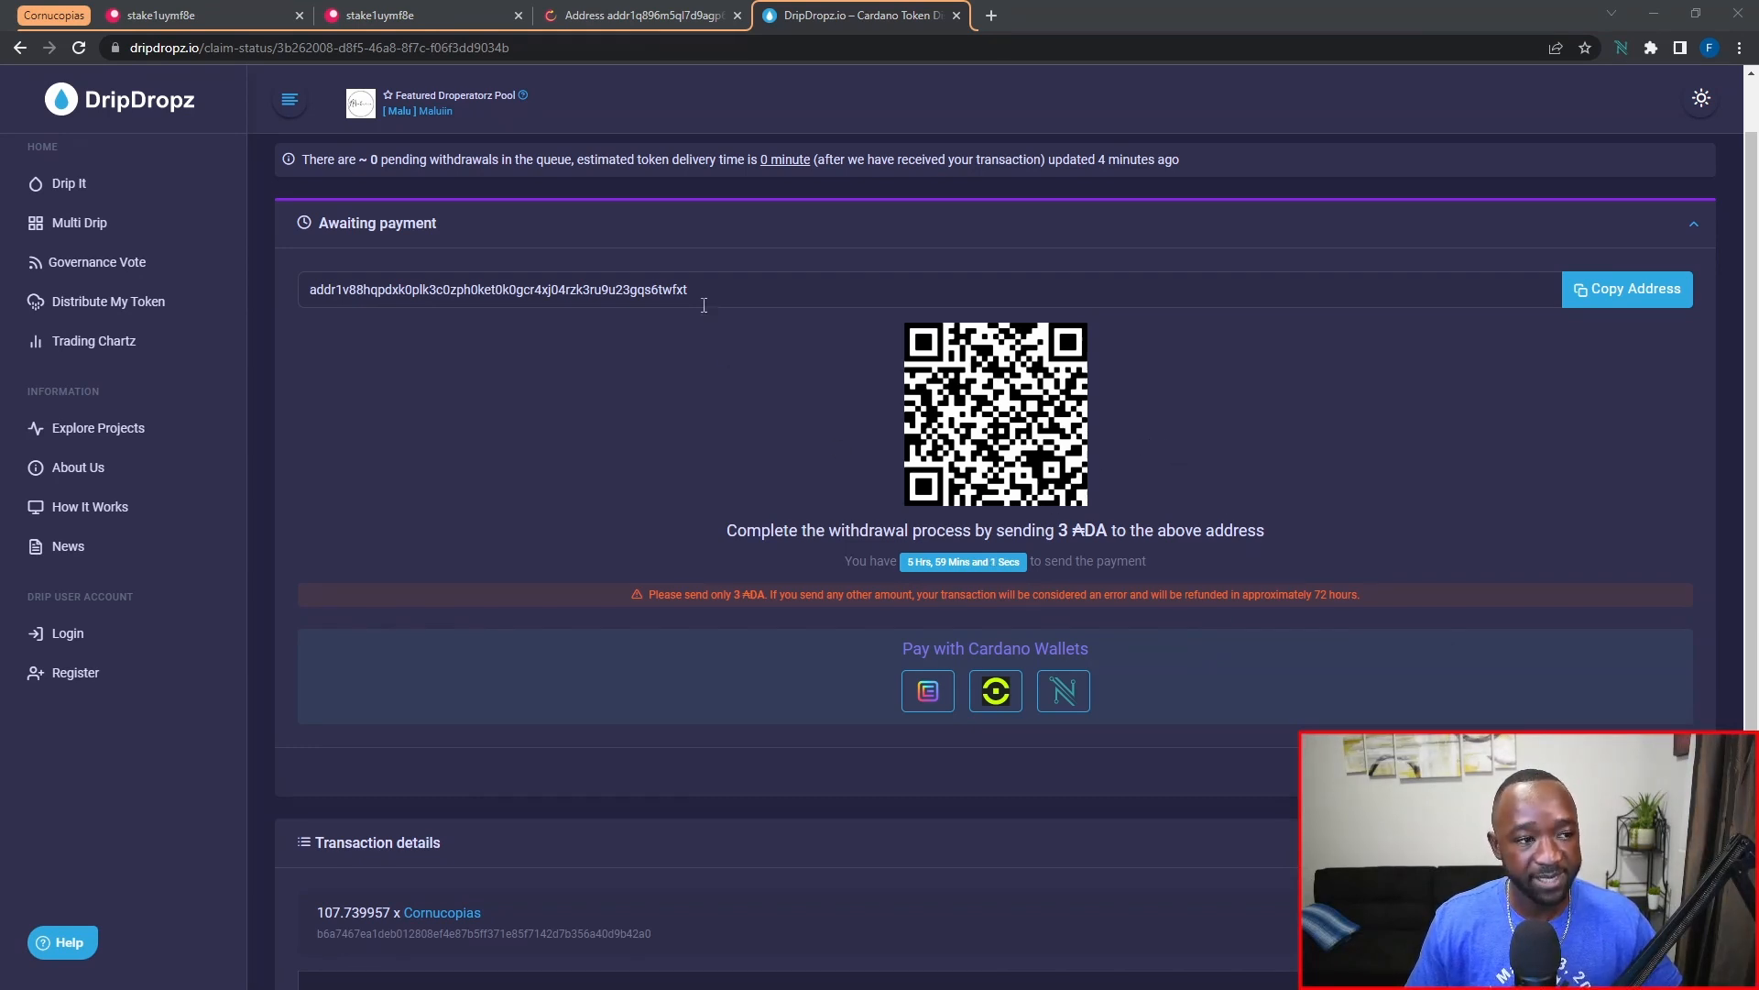
triple_click(497, 290)
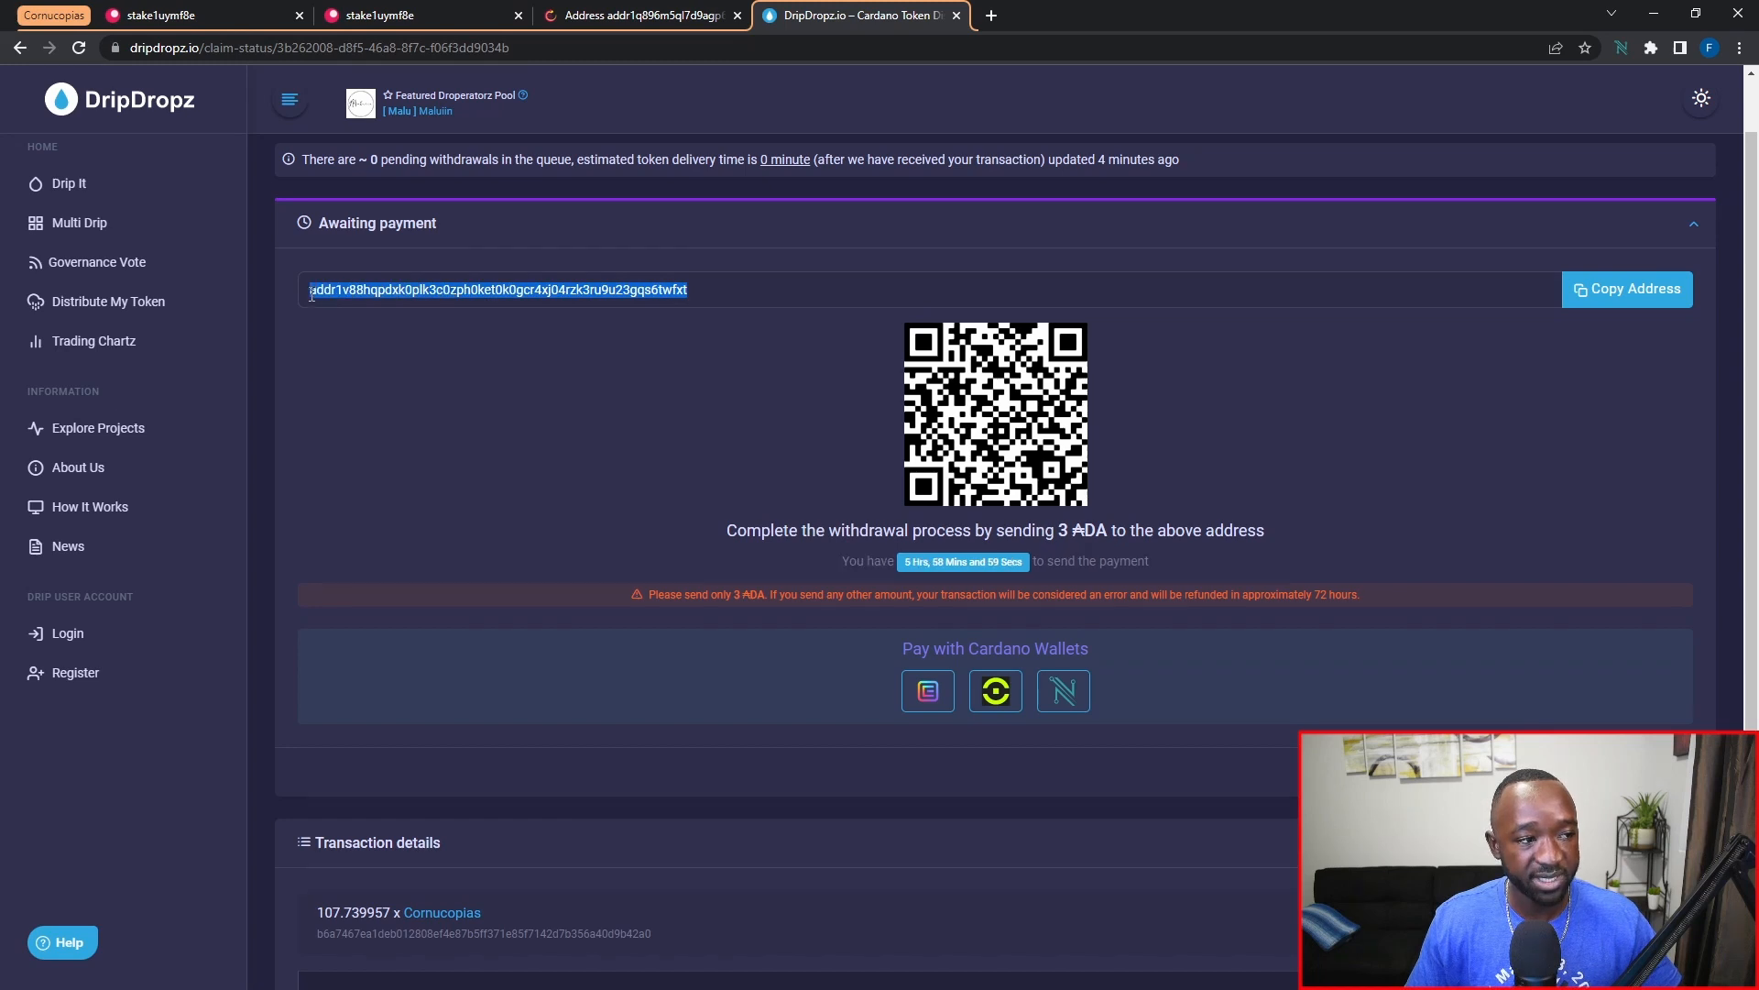
left_click(1096, 299)
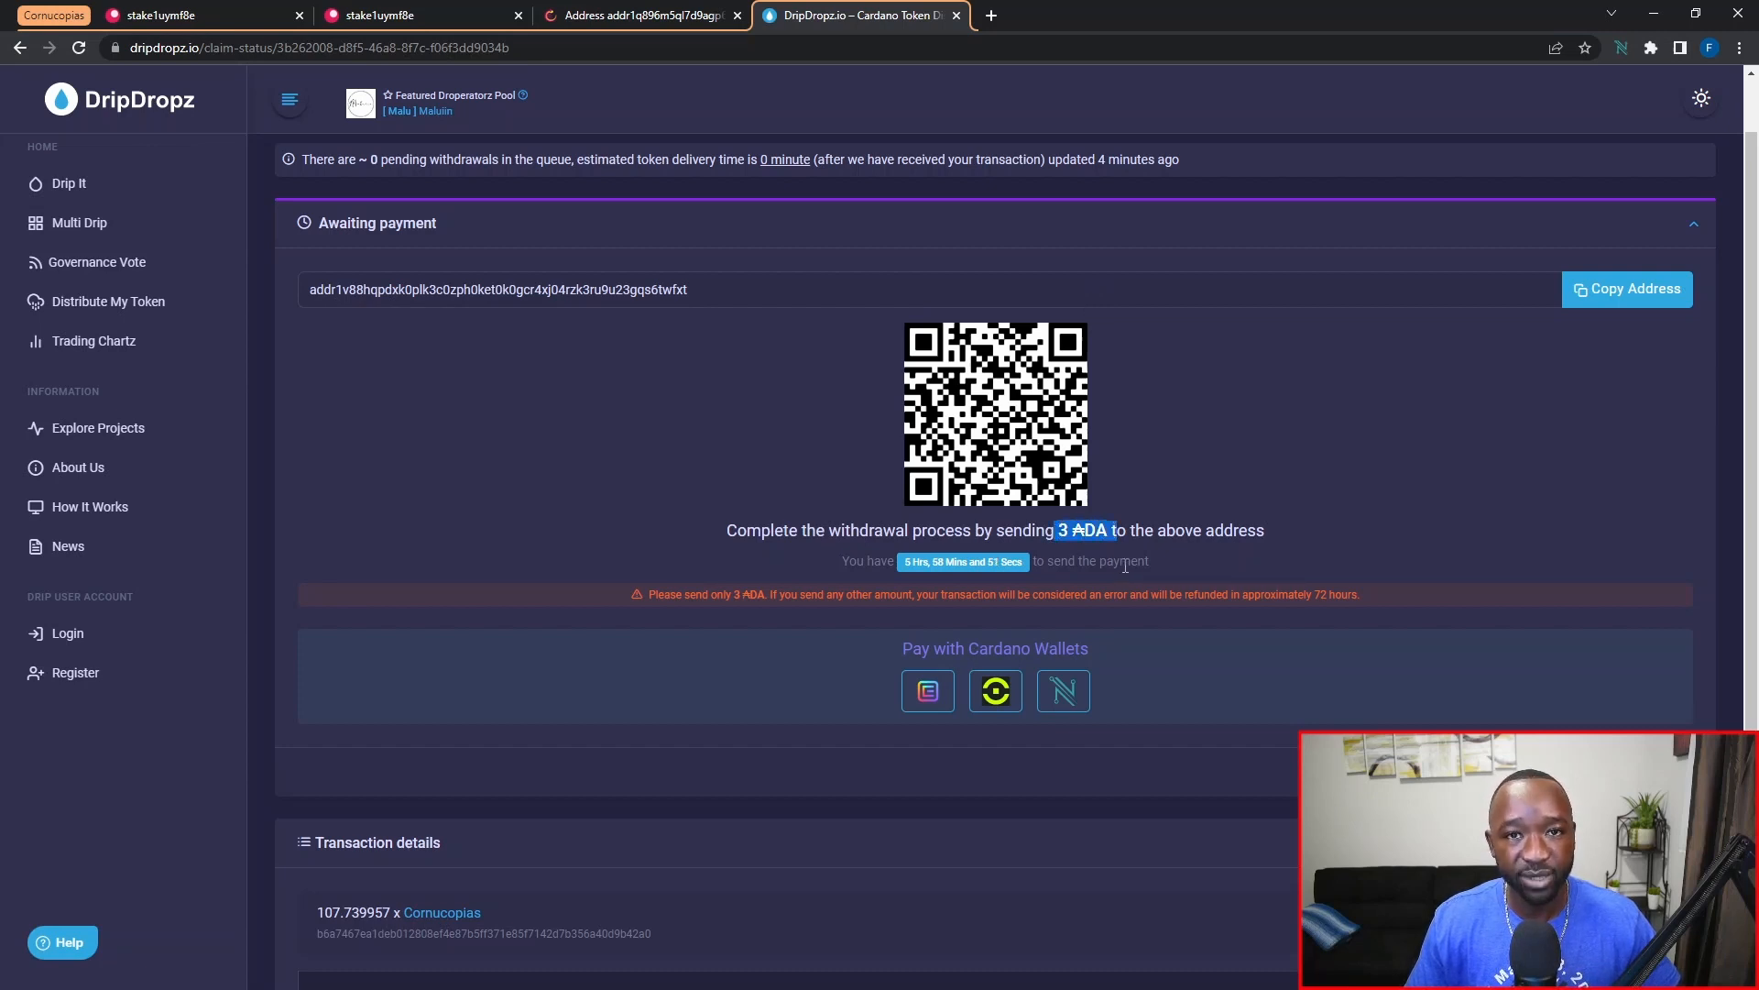
mouse_move(1320, 530)
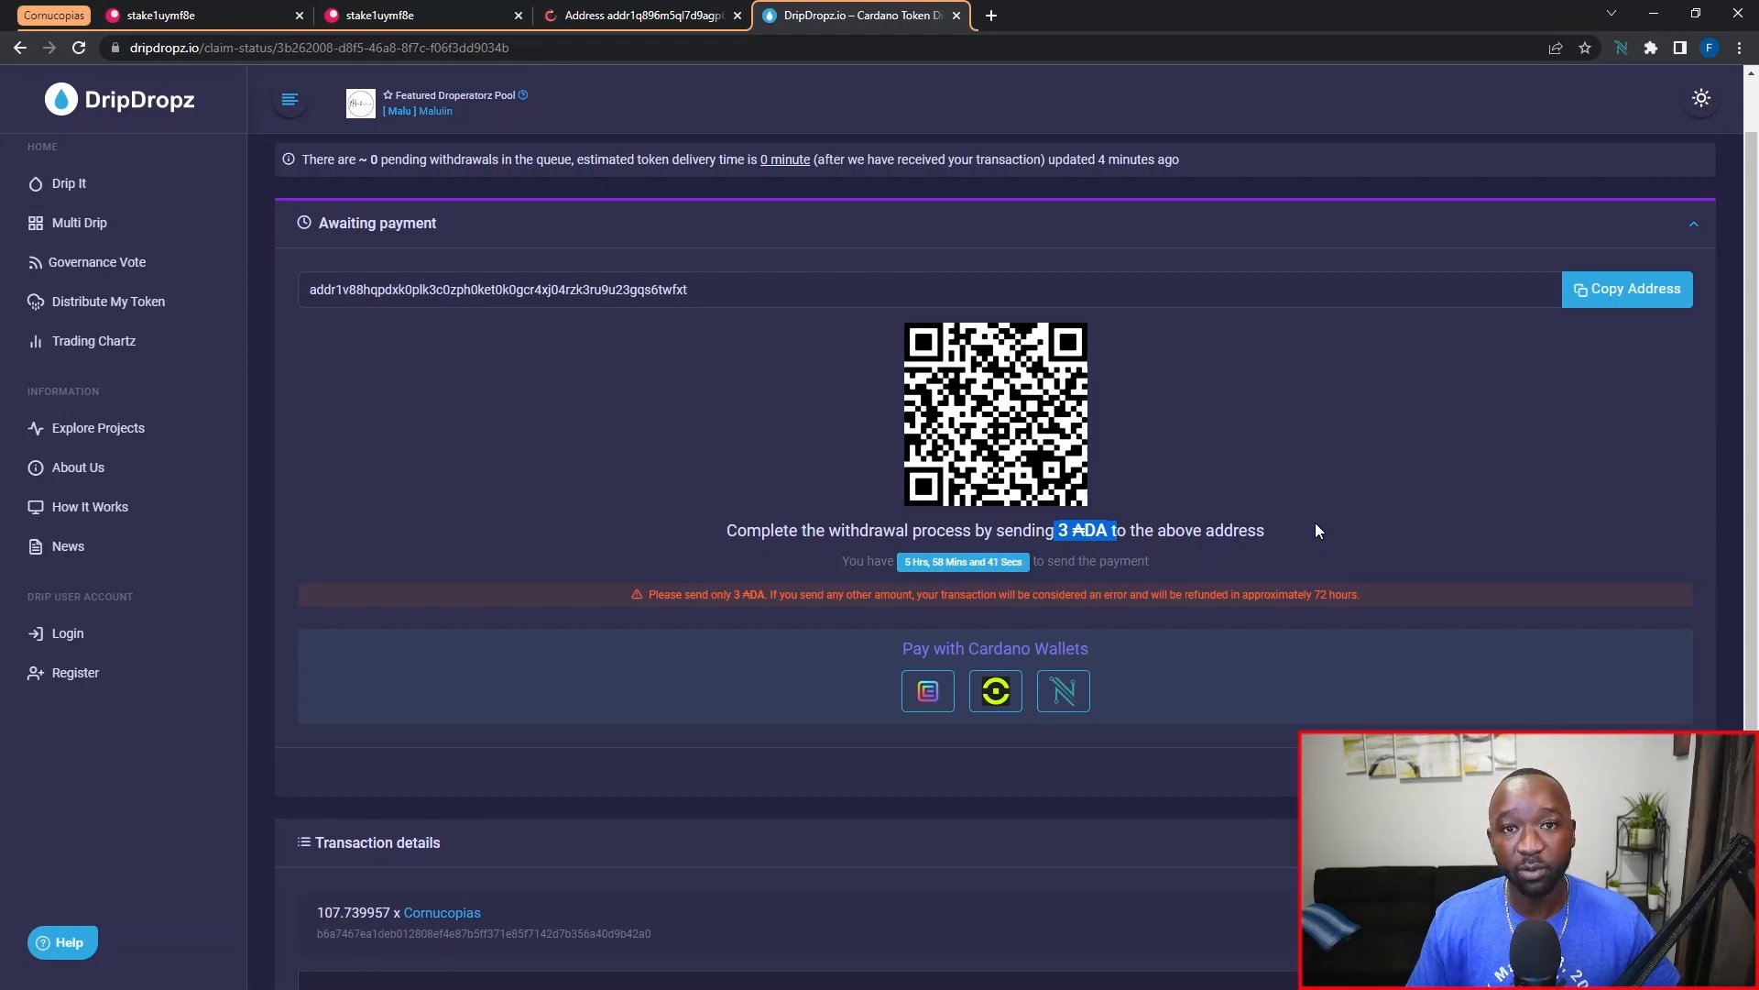
mouse_move(908, 737)
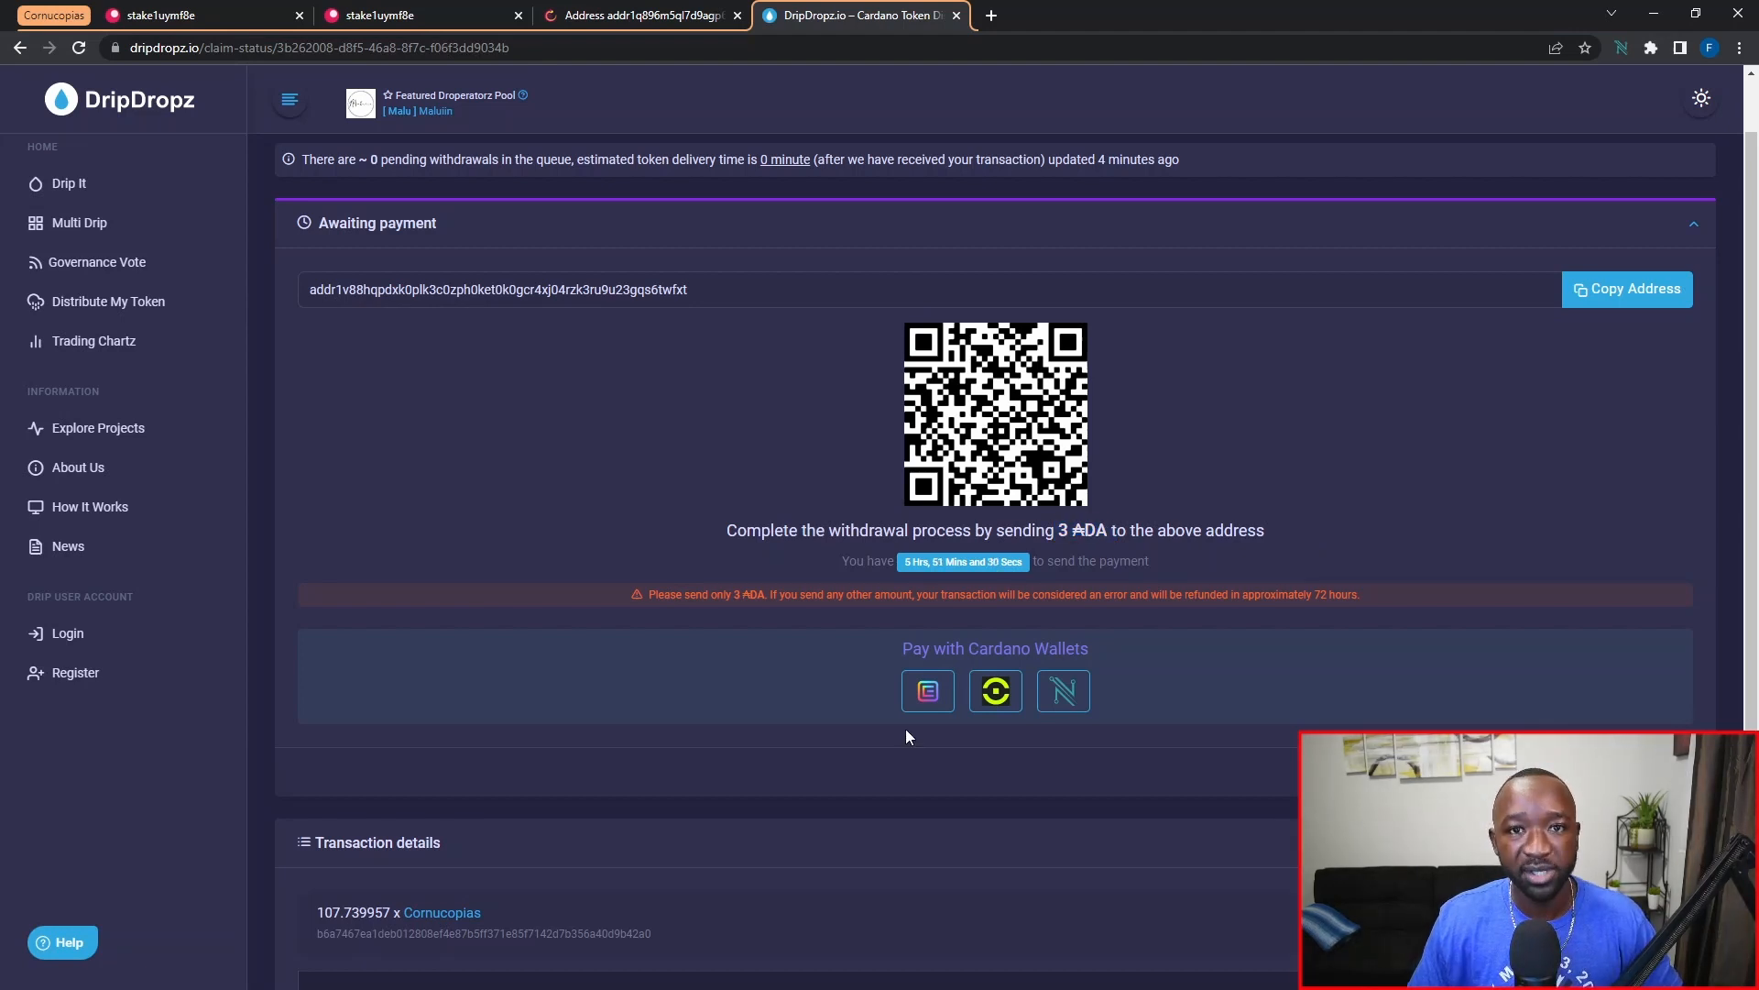
mouse_move(1085, 747)
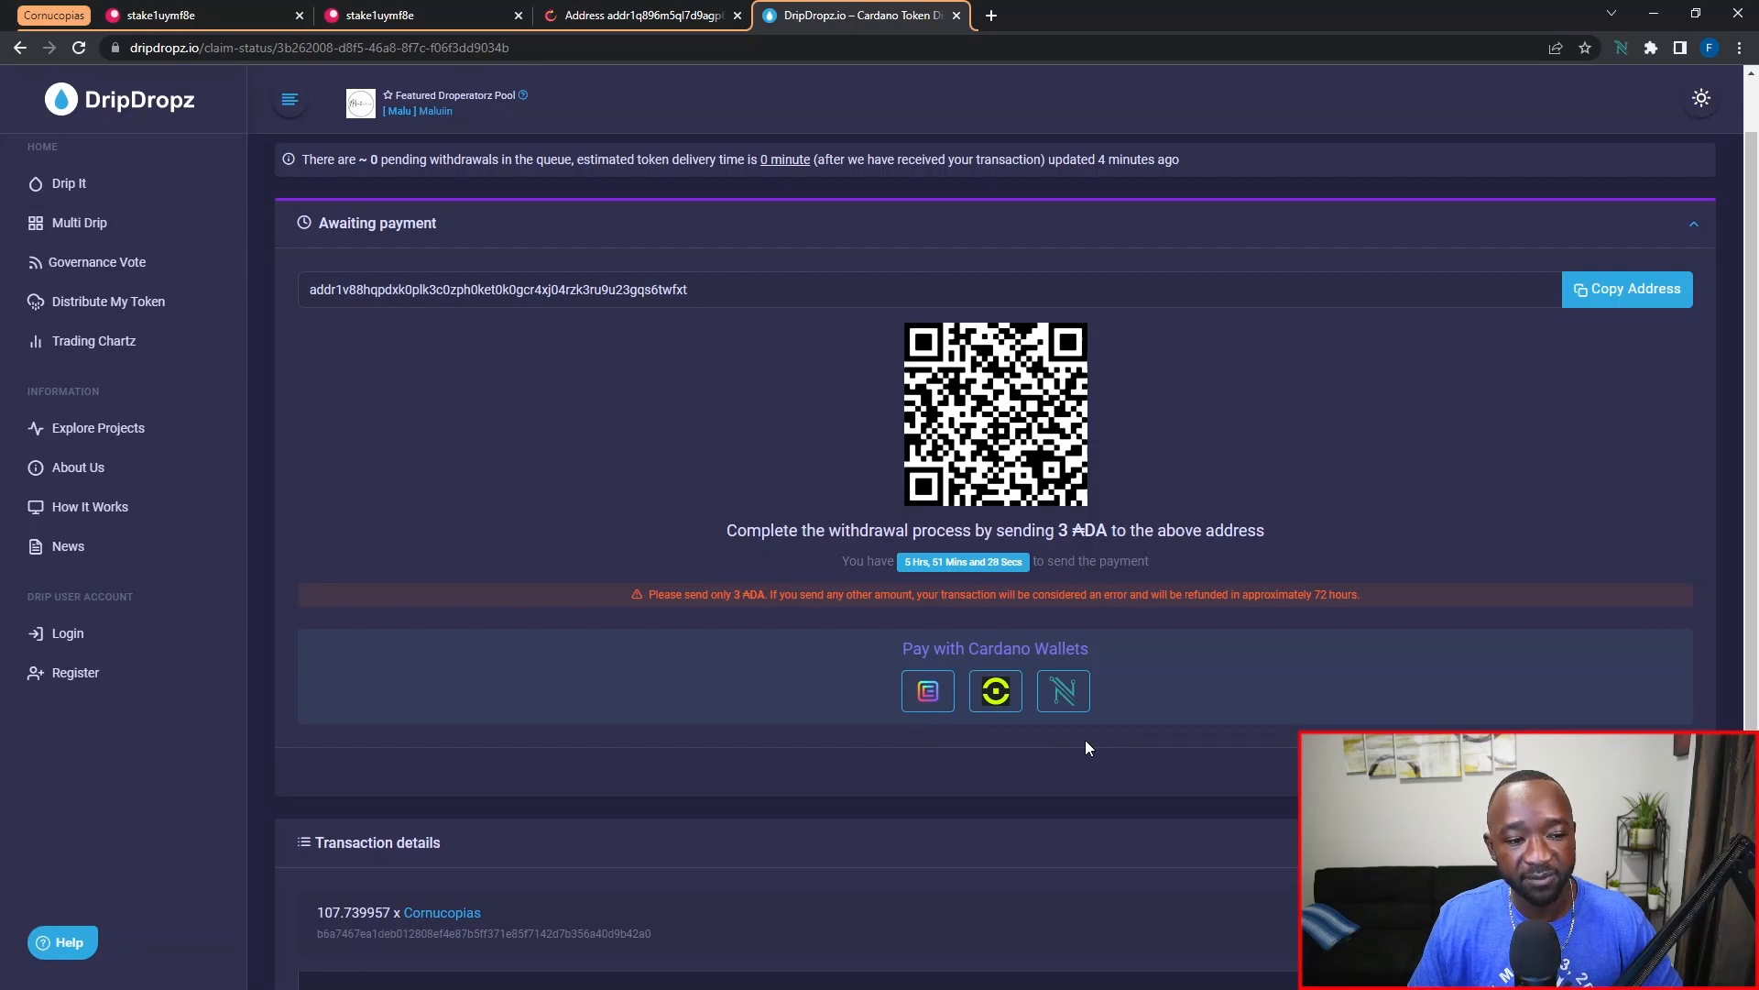
mouse_move(926, 743)
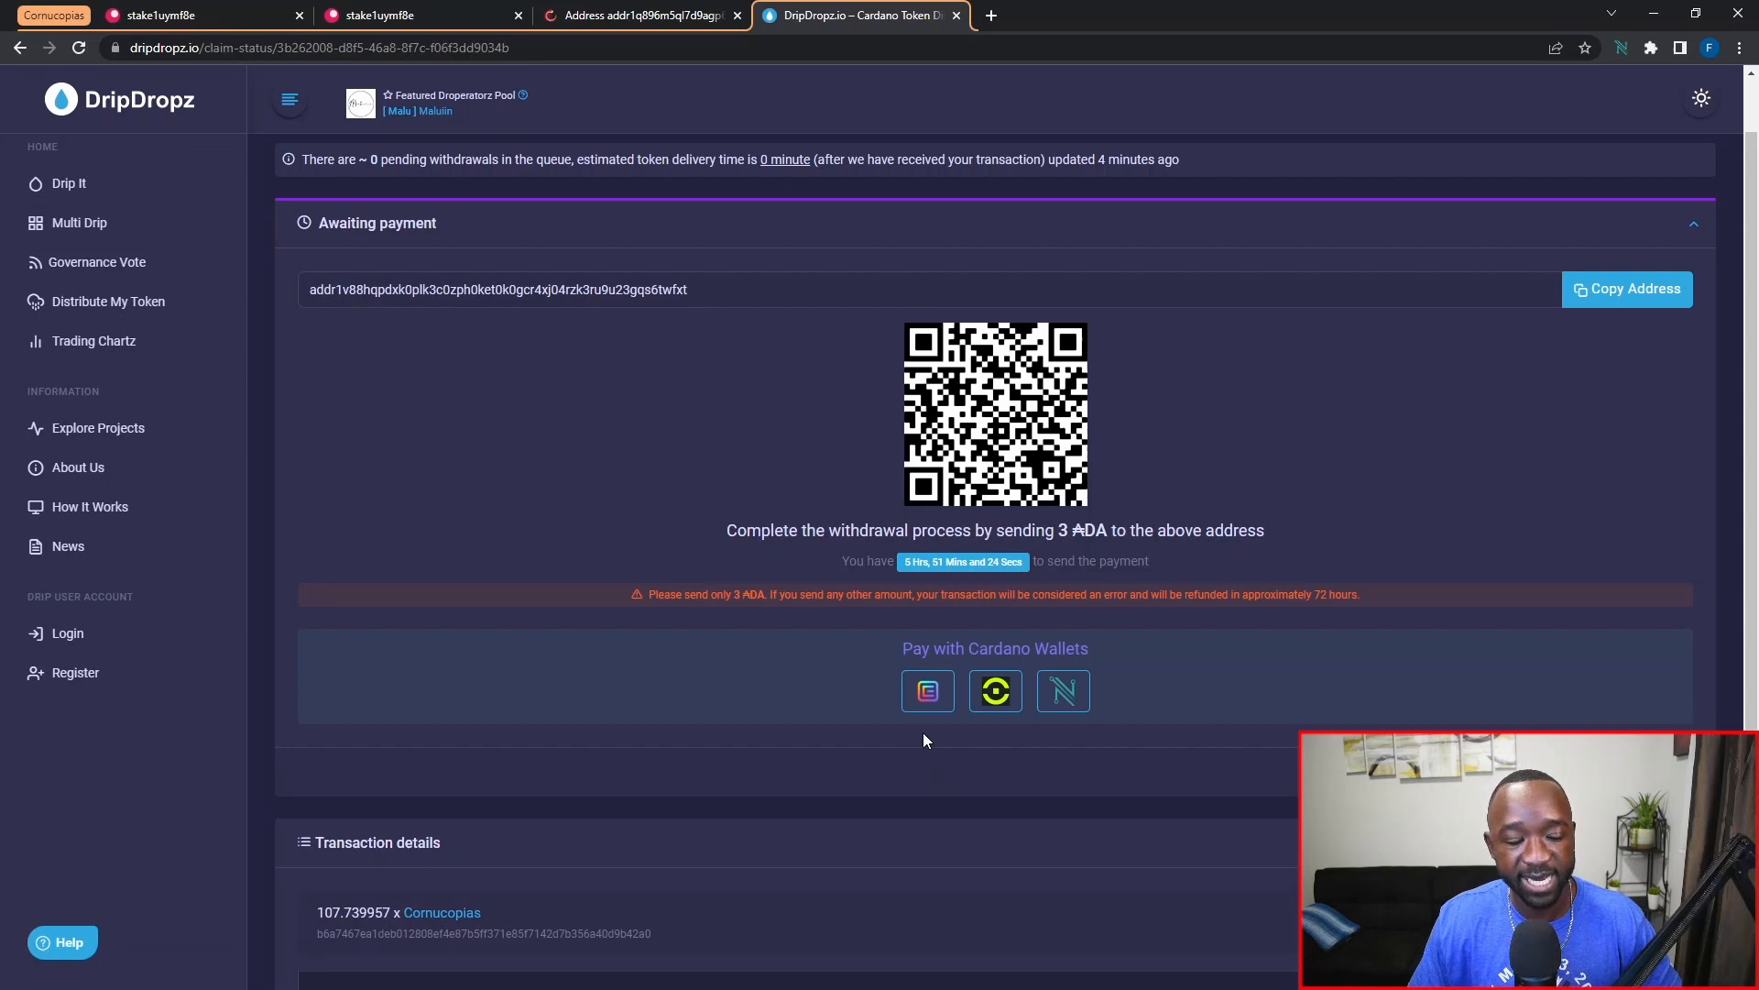
mouse_move(914, 735)
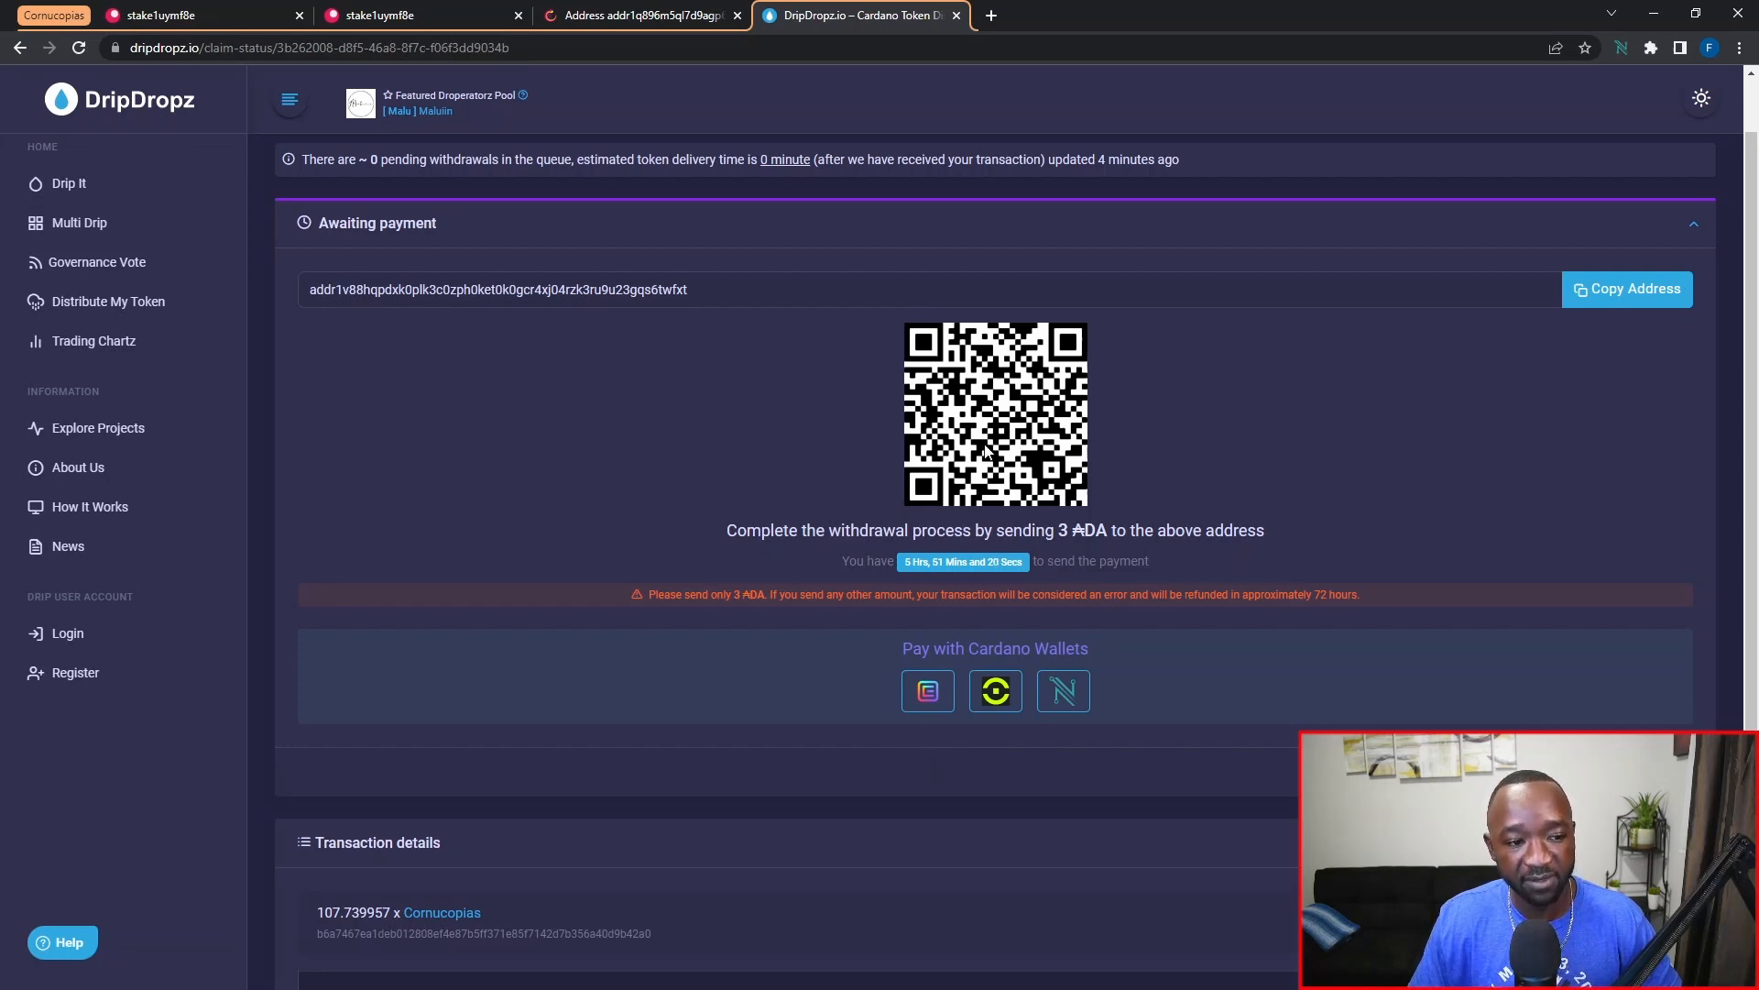
mouse_move(927, 691)
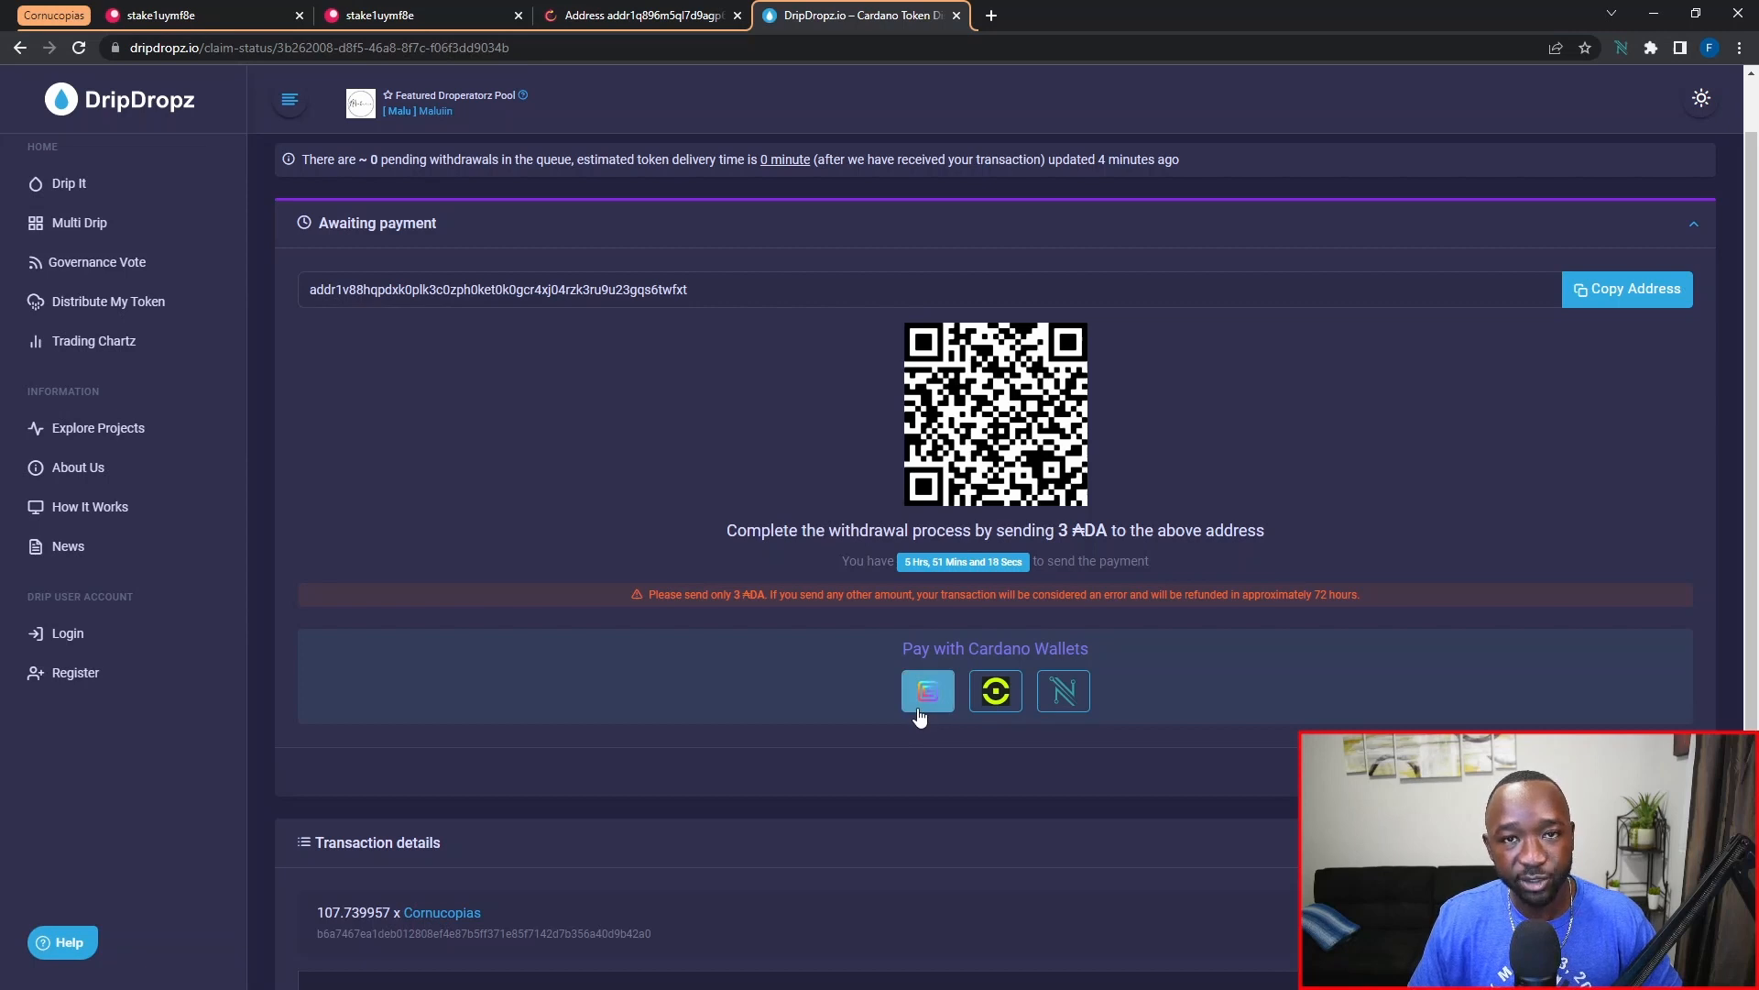
mouse_move(928, 691)
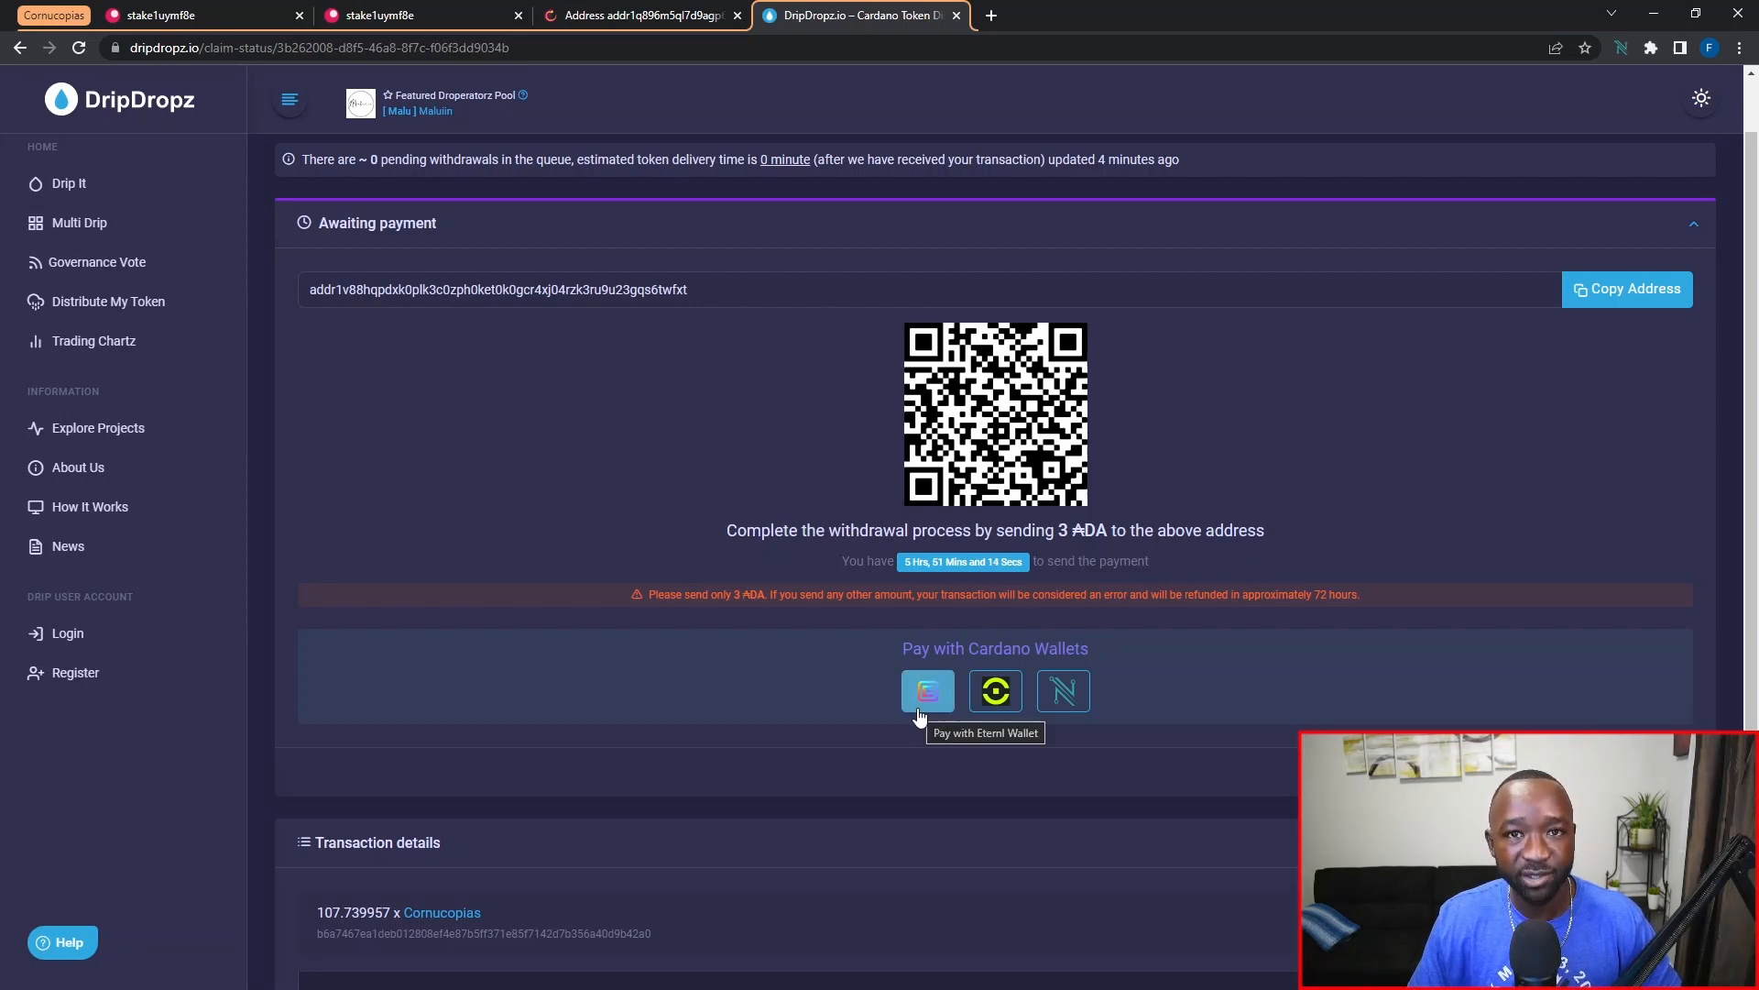
mouse_move(947, 733)
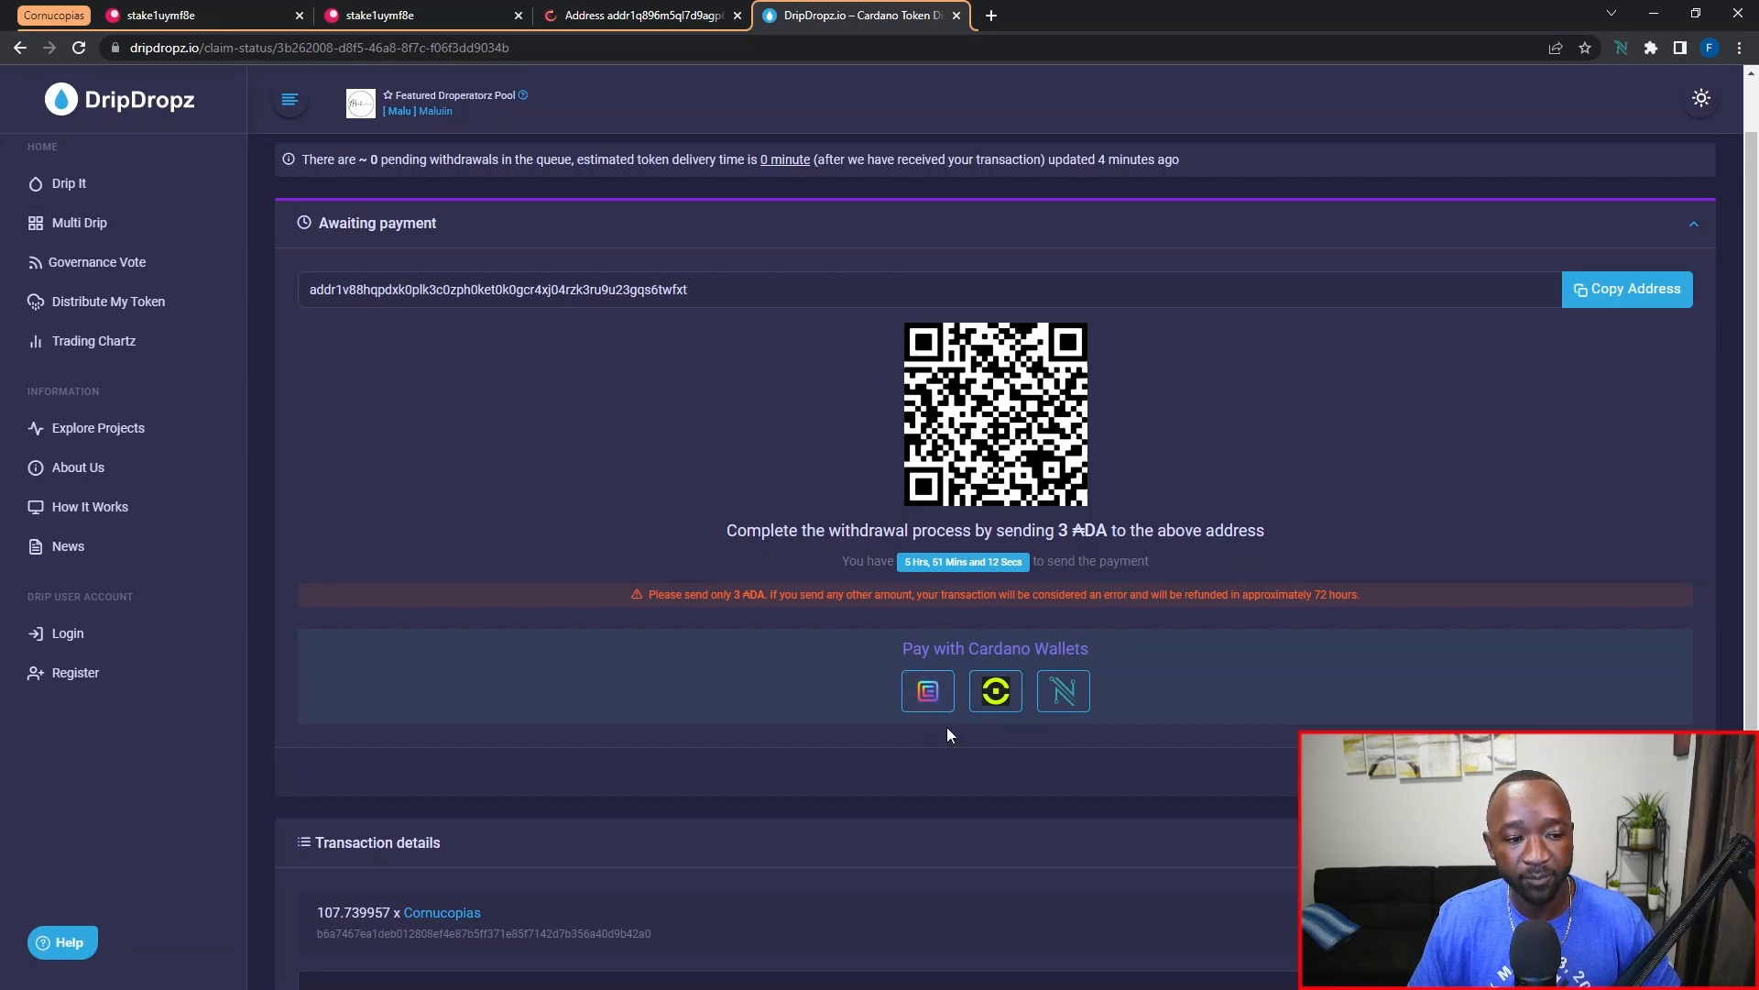
mouse_move(927, 691)
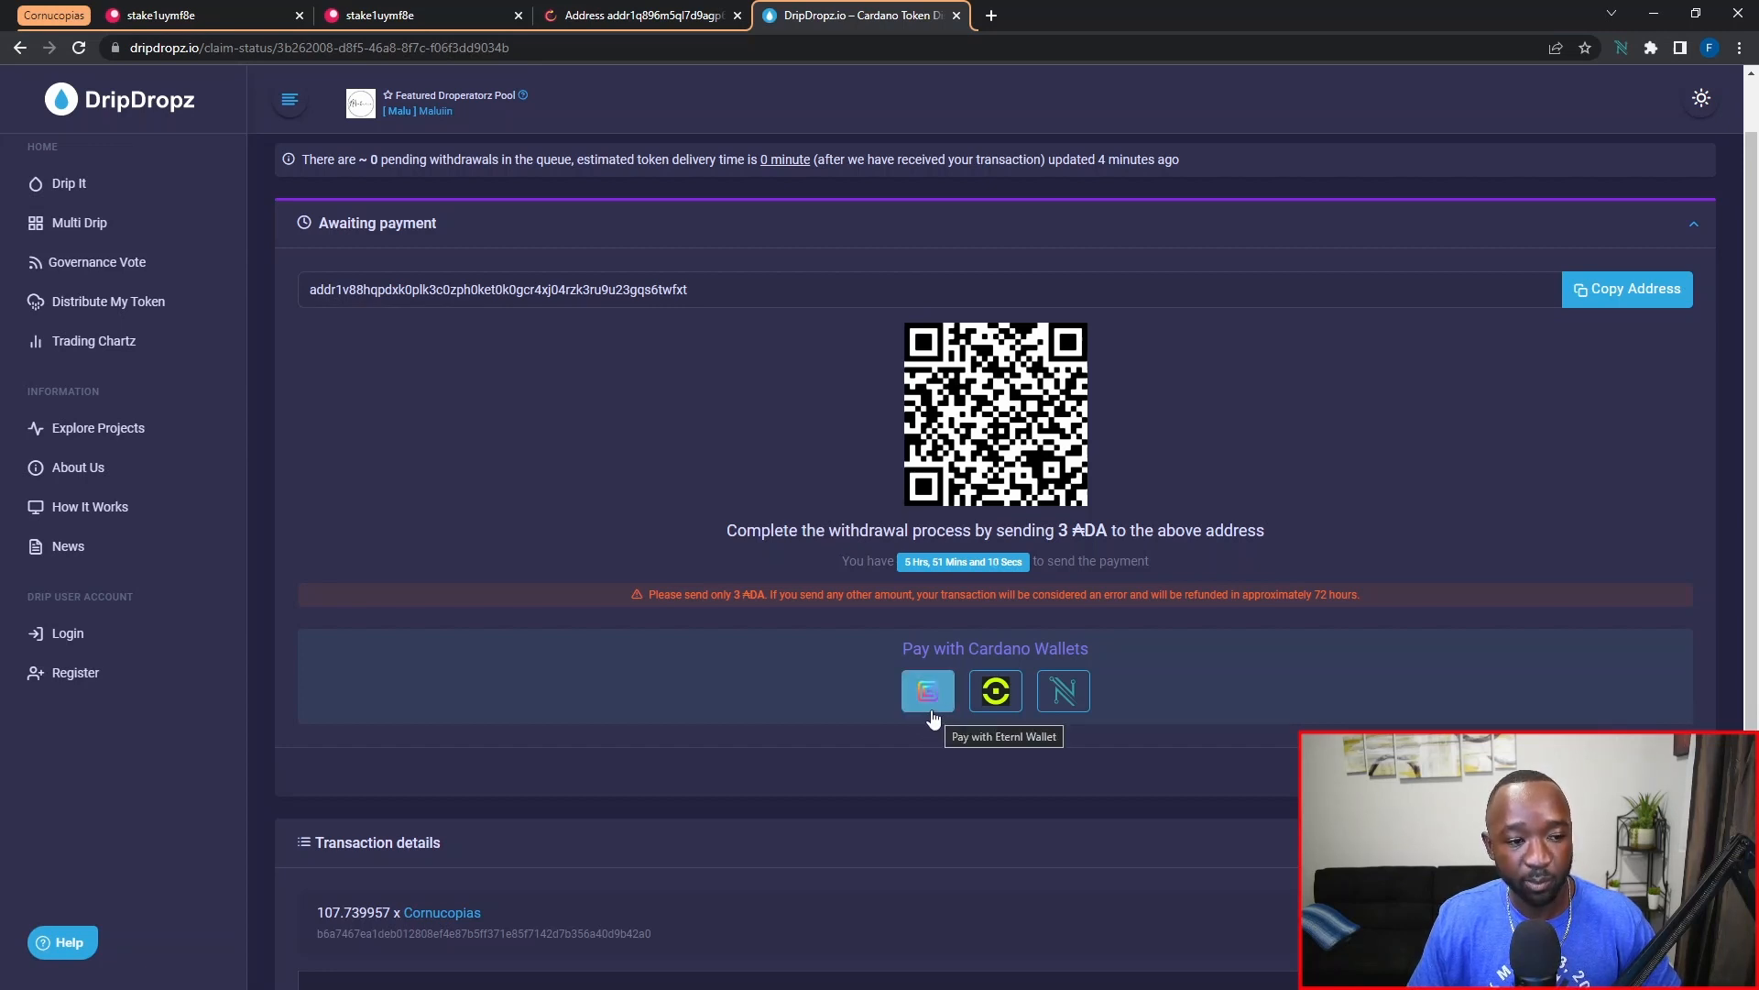
mouse_move(993, 691)
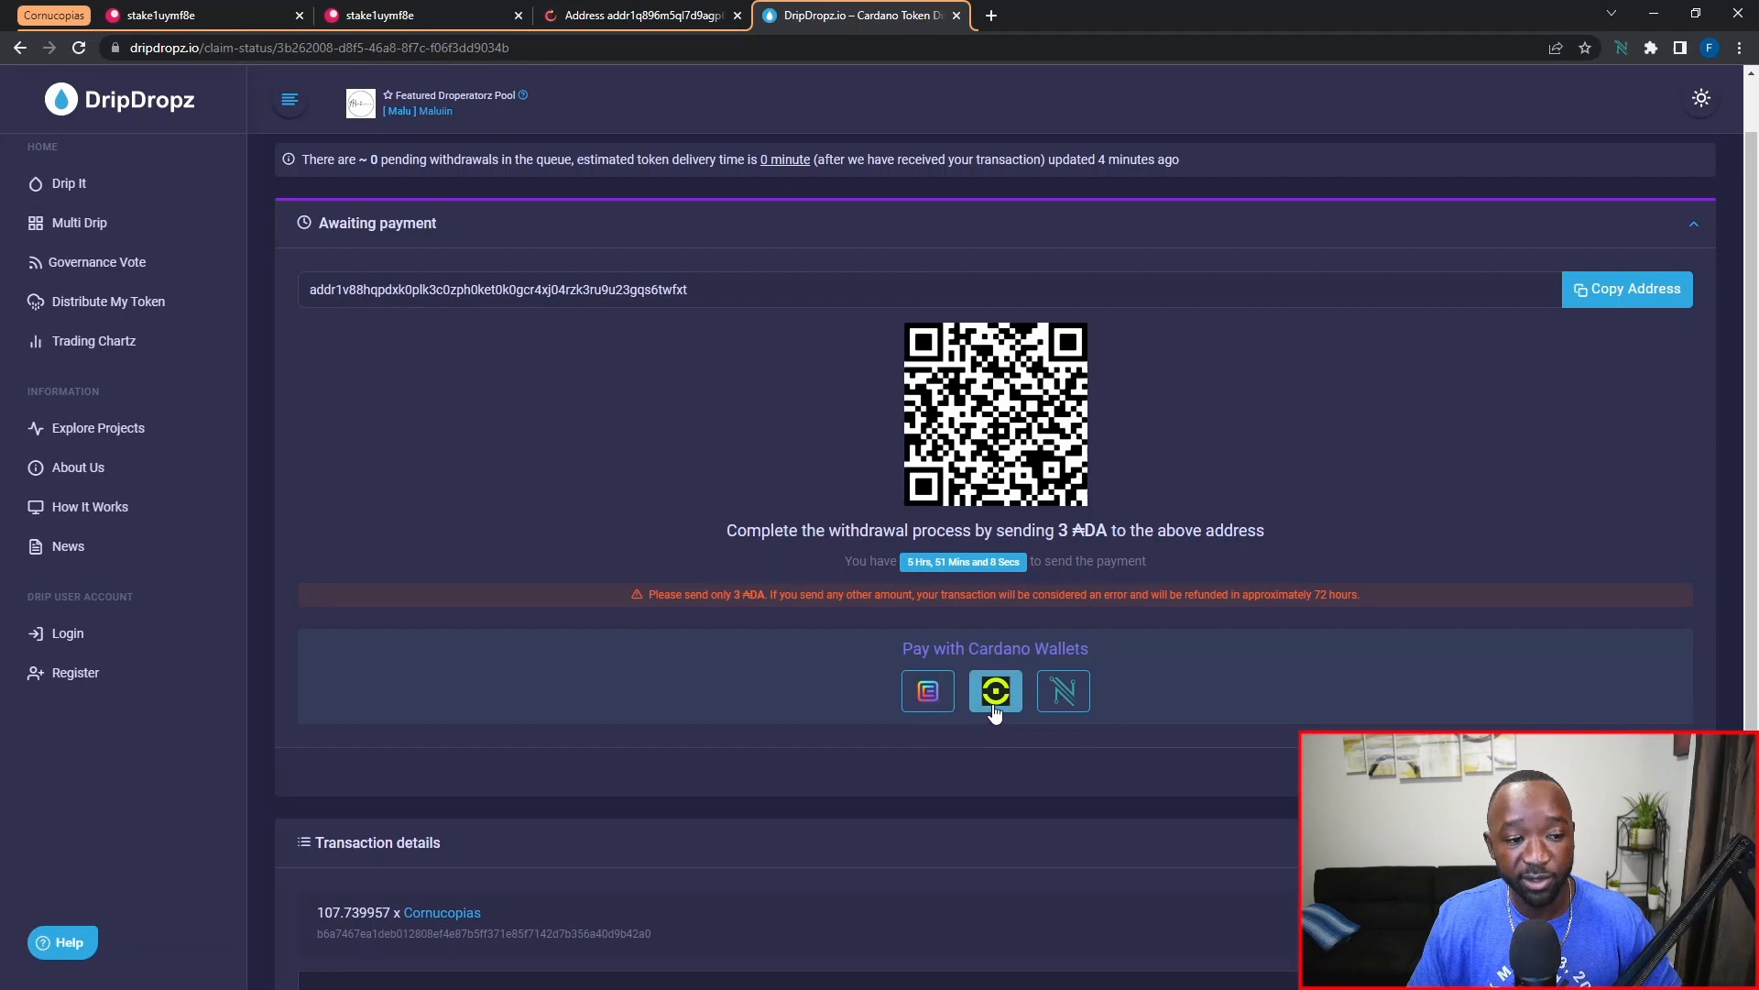
mouse_move(1063, 691)
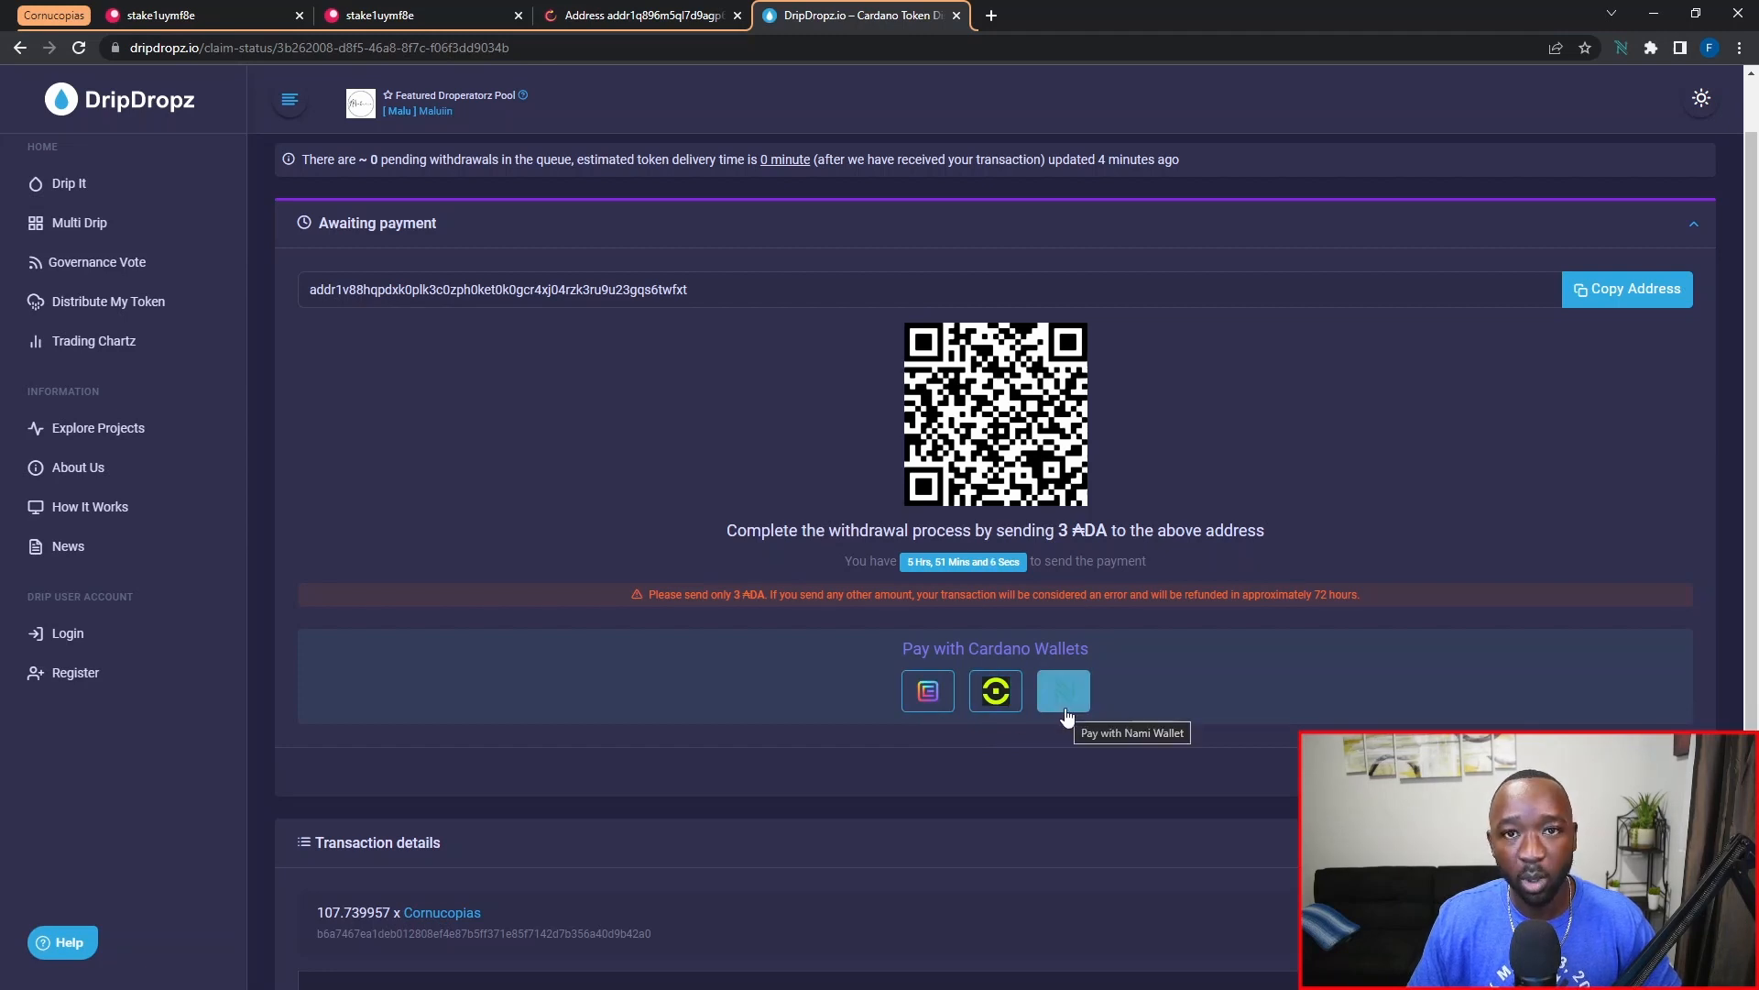
mouse_move(1067, 704)
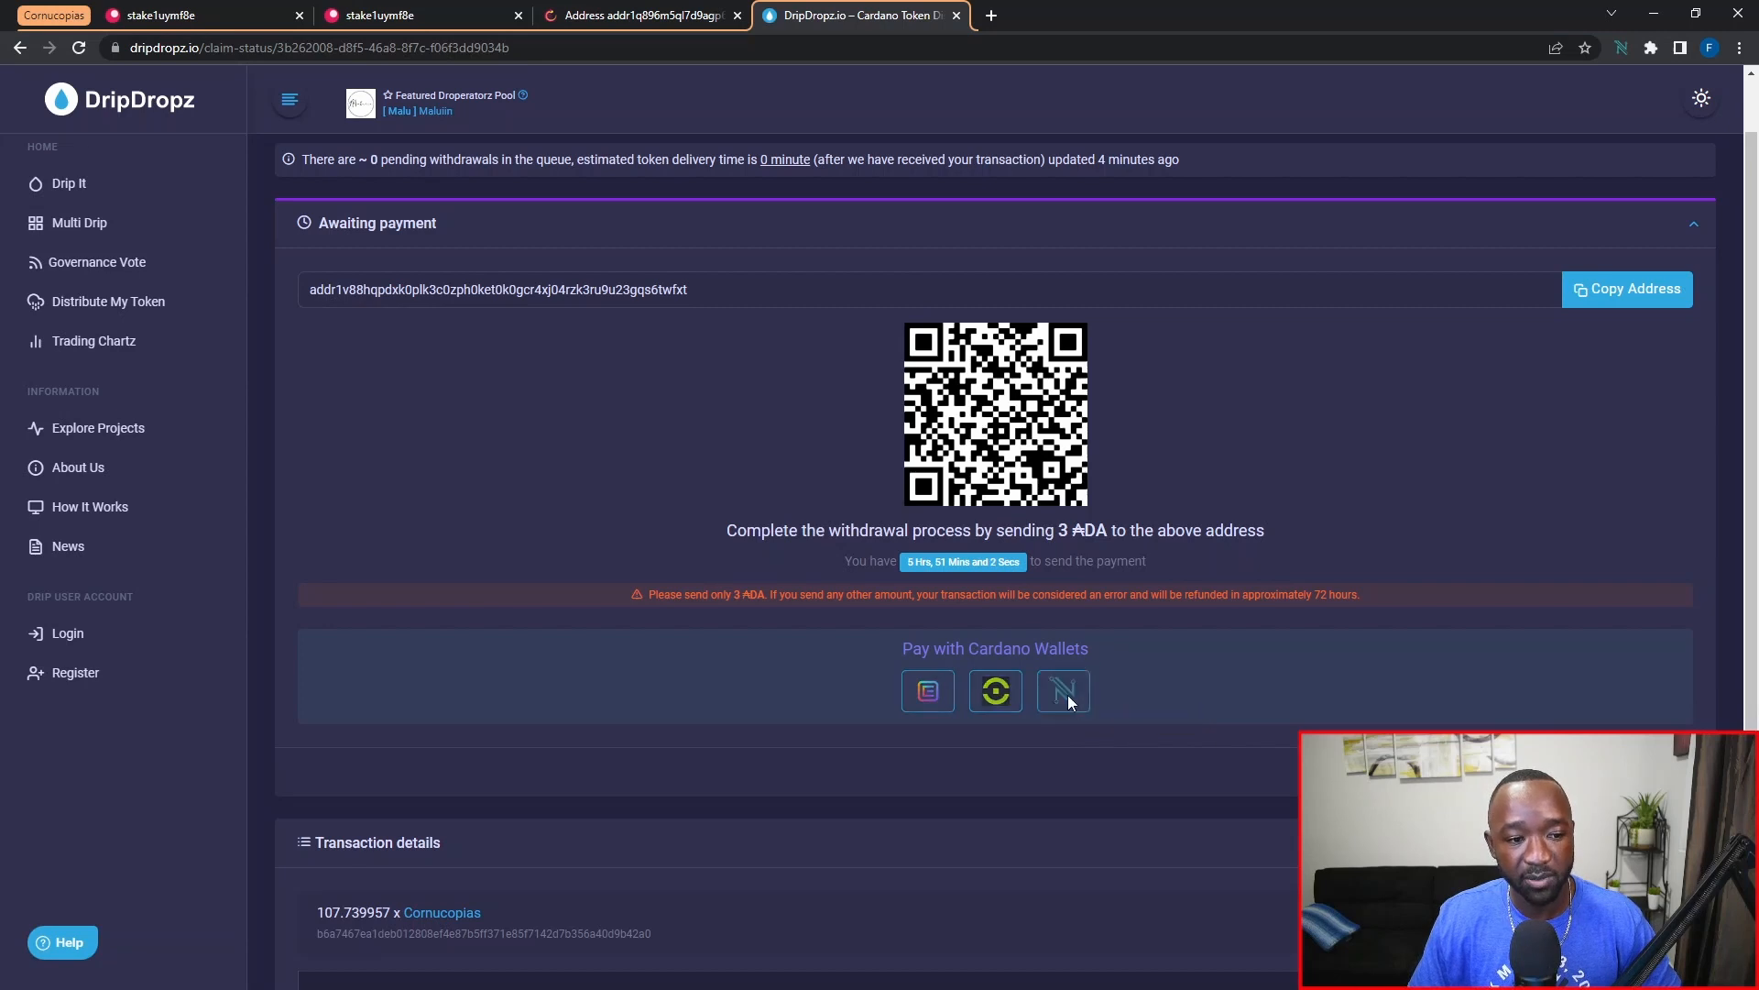
Pay with Nami: grant DripDropz access, review details and sign the 3 ADA payment with the password.
left_click(1061, 691)
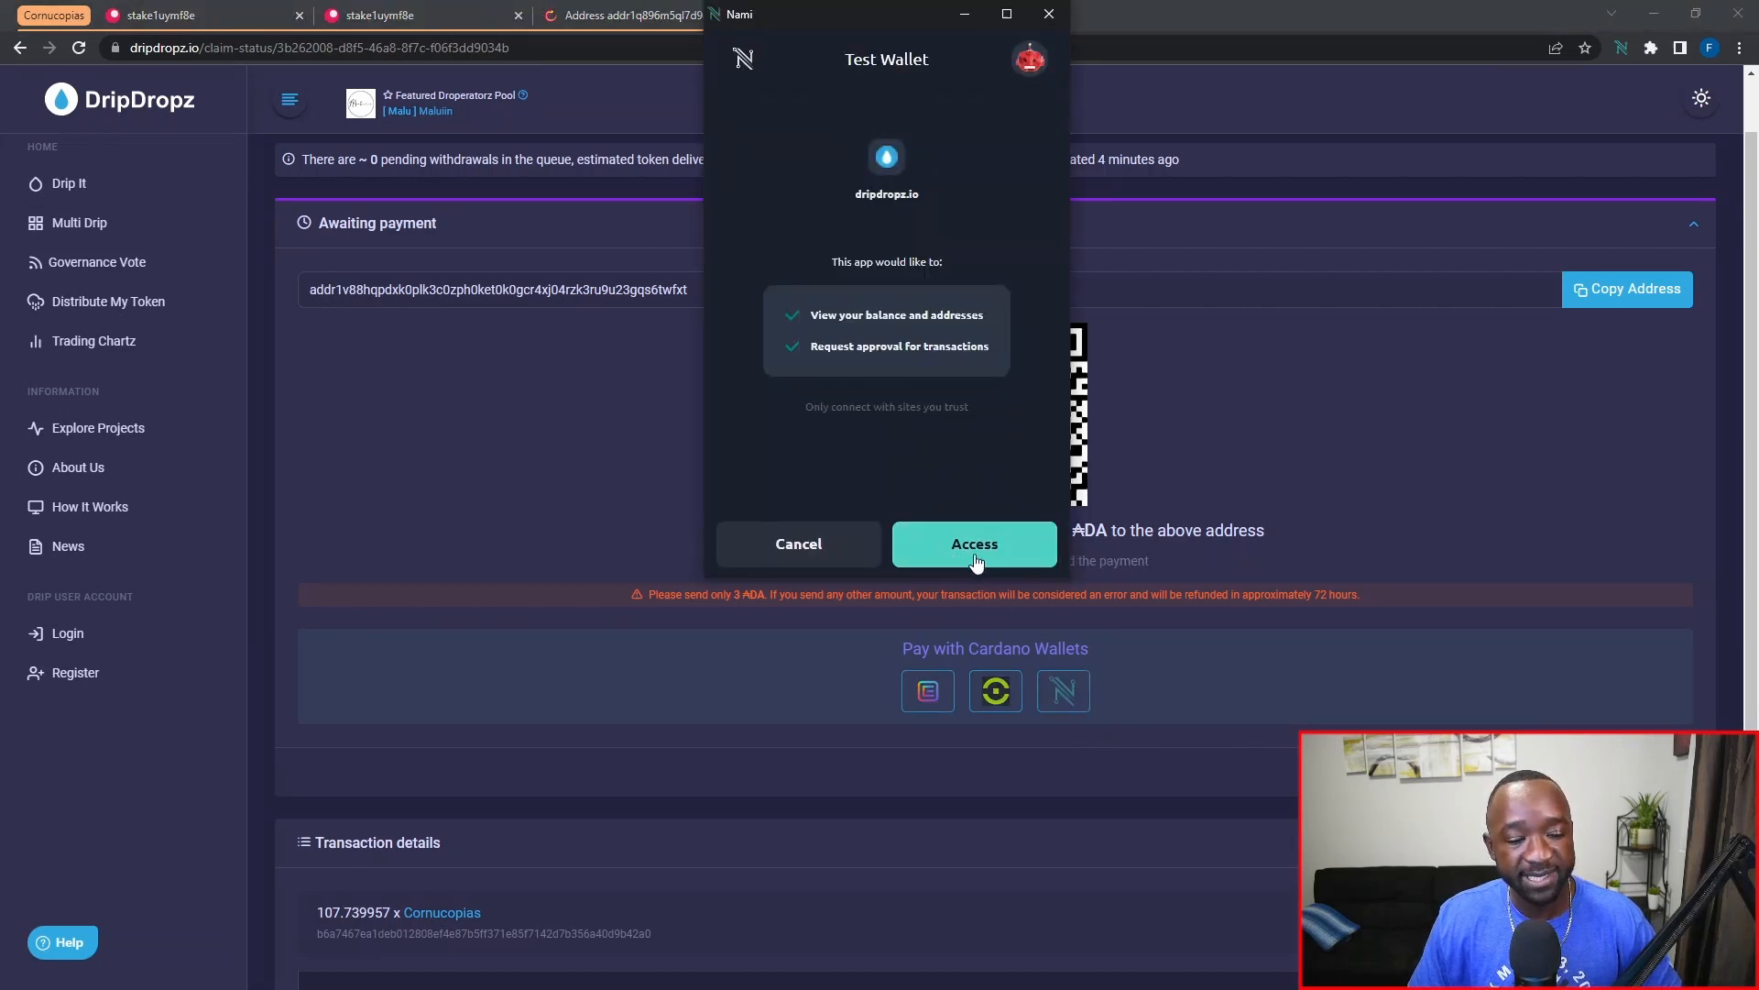
left_click(973, 542)
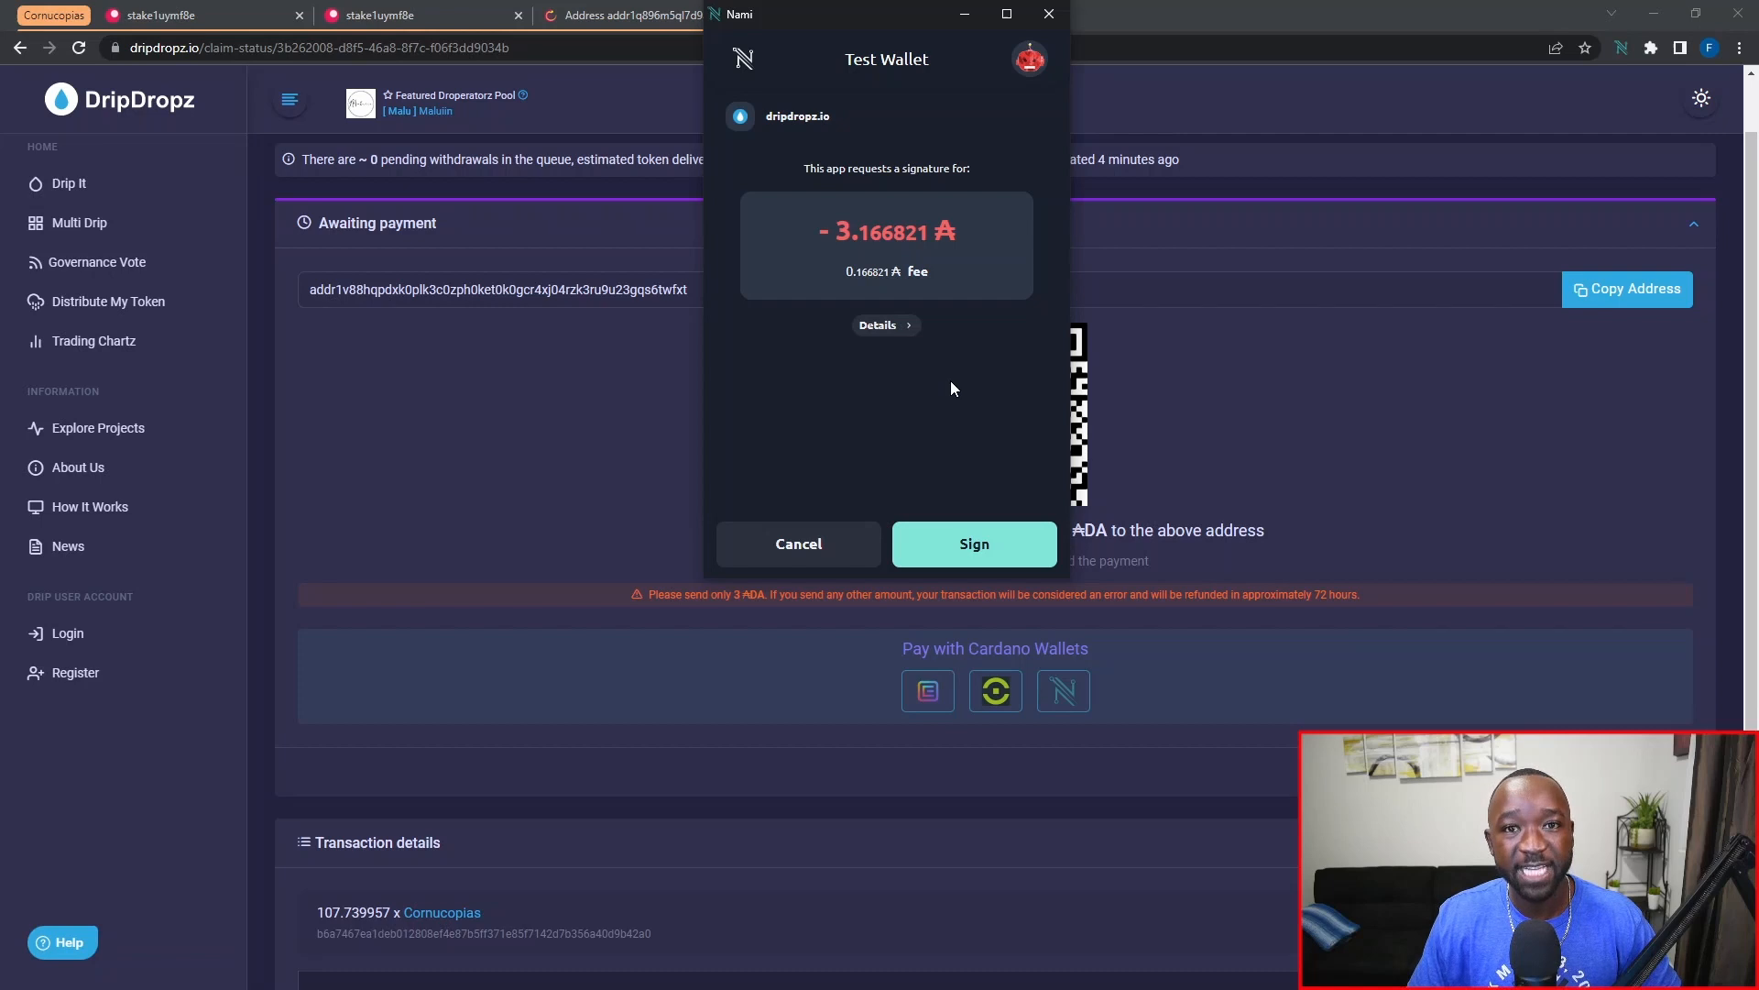
left_click(885, 325)
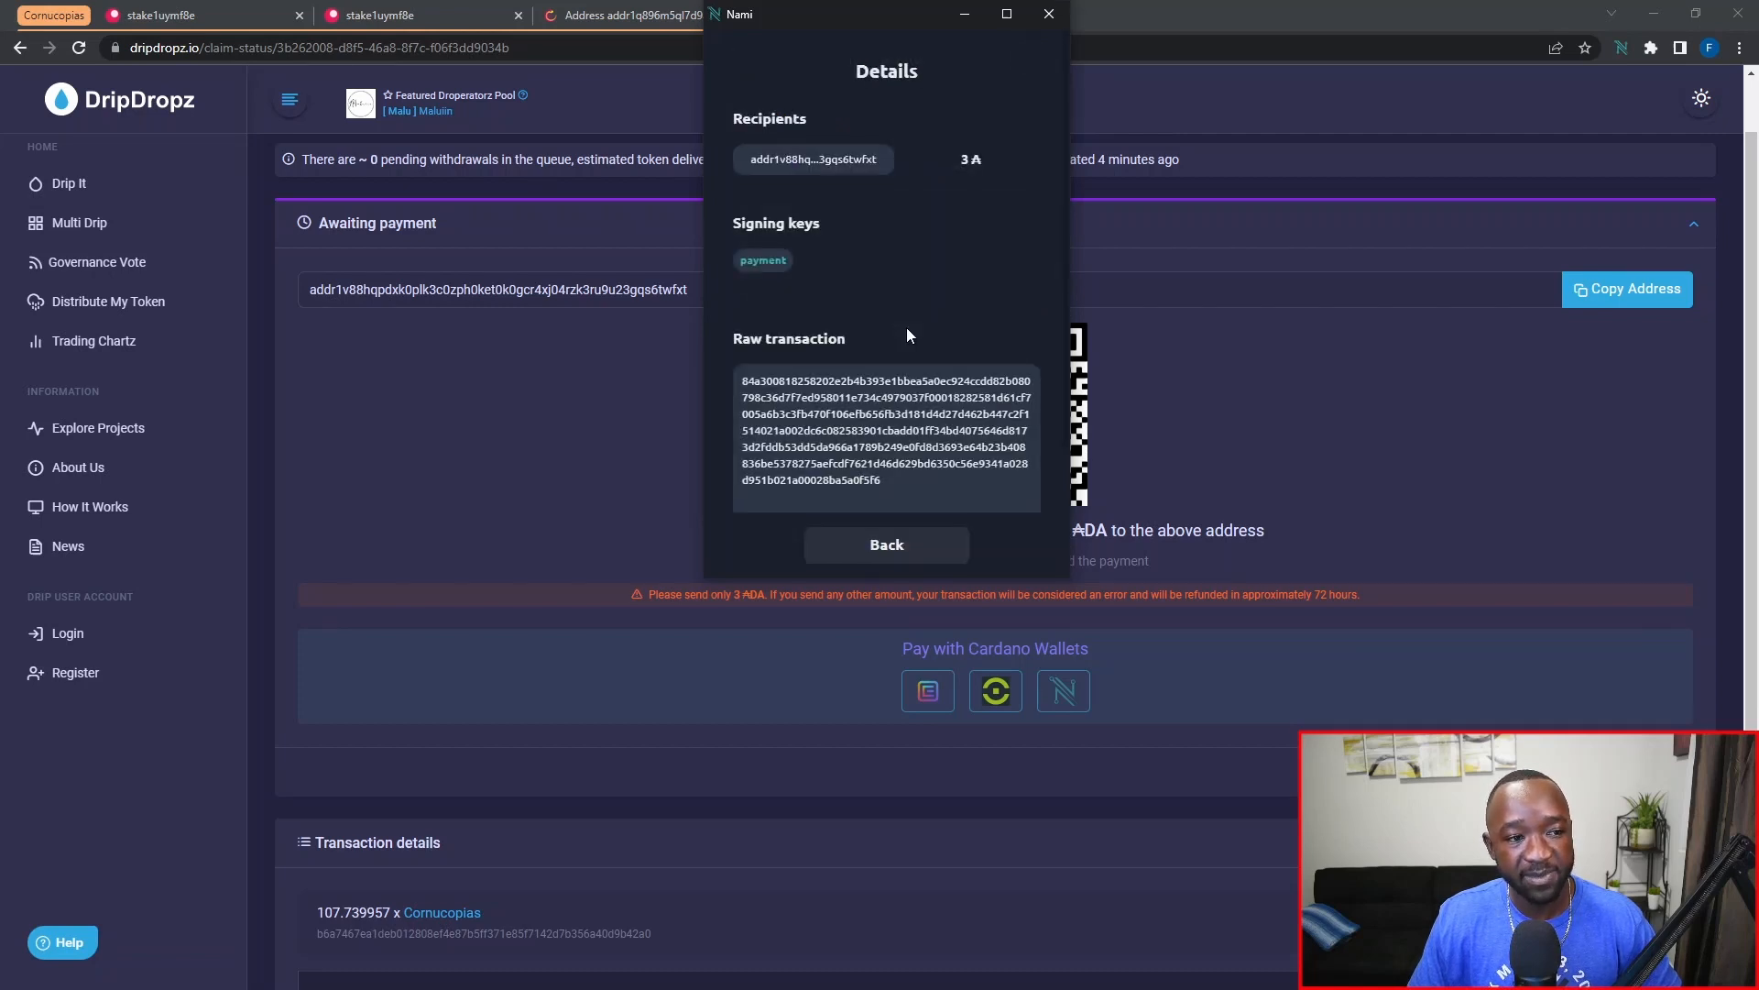
mouse_move(831, 302)
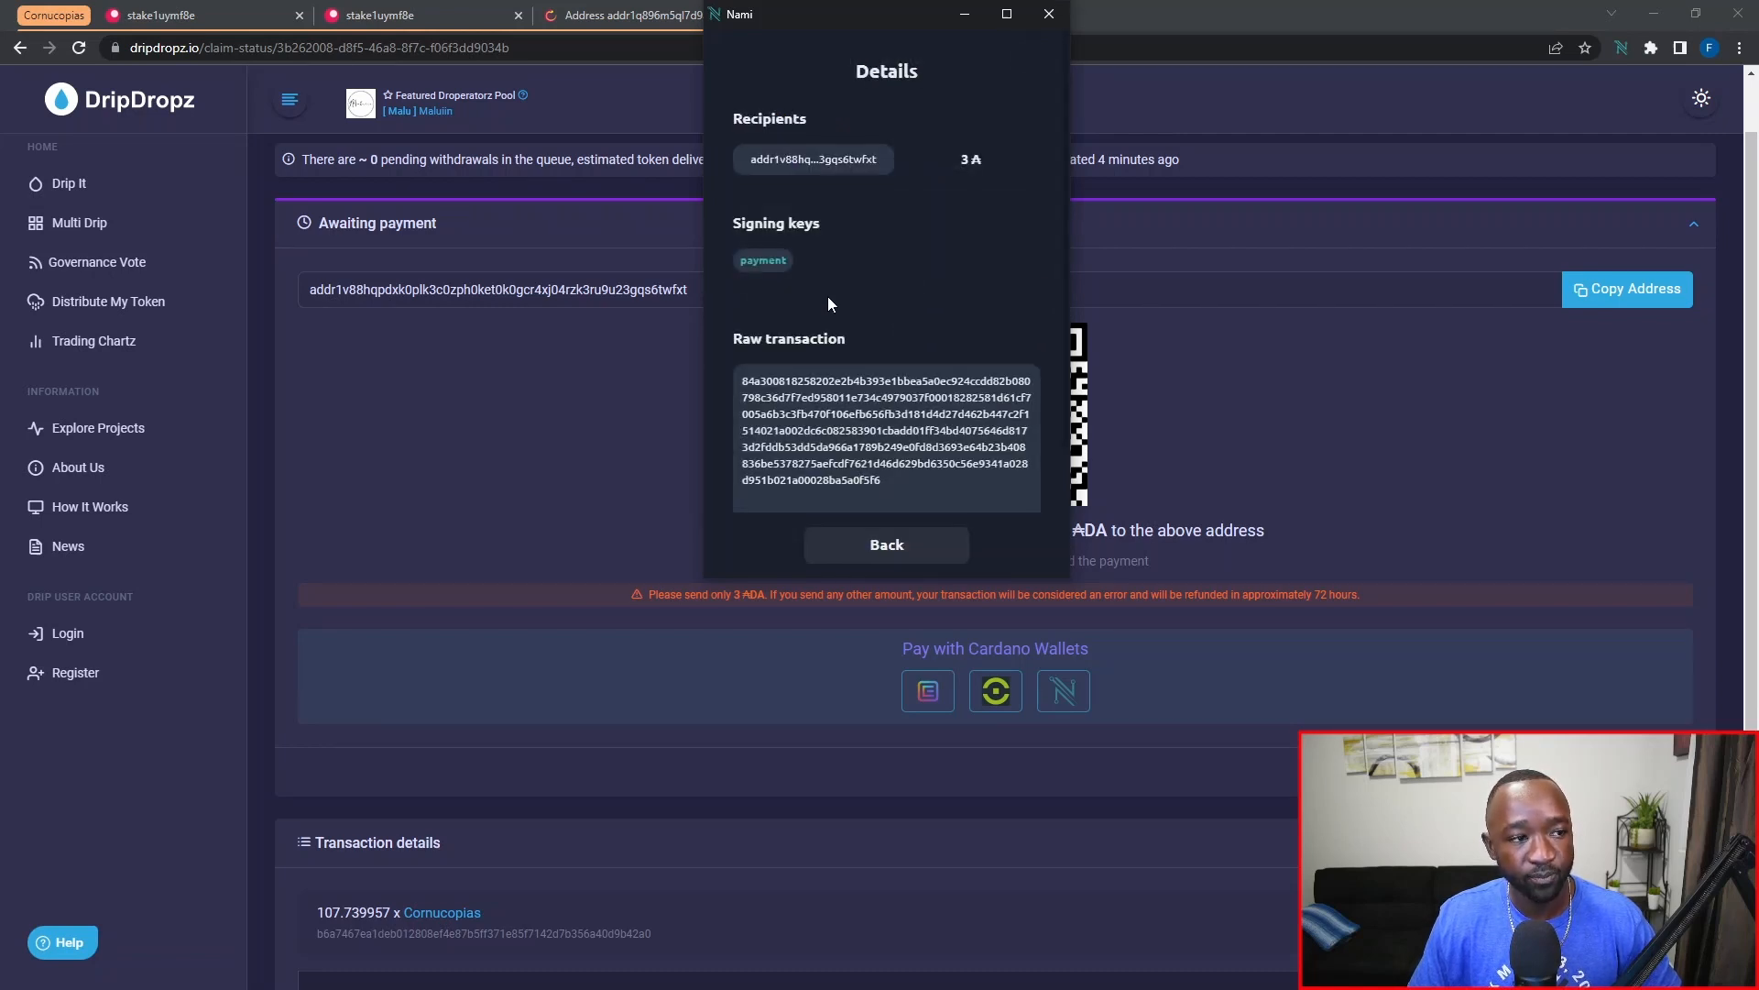
mouse_move(836, 170)
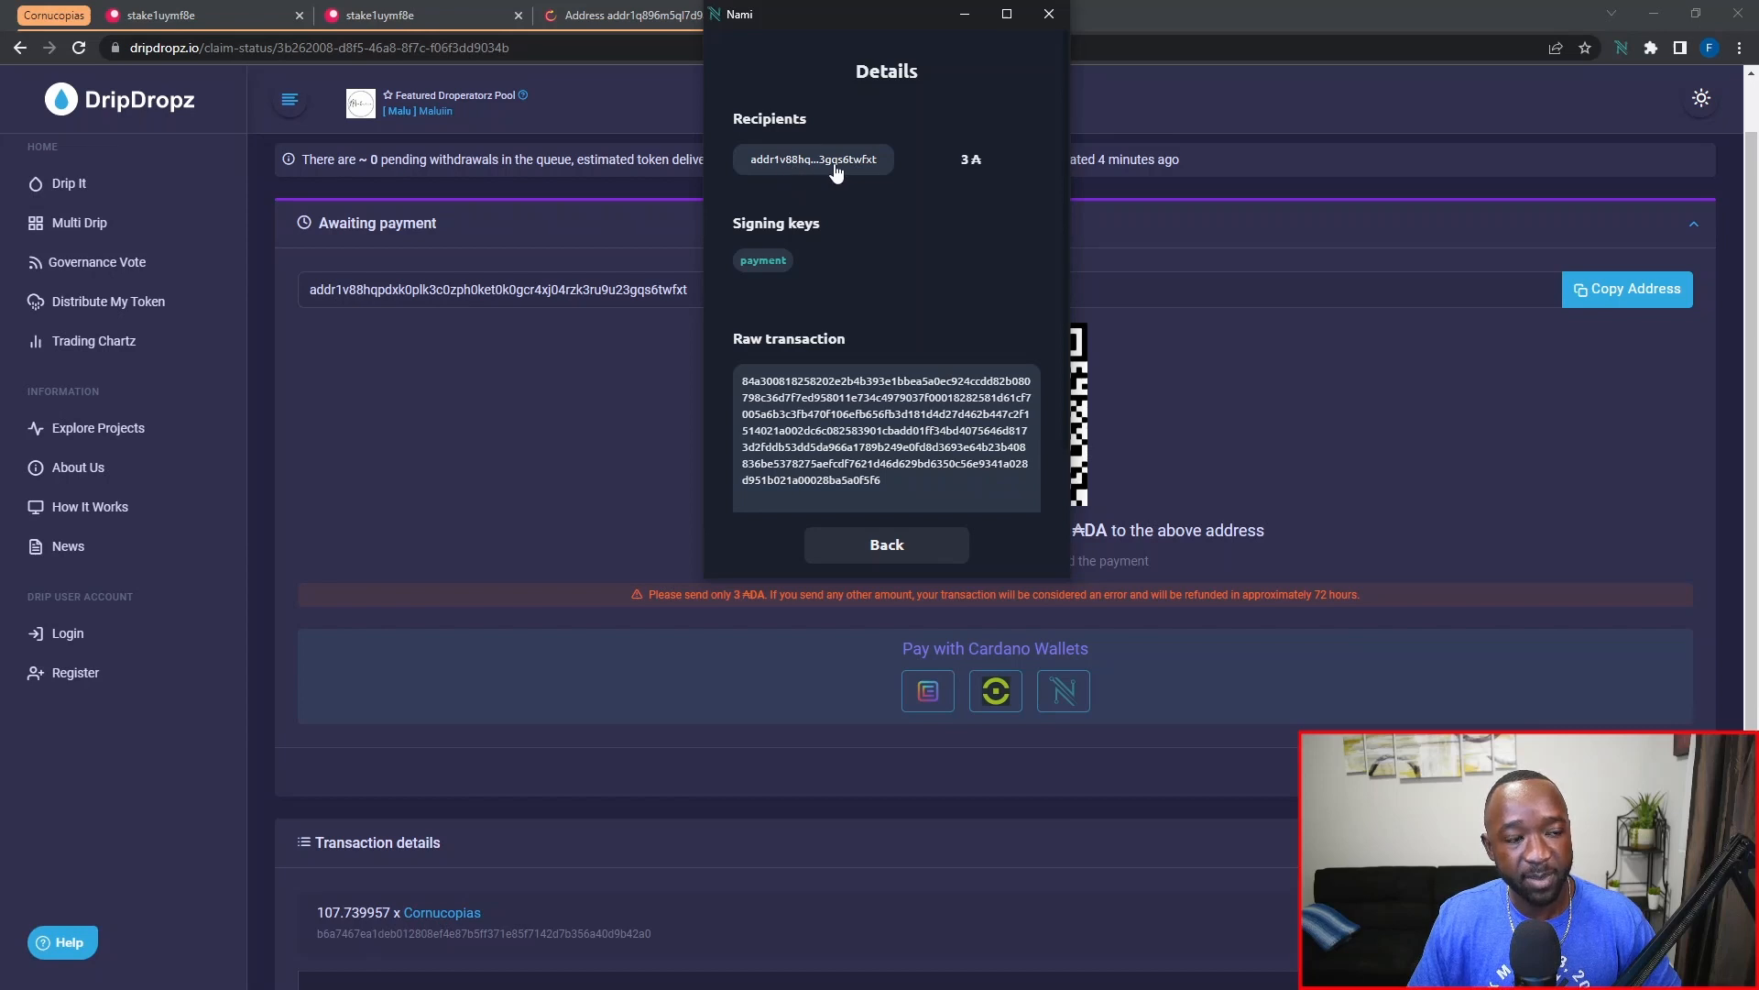
mouse_move(658, 302)
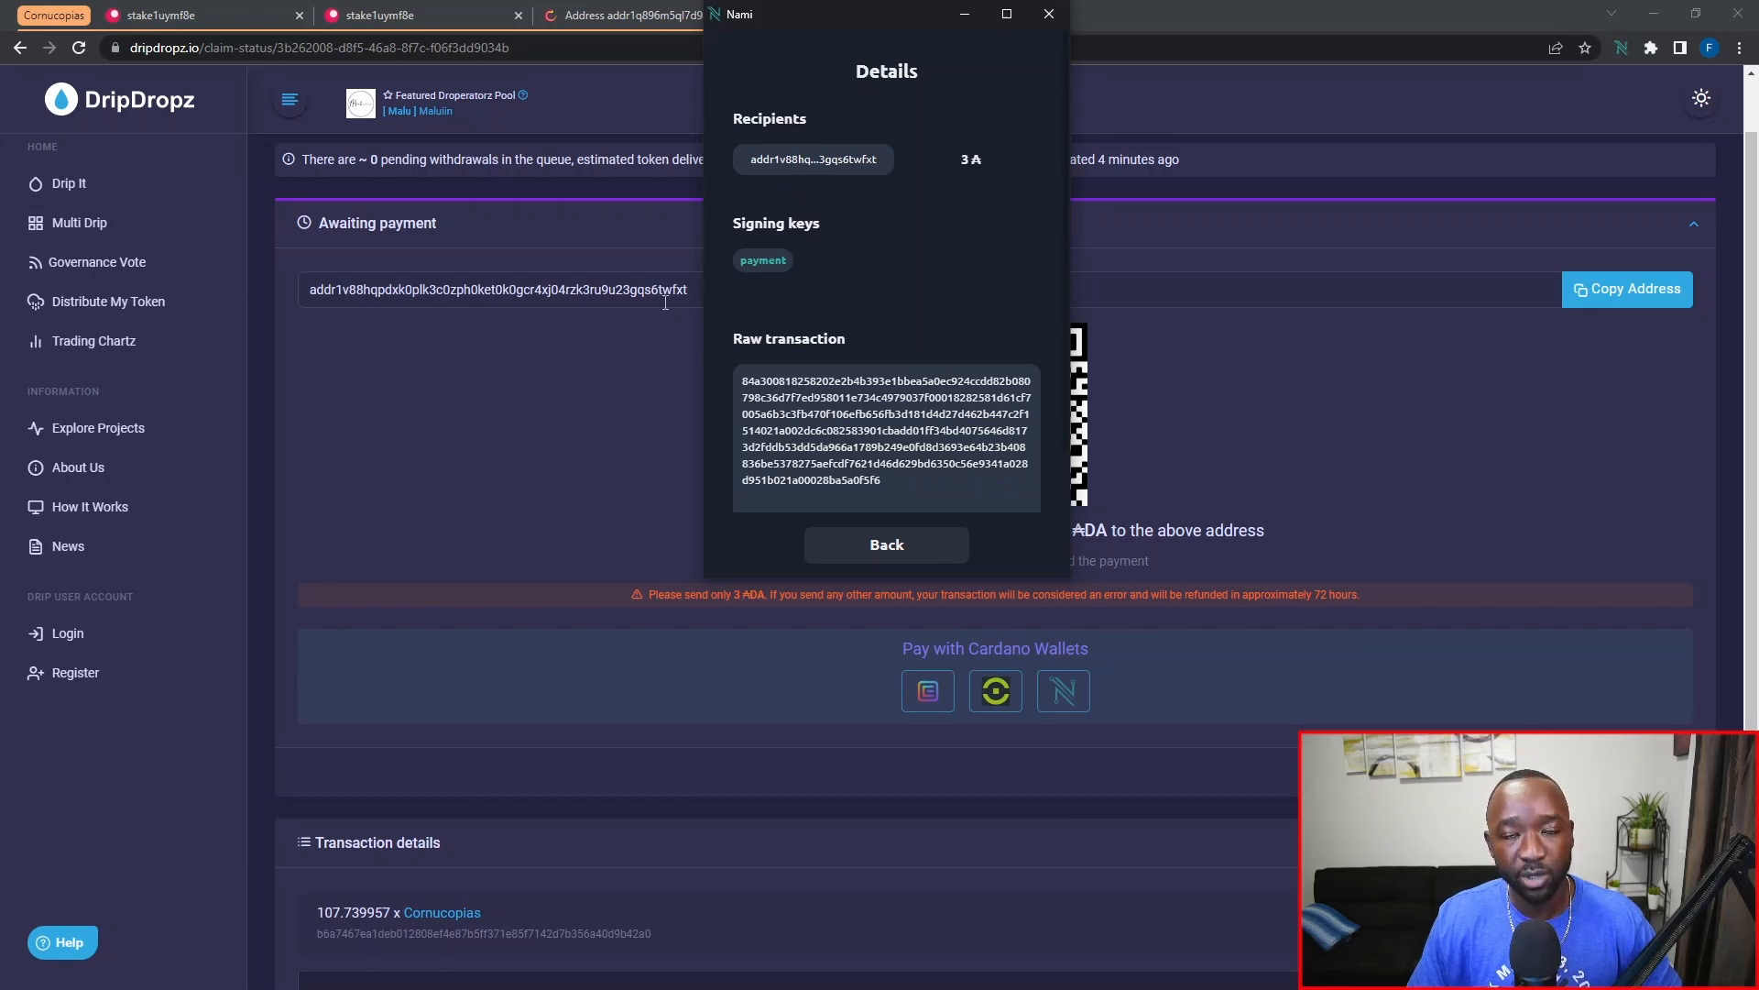
mouse_move(887, 544)
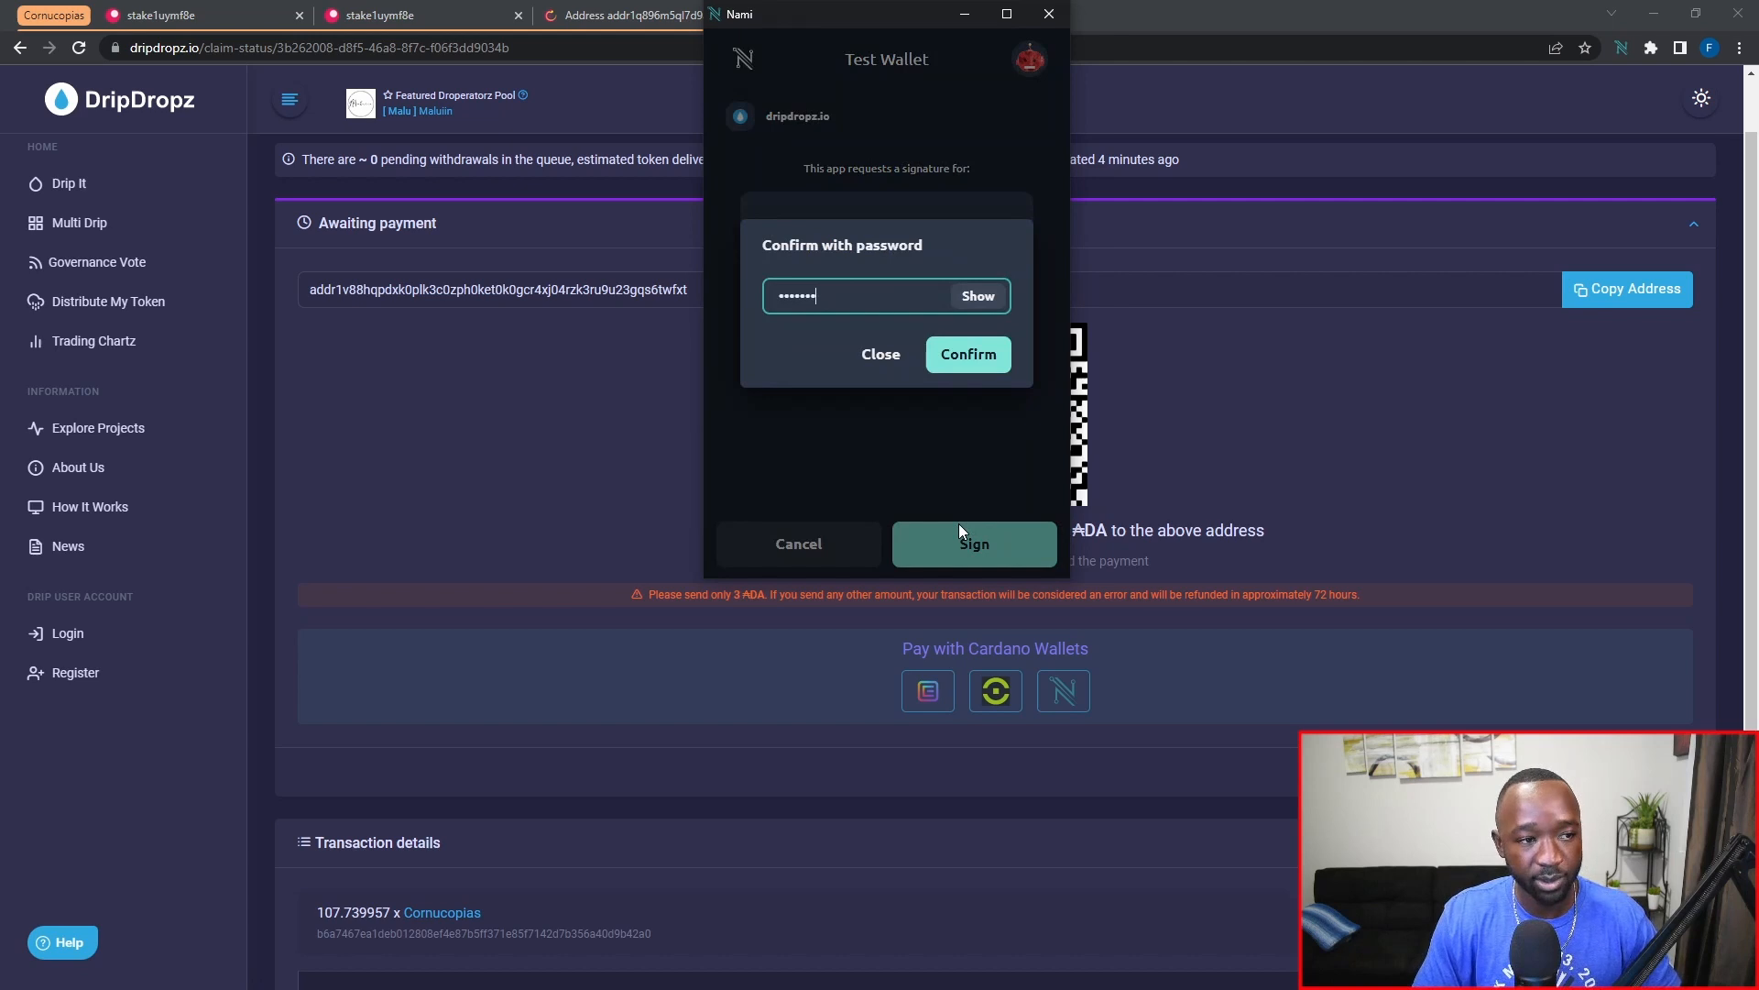
left_click(968, 354)
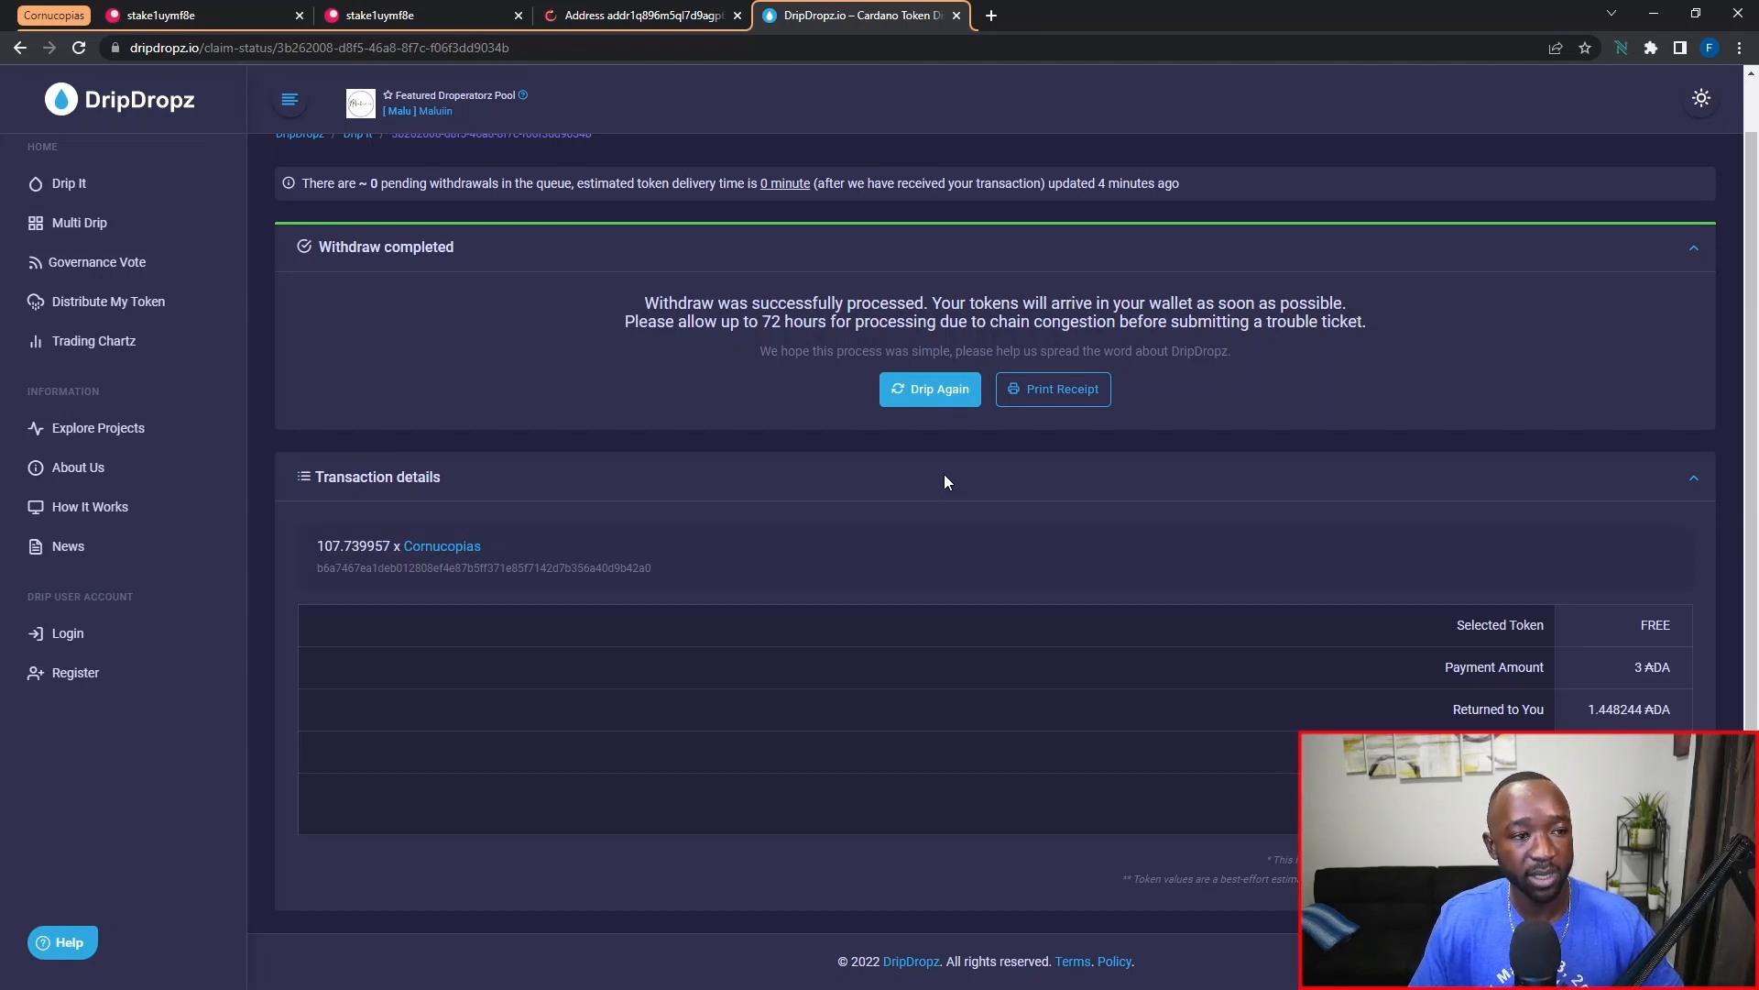
mouse_move(1639, 217)
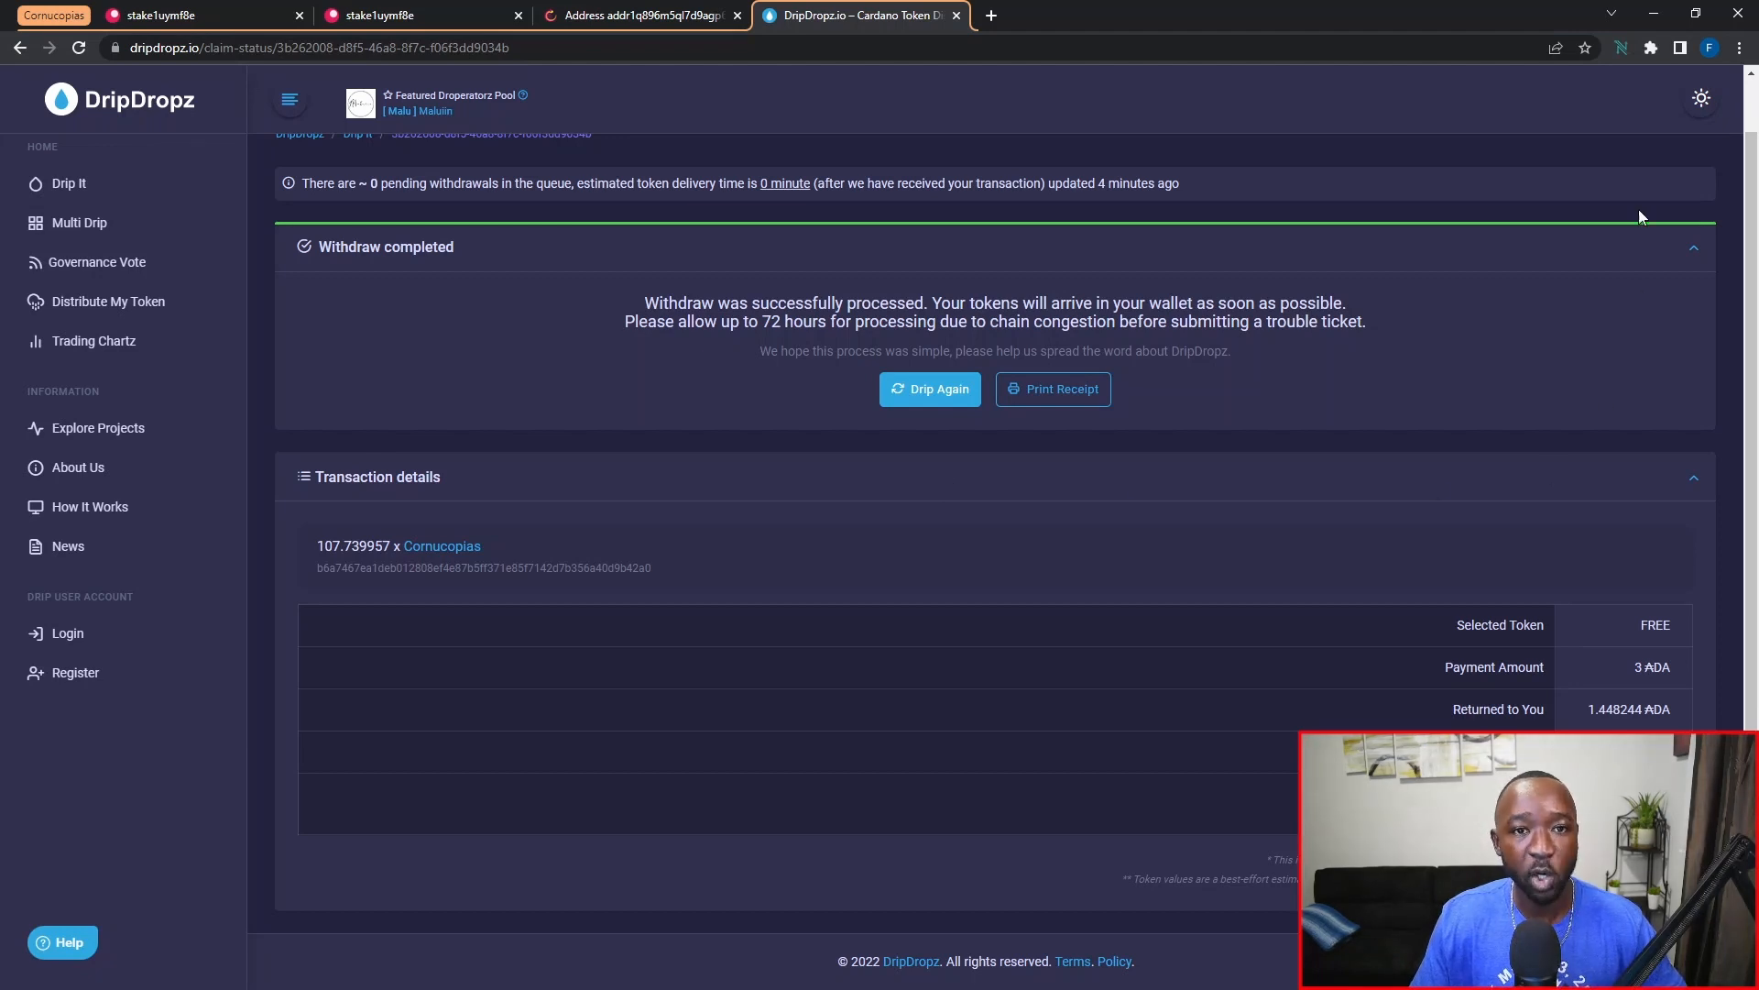
Check the Nami wallet for the received 107.739957 Cornucopias tokens.
left_click(1622, 48)
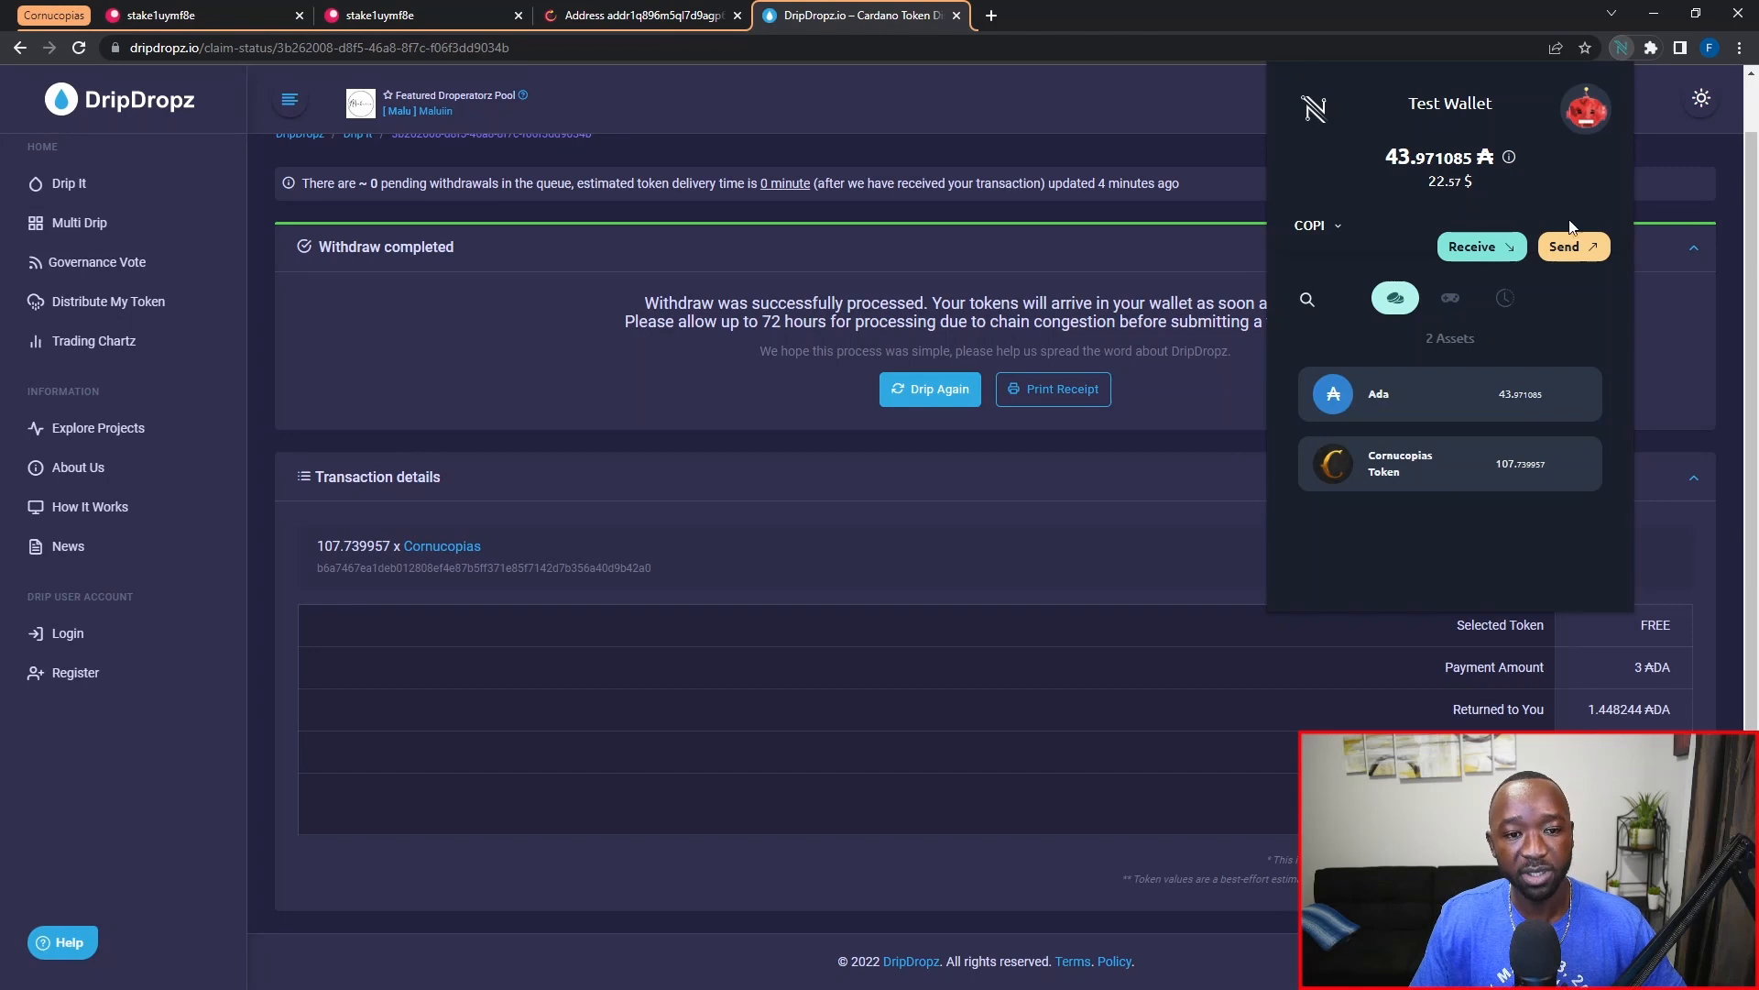
mouse_move(1512, 493)
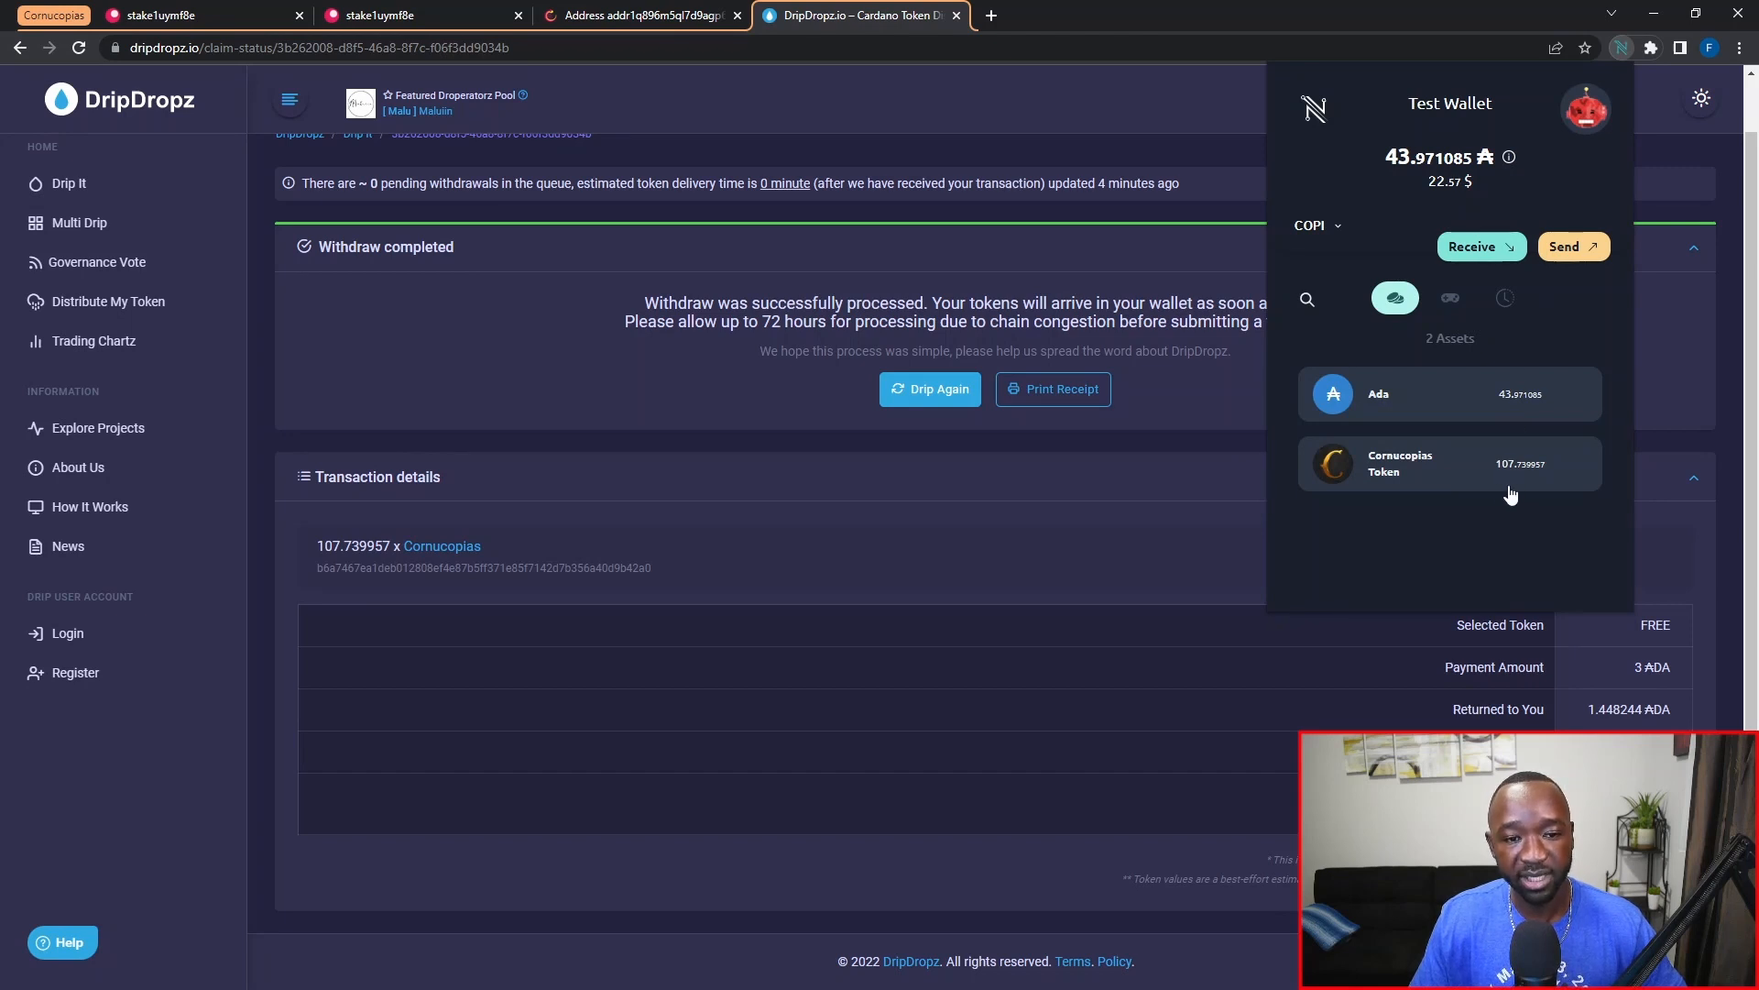
mouse_move(1516, 493)
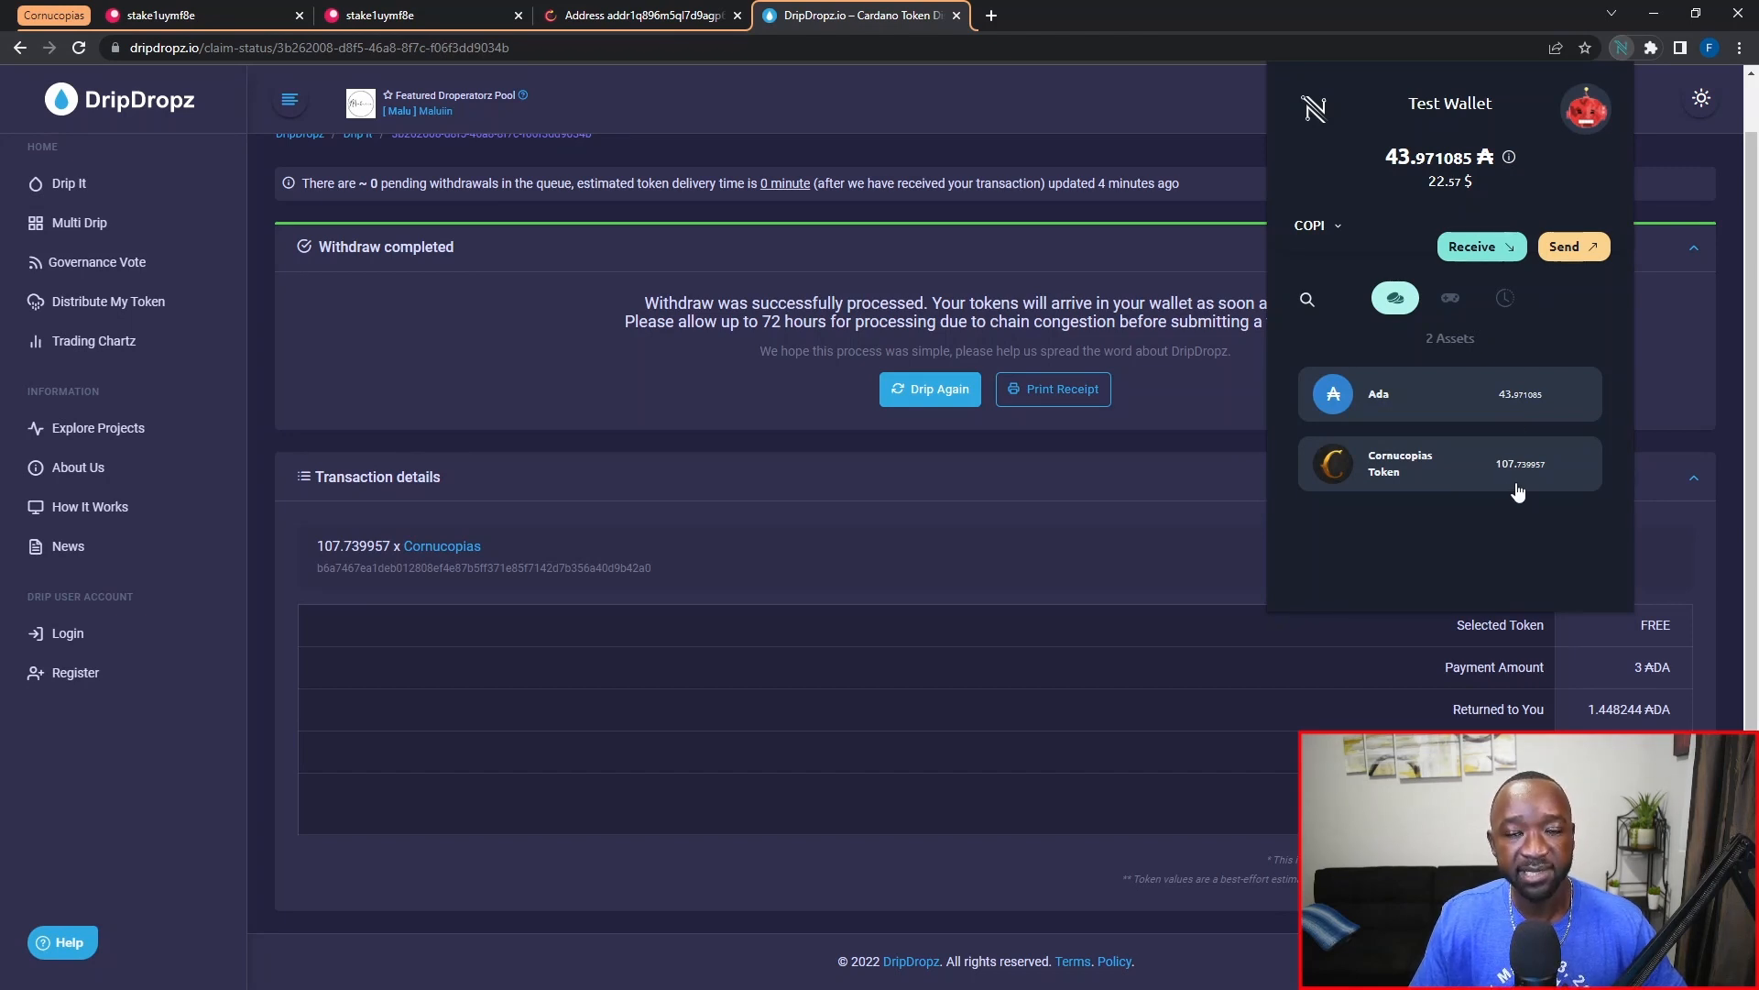